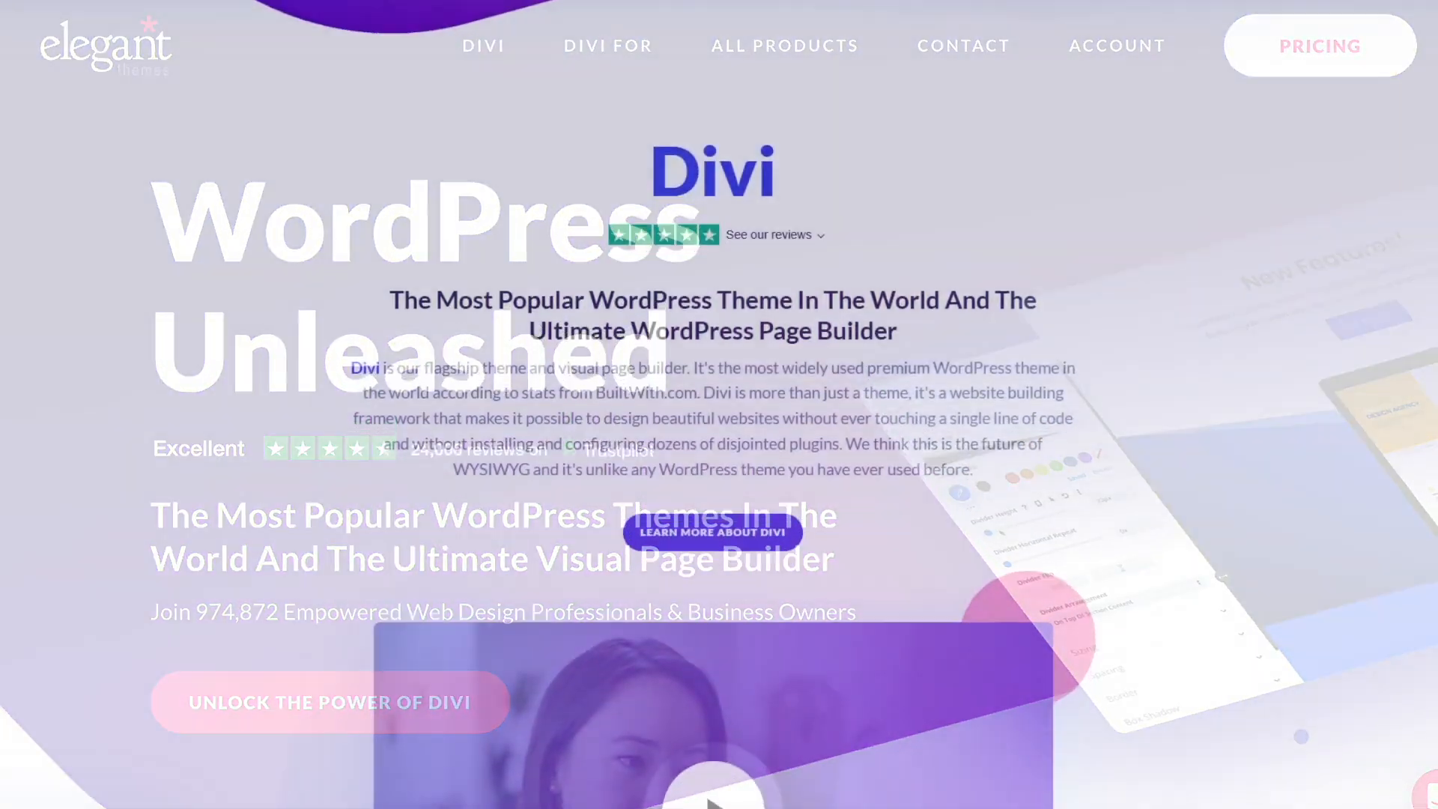
- Scroll the Divi homepage from the hero banner past Build and Design to the Promote section
scroll(down, 3)
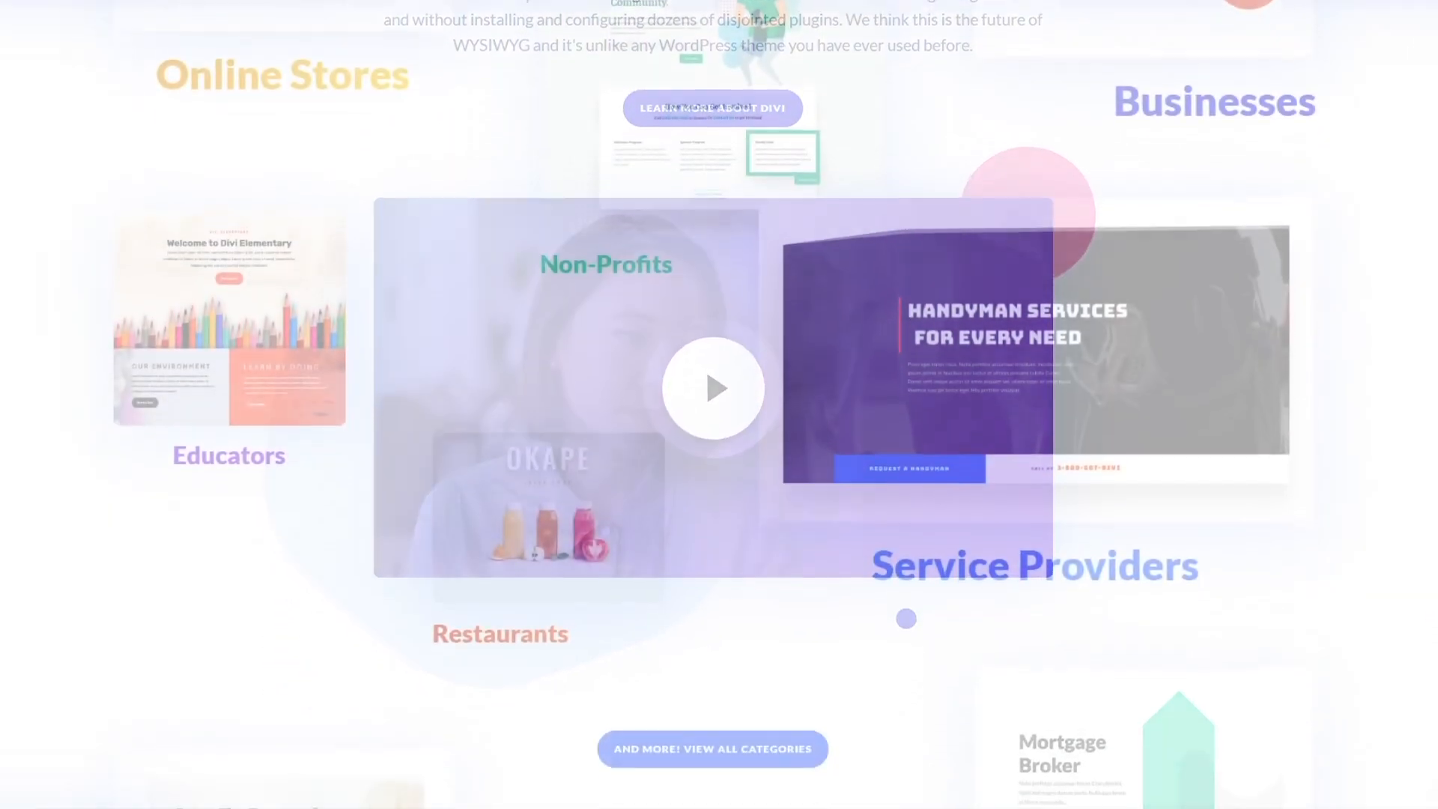
scroll(down, 3)
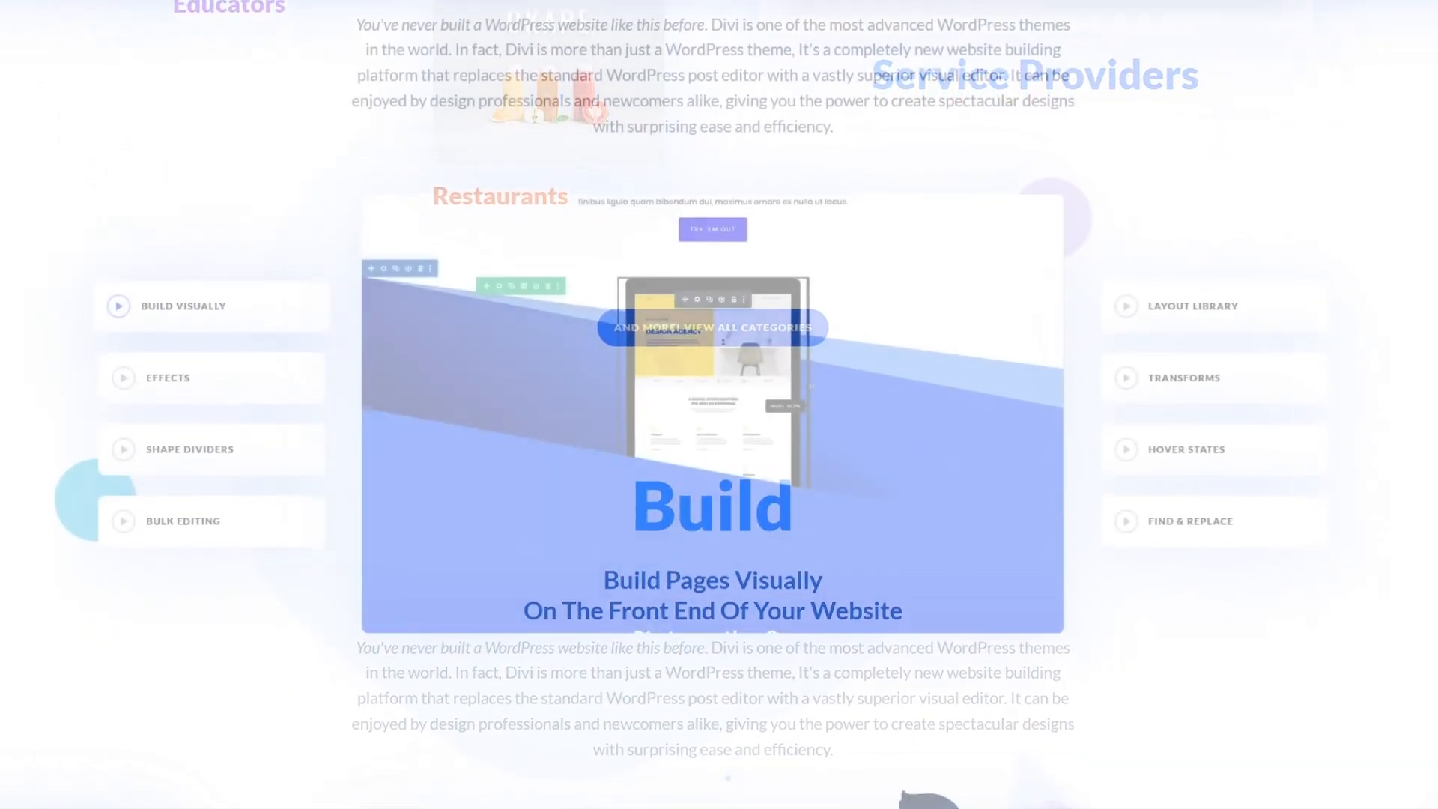
scroll(down, 3)
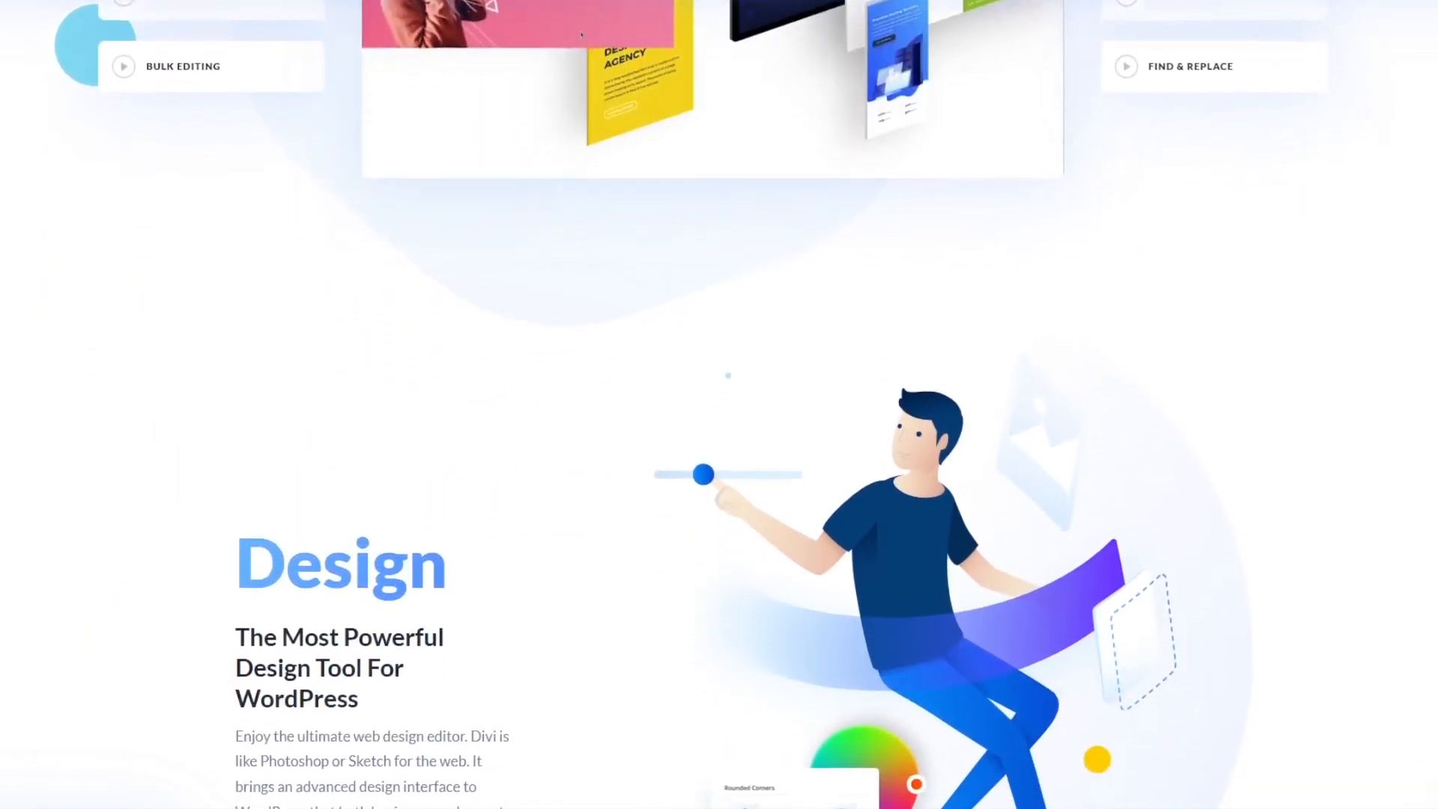
scroll(down, 3)
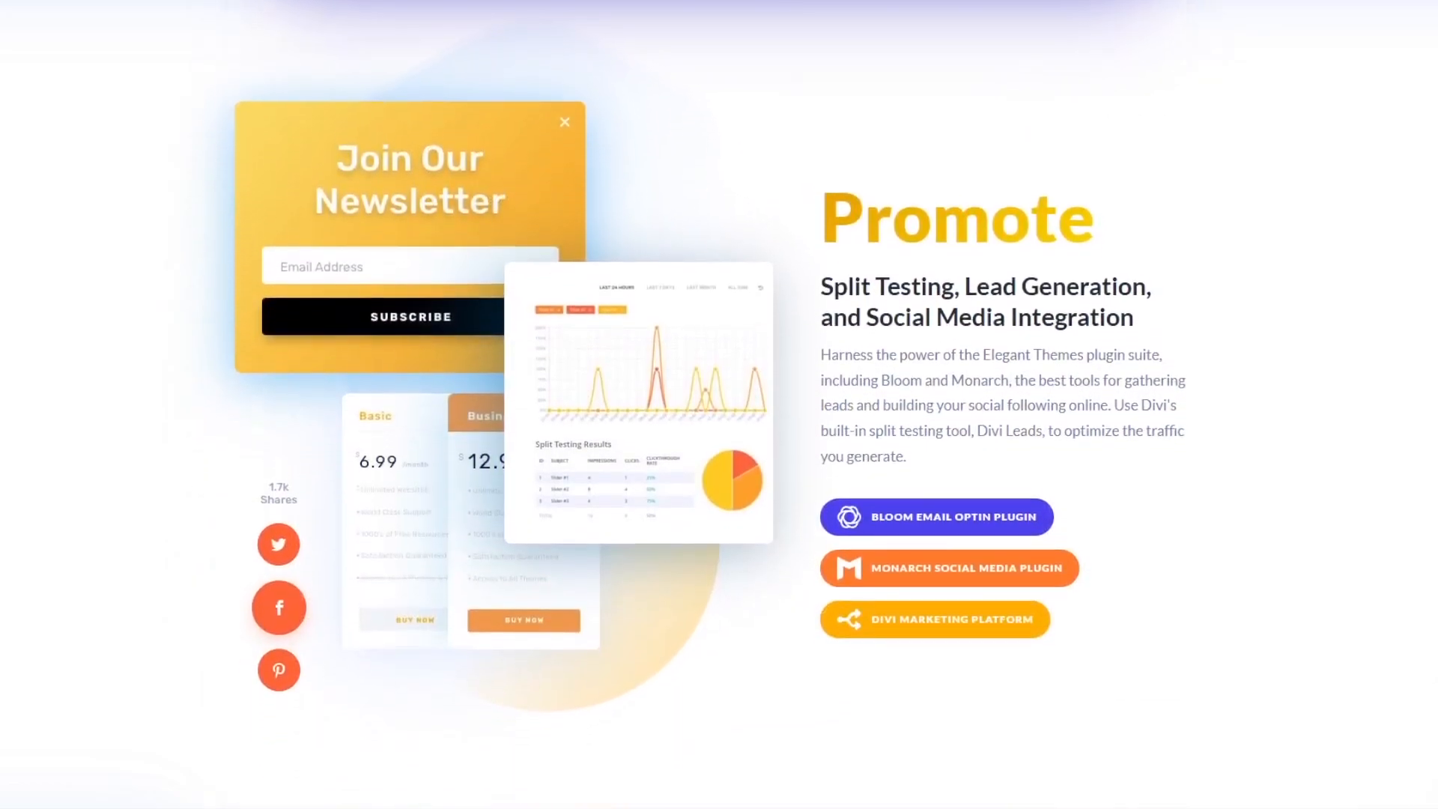
scroll(down, 3)
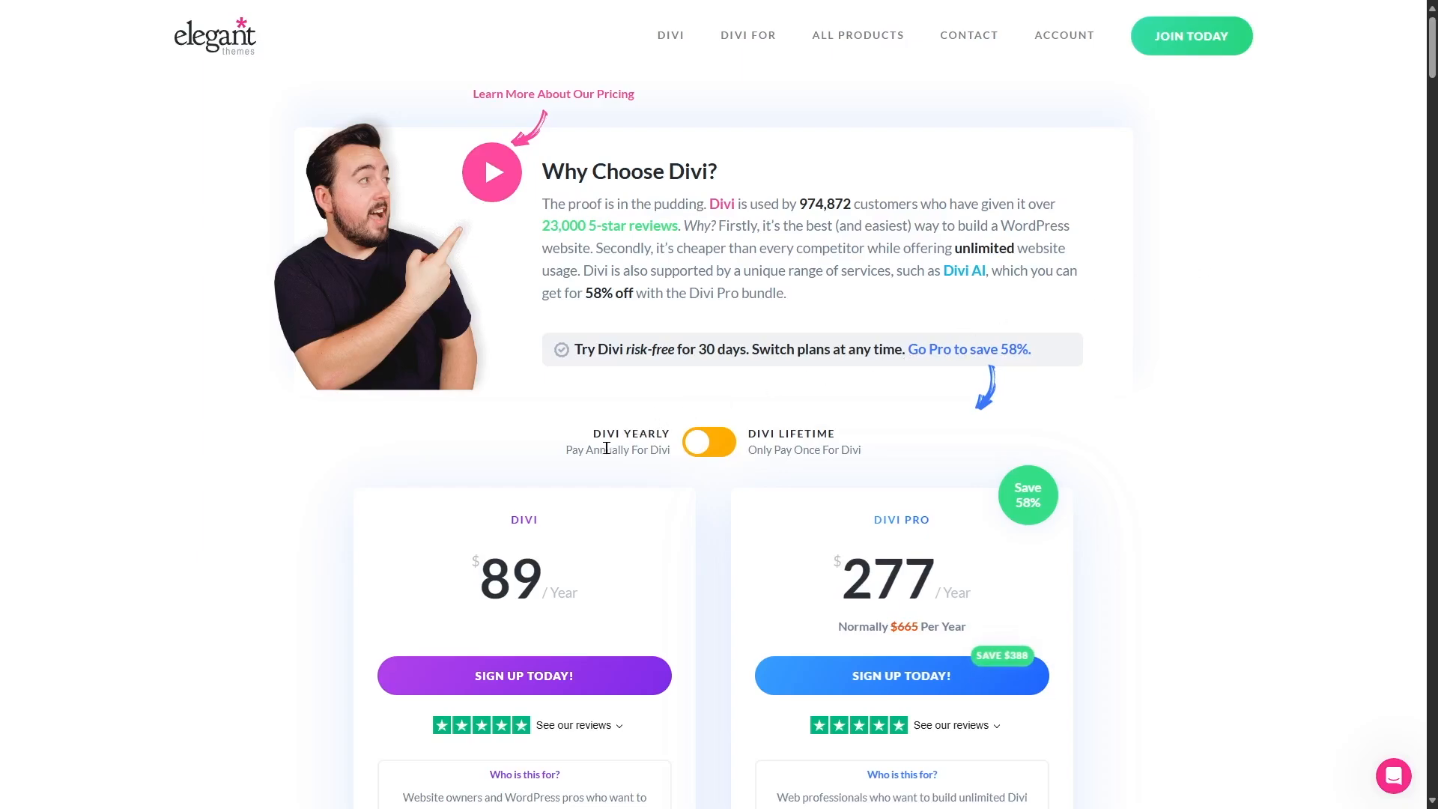
mouse_move(683, 497)
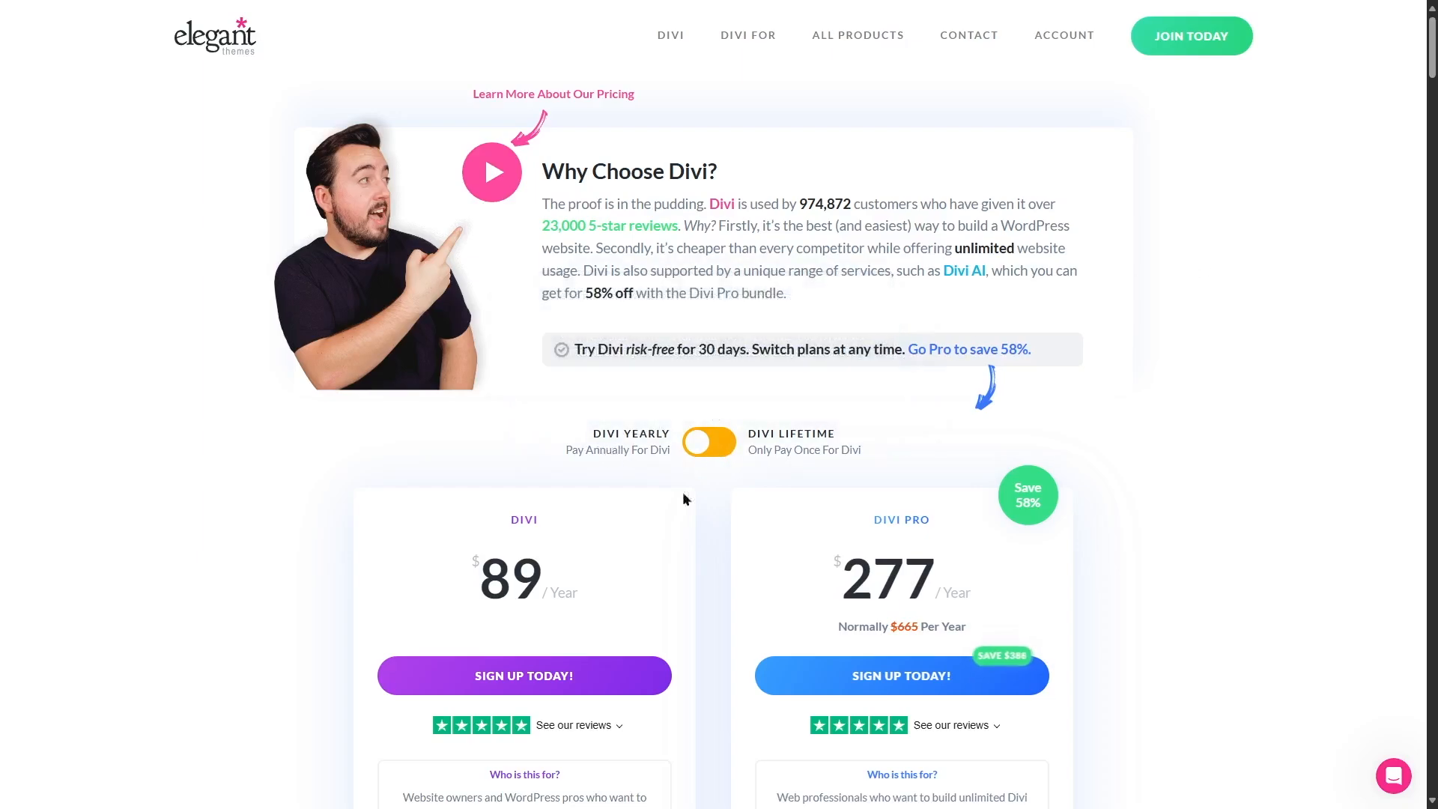
- Scroll the pricing page to the Divi $89/year and Divi Pro $277/year plan cards with feature lists
scroll(down, 3)
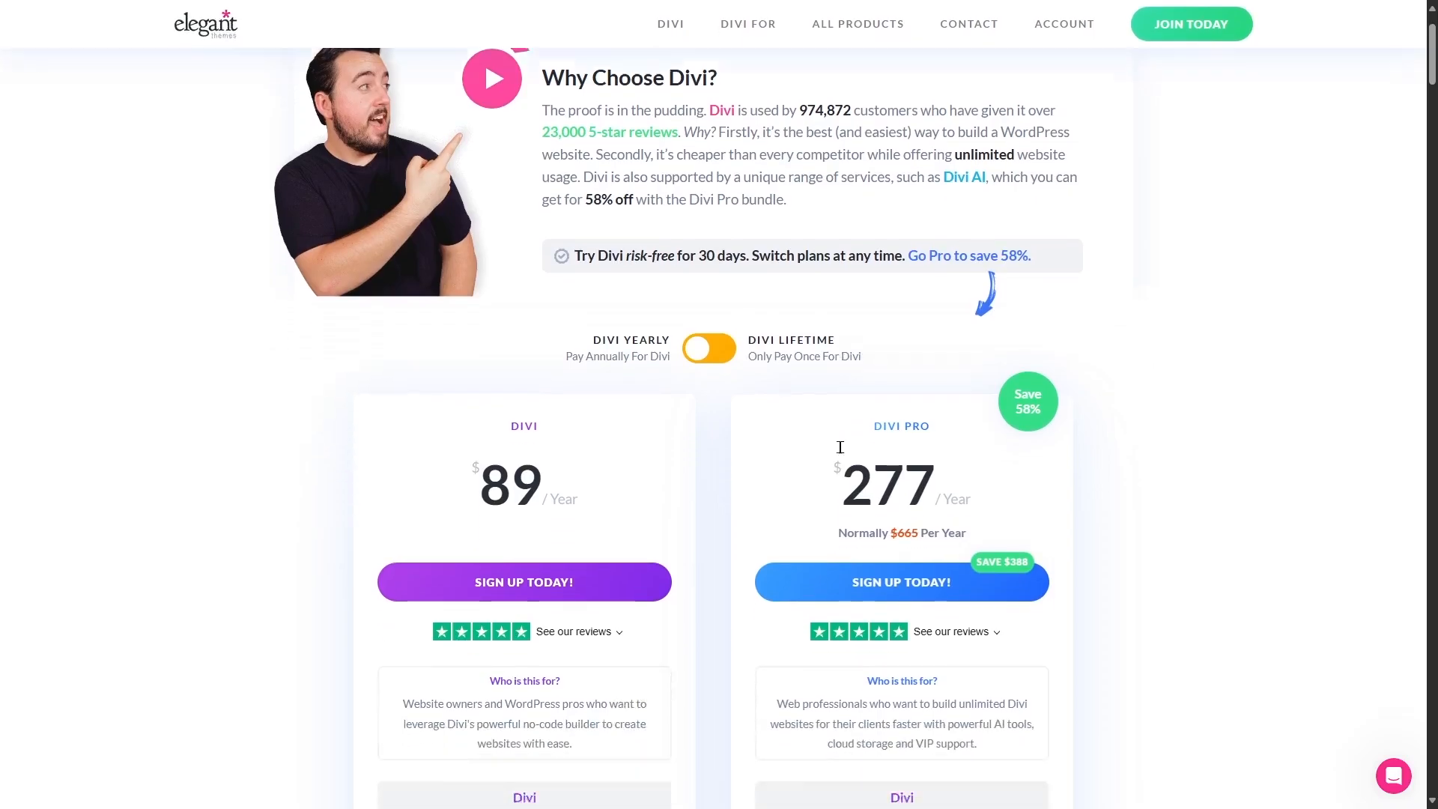
scroll(down, 3)
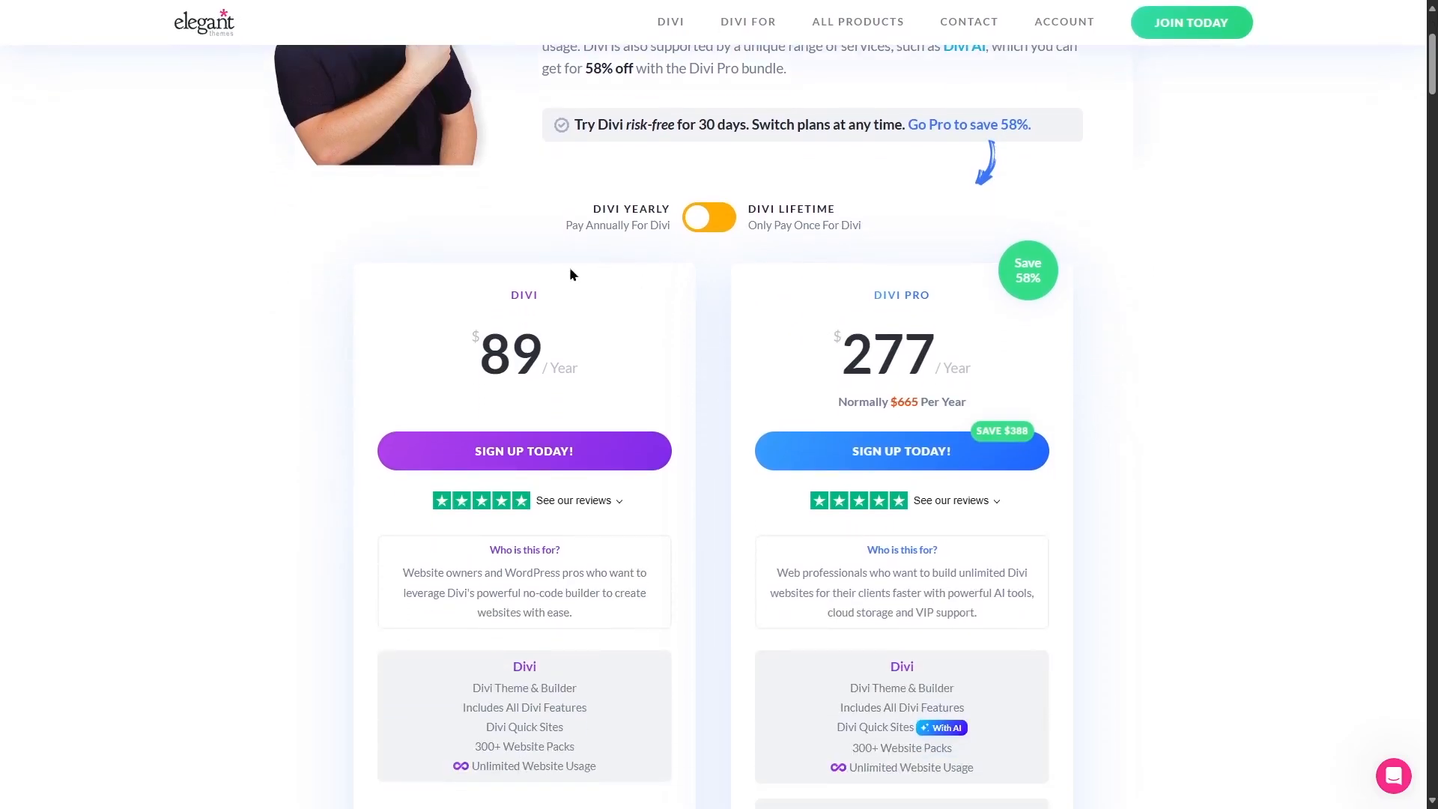
scroll(down, 3)
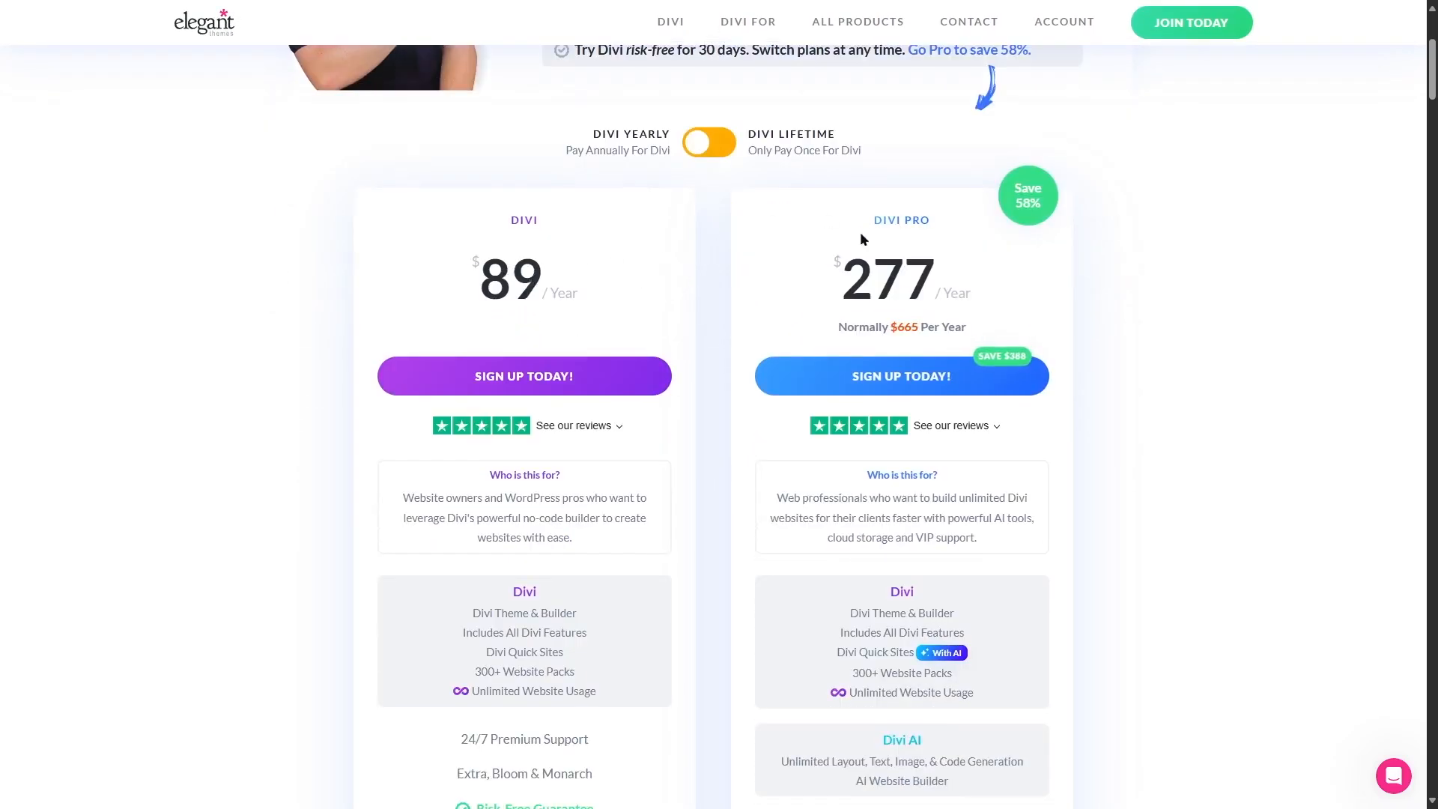
mouse_move(599, 280)
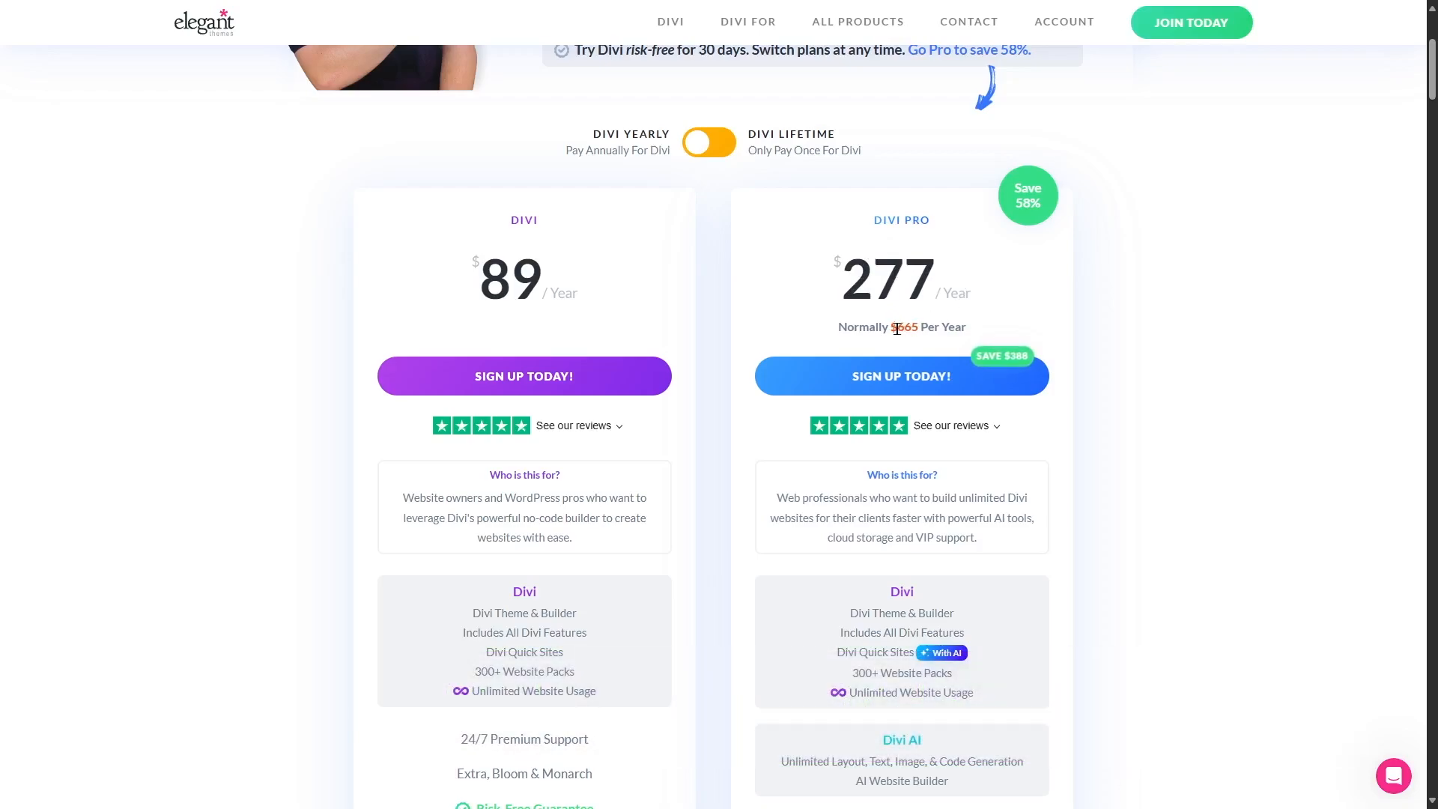
mouse_move(928, 328)
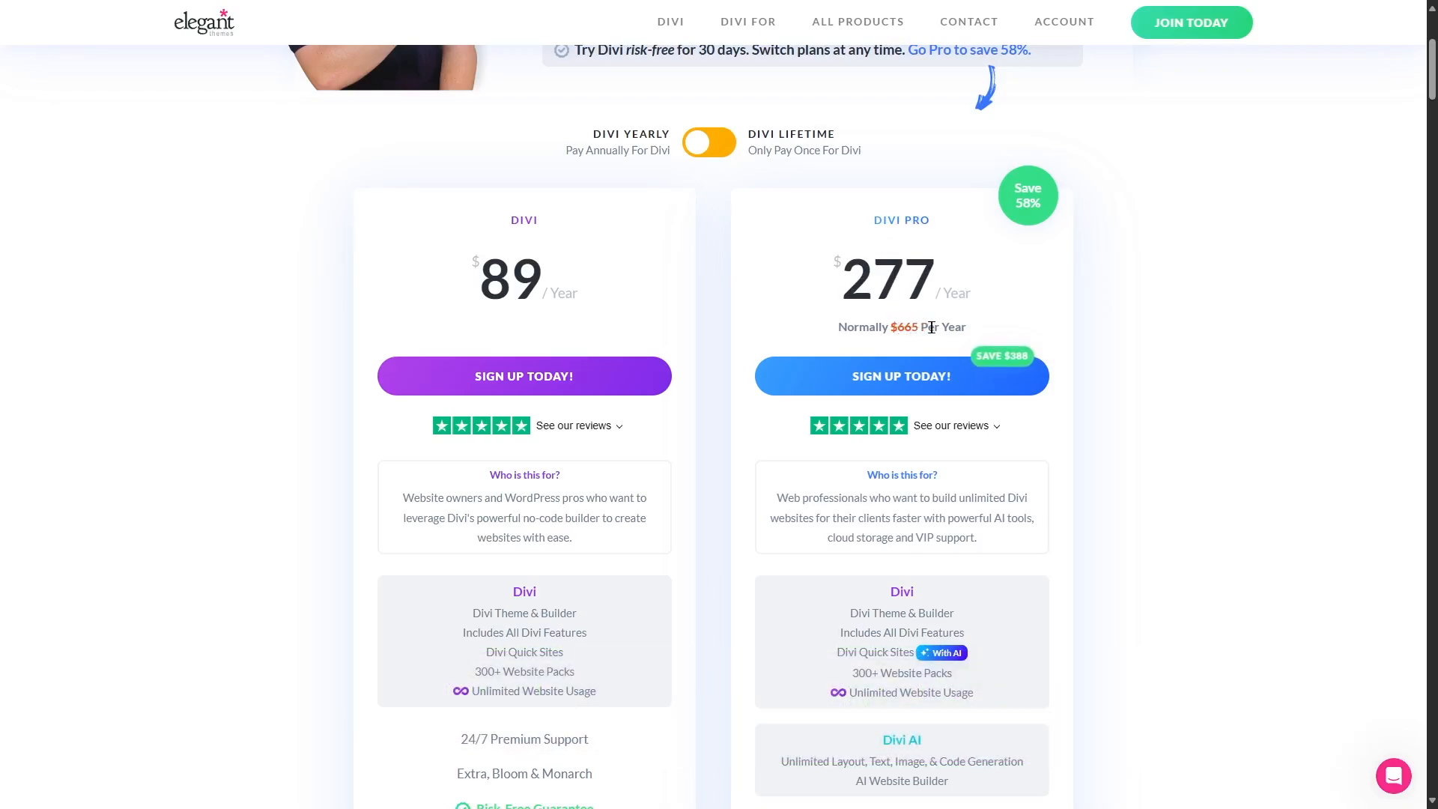
mouse_move(997, 235)
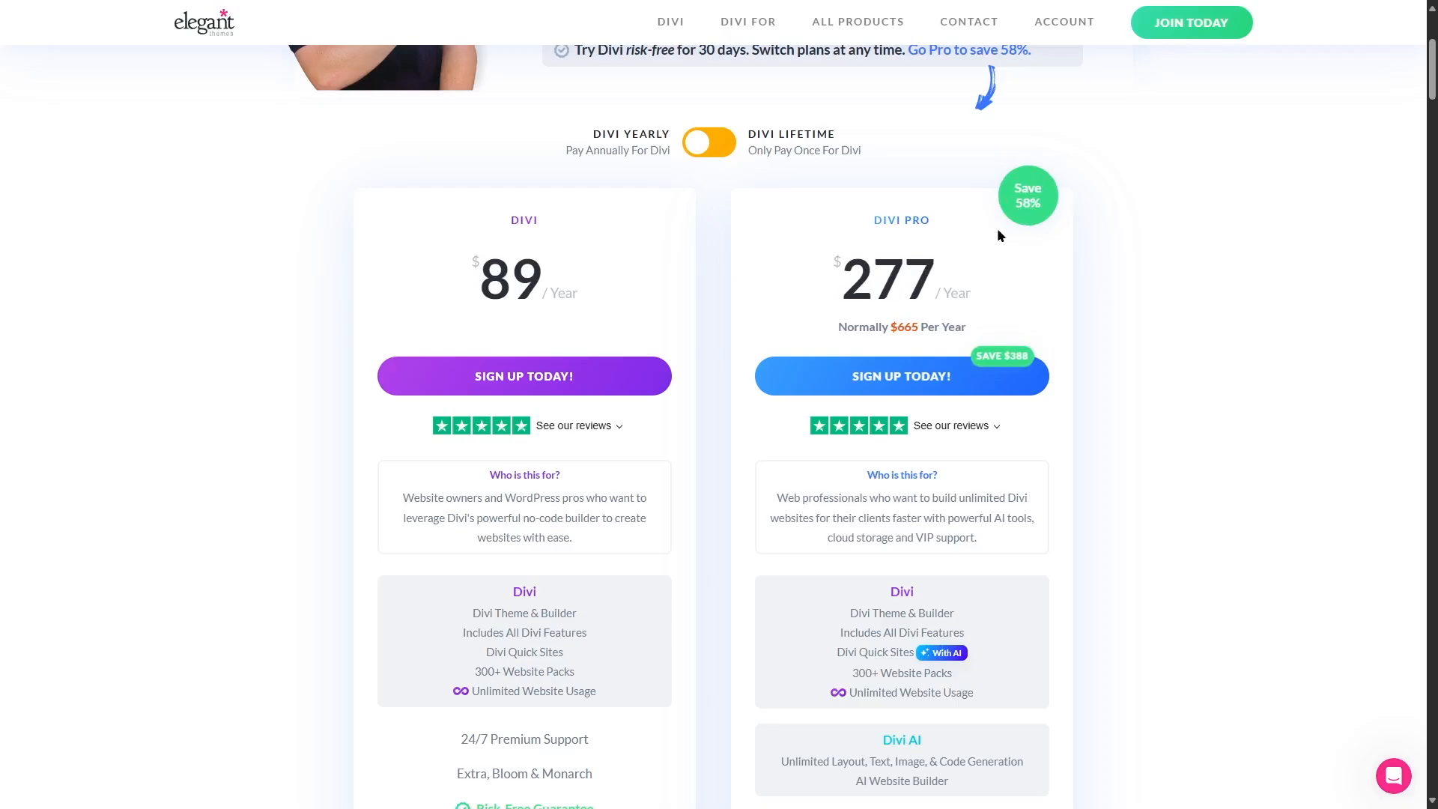
mouse_move(1011, 365)
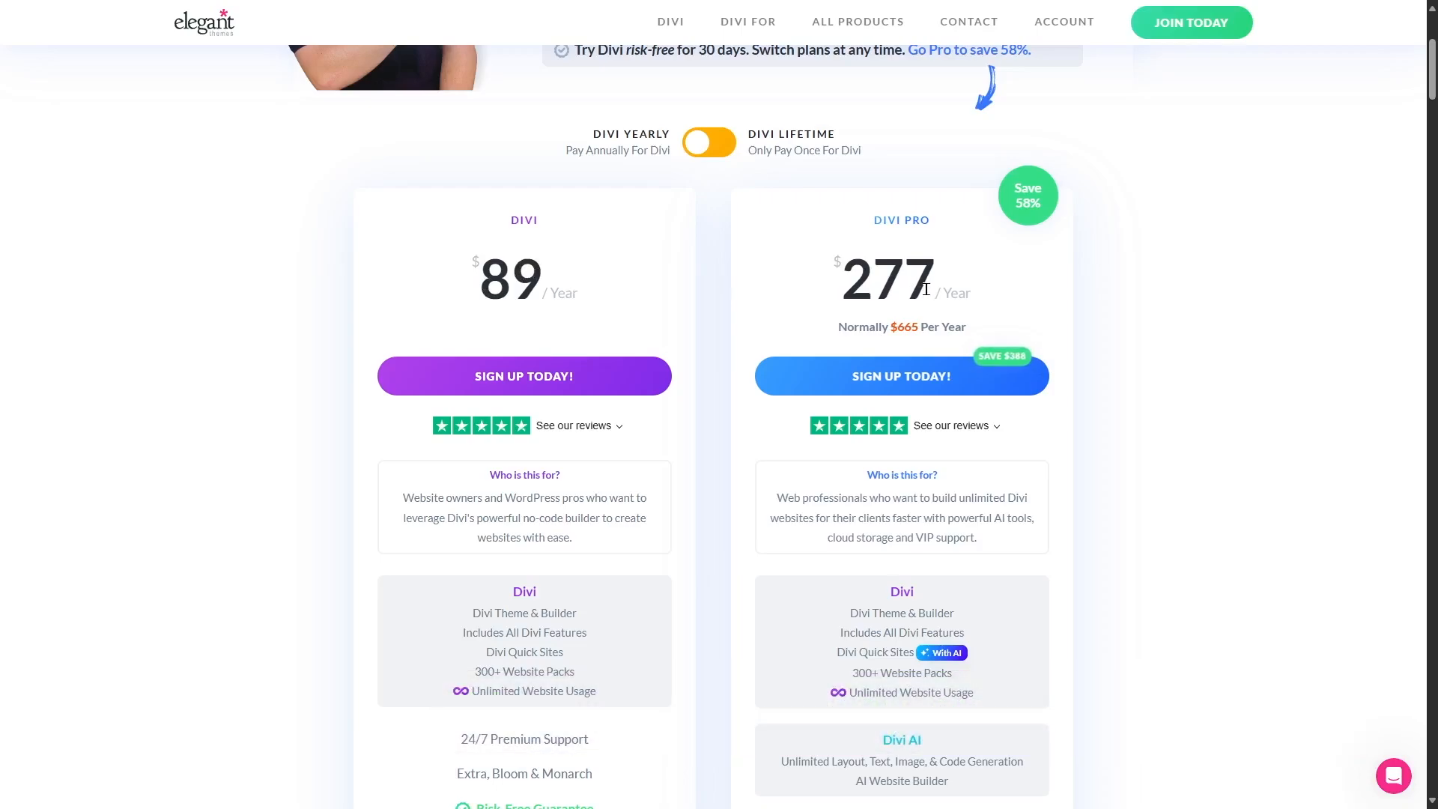
mouse_move(827, 310)
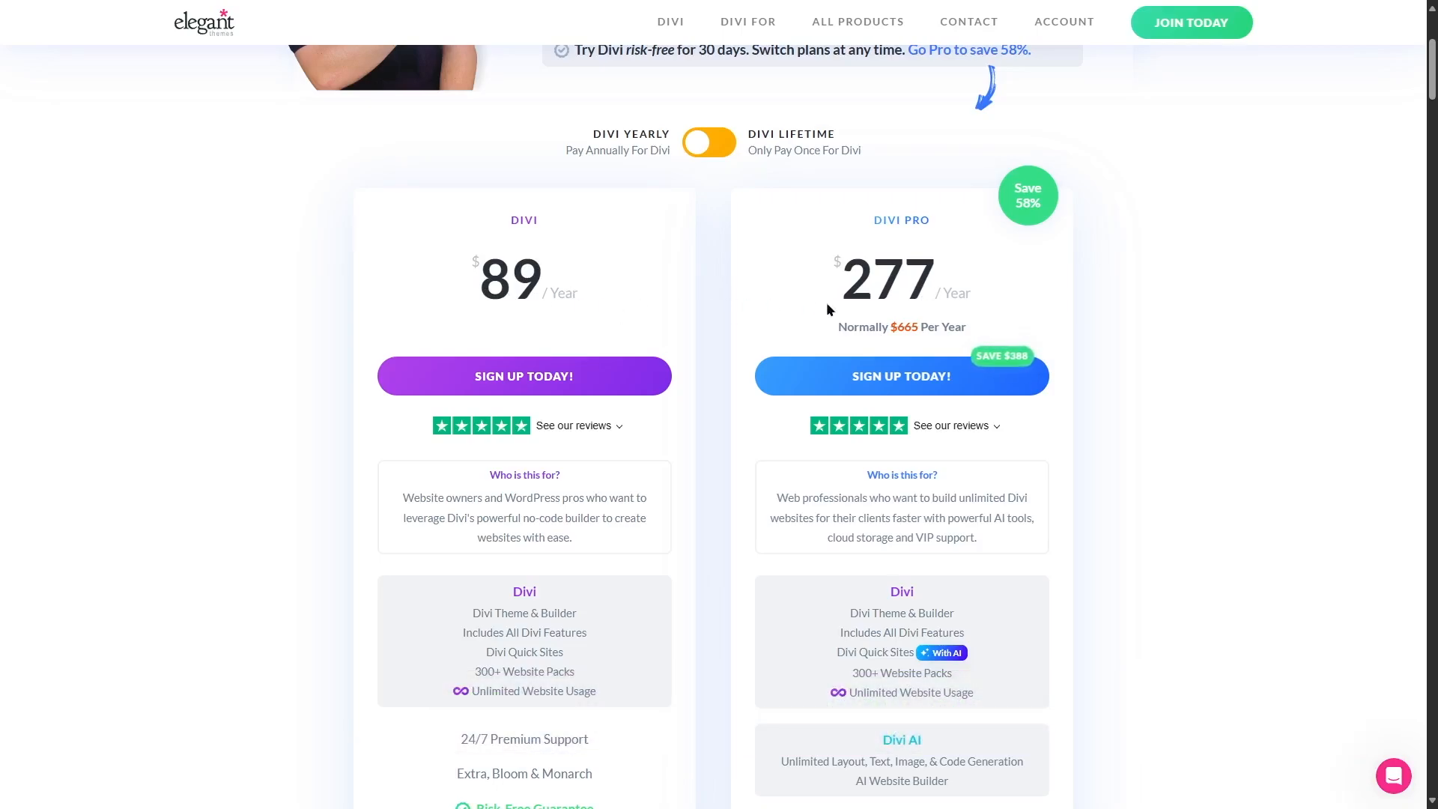
mouse_move(786, 267)
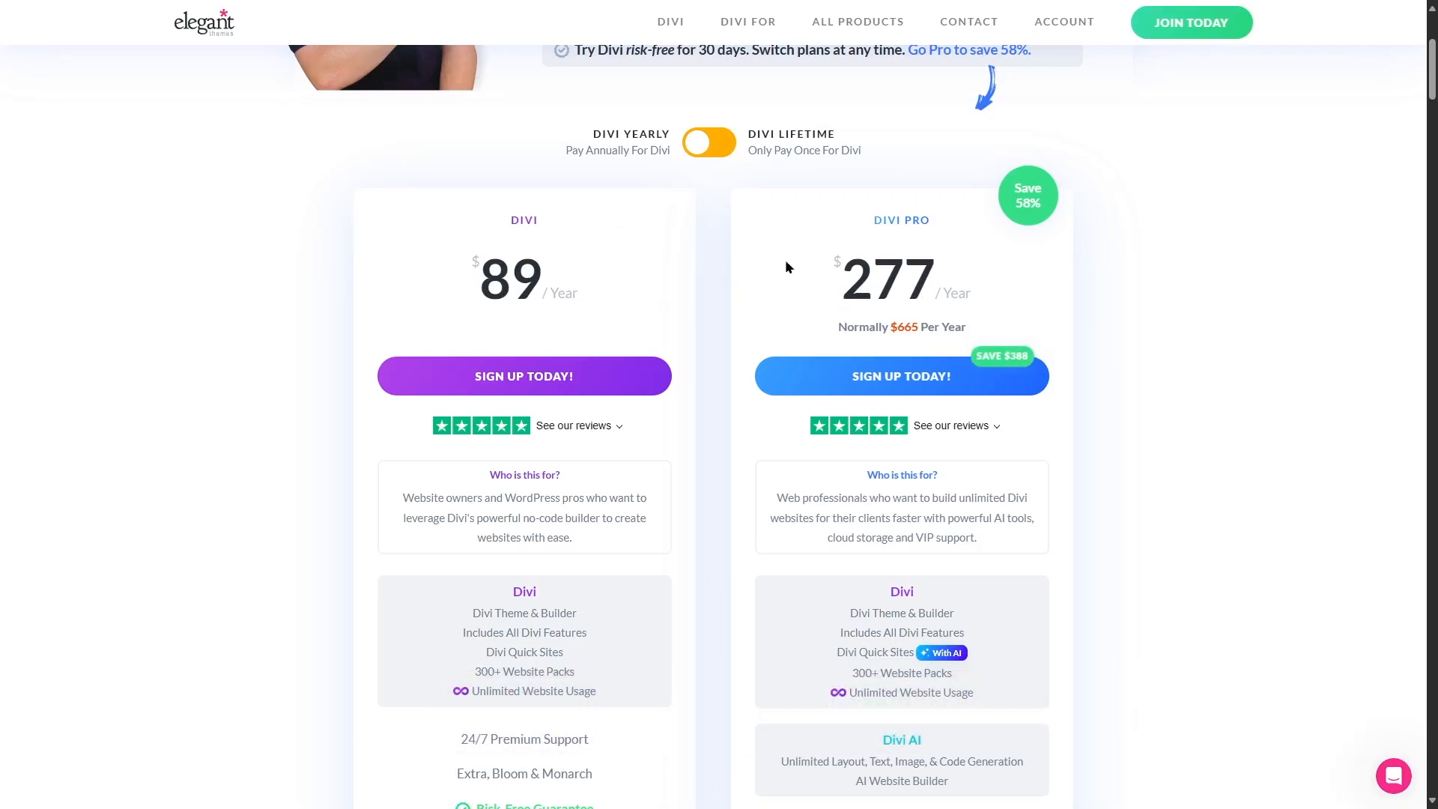
mouse_move(500, 250)
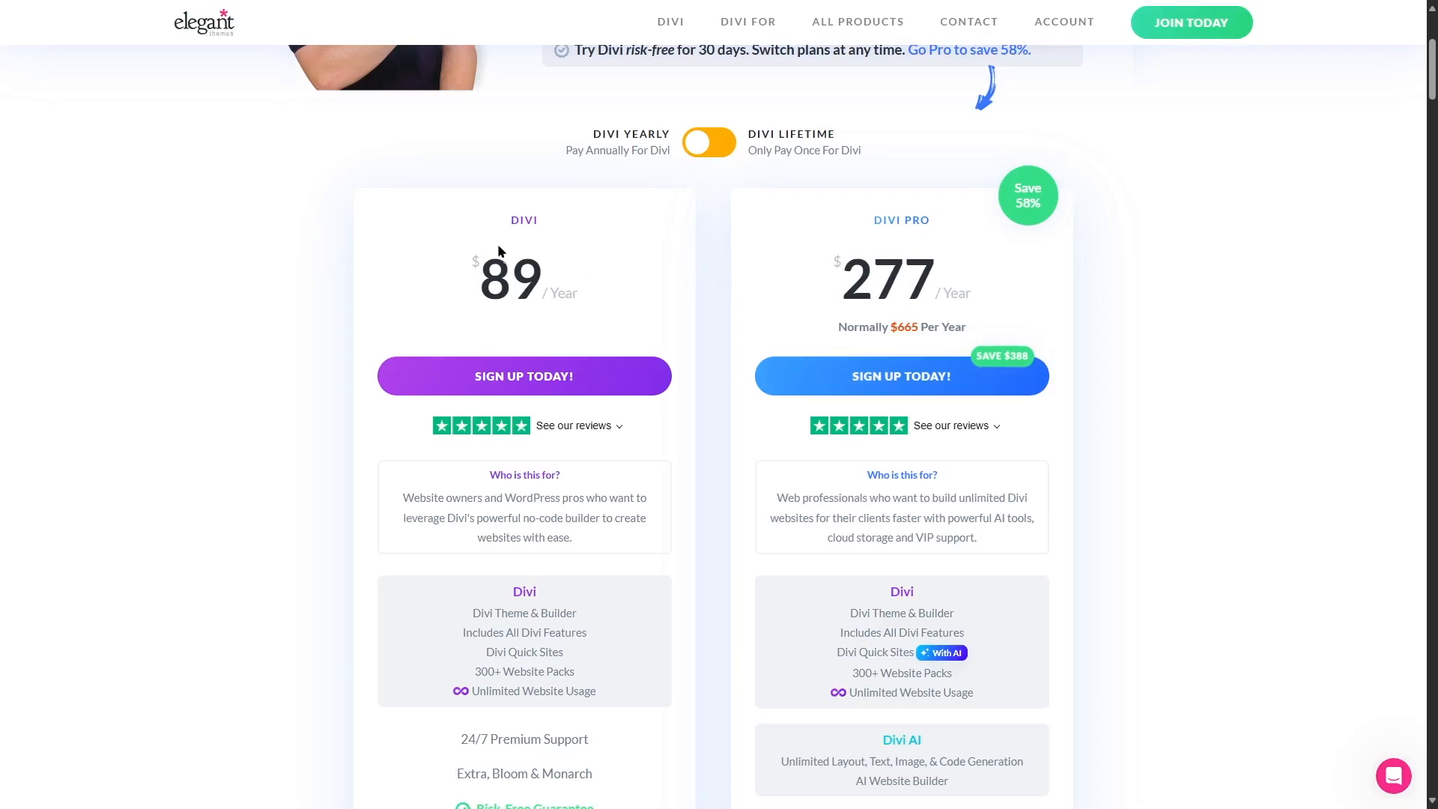
- Scroll to the 'Who is this for?' boxes and Divi Pro's Divi Cloud unlimited storage row
scroll(down, 3)
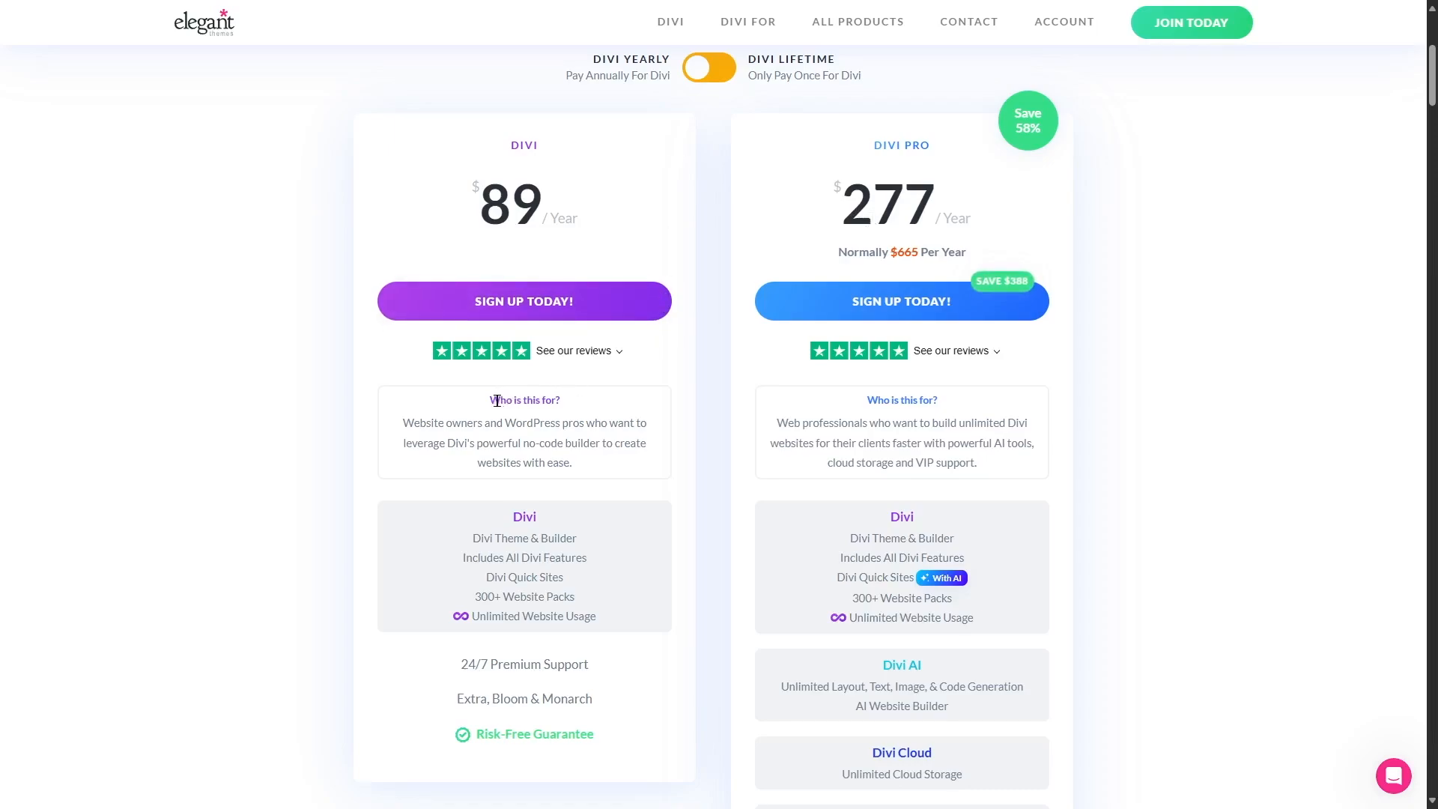
mouse_move(559, 408)
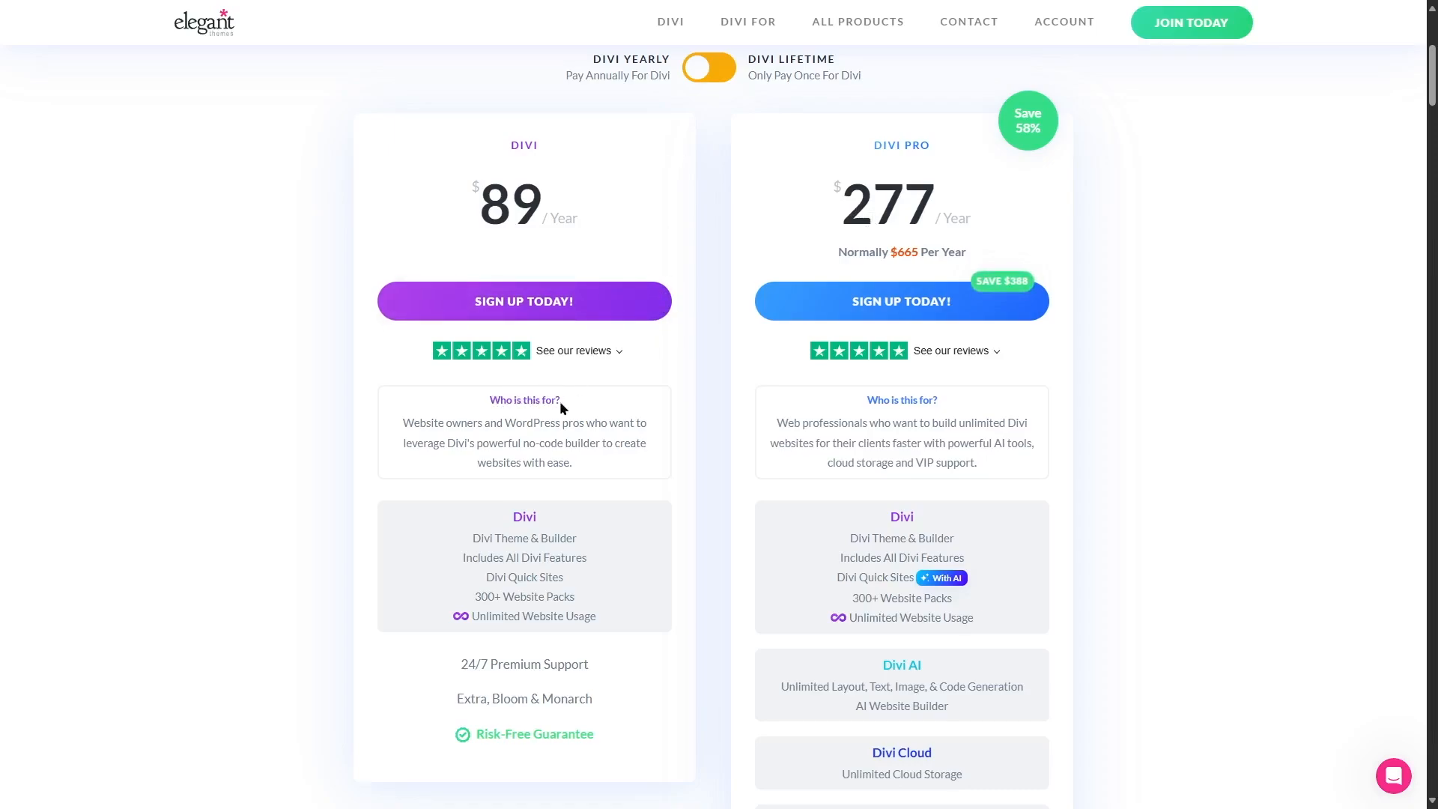
mouse_move(523, 403)
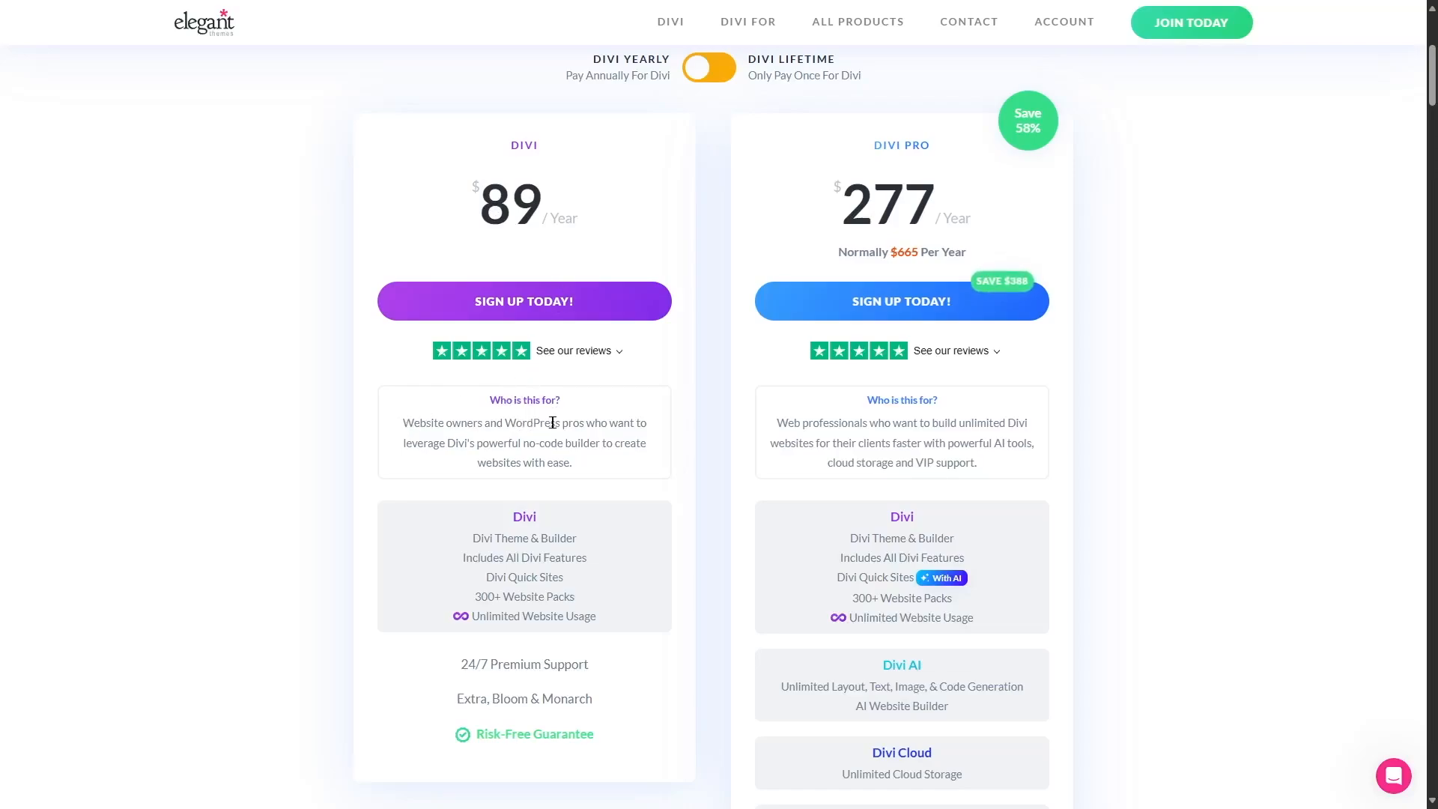
mouse_move(467, 447)
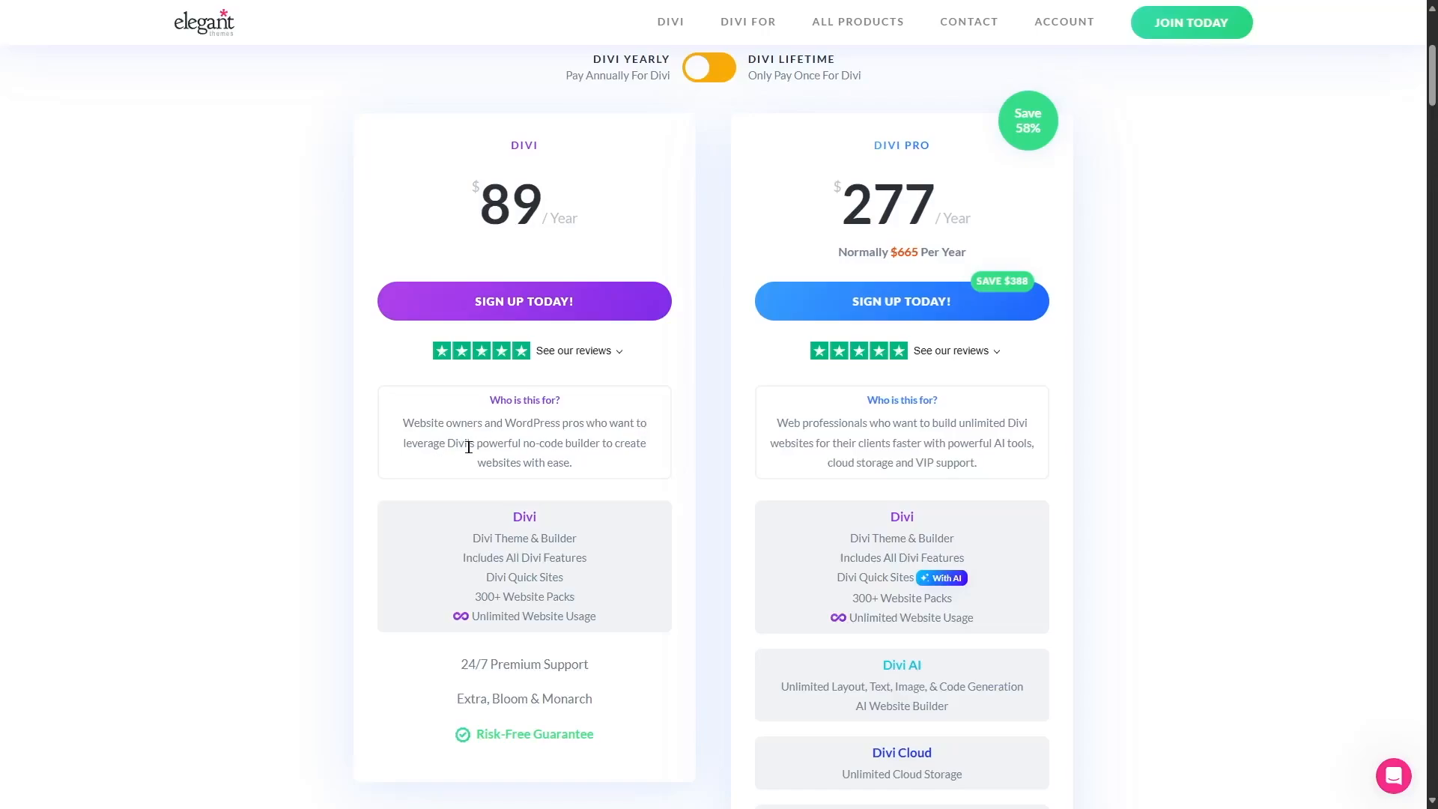
mouse_move(584, 443)
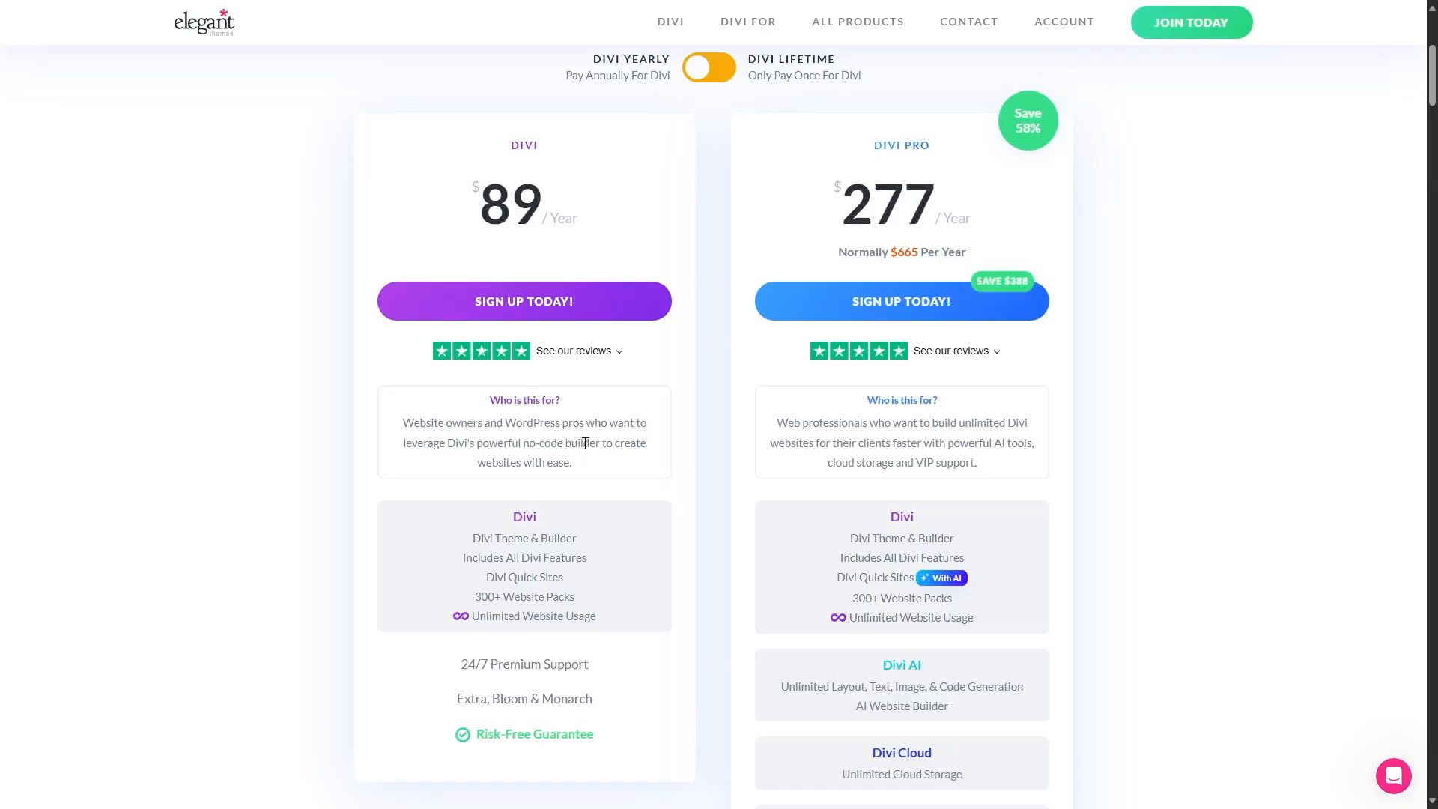
mouse_move(594, 472)
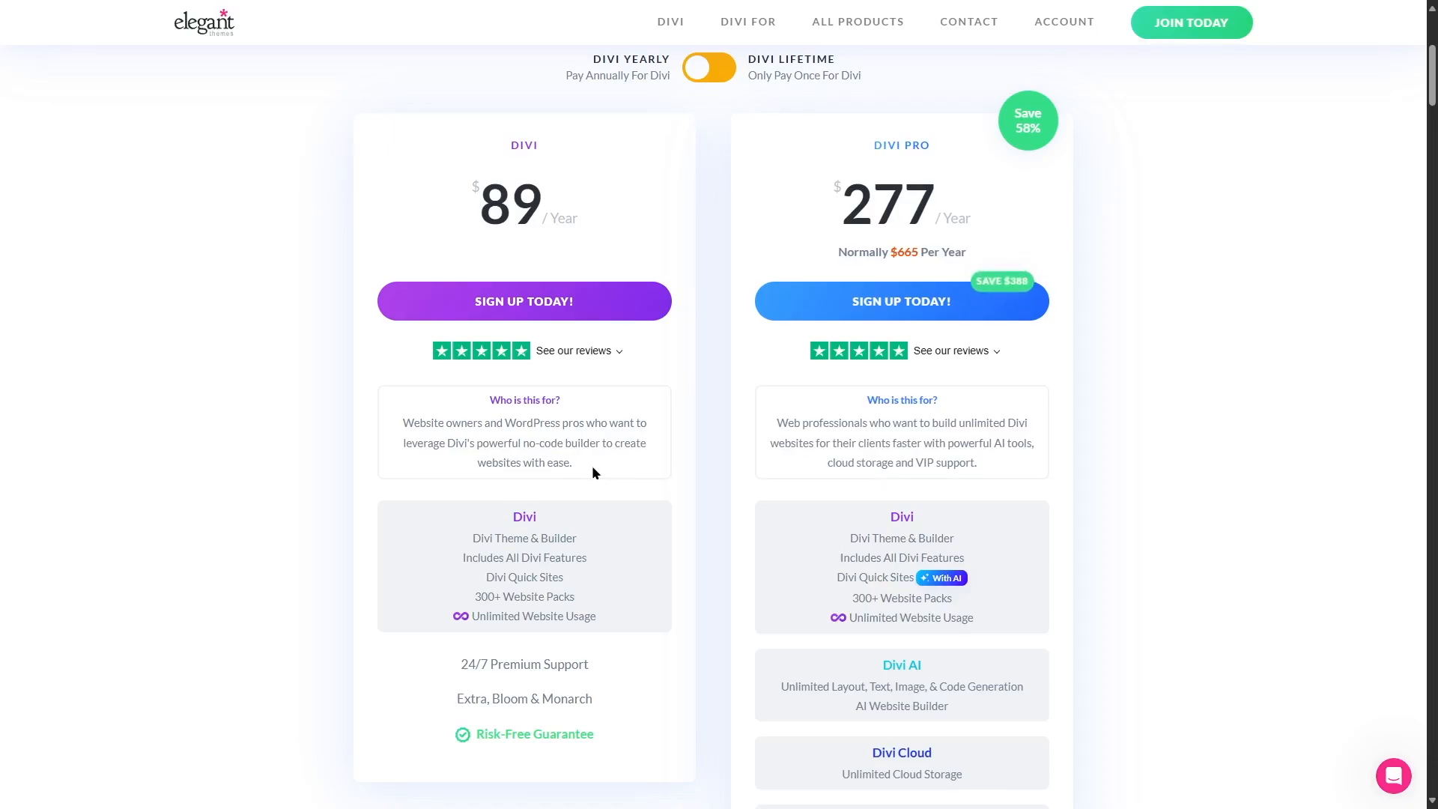
mouse_move(578, 467)
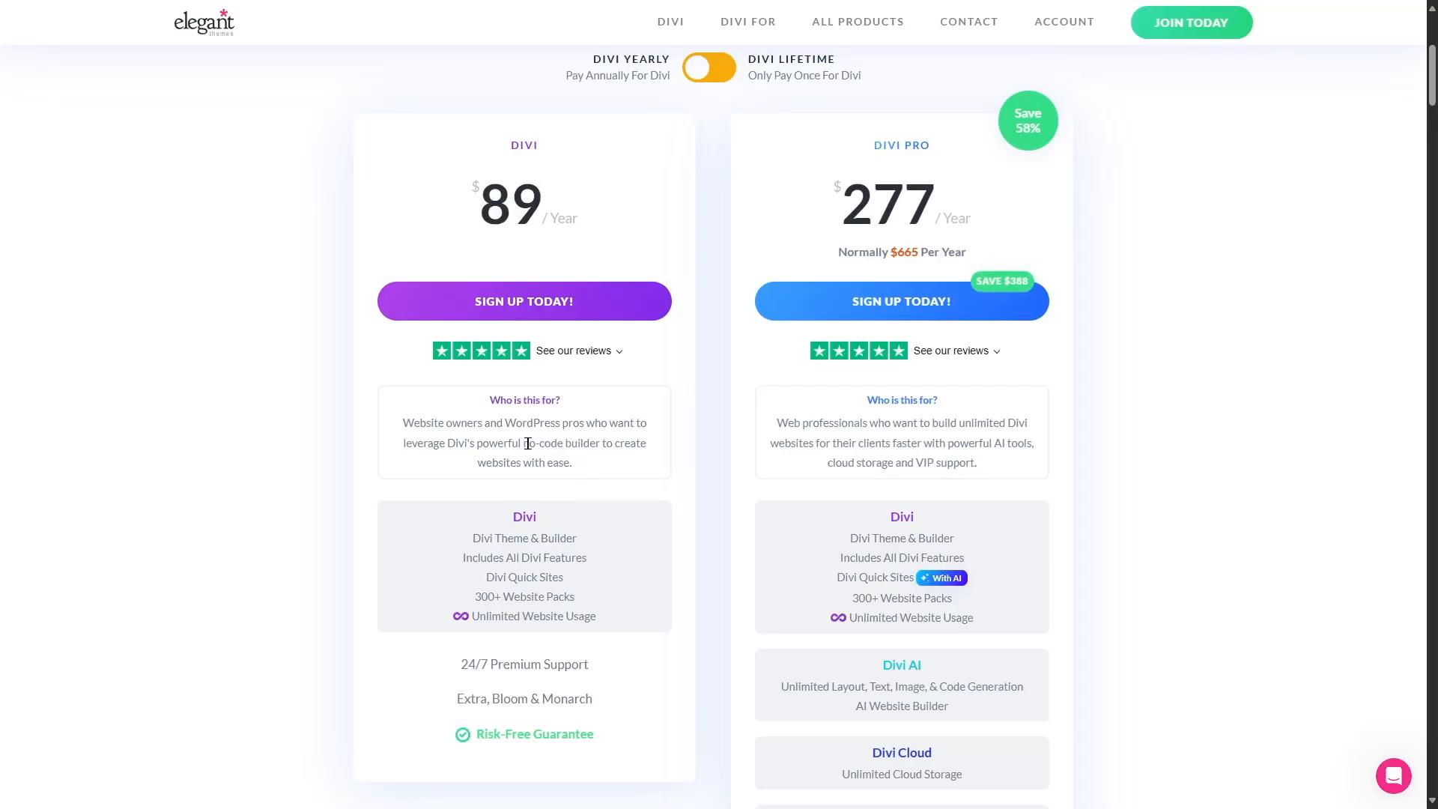
mouse_move(633, 464)
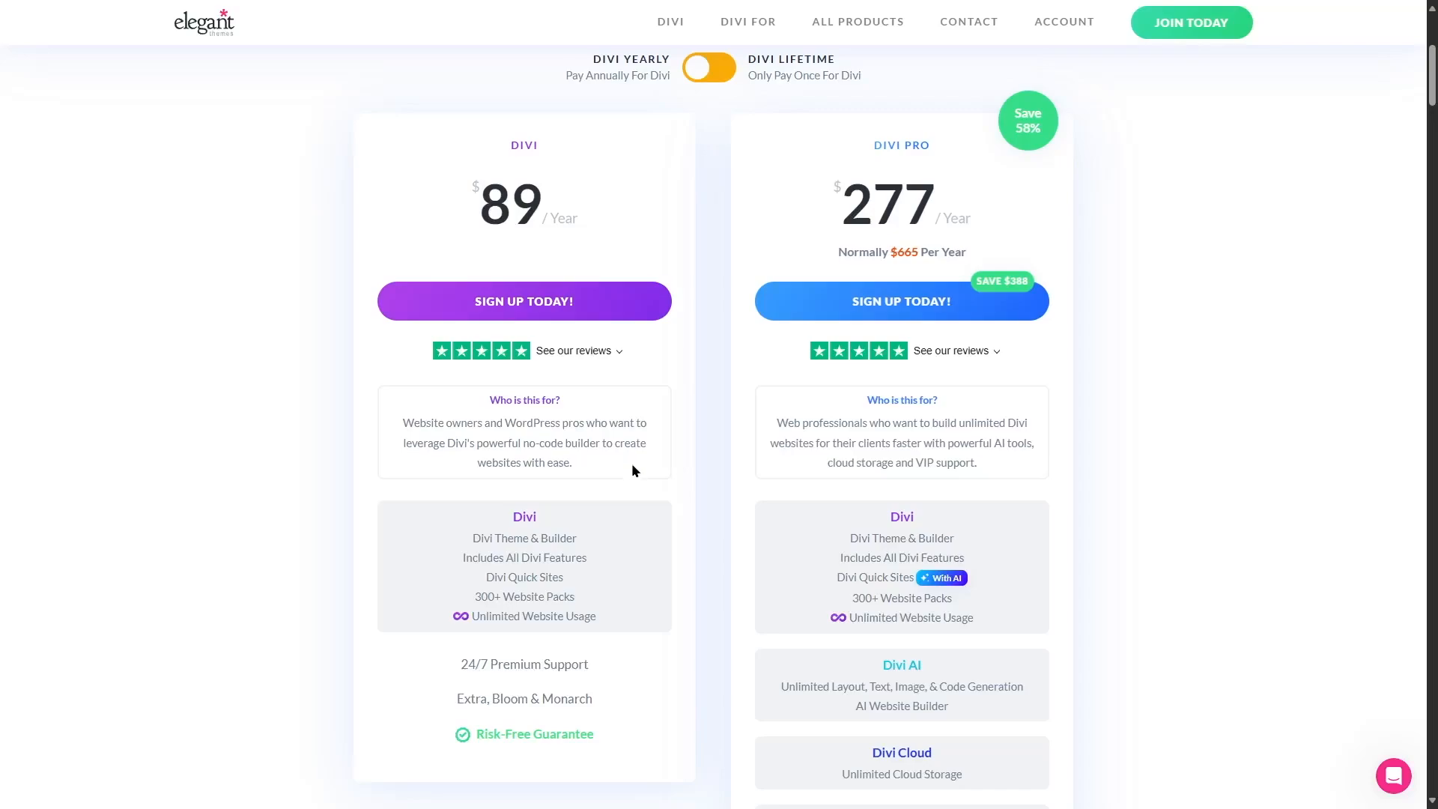
mouse_move(586, 529)
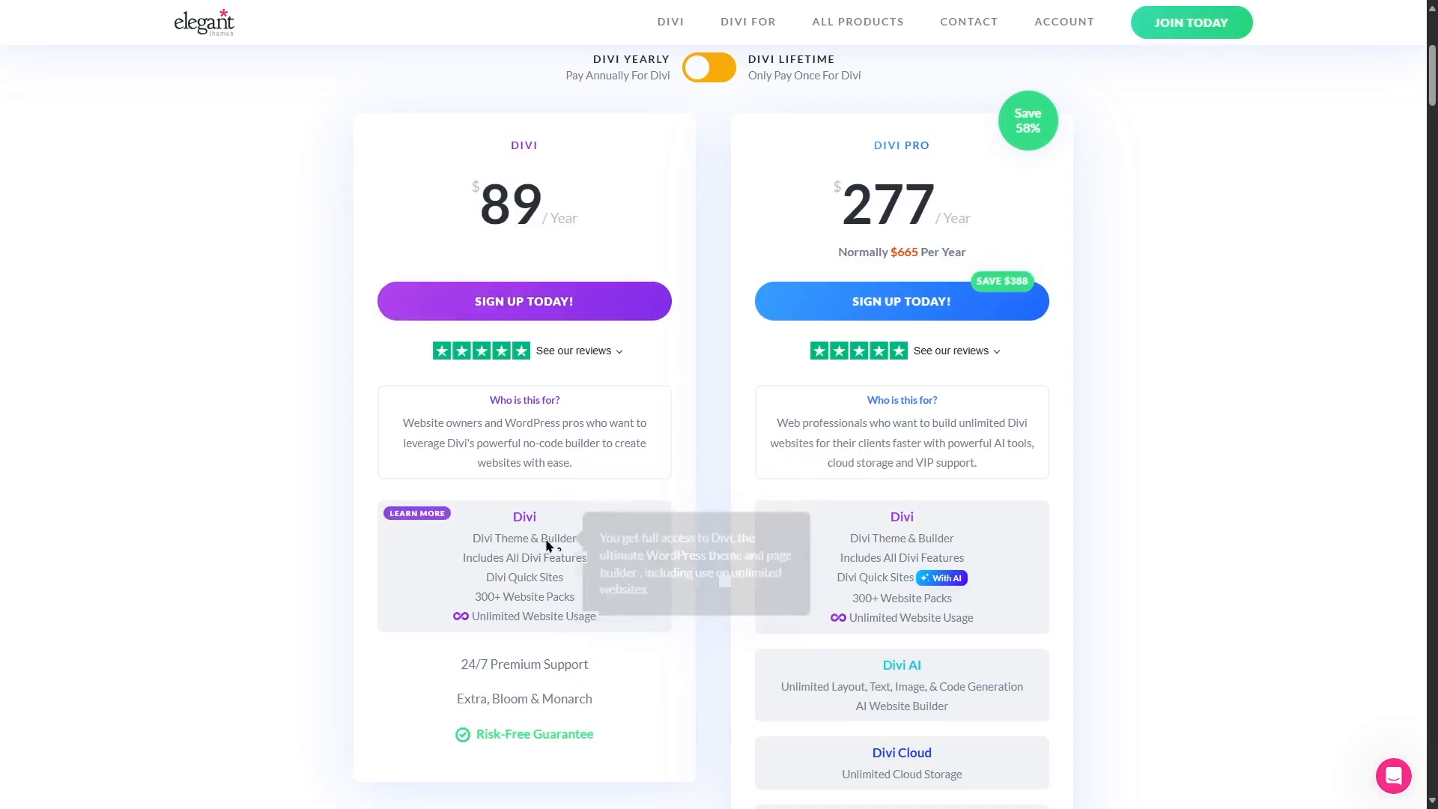
mouse_move(663, 546)
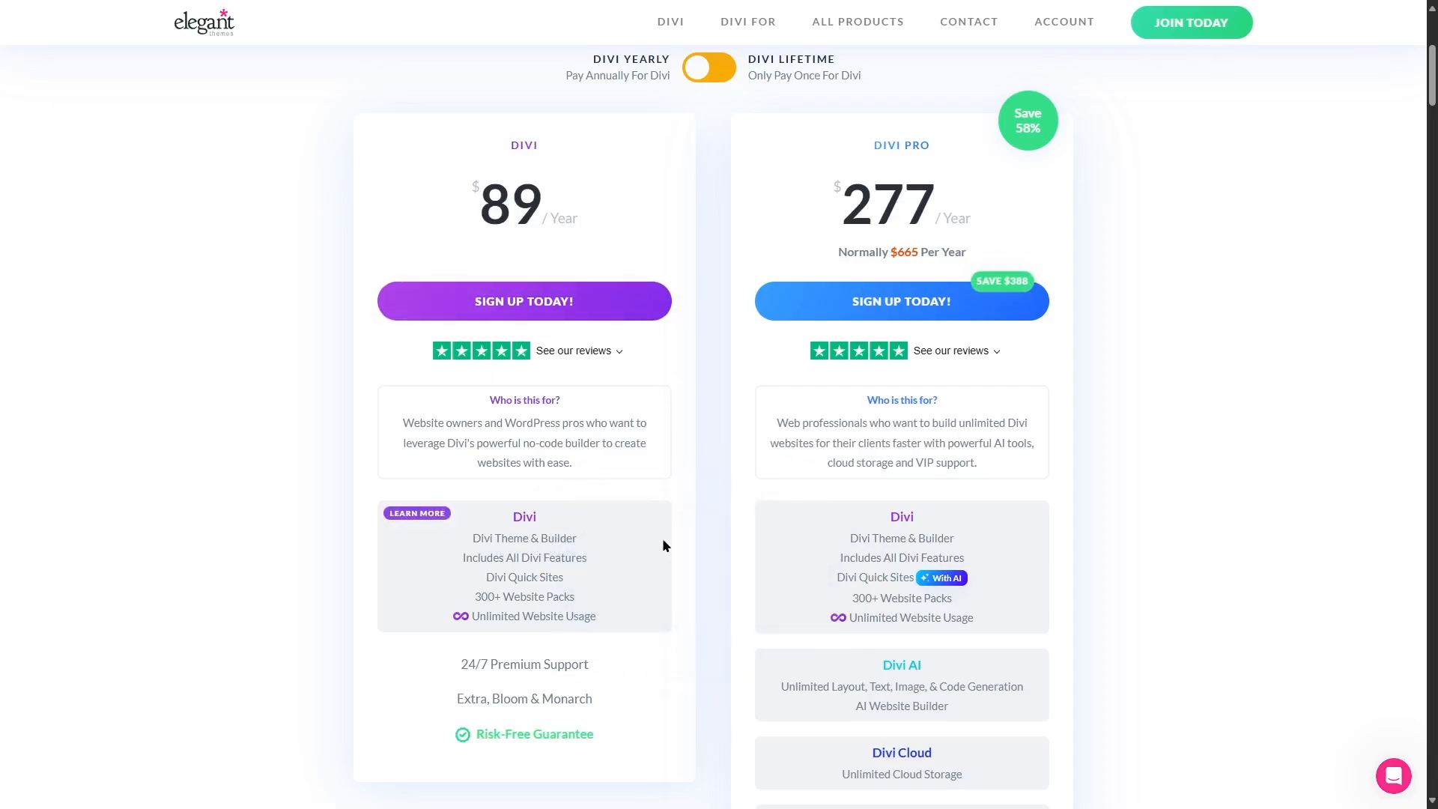
mouse_move(524, 557)
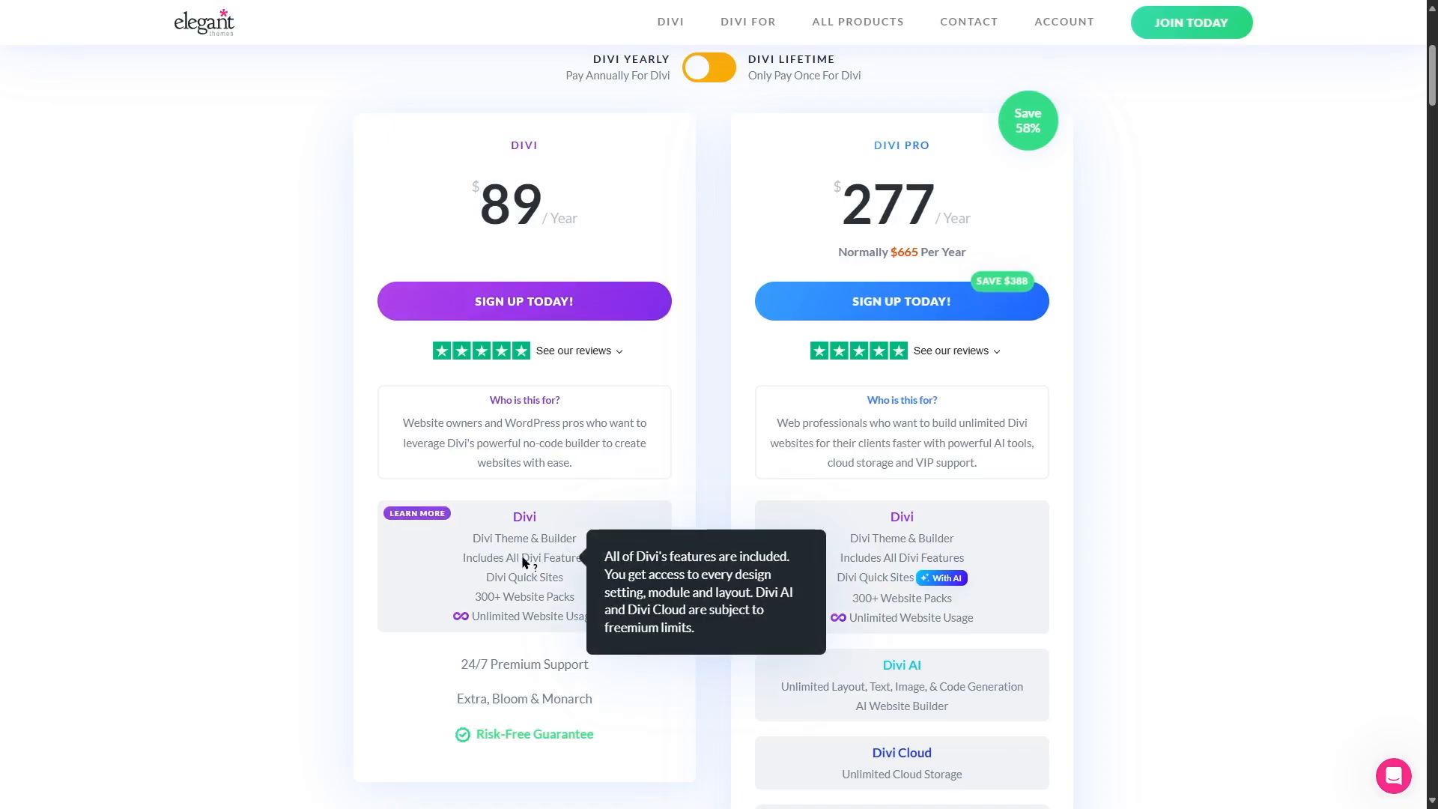
mouse_move(569, 394)
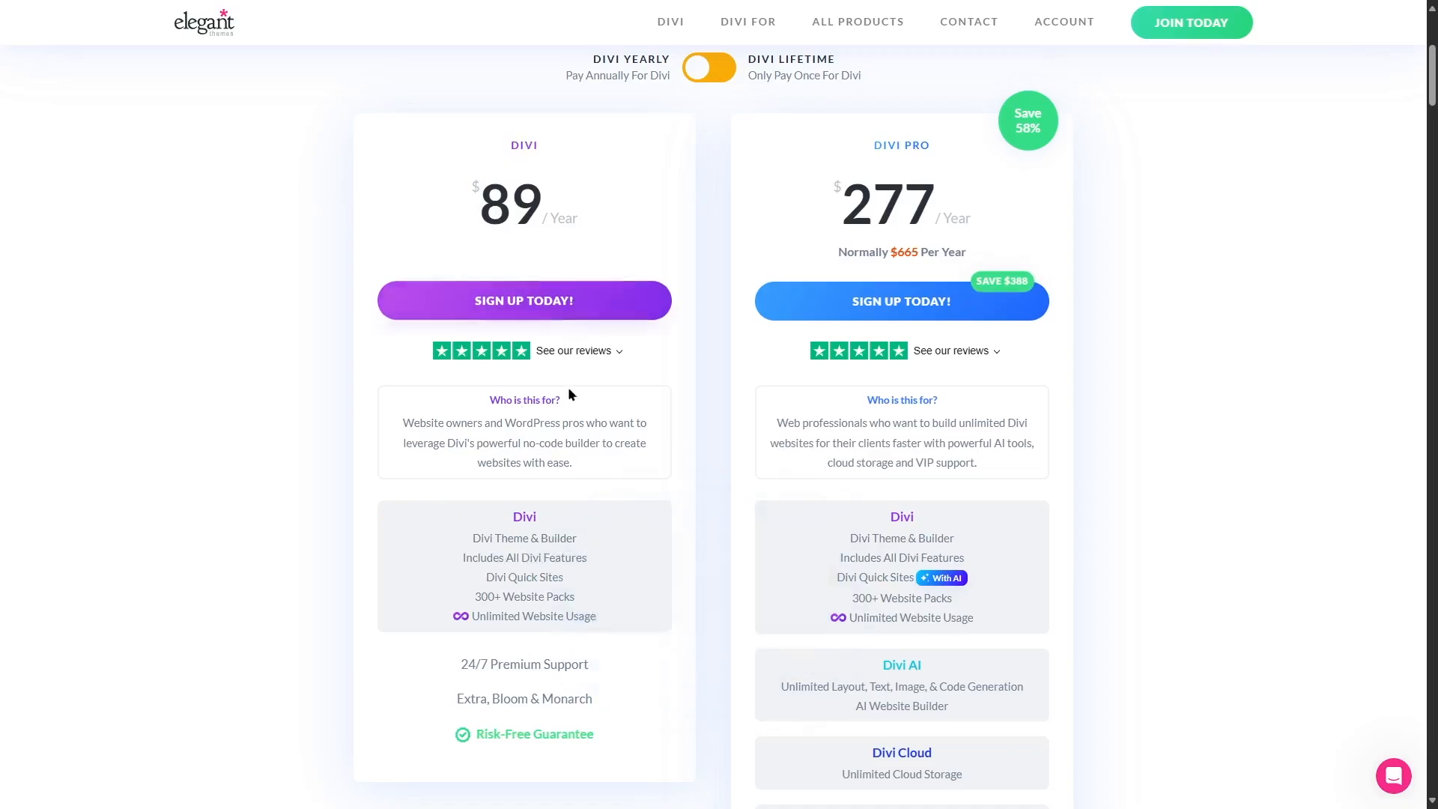
mouse_move(531, 558)
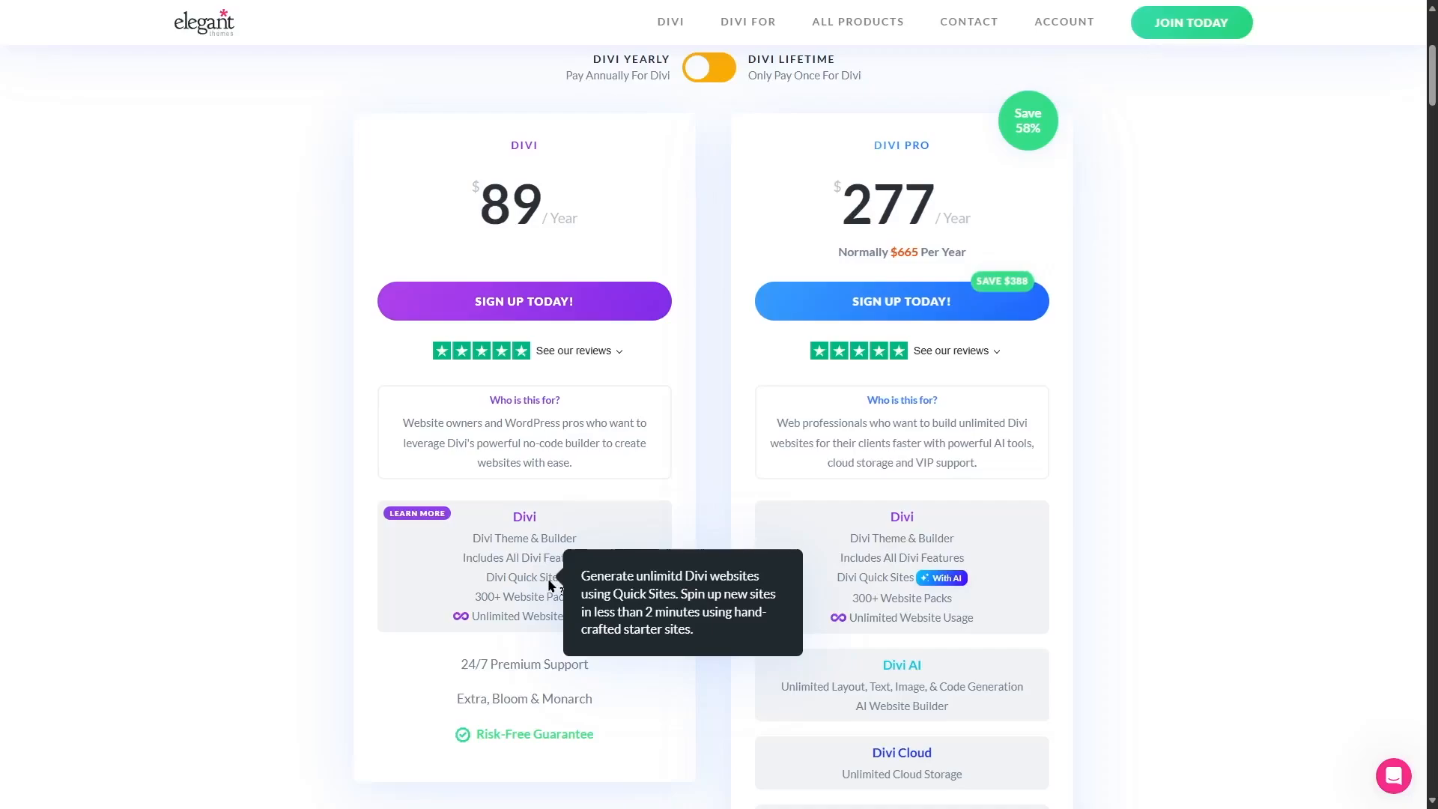
mouse_move(358, 568)
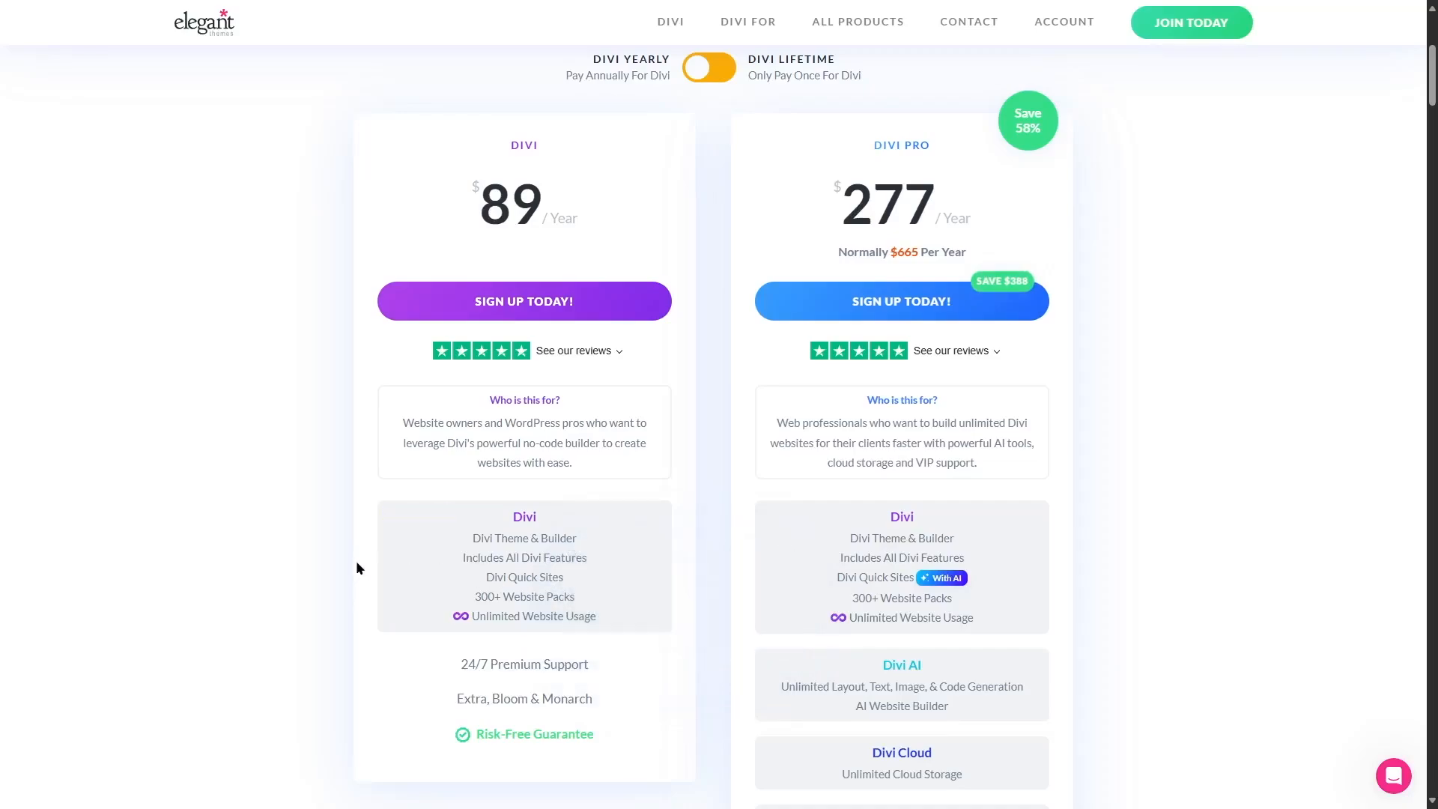
mouse_move(546, 602)
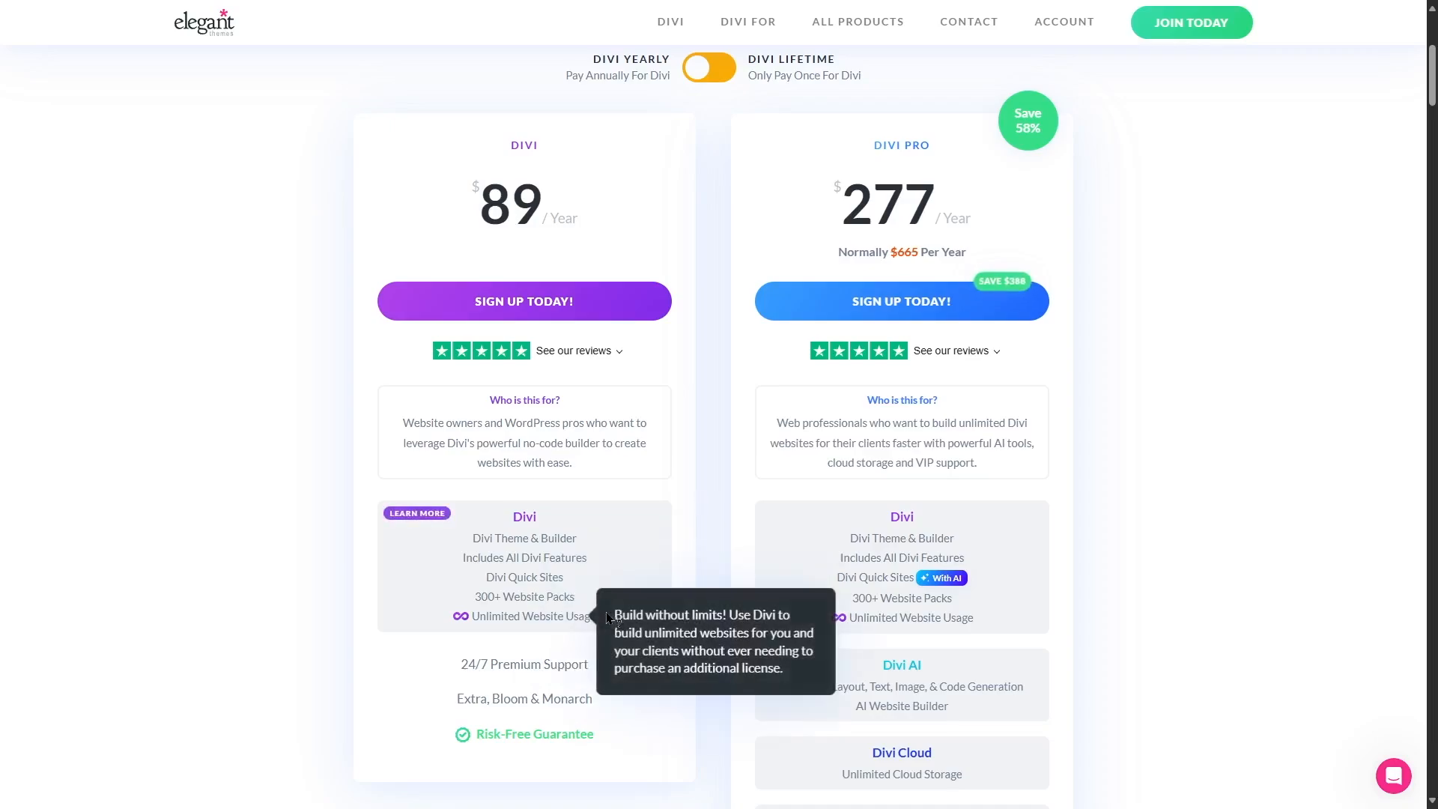
mouse_move(718, 530)
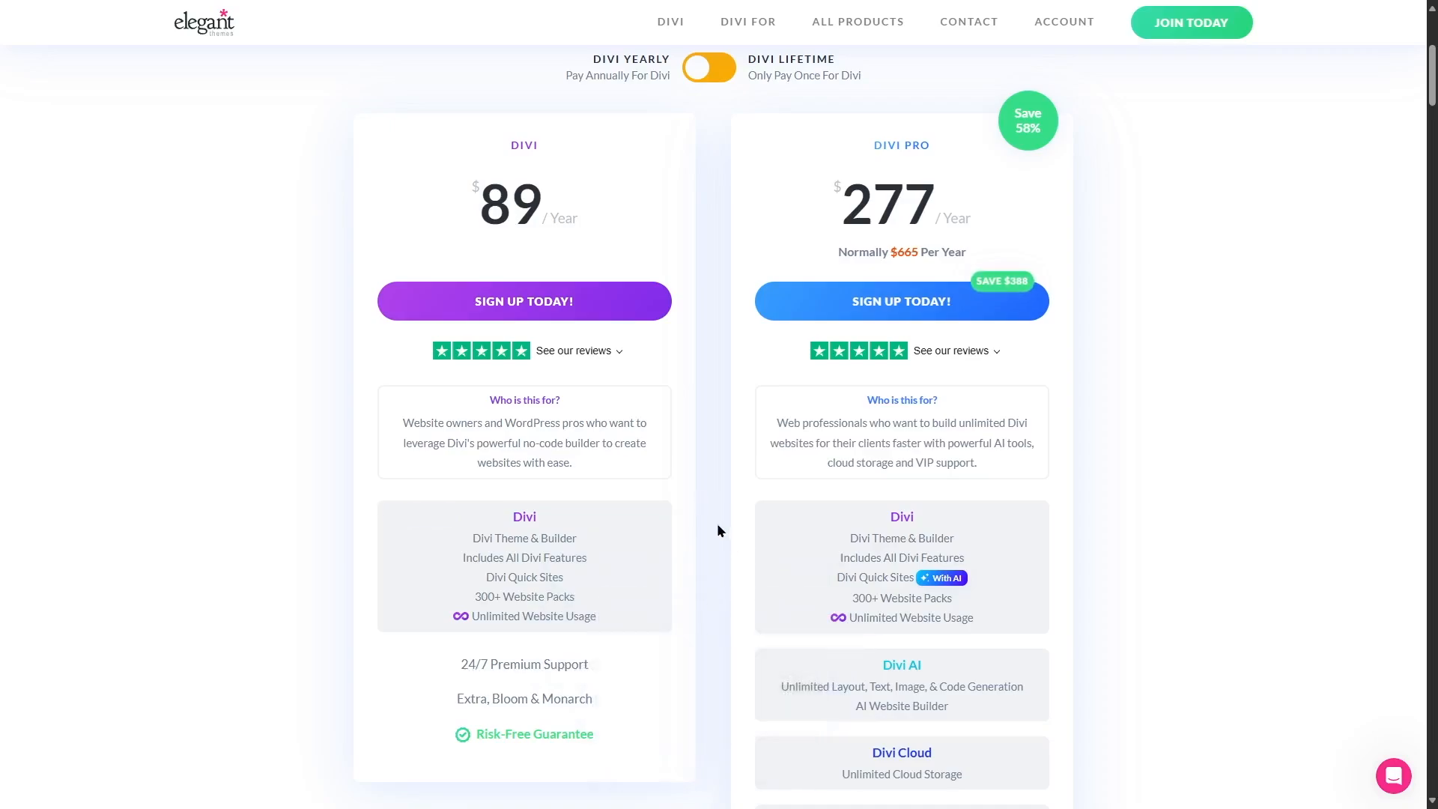
mouse_move(525, 680)
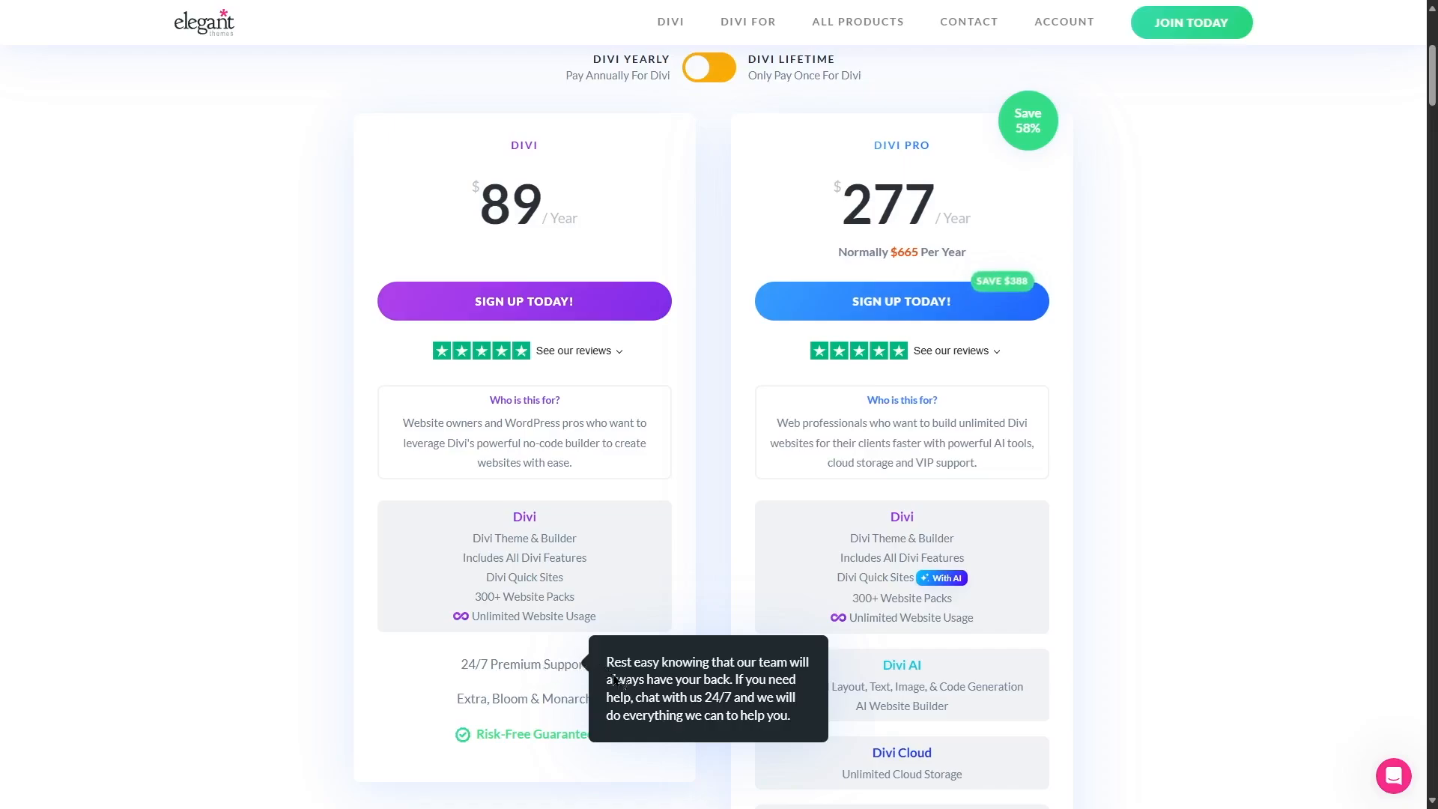
mouse_move(638, 704)
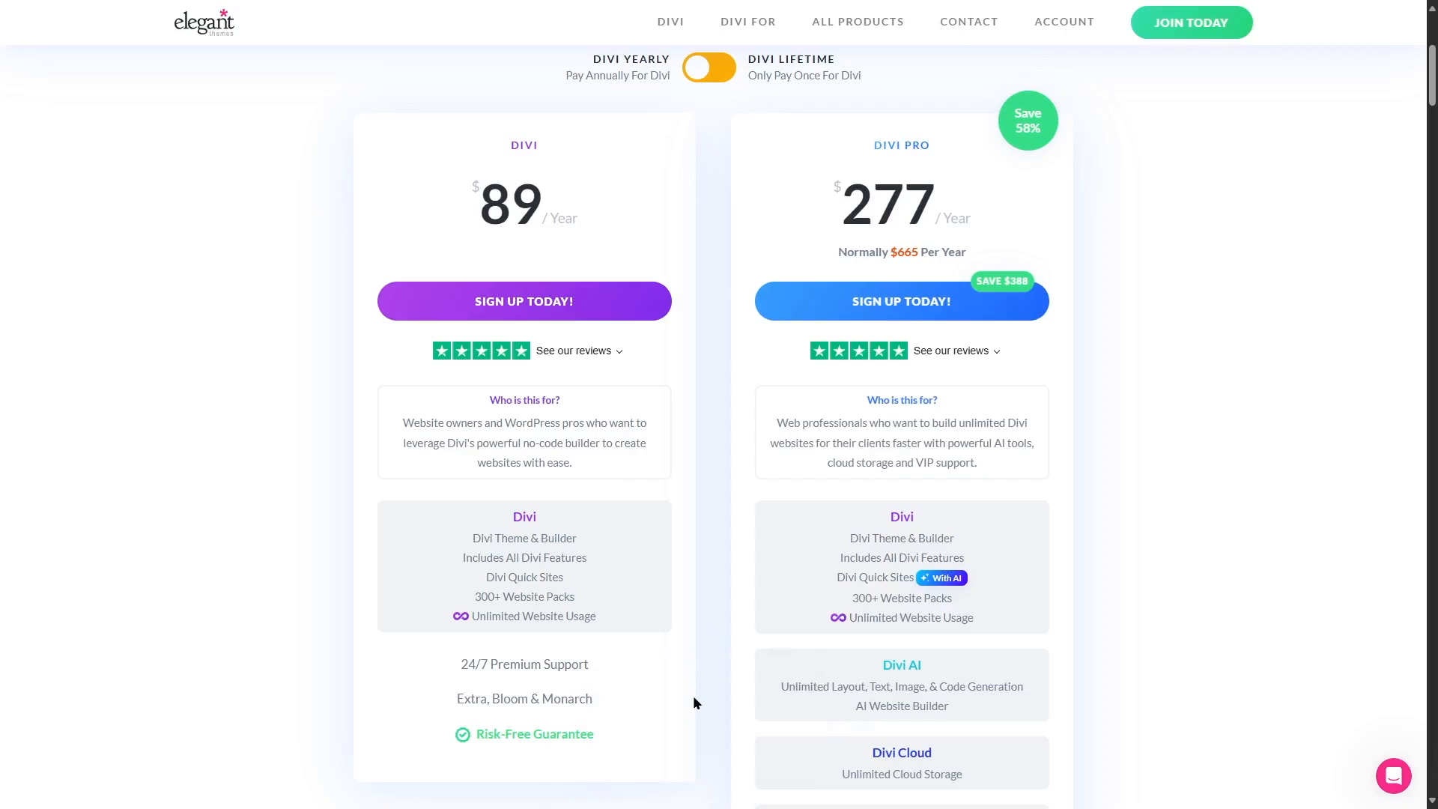
mouse_move(519, 699)
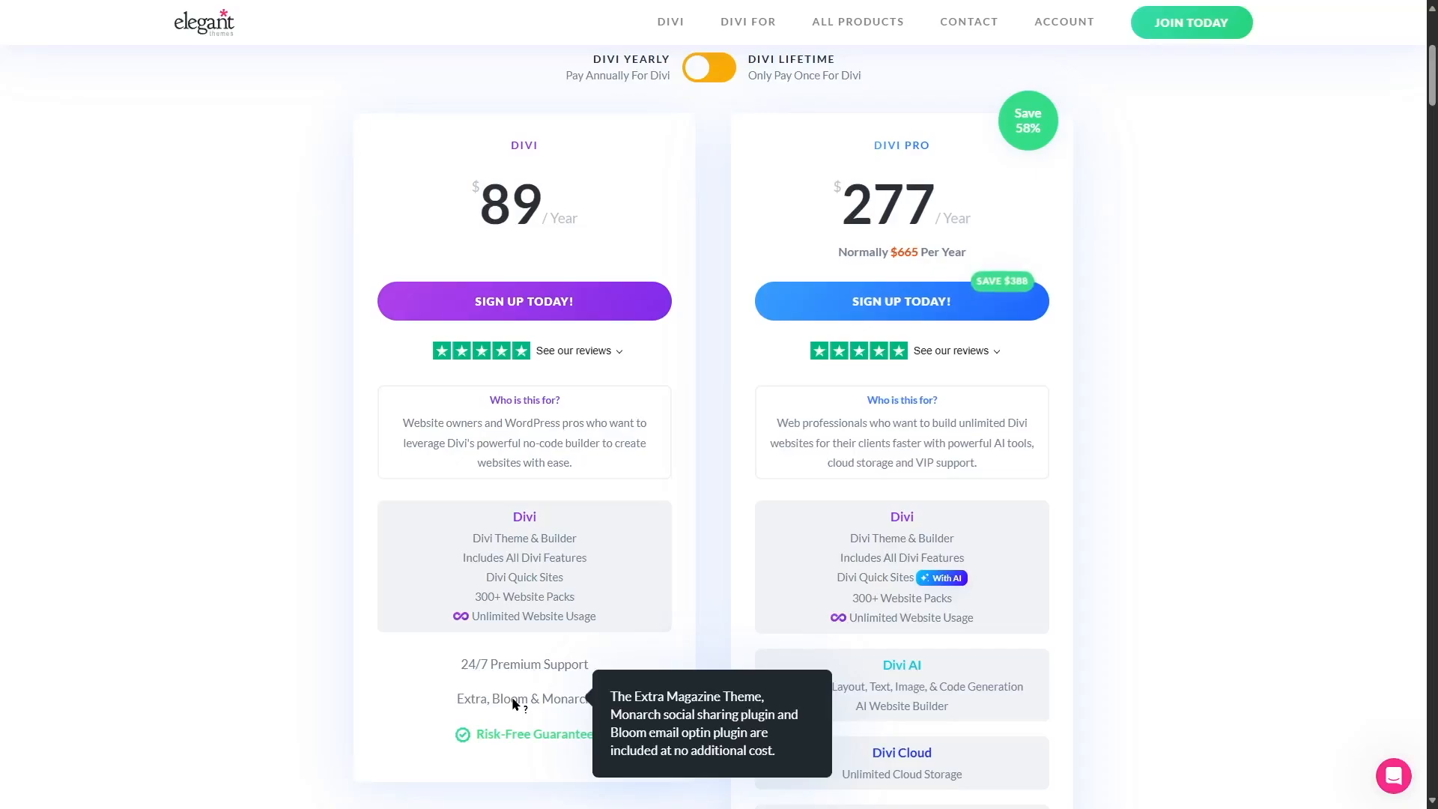
mouse_move(504, 745)
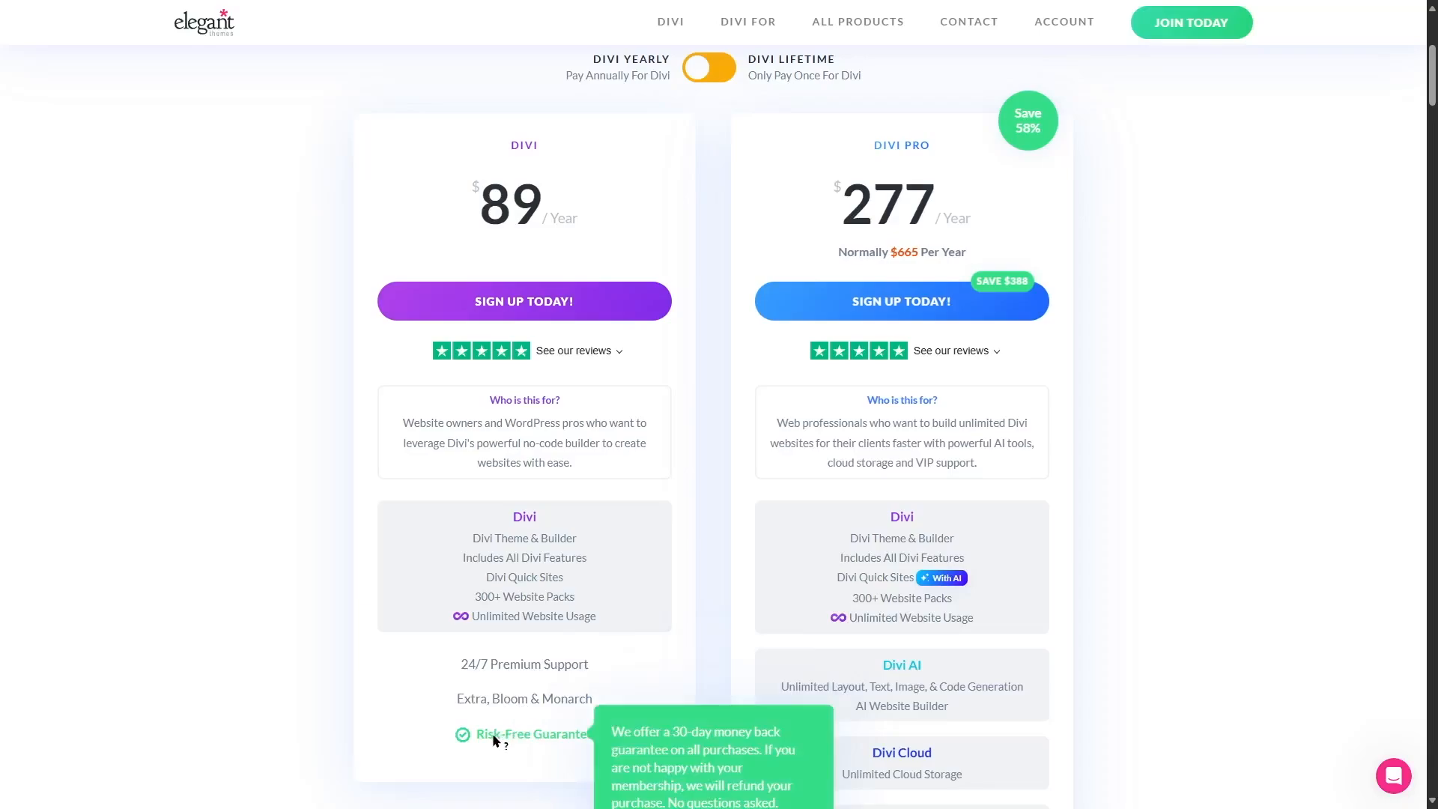
mouse_move(543, 741)
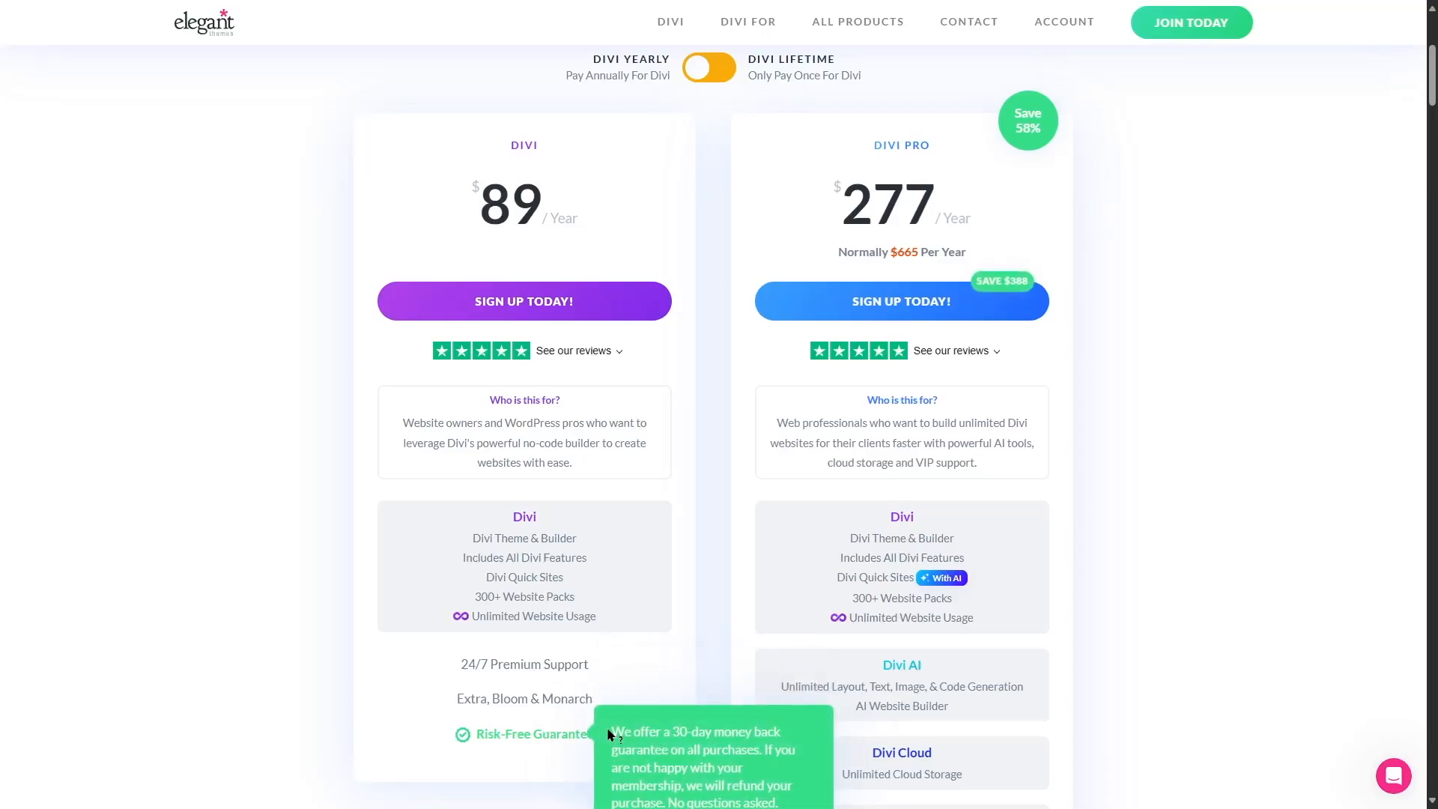
mouse_move(583, 133)
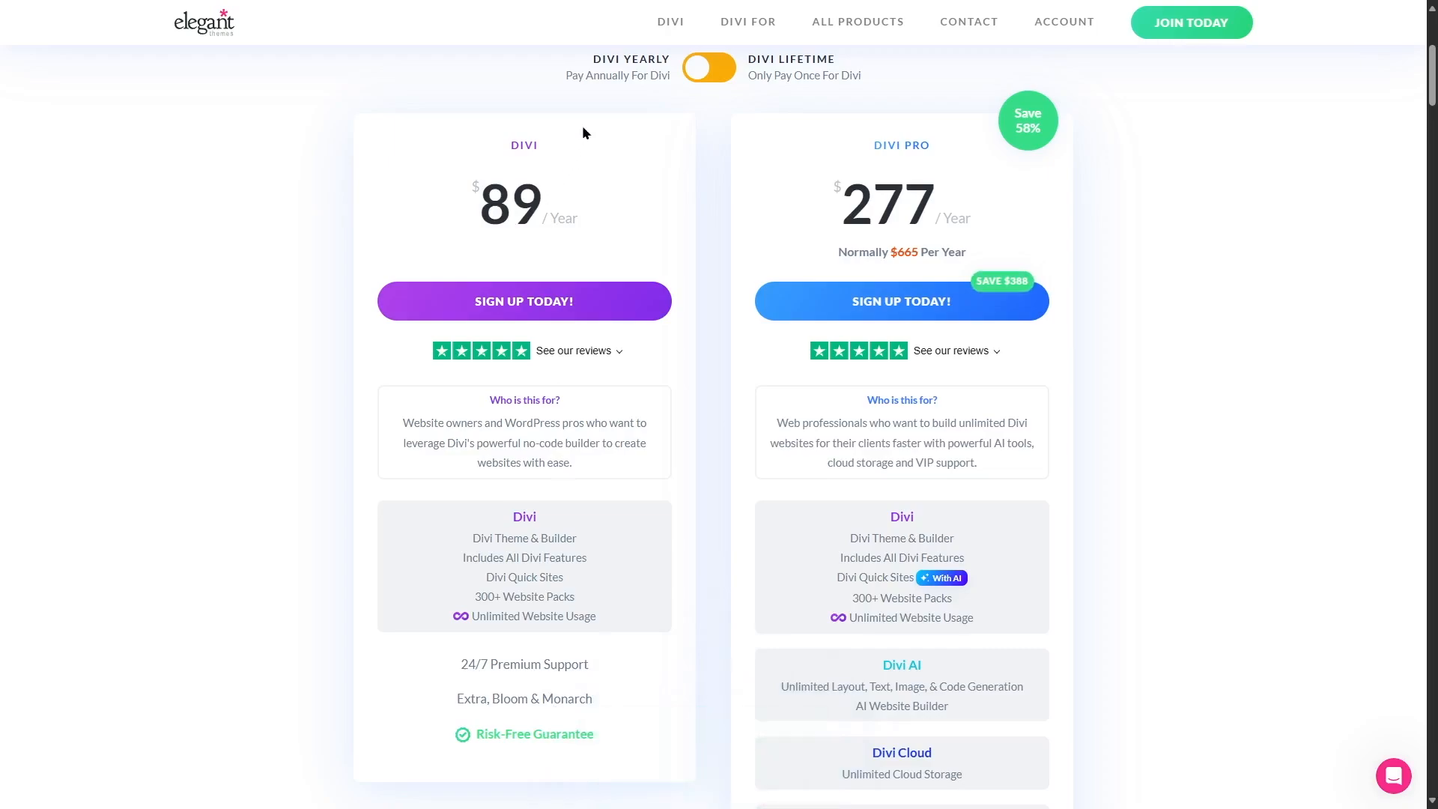
scroll(down, 3)
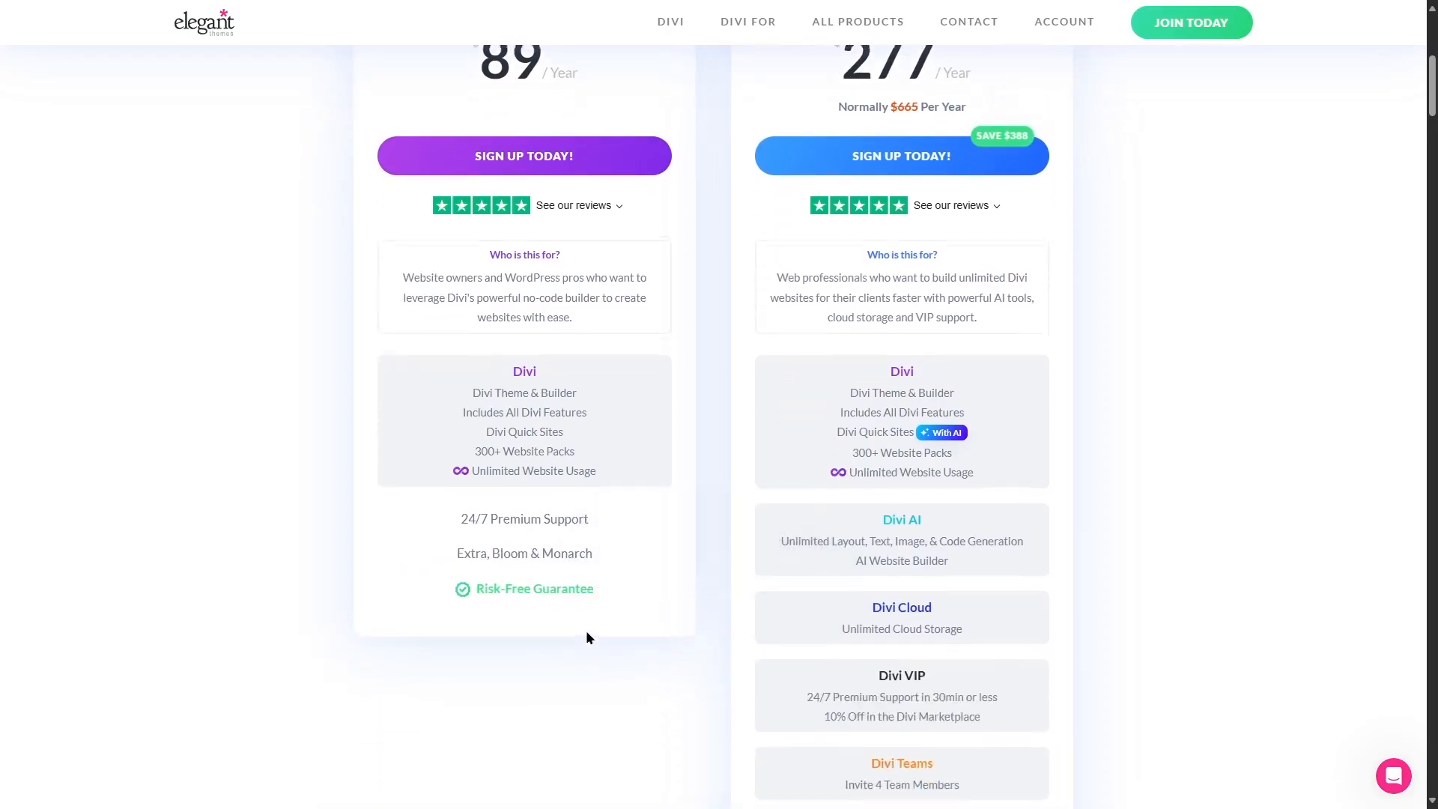
scroll(up, 3)
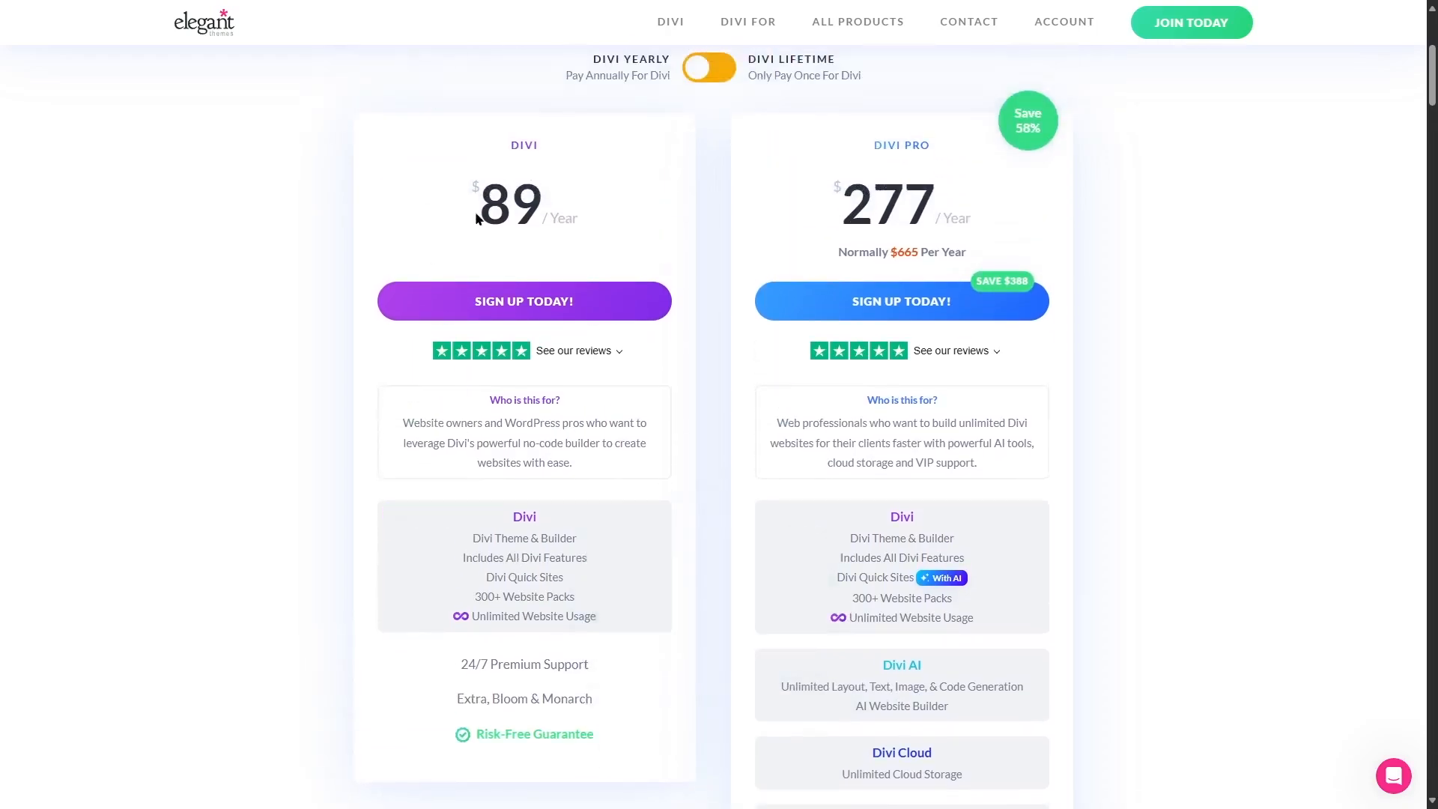
mouse_move(577, 178)
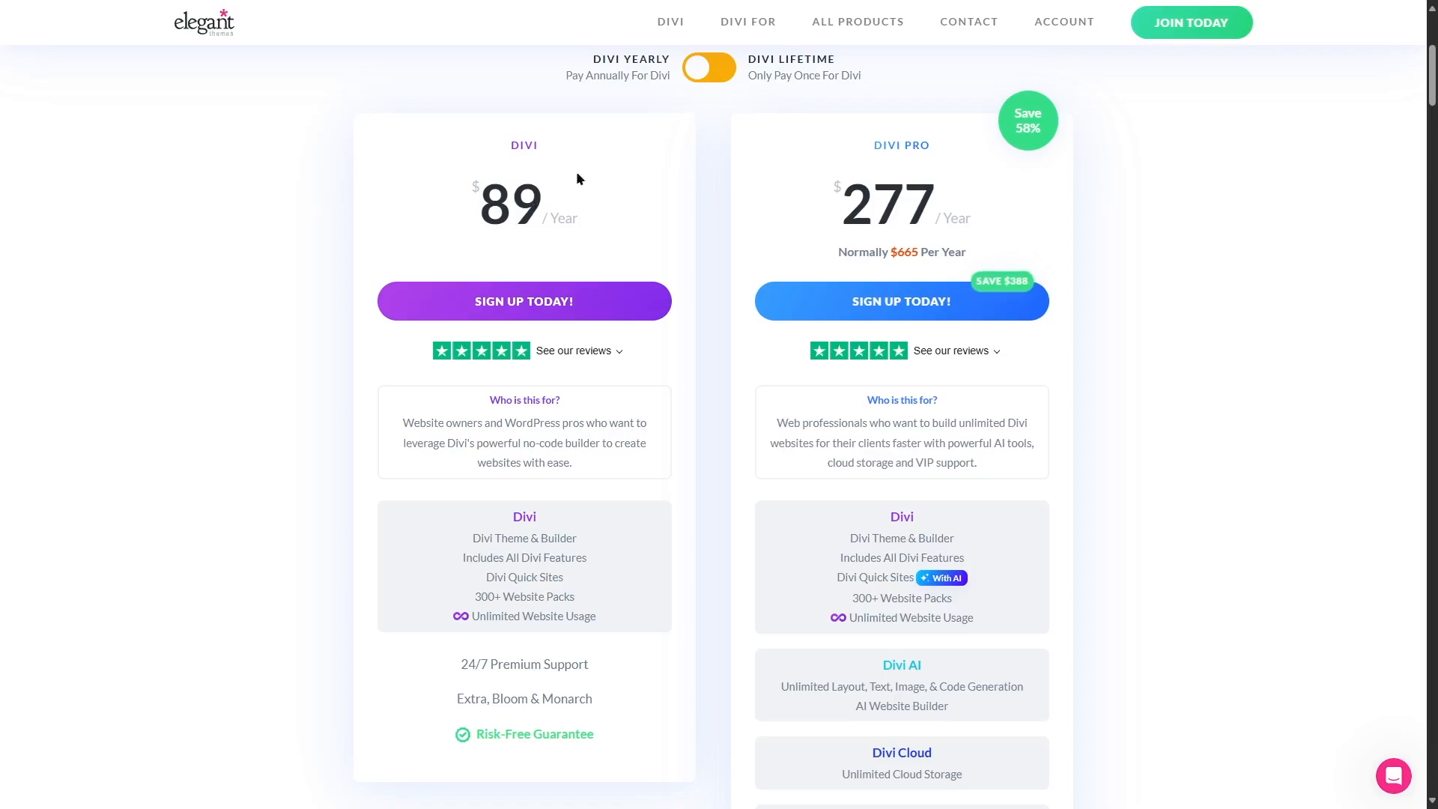
- Switch the toggle to lifetime plans: Divi Lifetime $249 and Lifetime + Pro Services $297
click(708, 67)
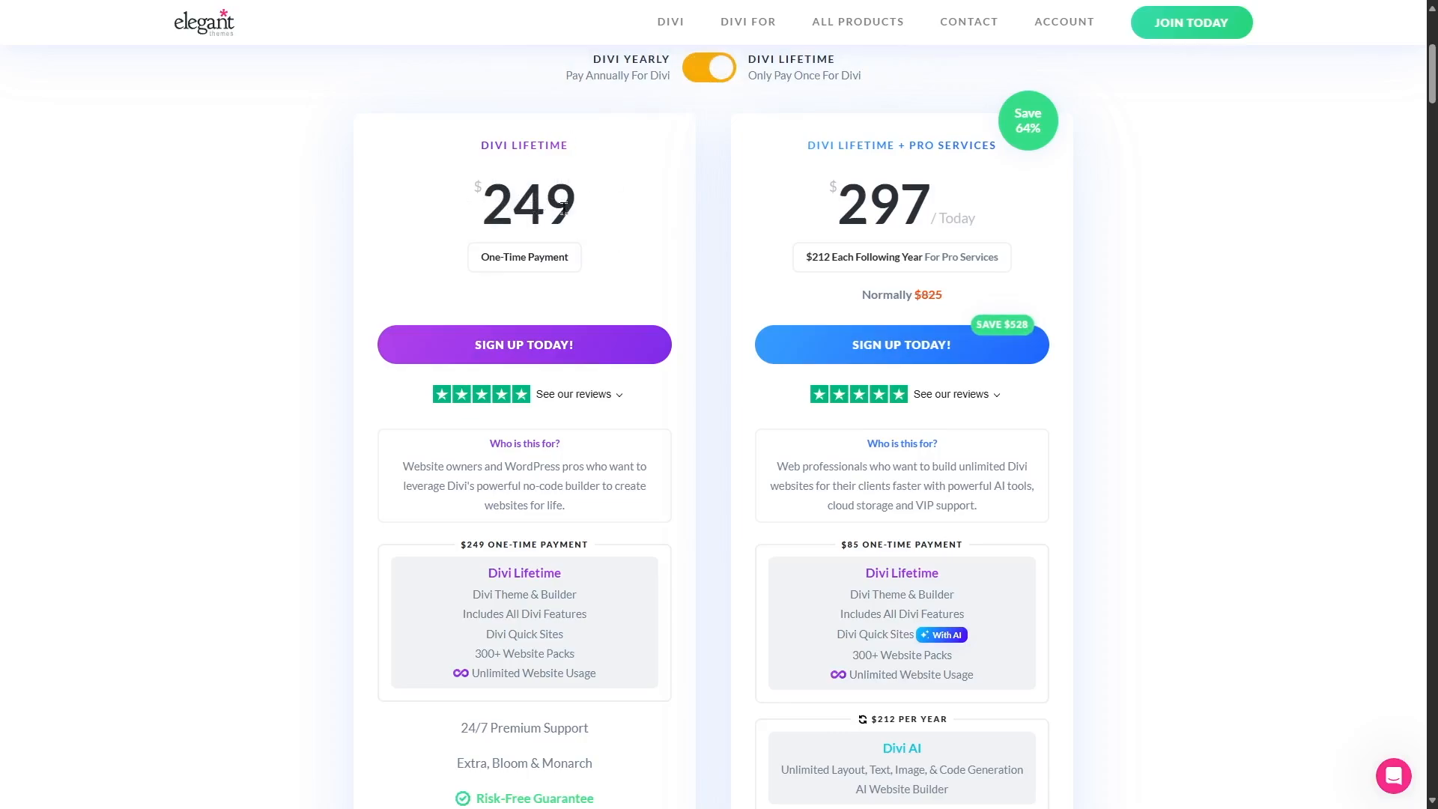
mouse_move(648, 571)
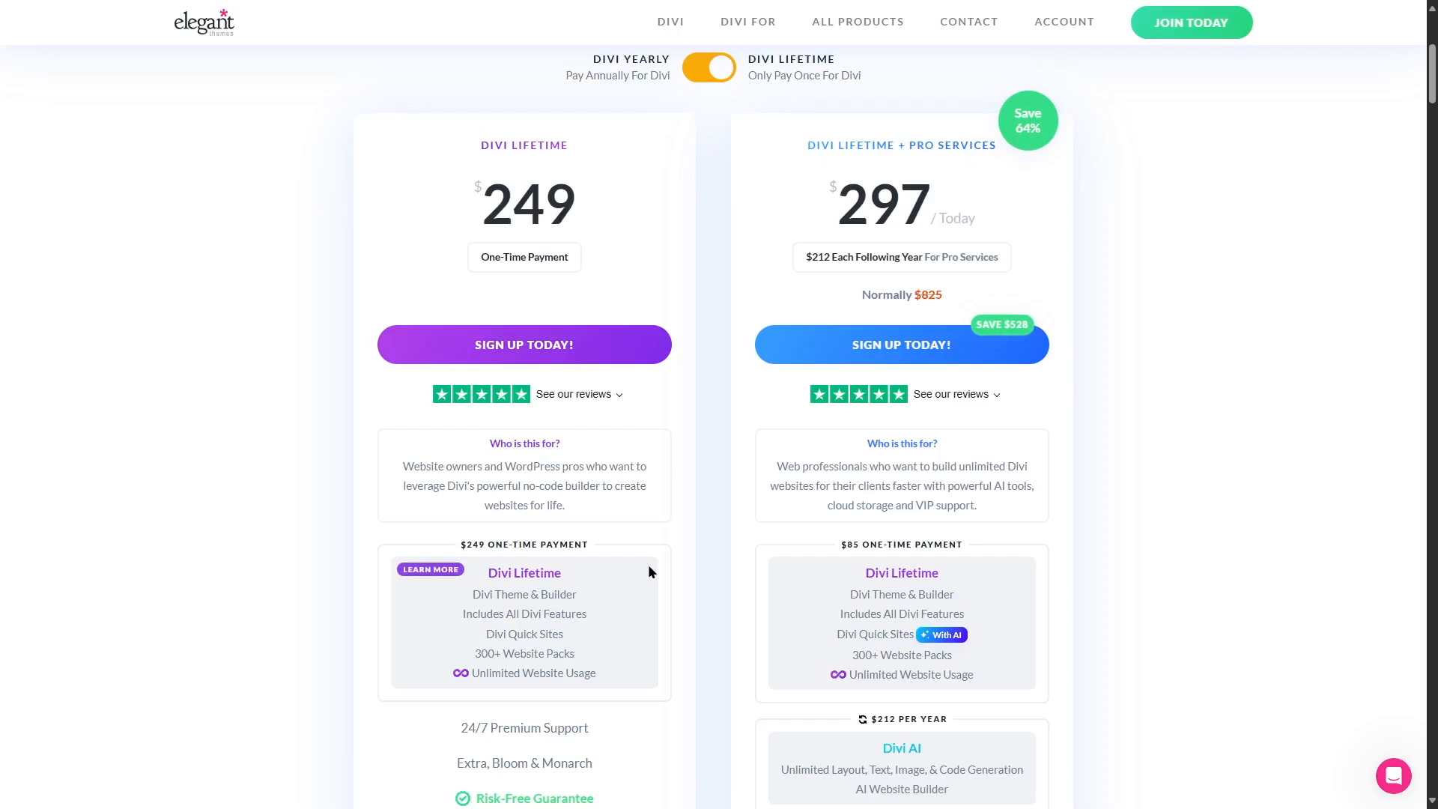
mouse_move(776, 186)
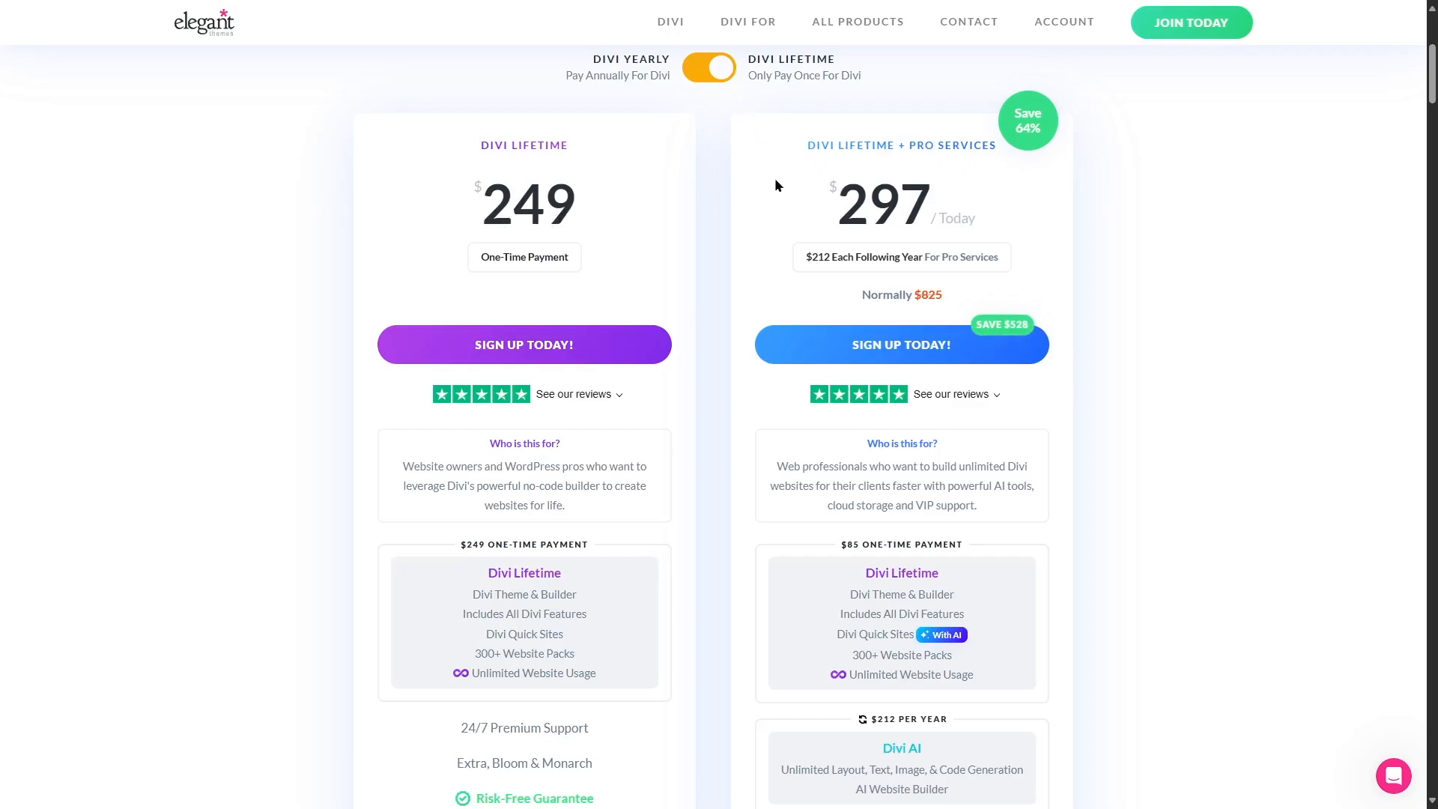
mouse_move(881, 204)
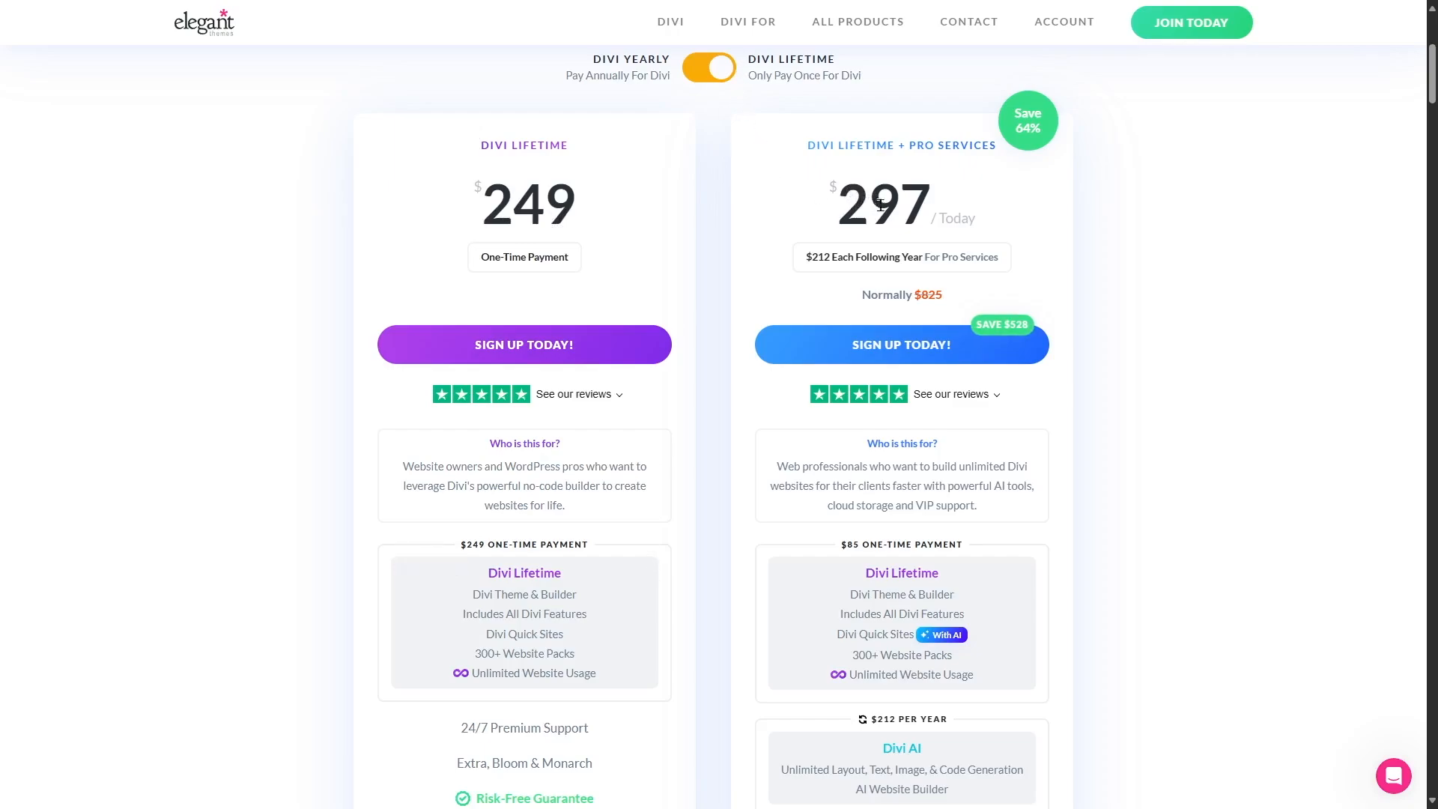
mouse_move(947, 319)
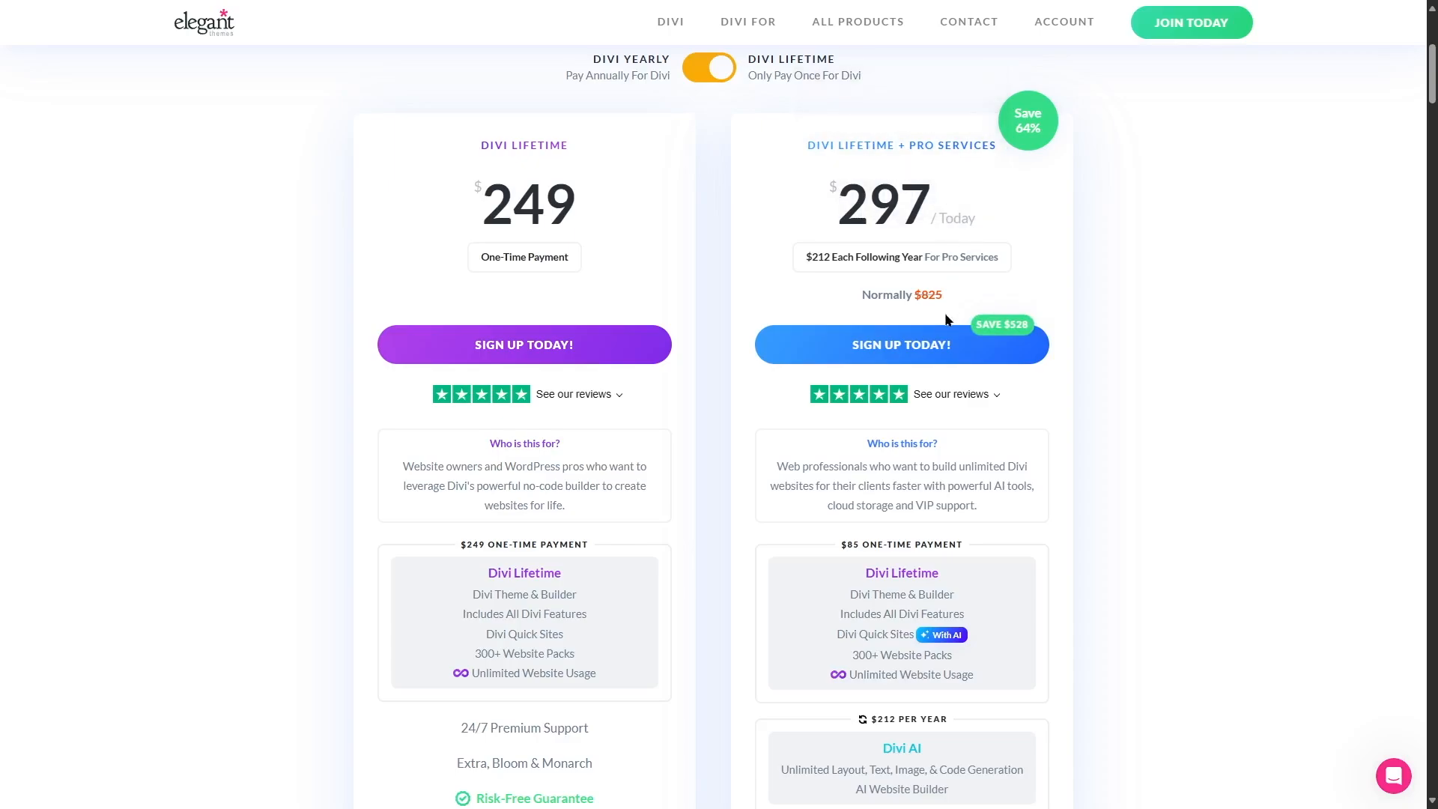
mouse_move(1065, 162)
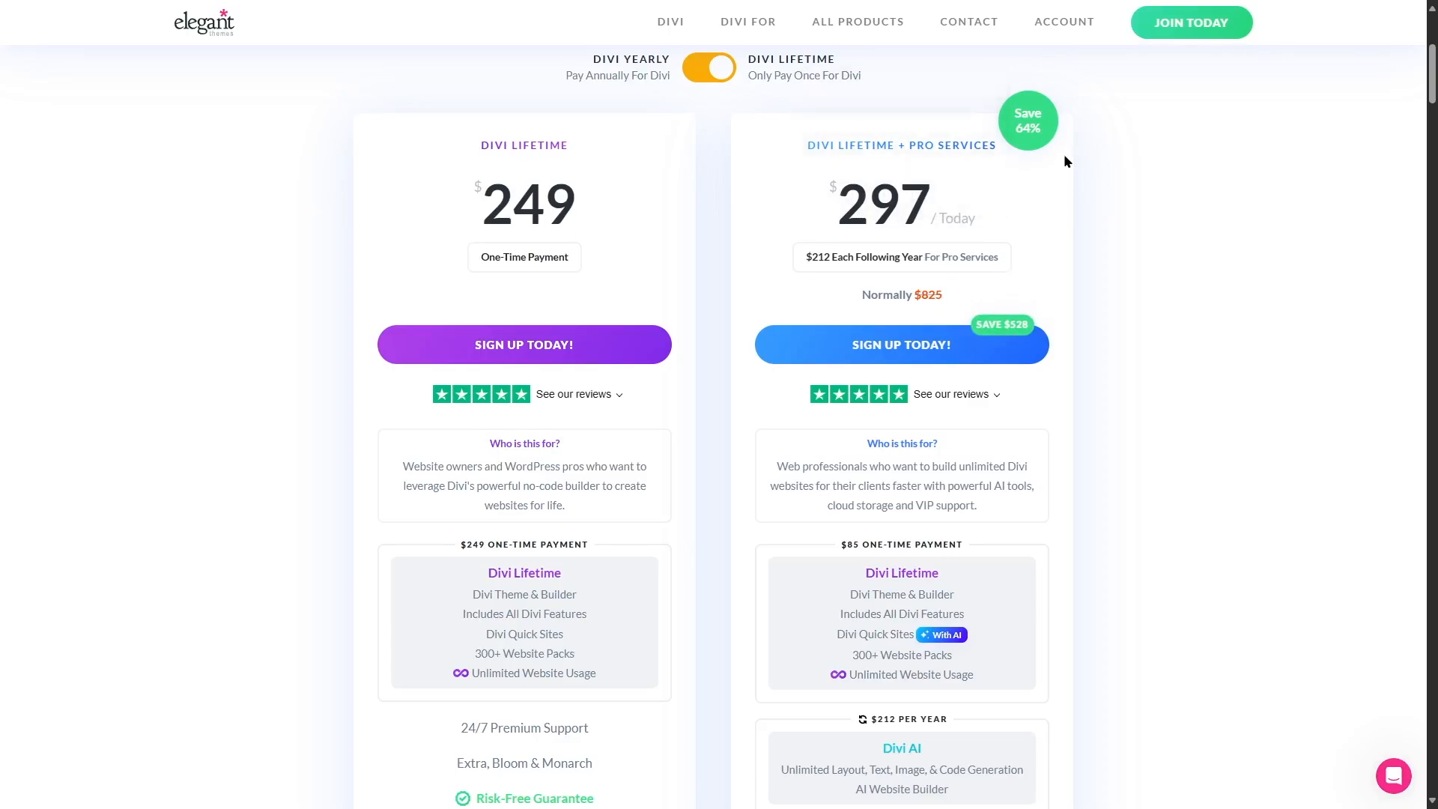
mouse_move(1028, 337)
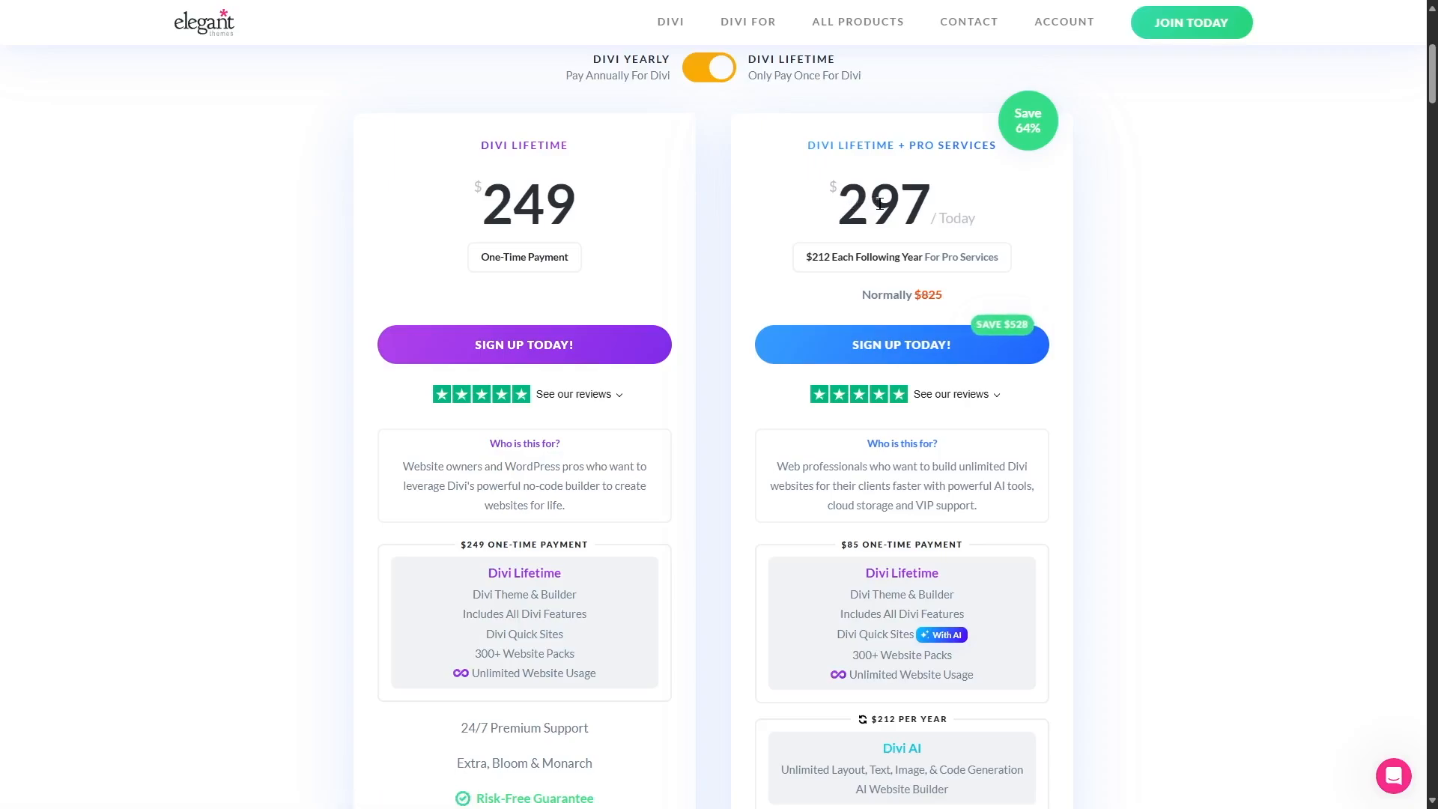
click(708, 67)
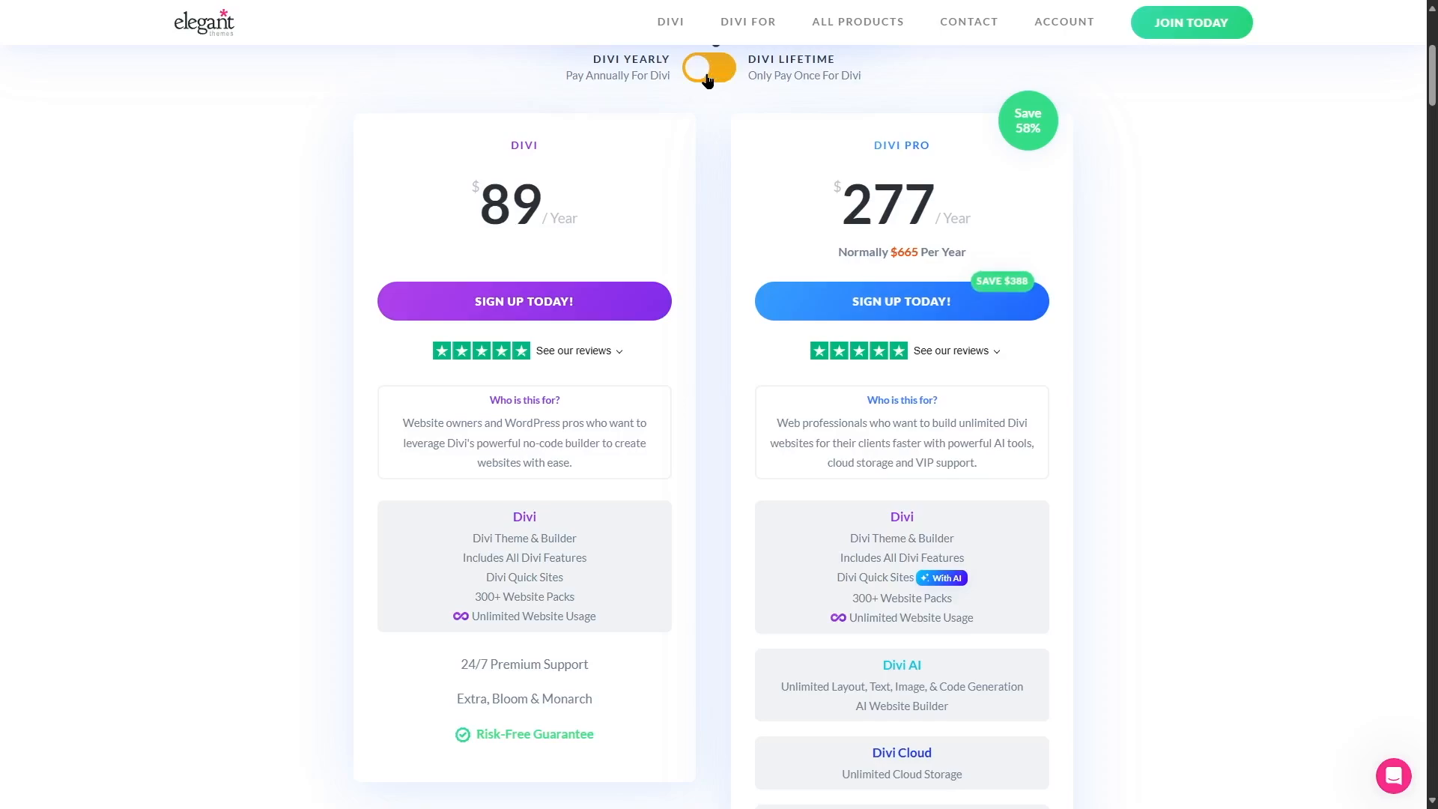
mouse_move(966, 214)
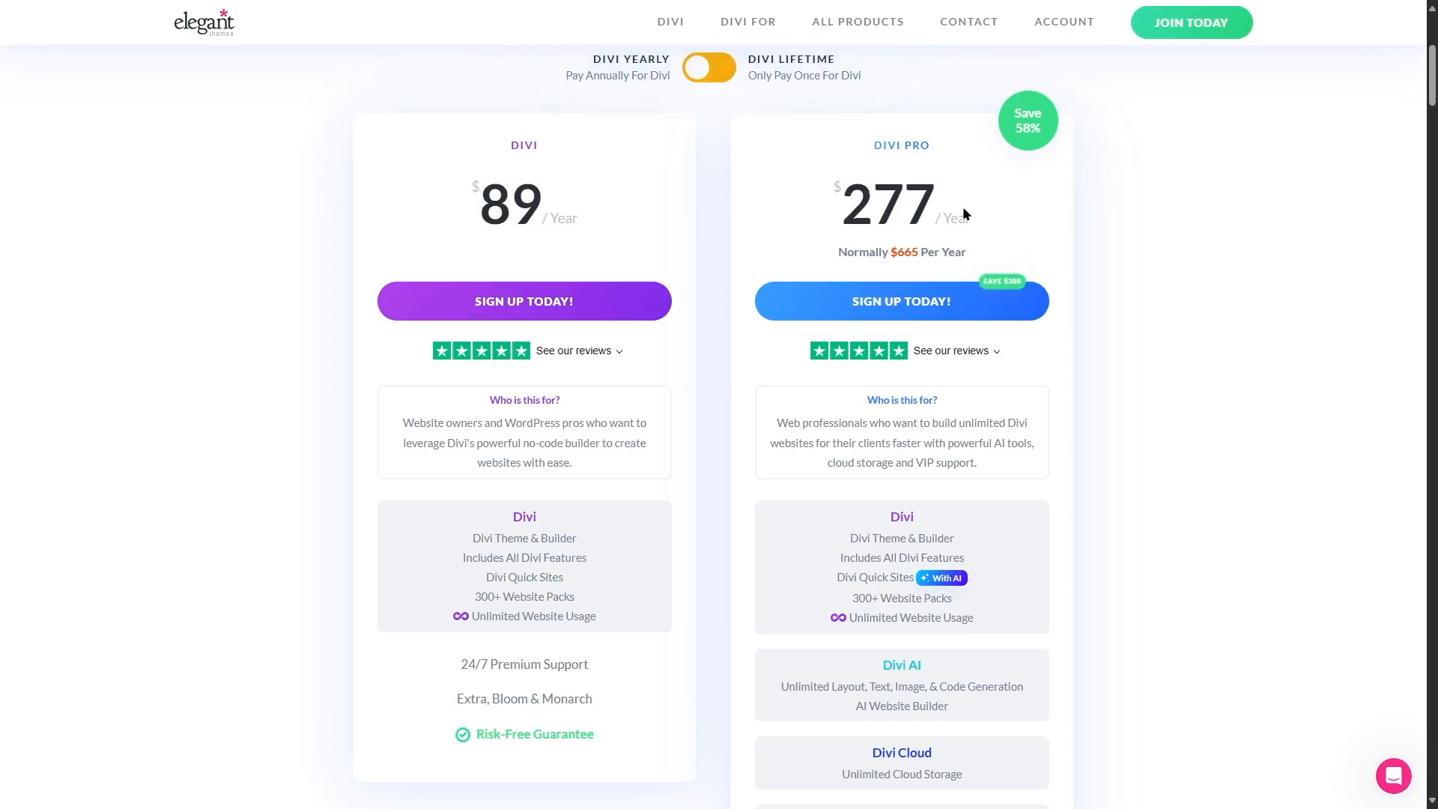
mouse_move(842, 418)
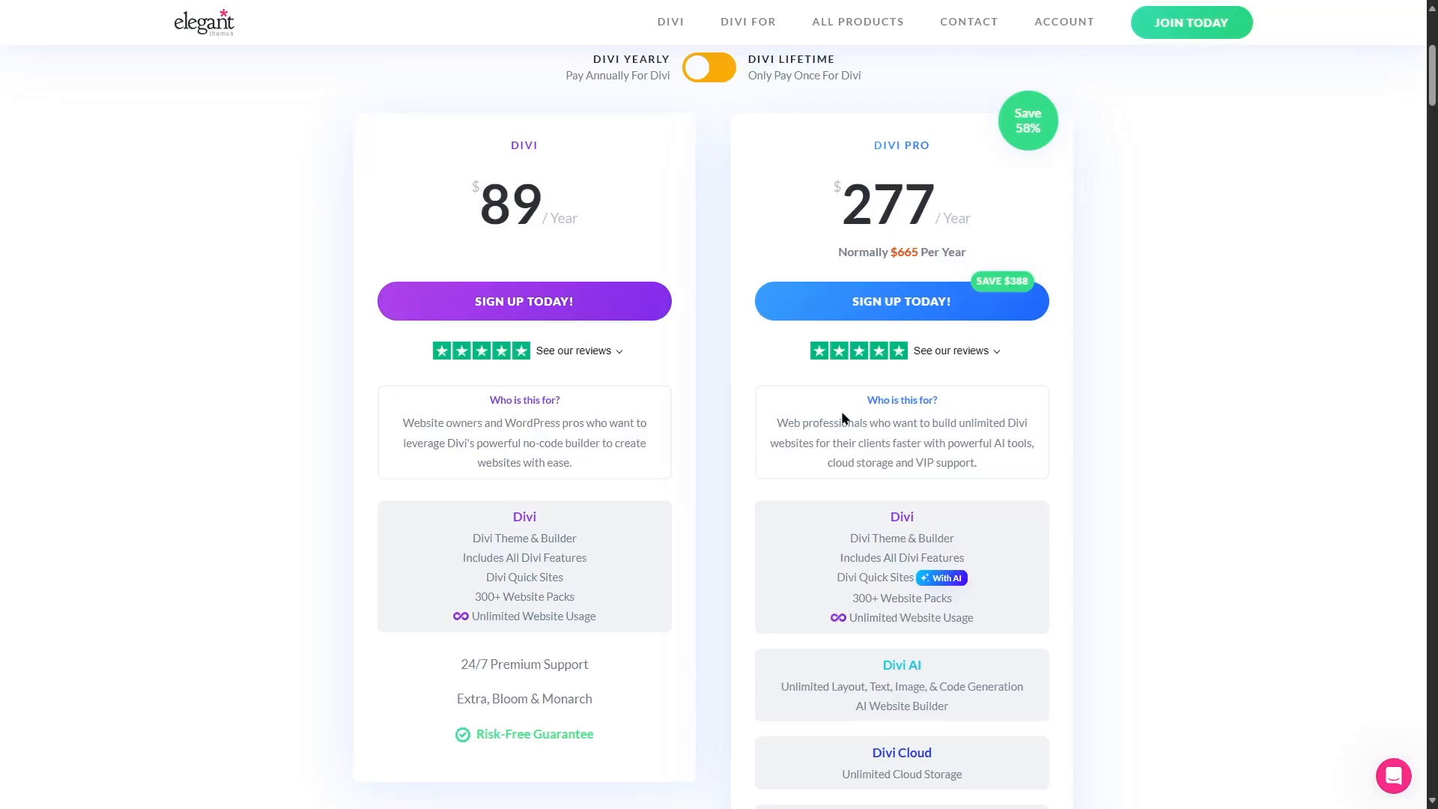
mouse_move(827, 439)
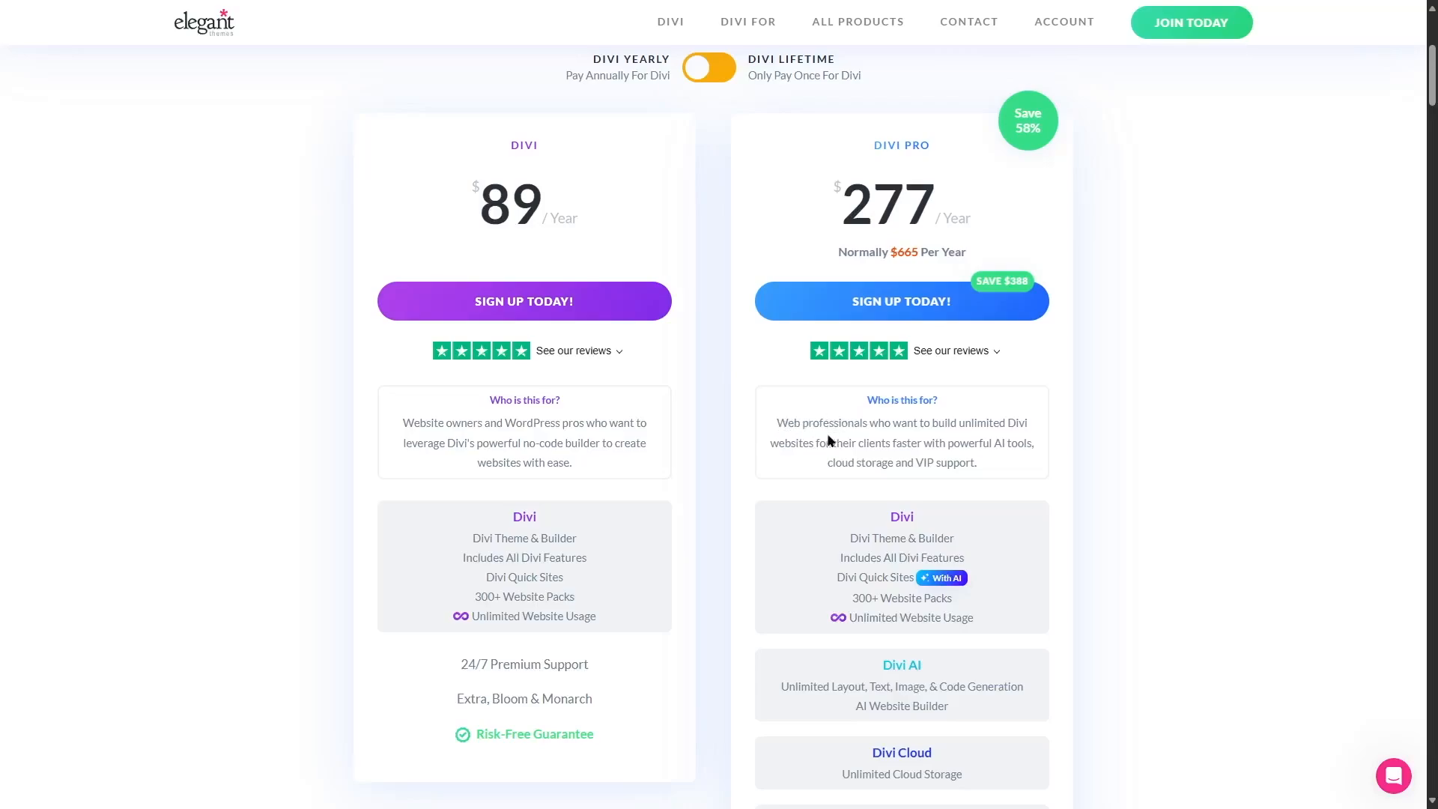
mouse_move(1016, 424)
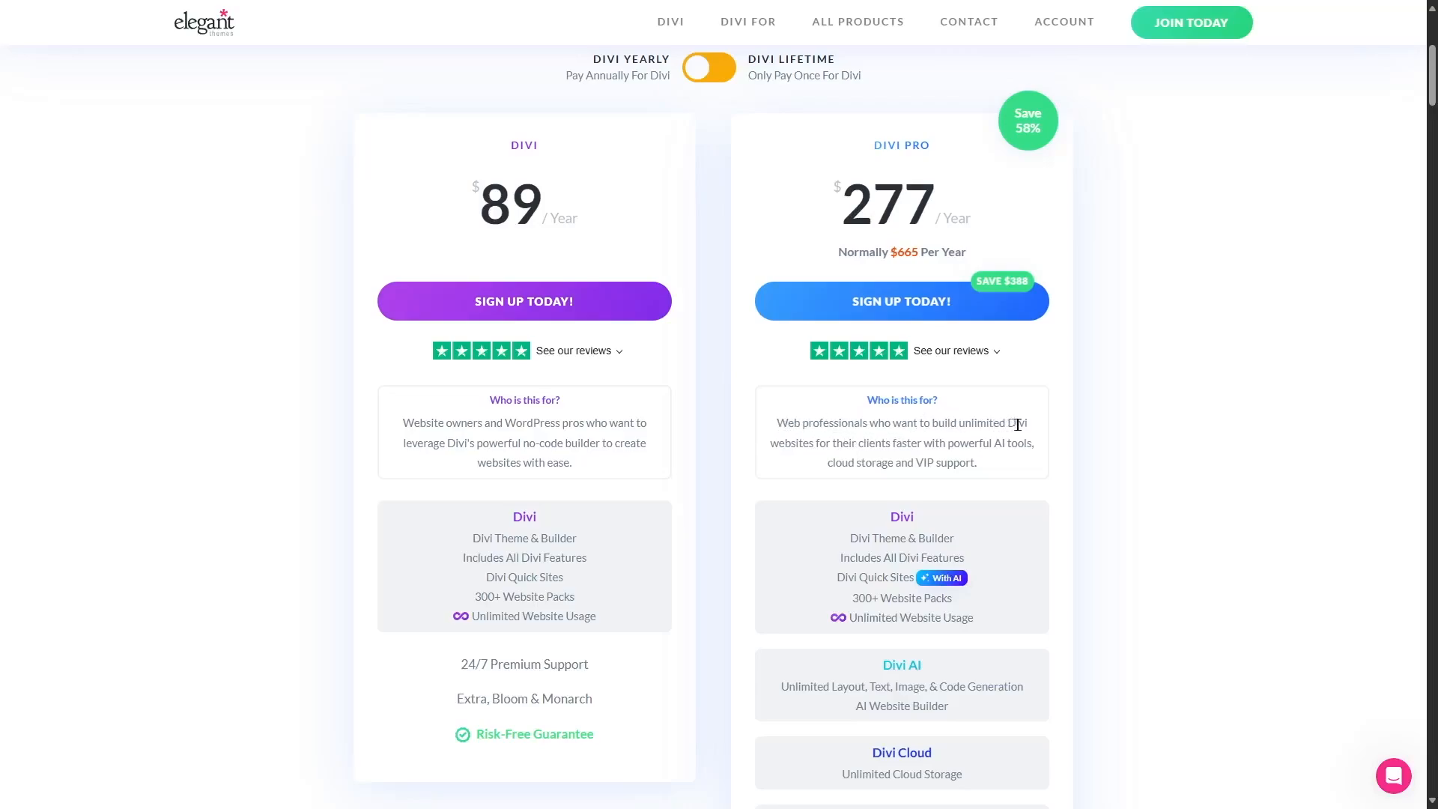
mouse_move(897, 444)
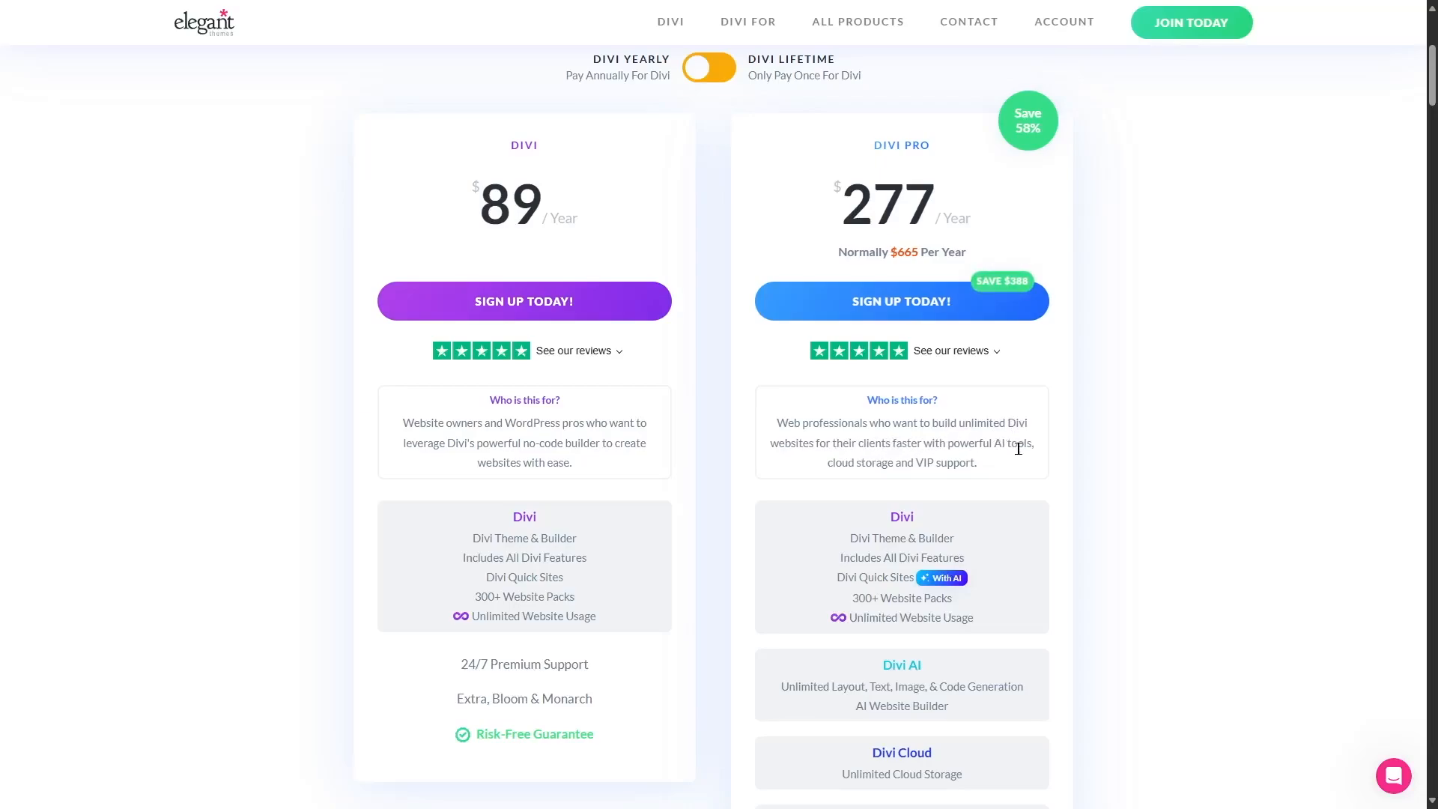
mouse_move(934, 461)
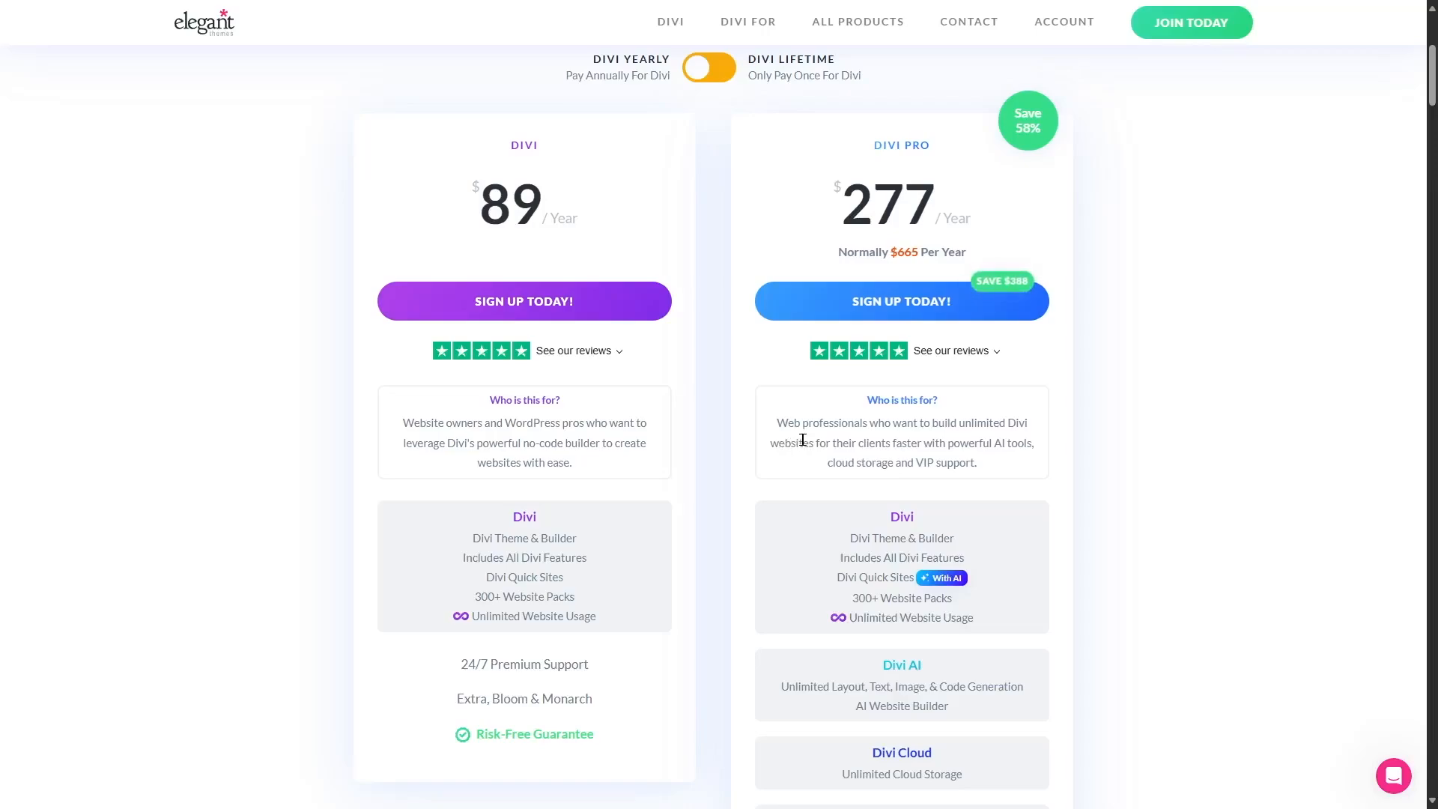
mouse_move(627, 628)
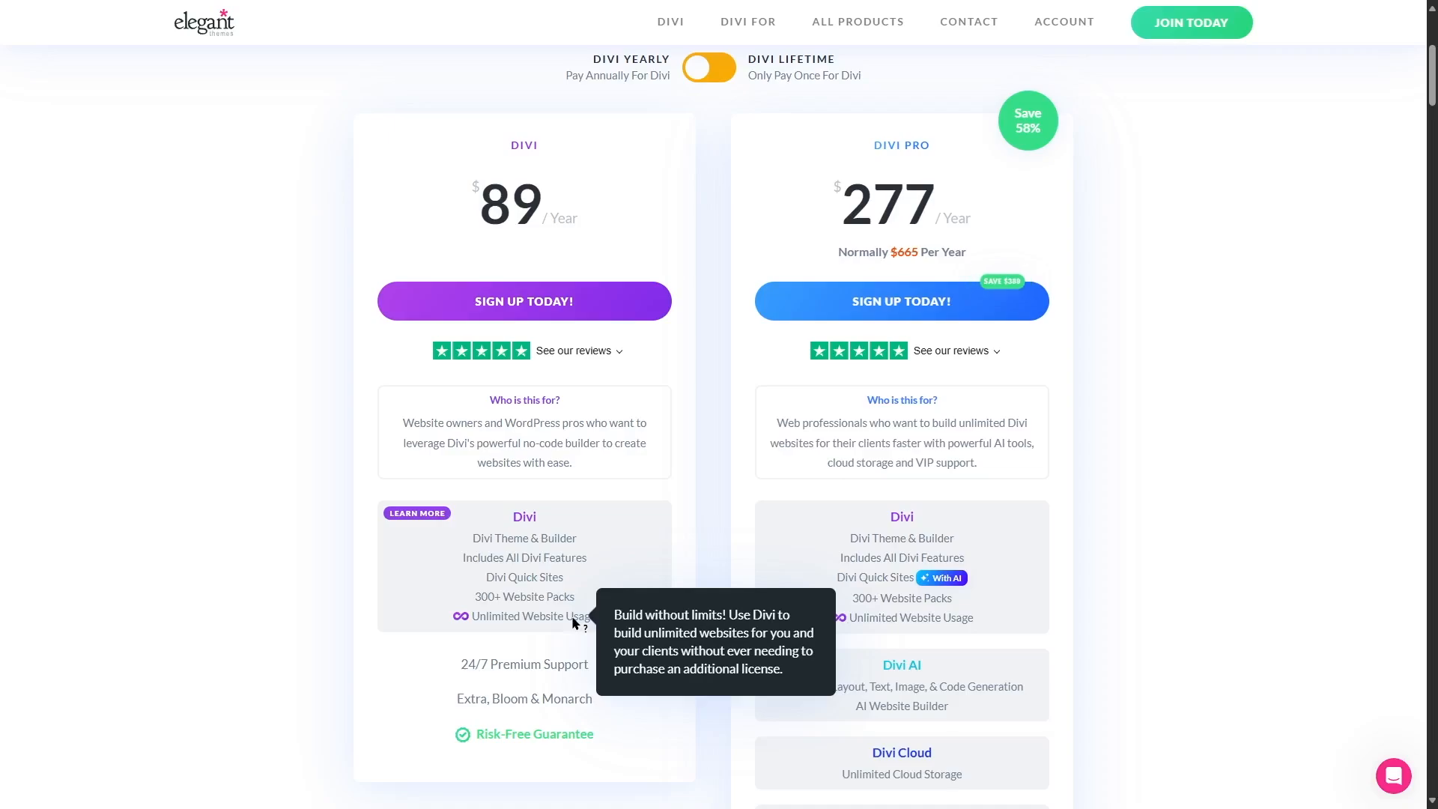
mouse_move(506, 223)
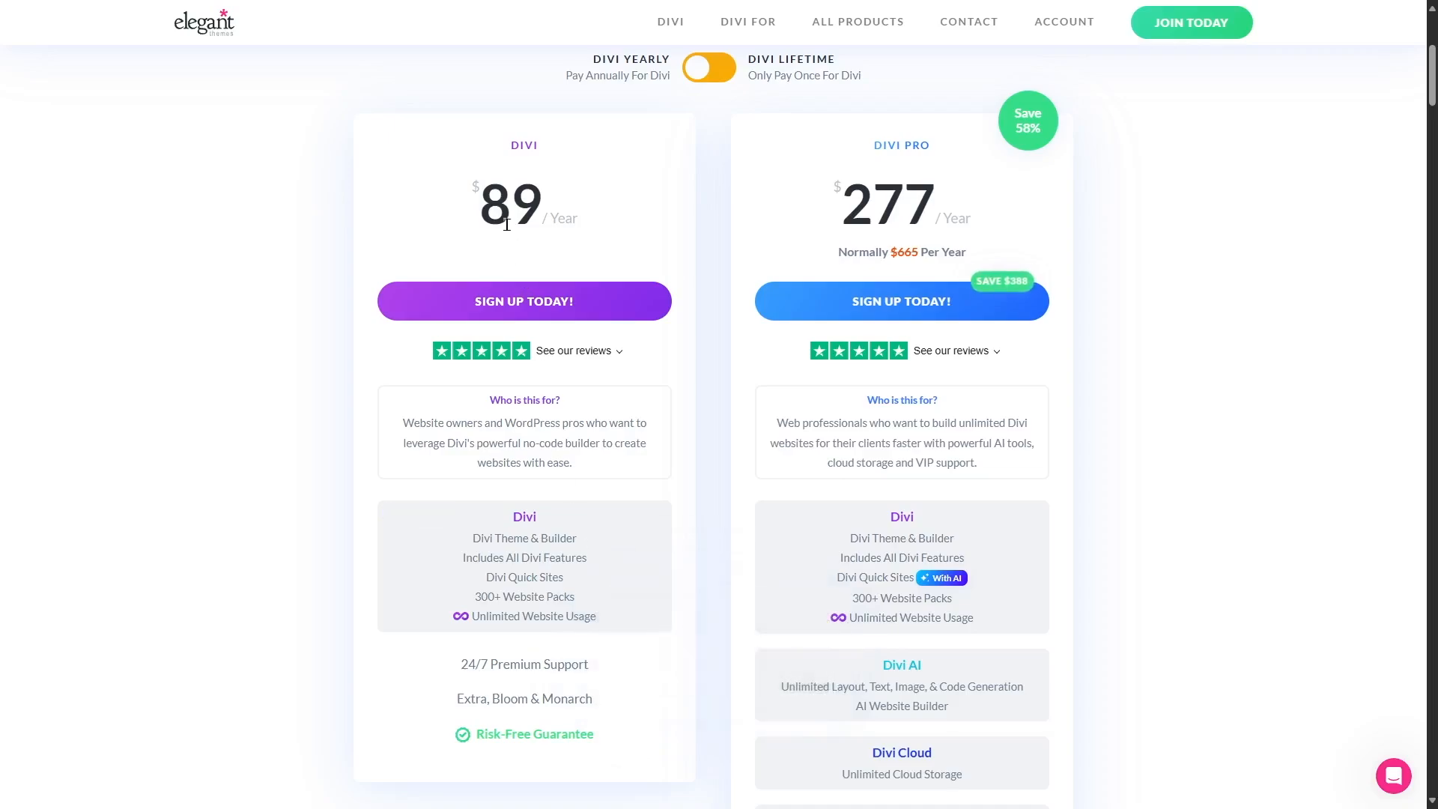
mouse_move(451, 250)
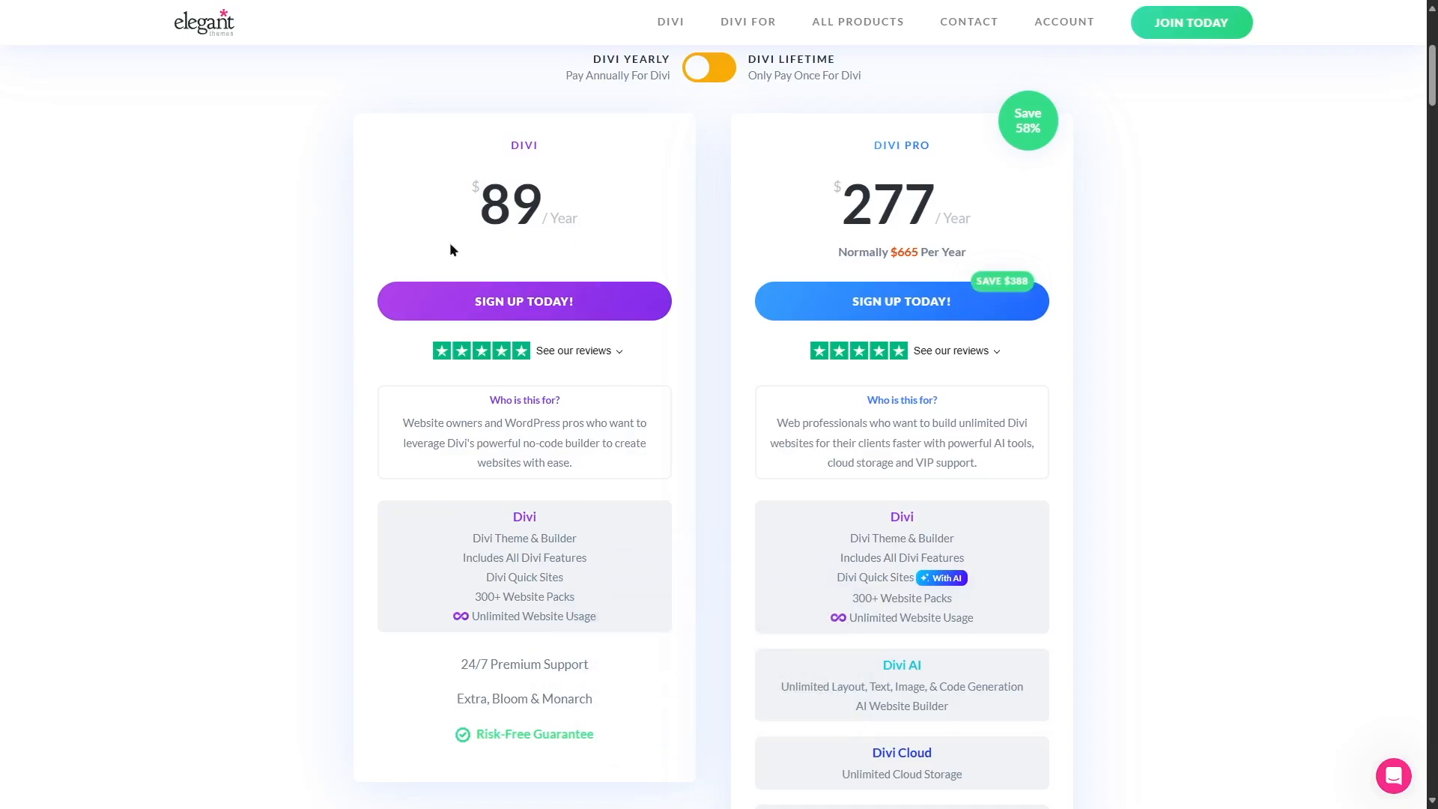
mouse_move(1007, 262)
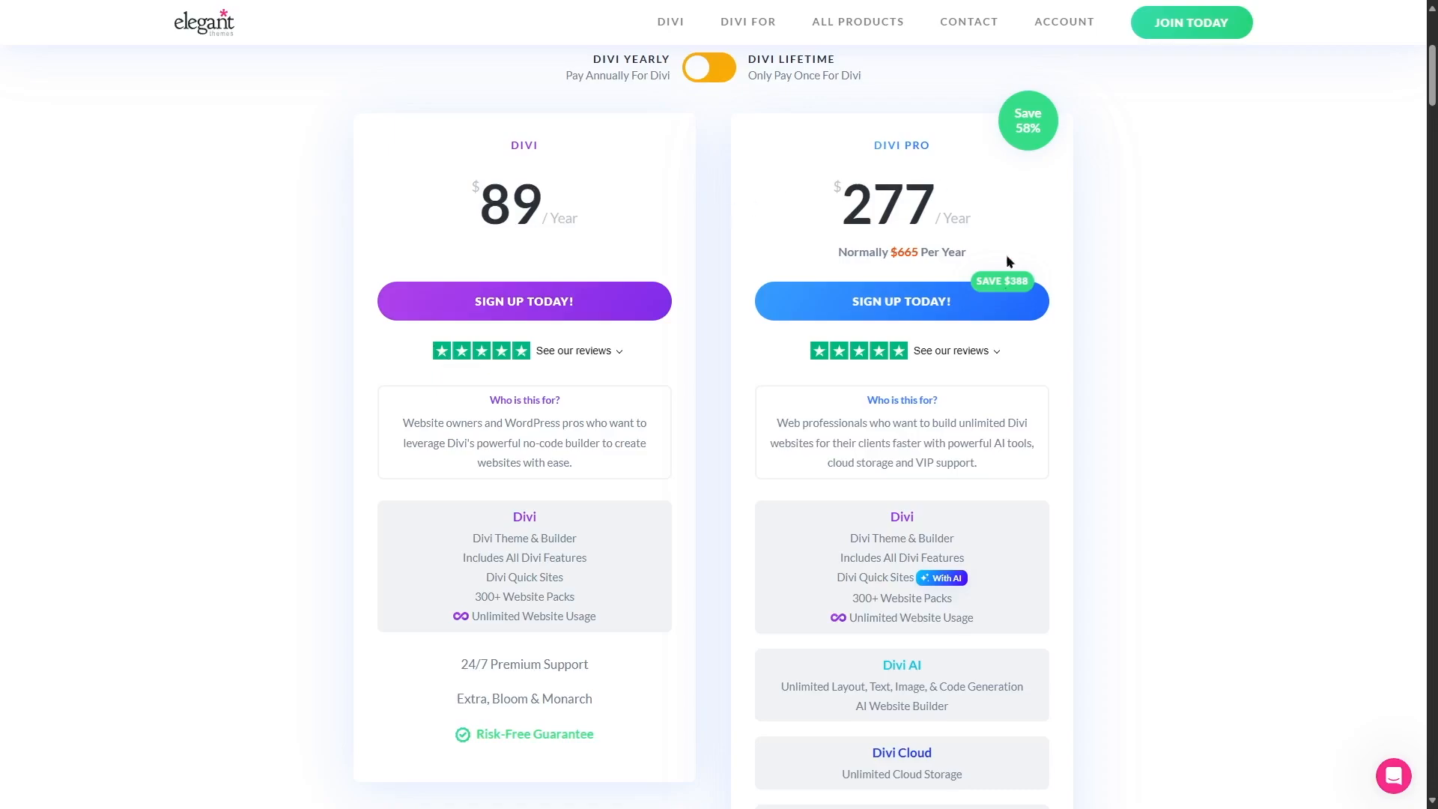
mouse_move(933, 383)
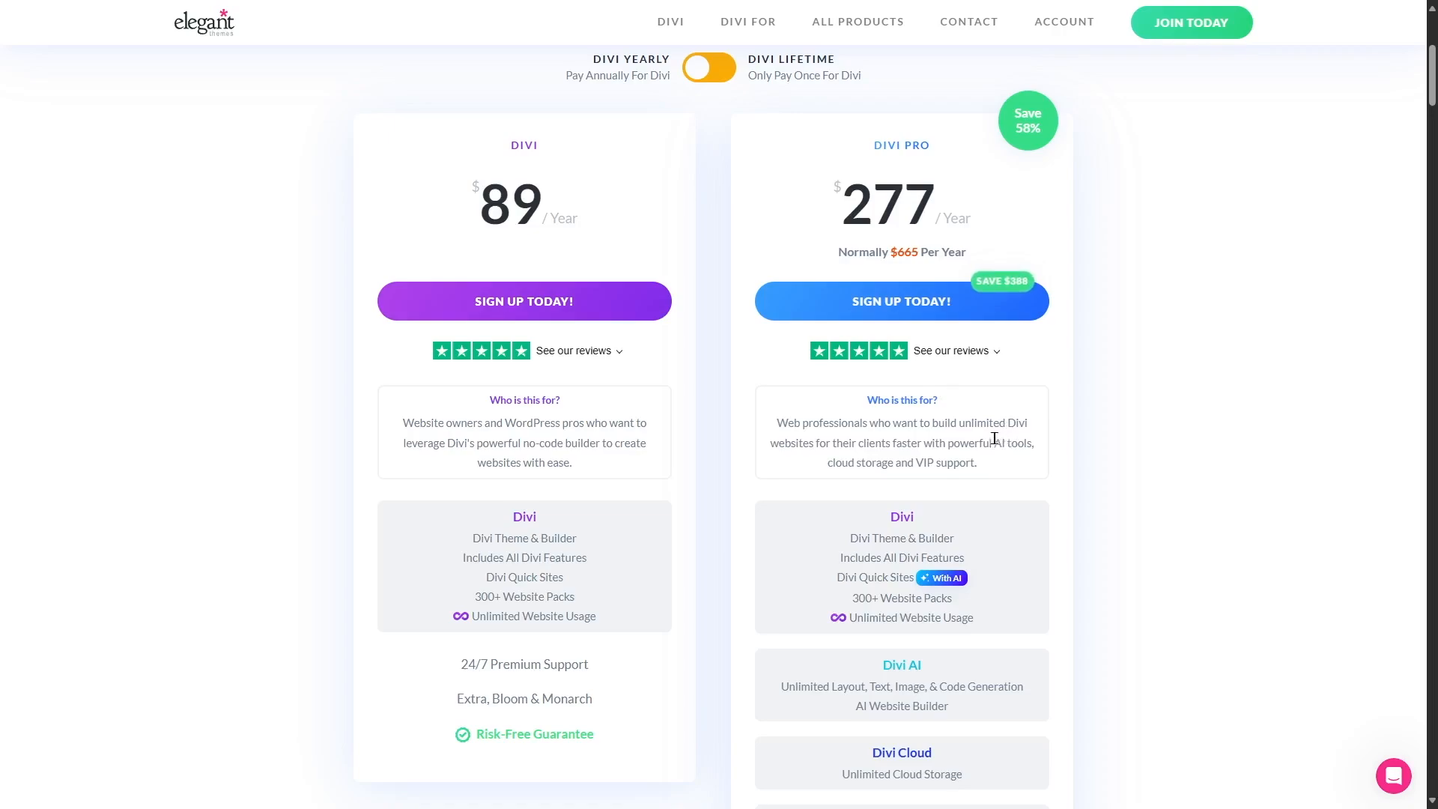
mouse_move(893, 464)
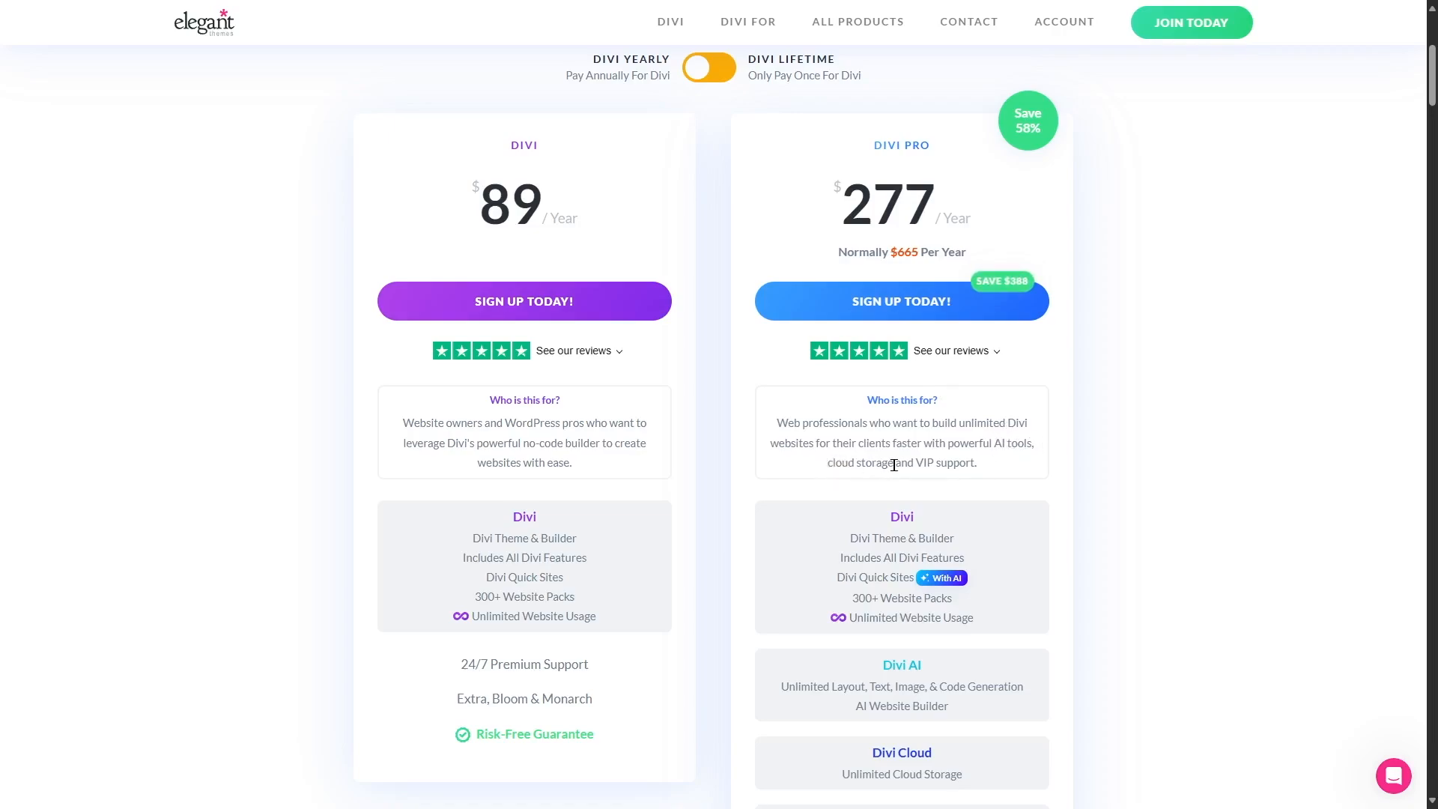
mouse_move(963, 464)
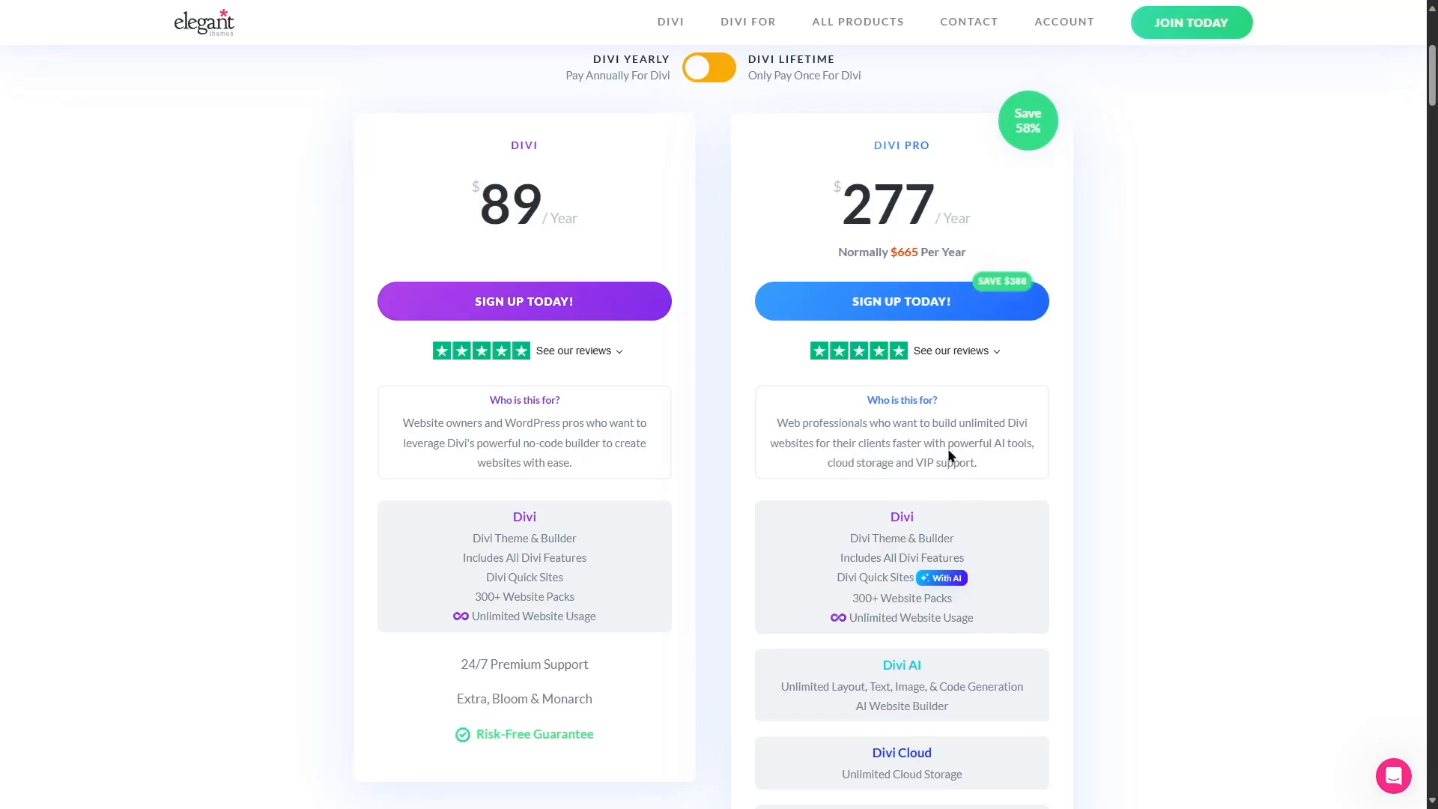
- Scroll to Divi Pro's add-ons: Quick Sites with AI, VIP support, Teams and $50 Marketplace credit
scroll(down, 3)
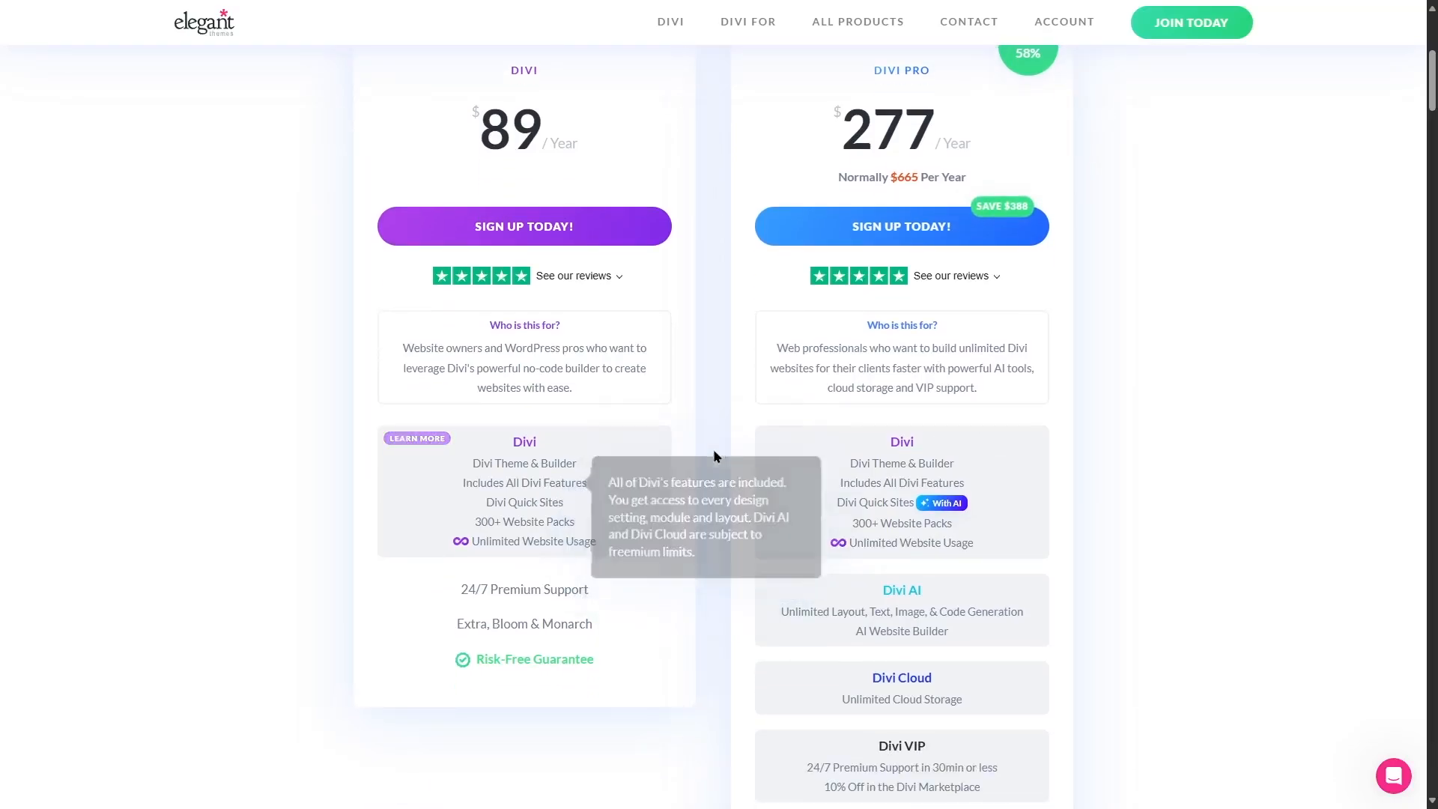
mouse_move(868, 502)
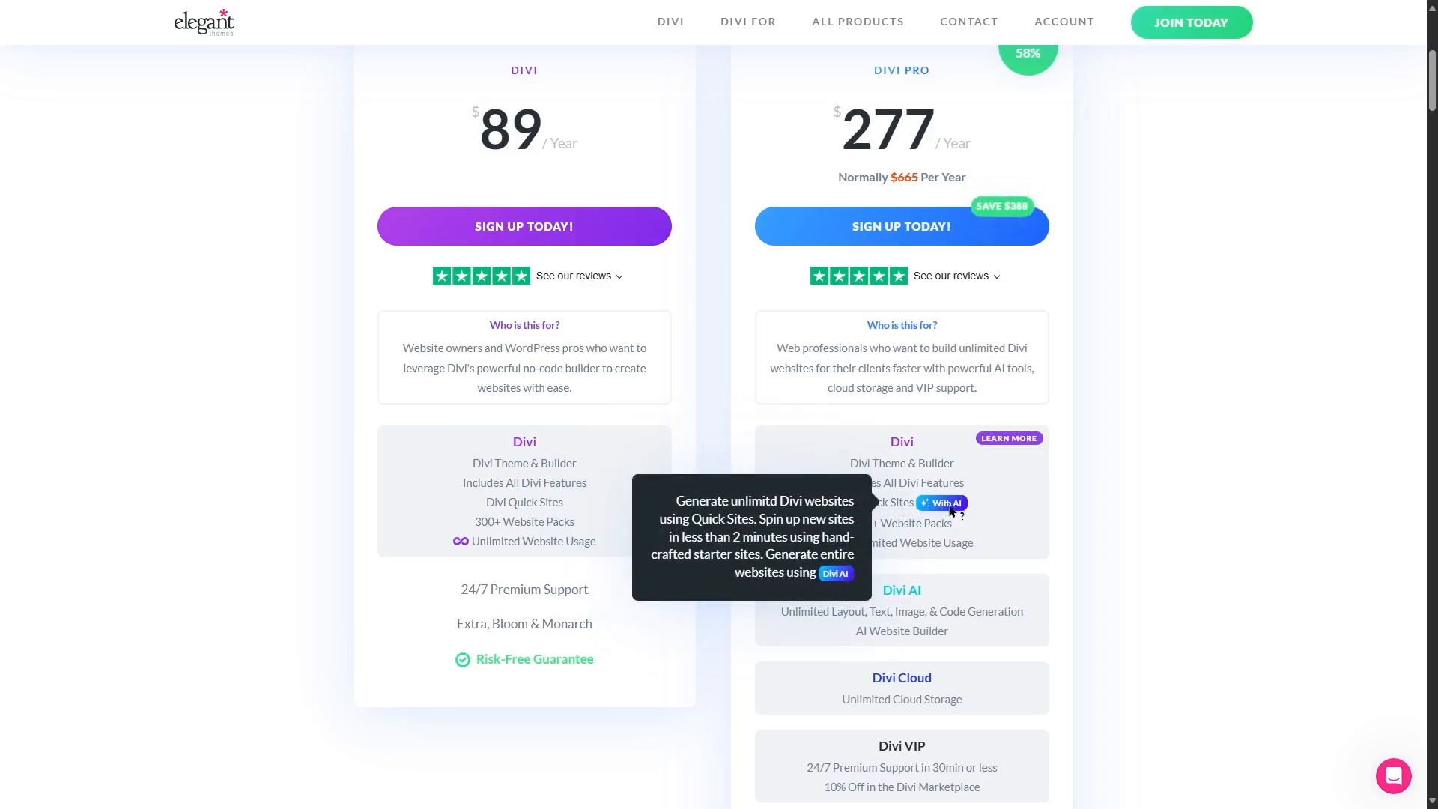
mouse_move(934, 515)
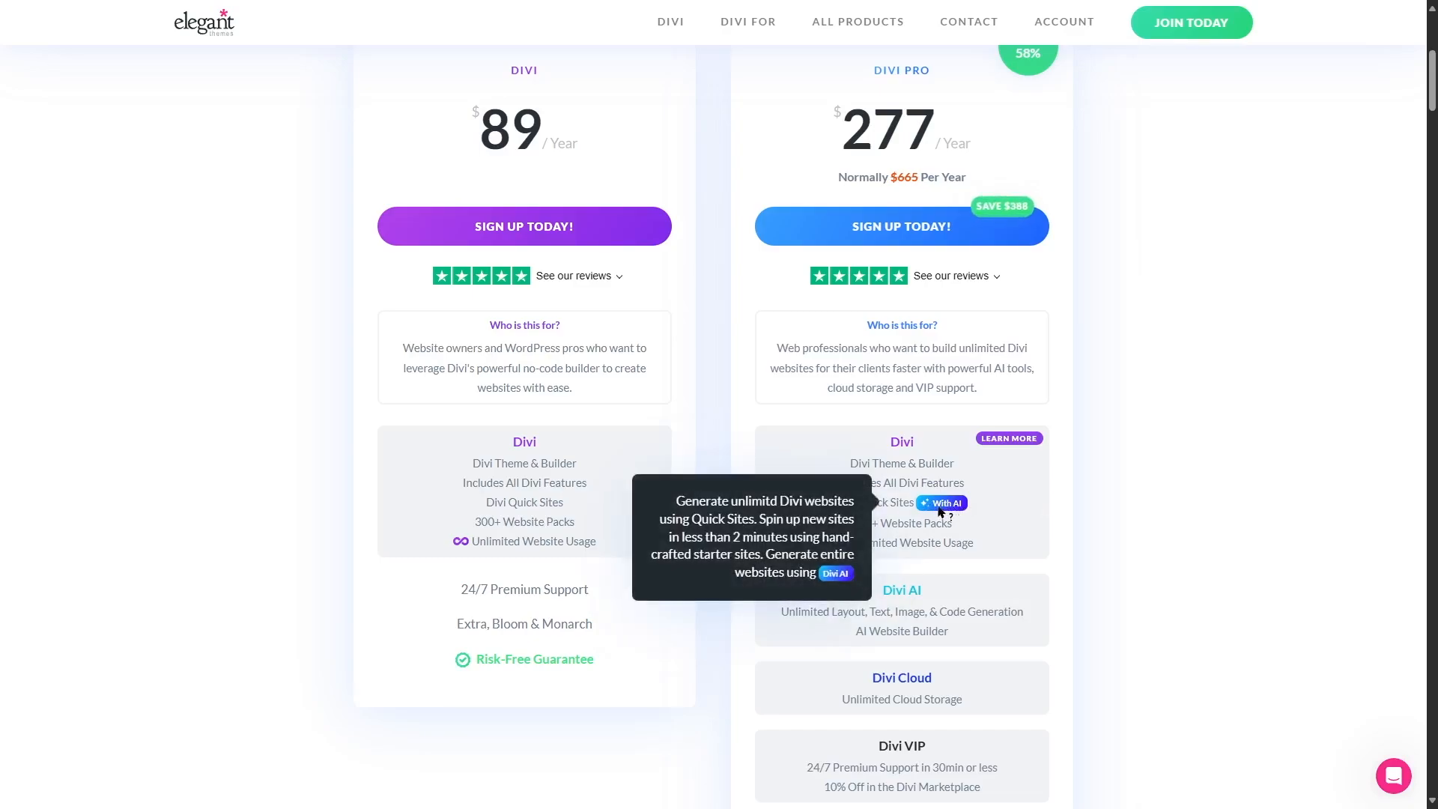
mouse_move(1090, 508)
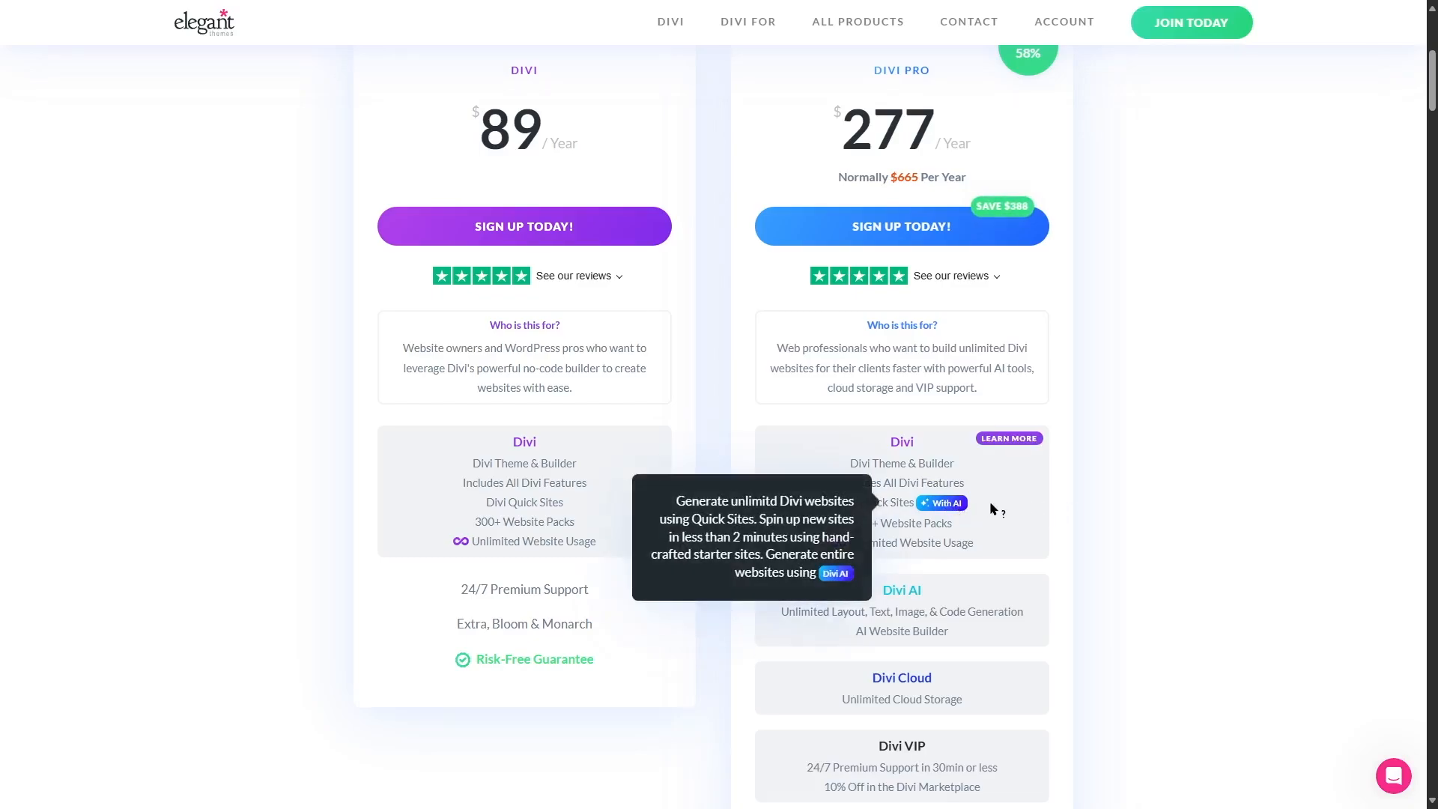
scroll(down, 3)
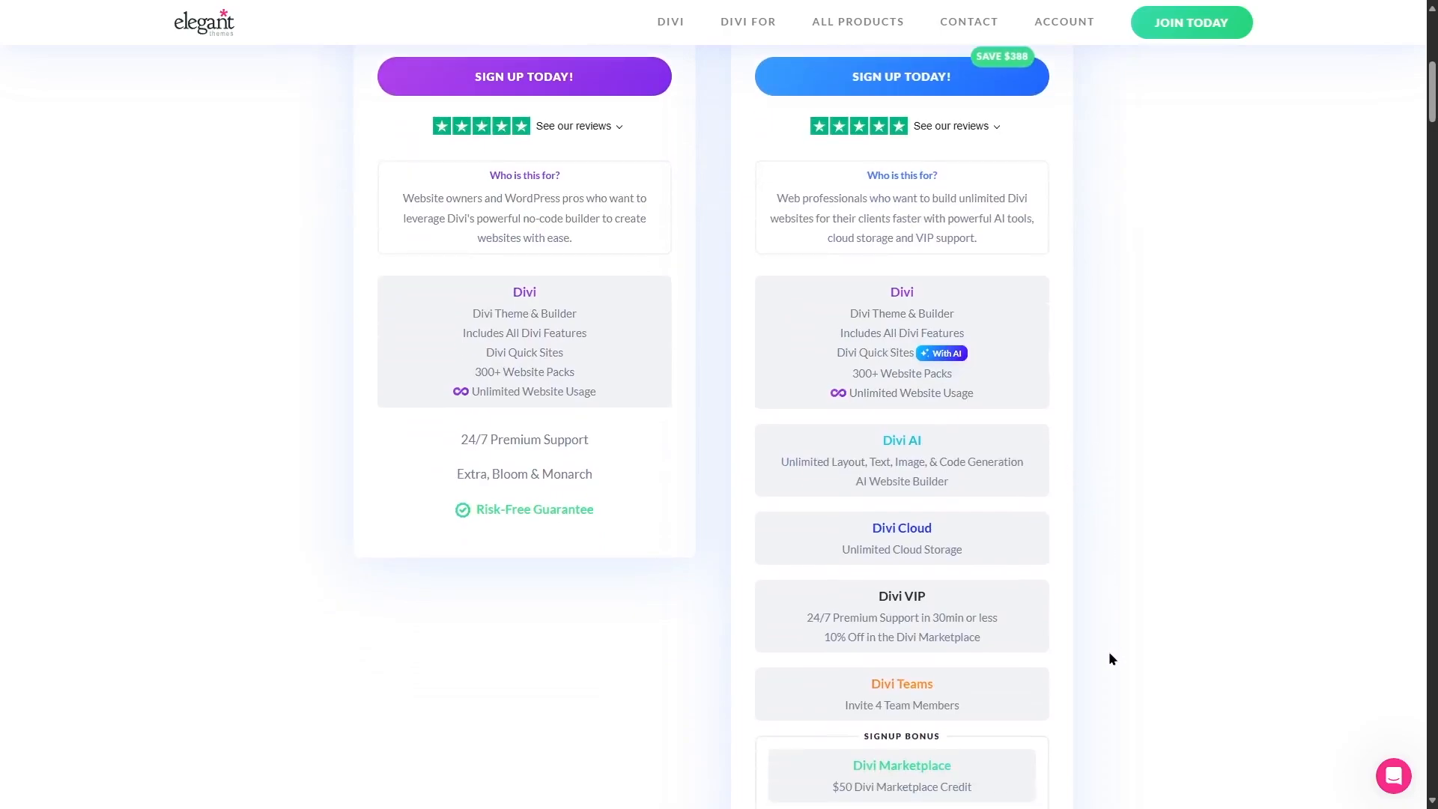
mouse_move(900, 443)
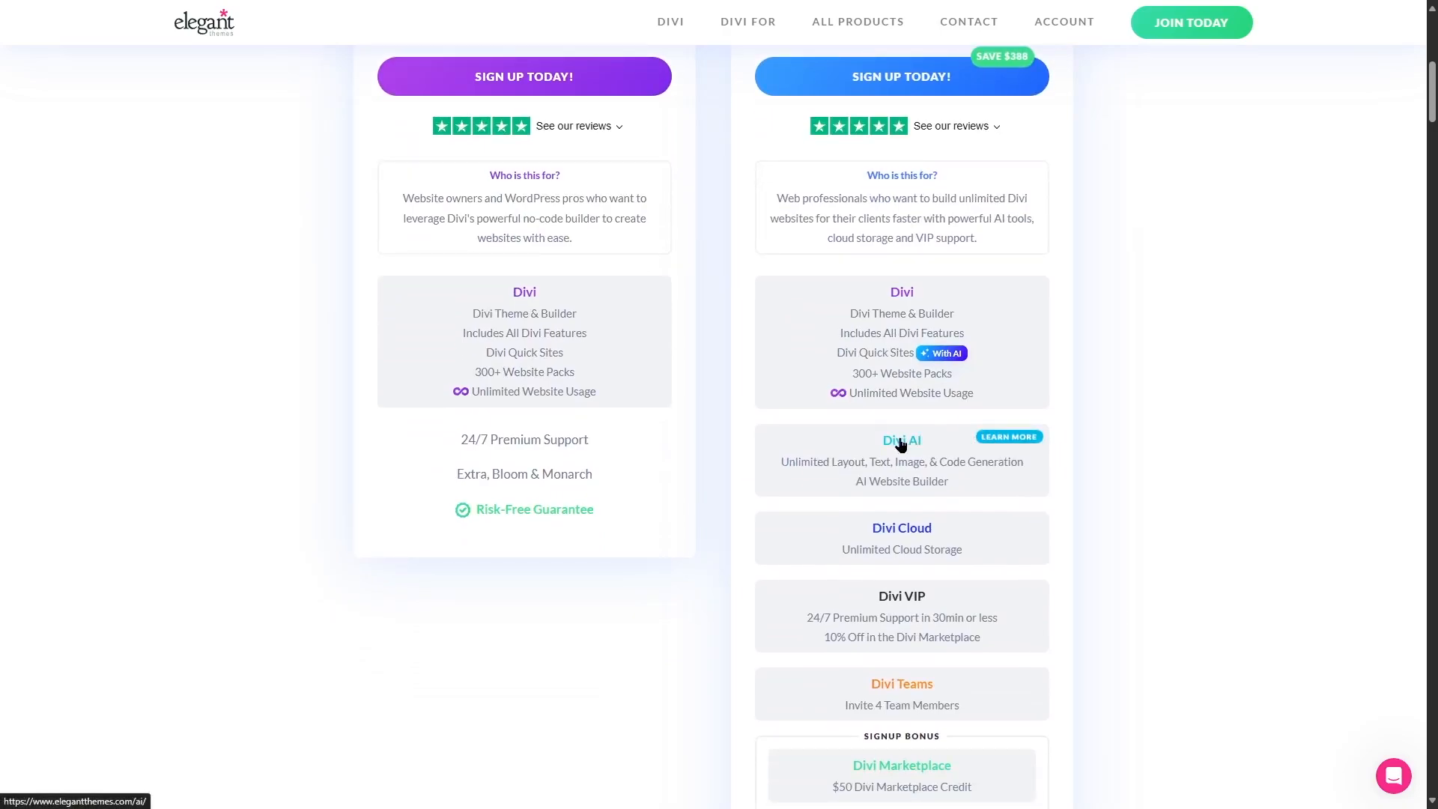
mouse_move(1089, 460)
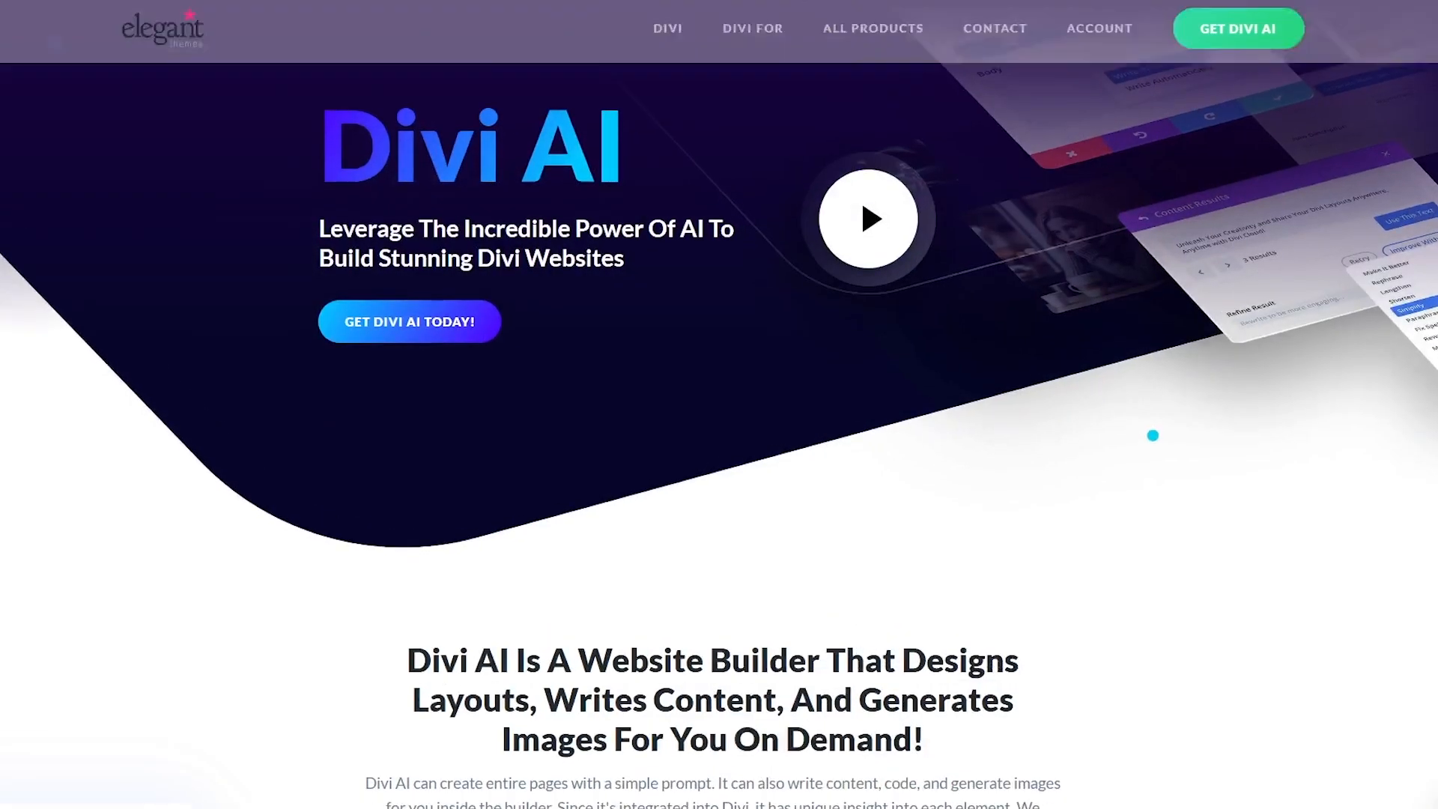
- Scroll the Divi AI page through the feature grid down to the AI Website Builder section
scroll(down, 3)
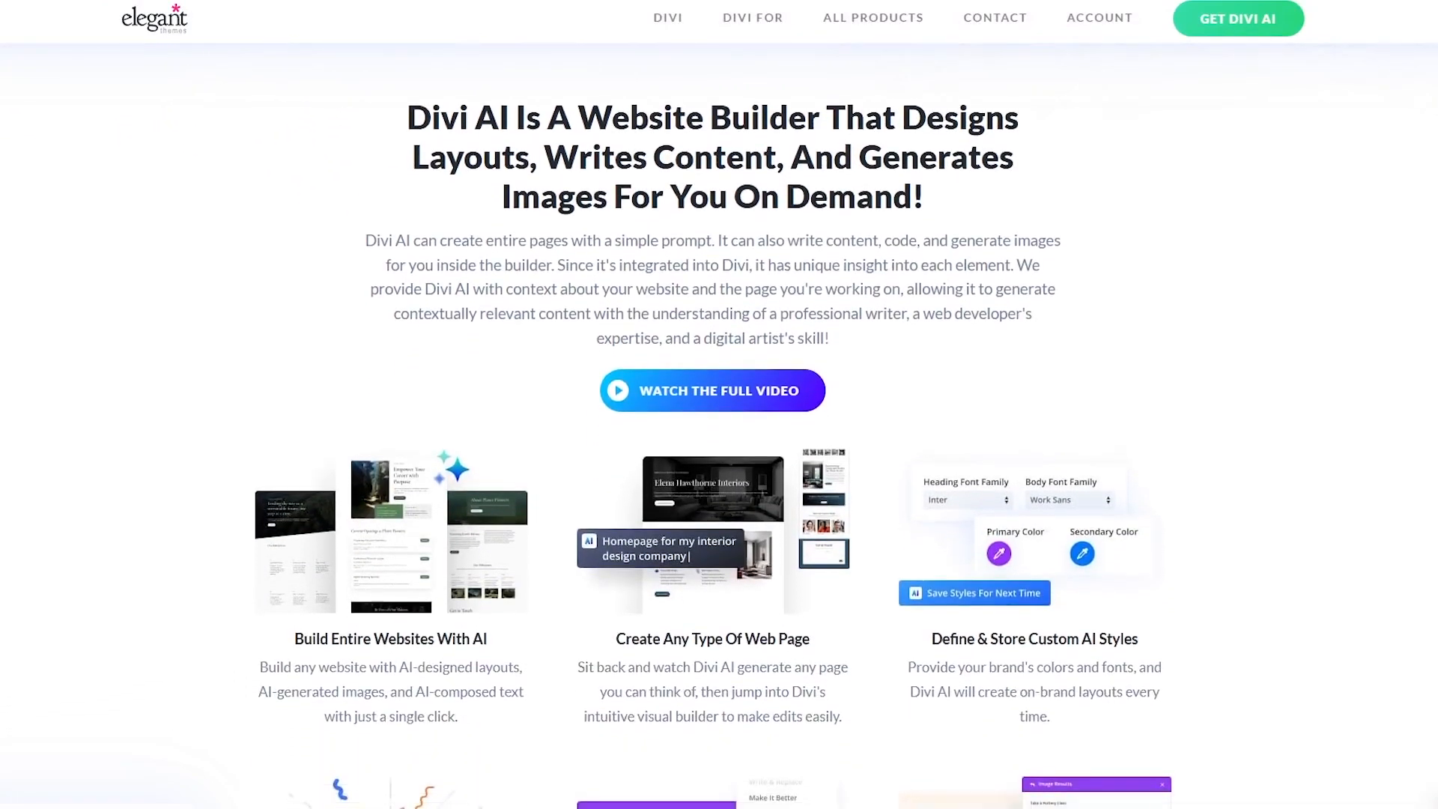
scroll(down, 3)
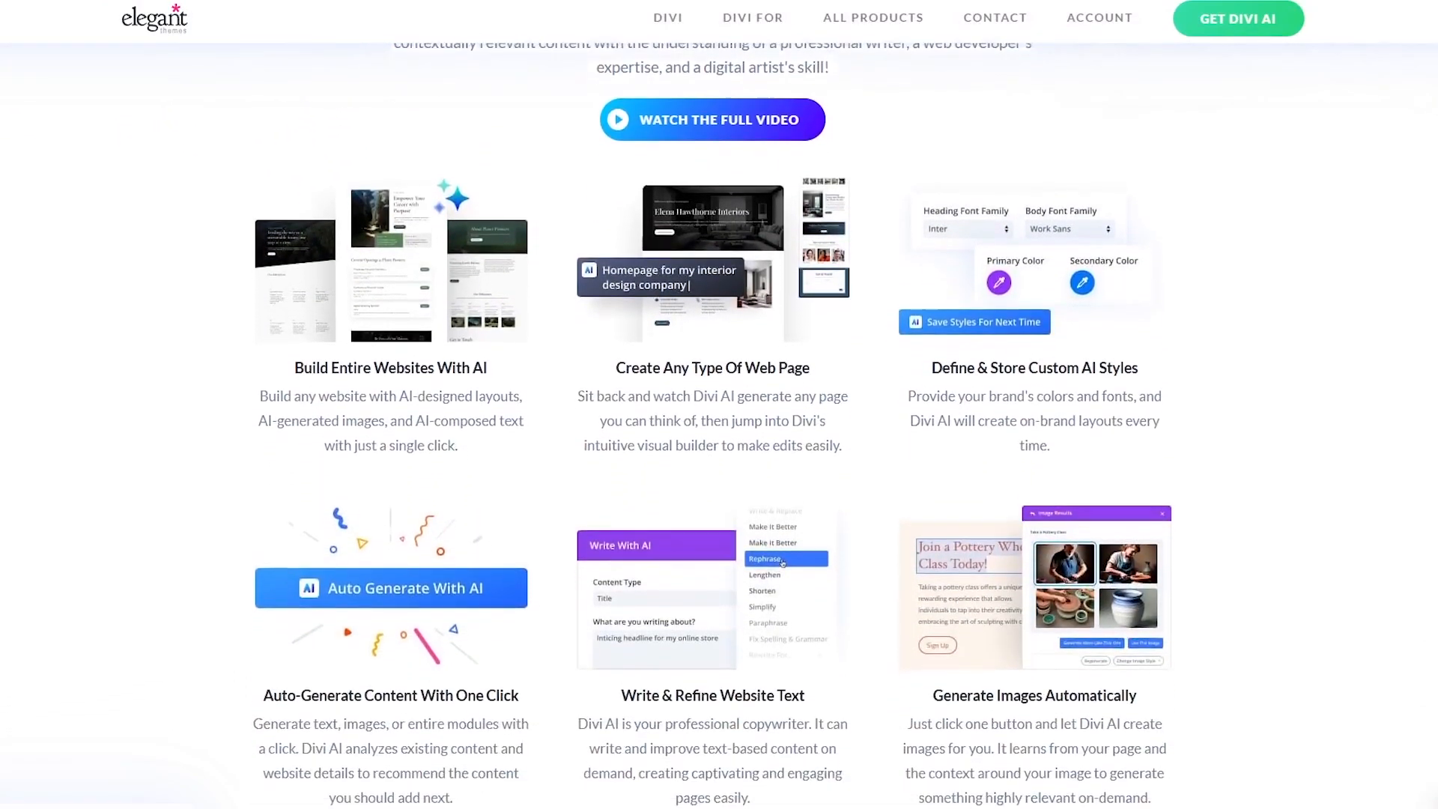
scroll(down, 3)
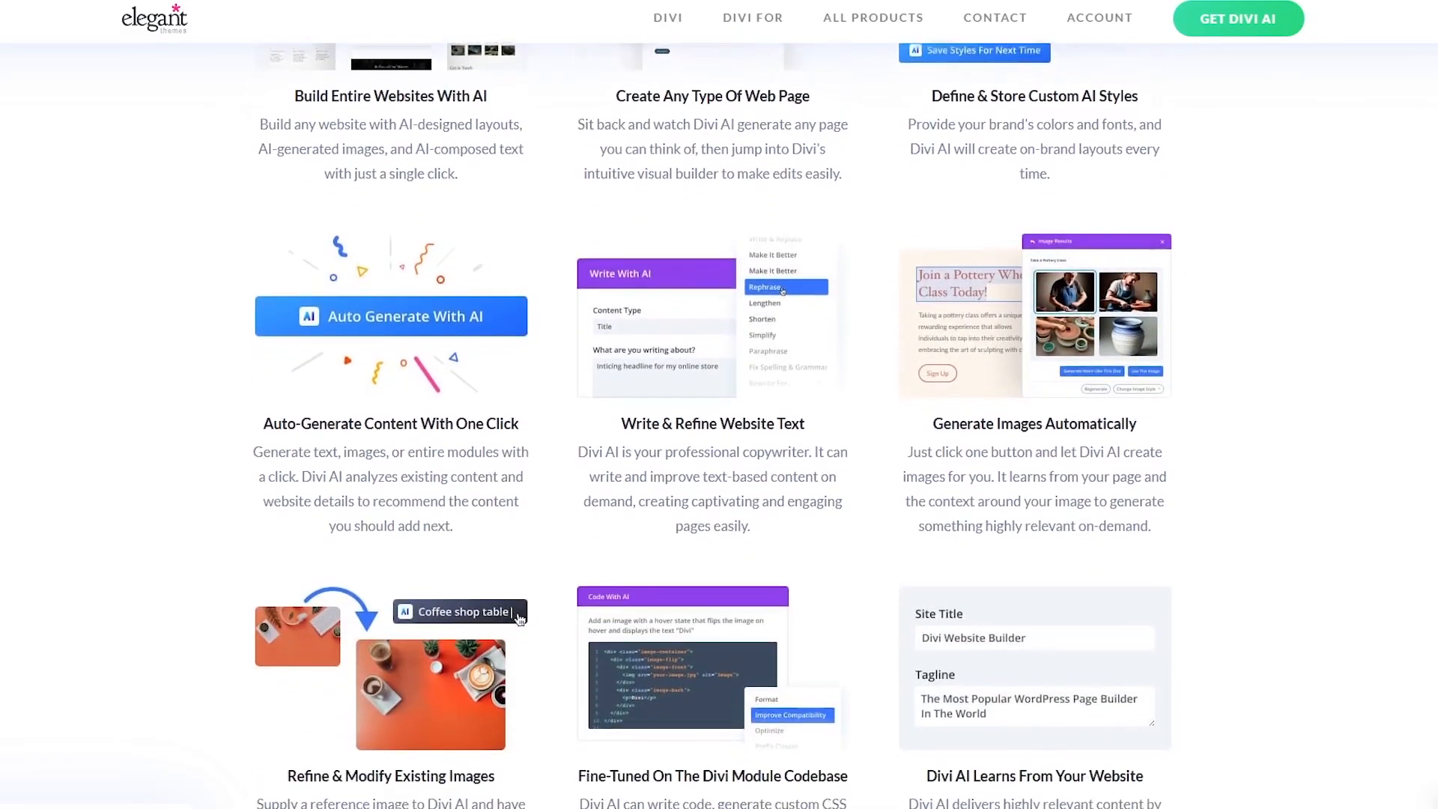
scroll(down, 3)
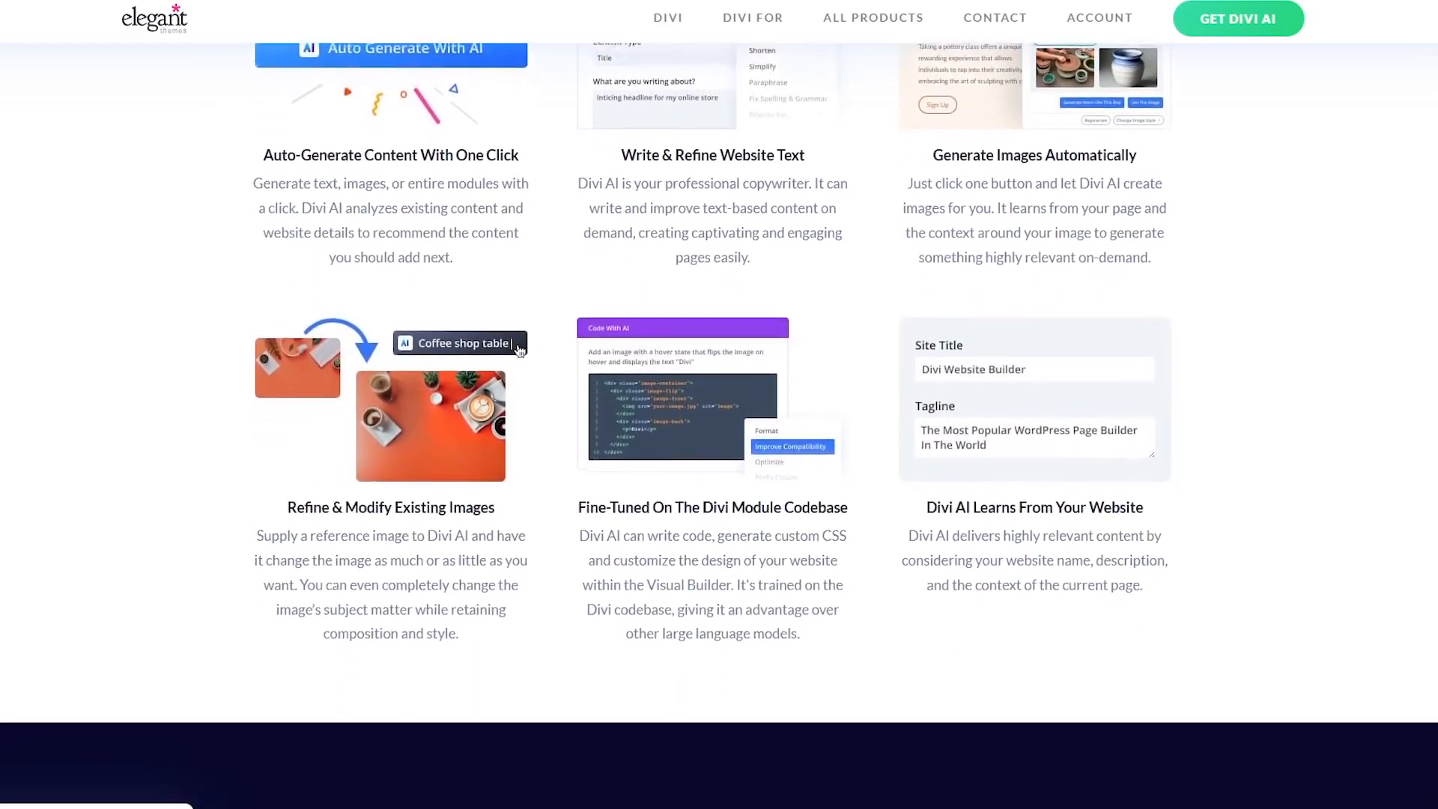
scroll(down, 3)
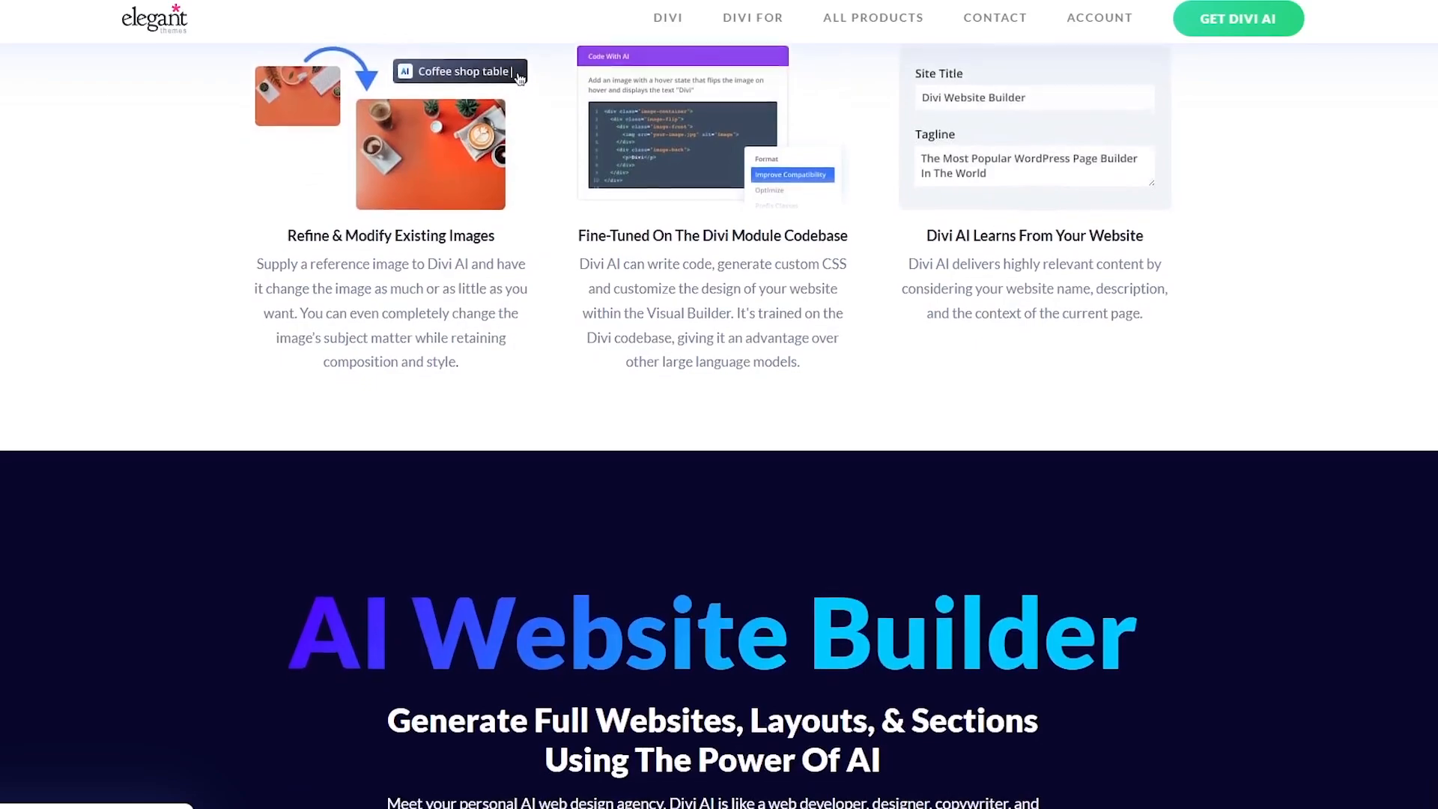
scroll(down, 3)
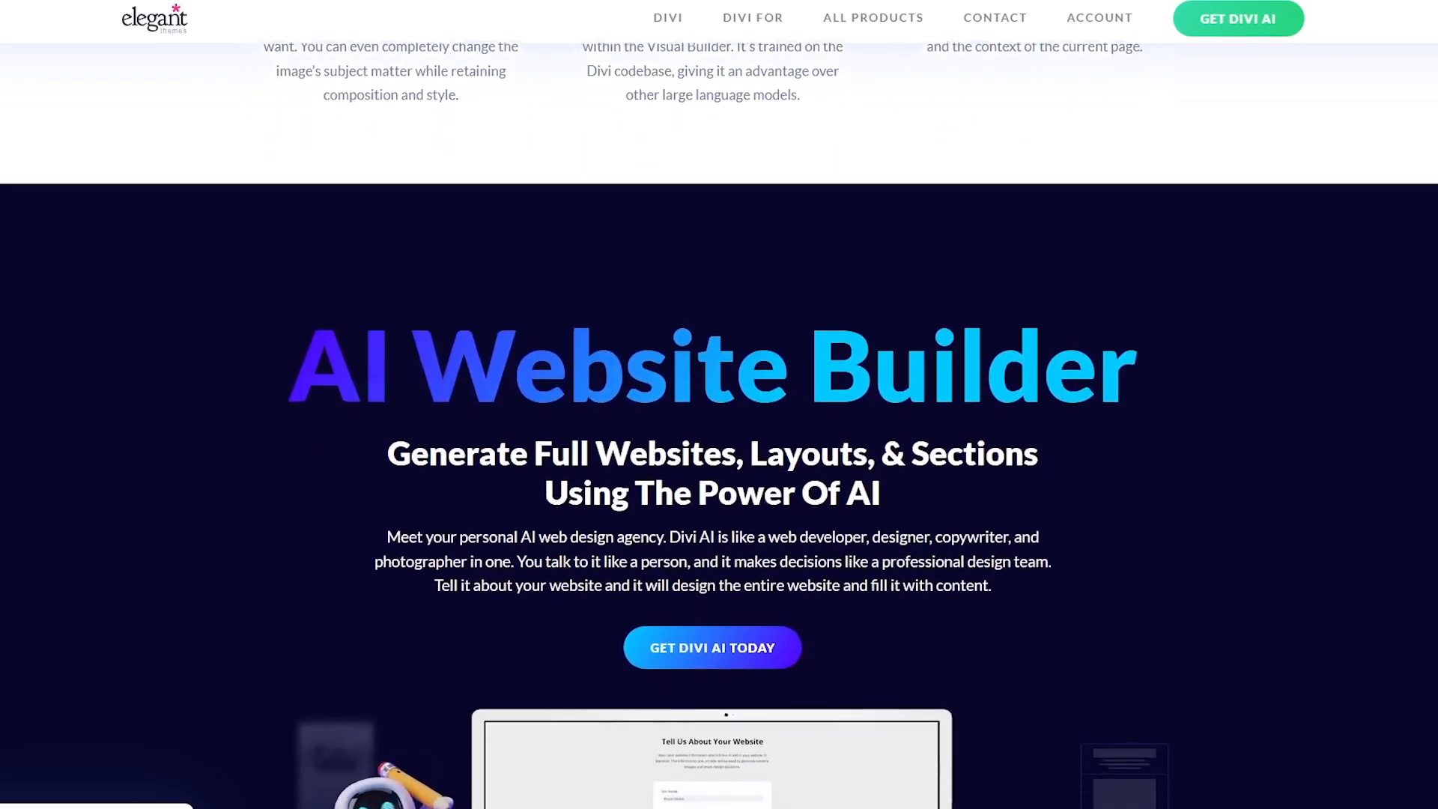
scroll(down, 3)
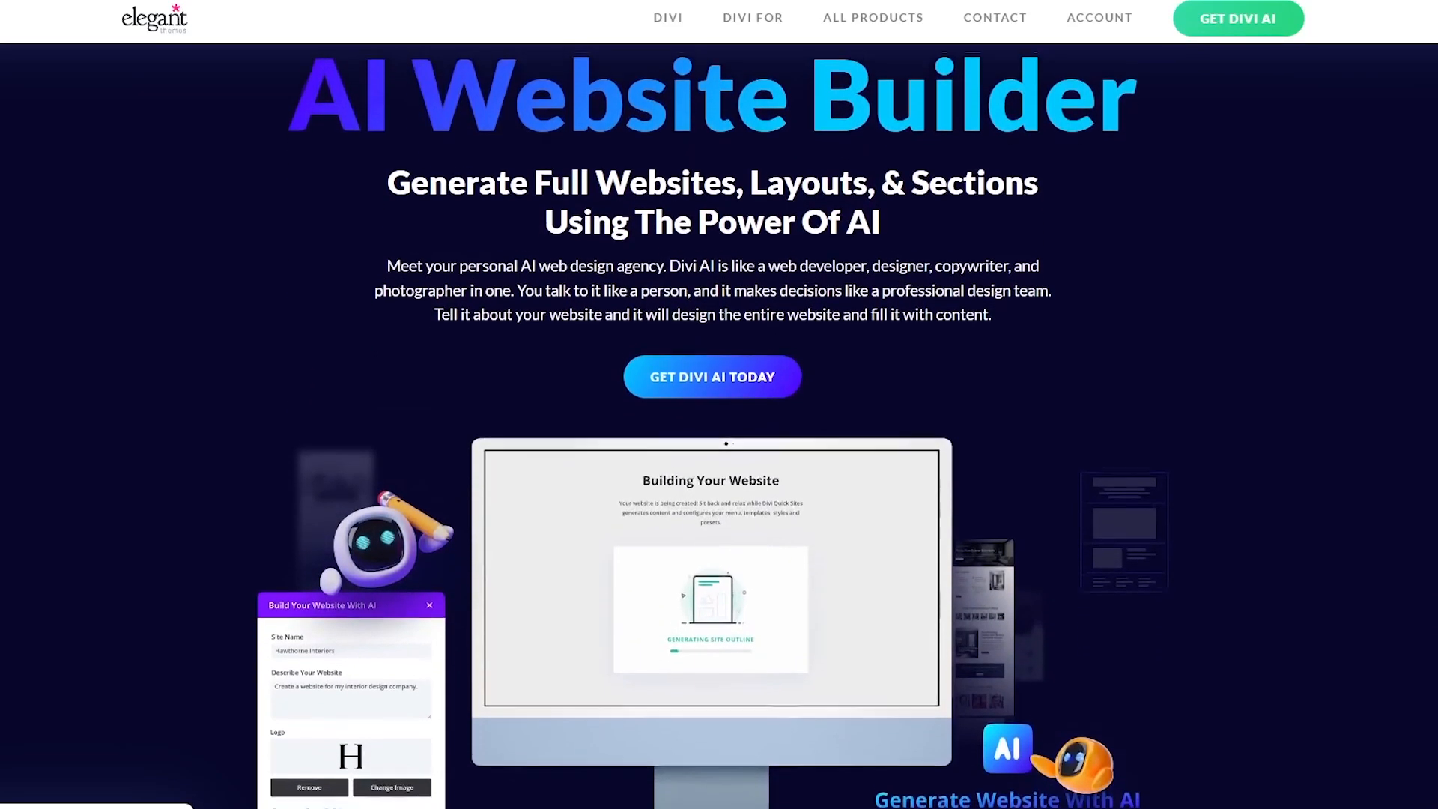
scroll(down, 3)
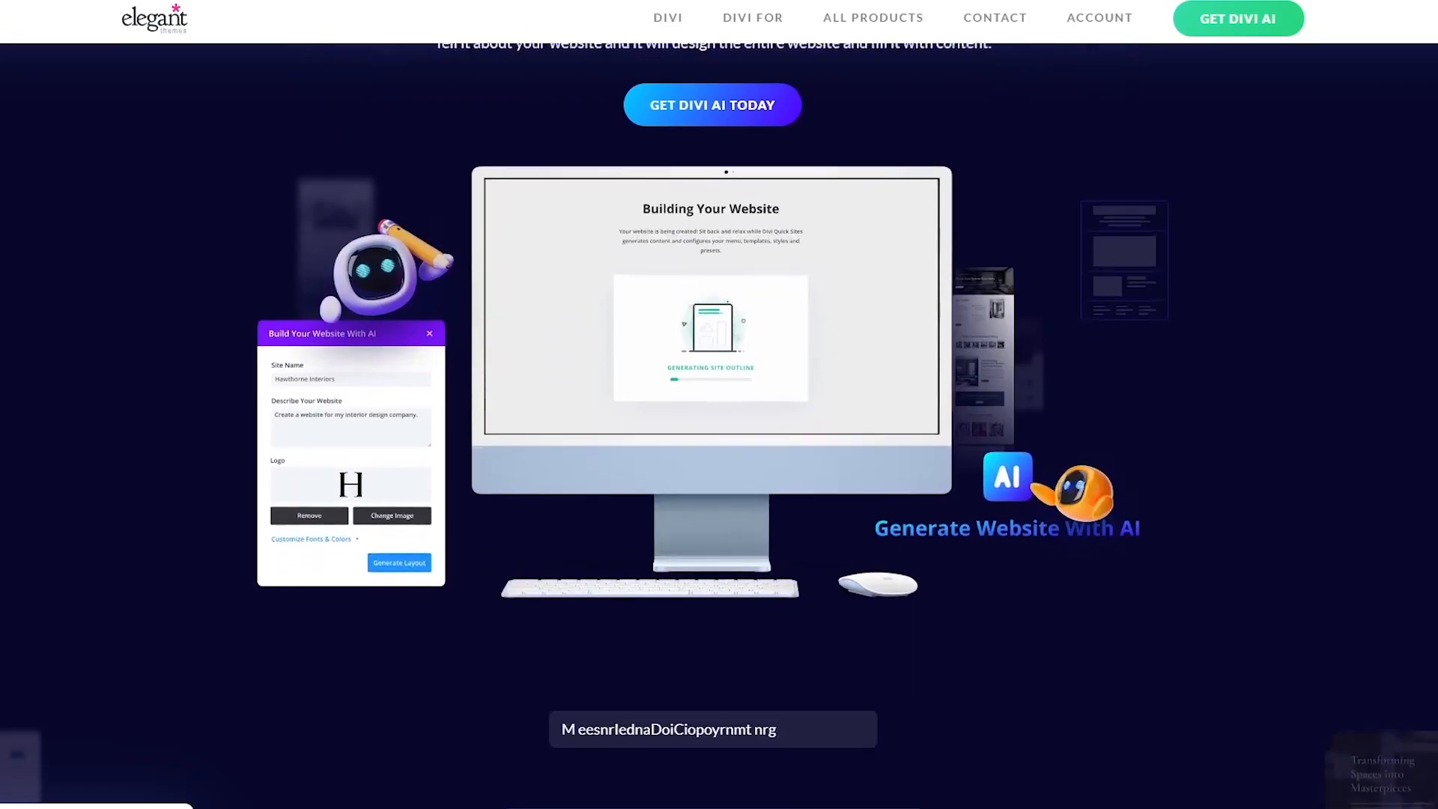
scroll(down, 3)
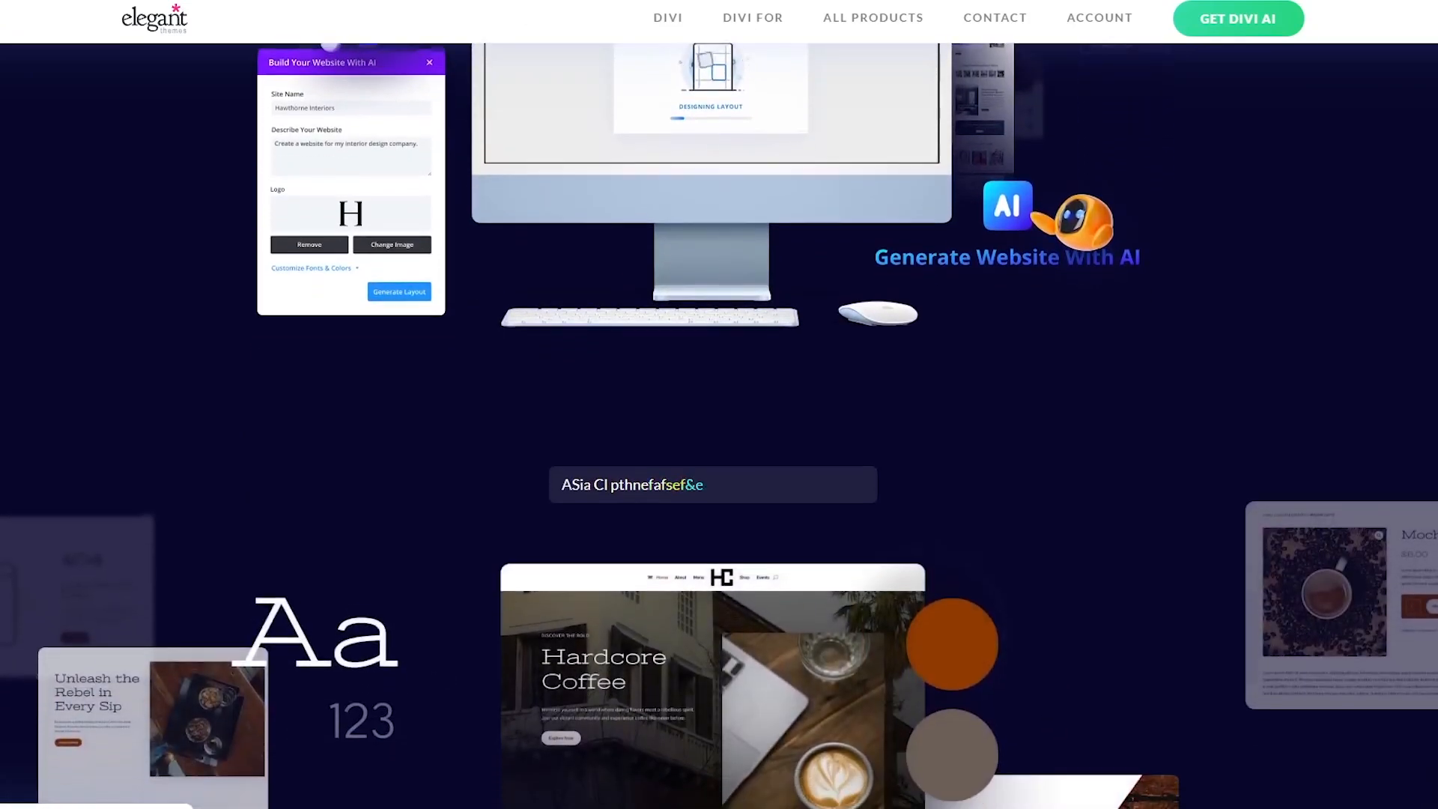
scroll(down, 3)
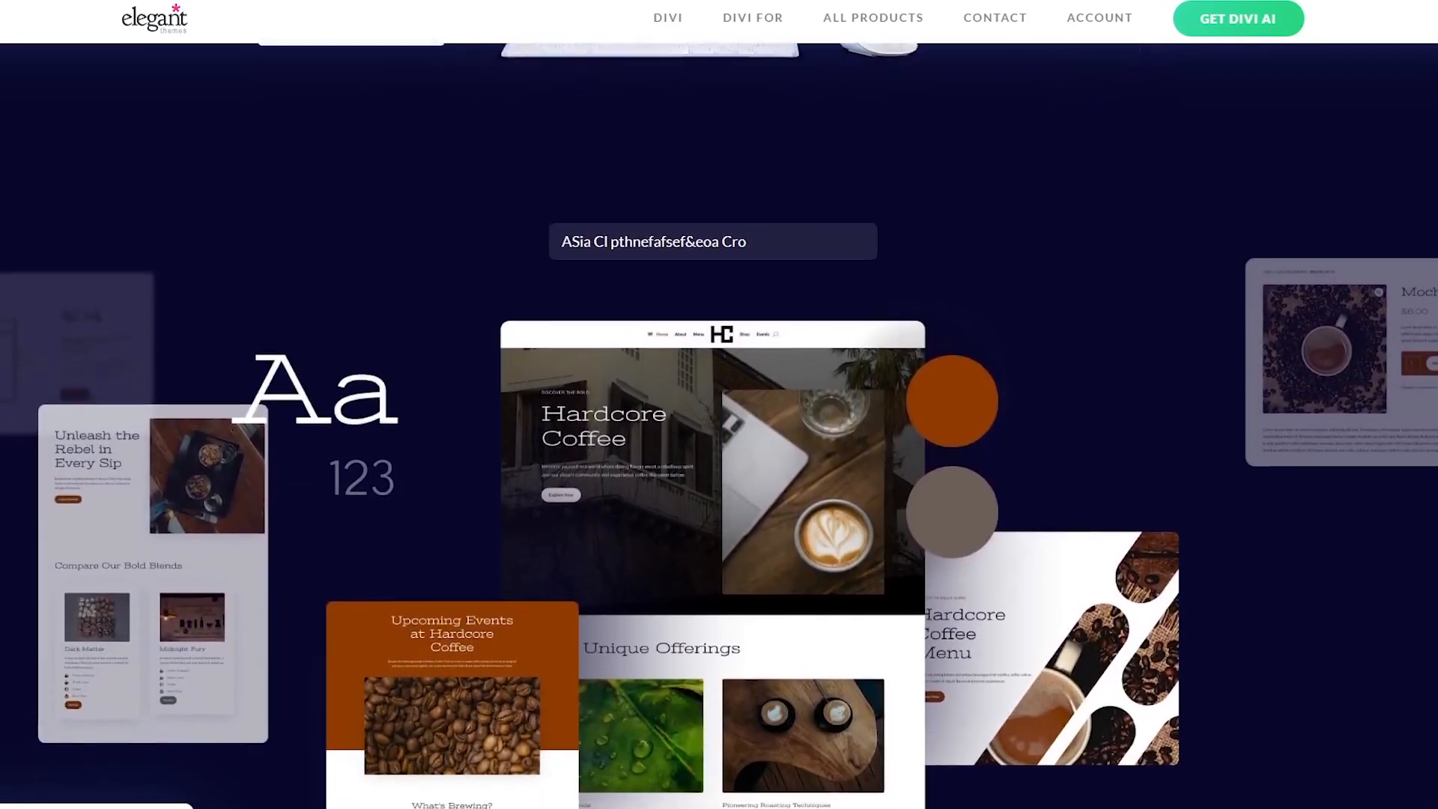
scroll(down, 3)
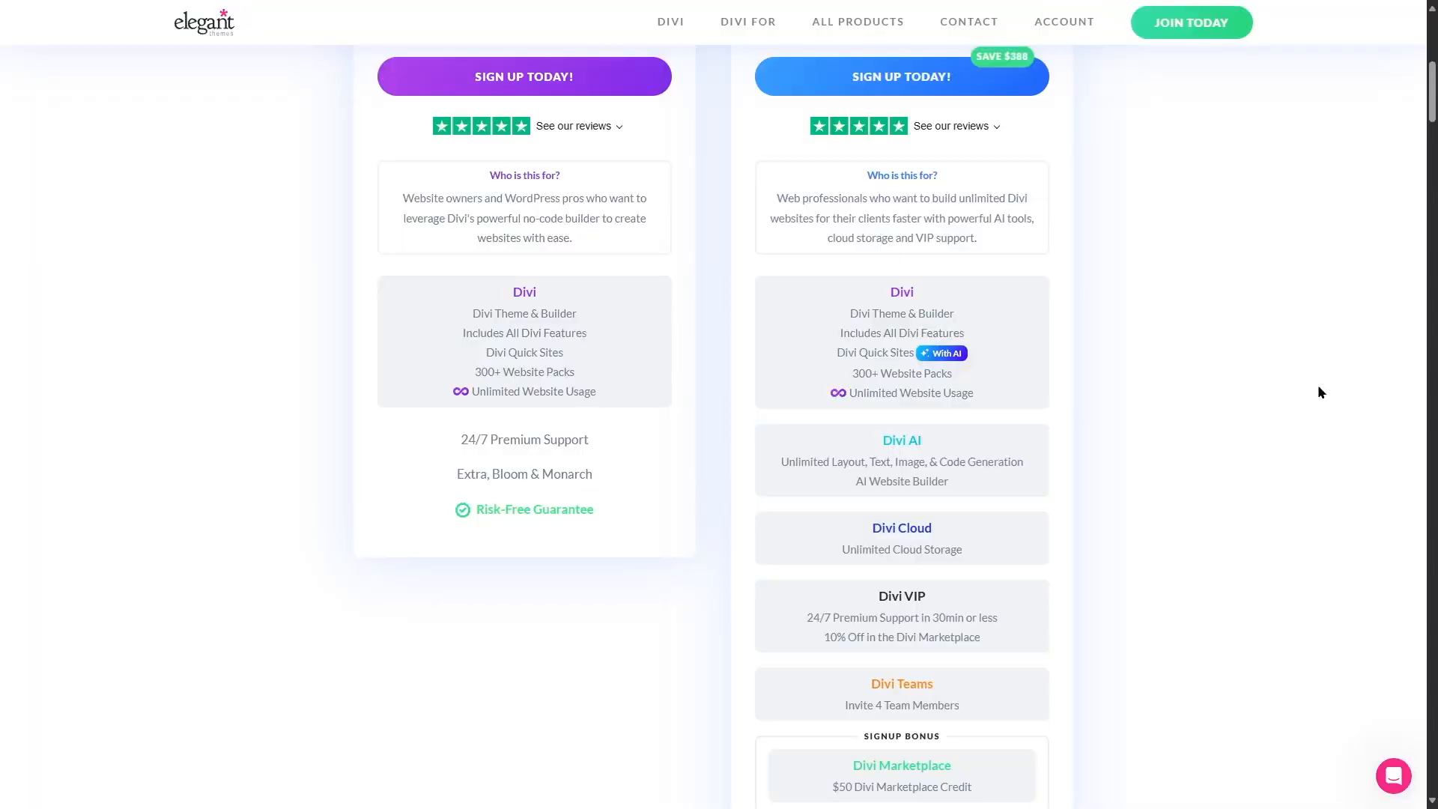
mouse_move(1152, 466)
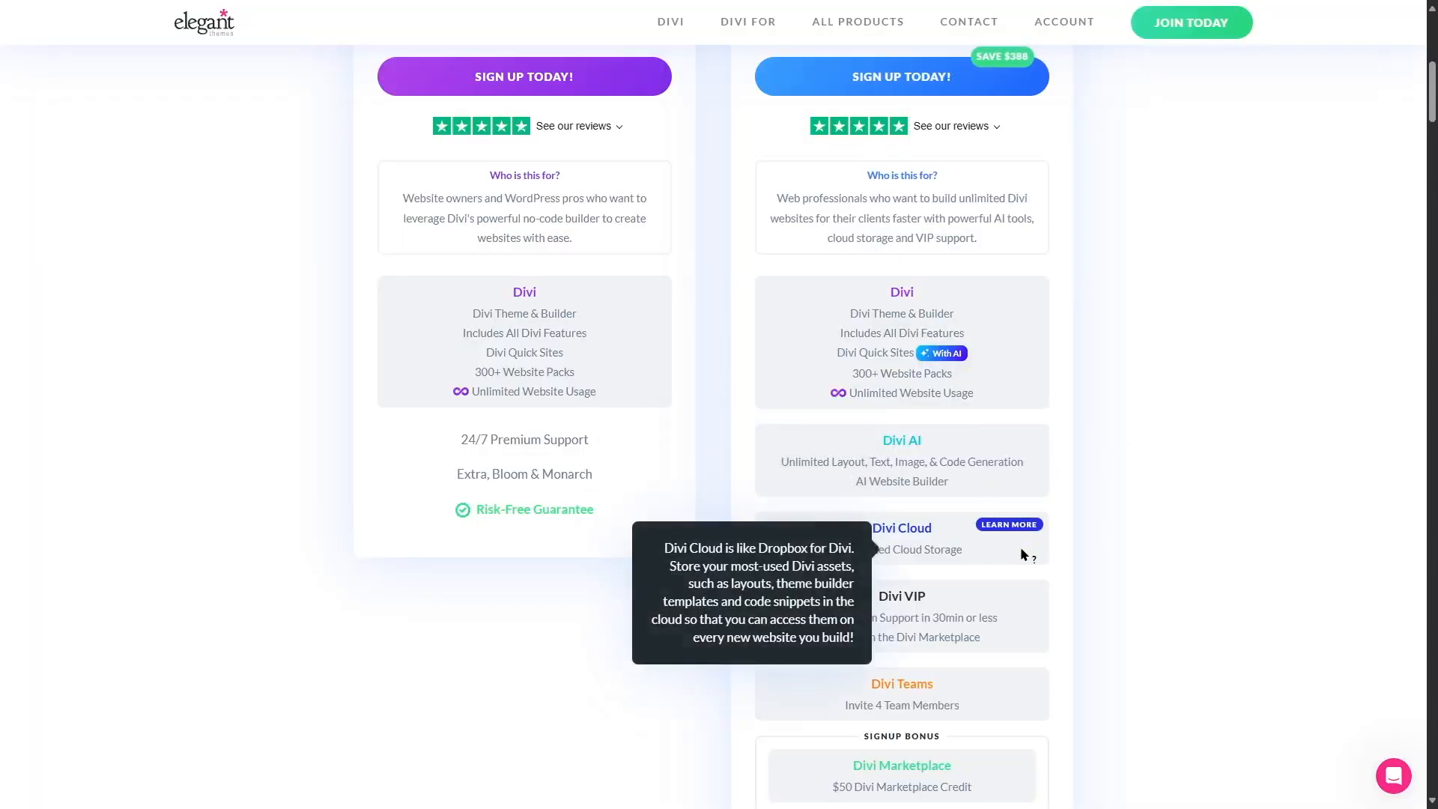
mouse_move(983, 548)
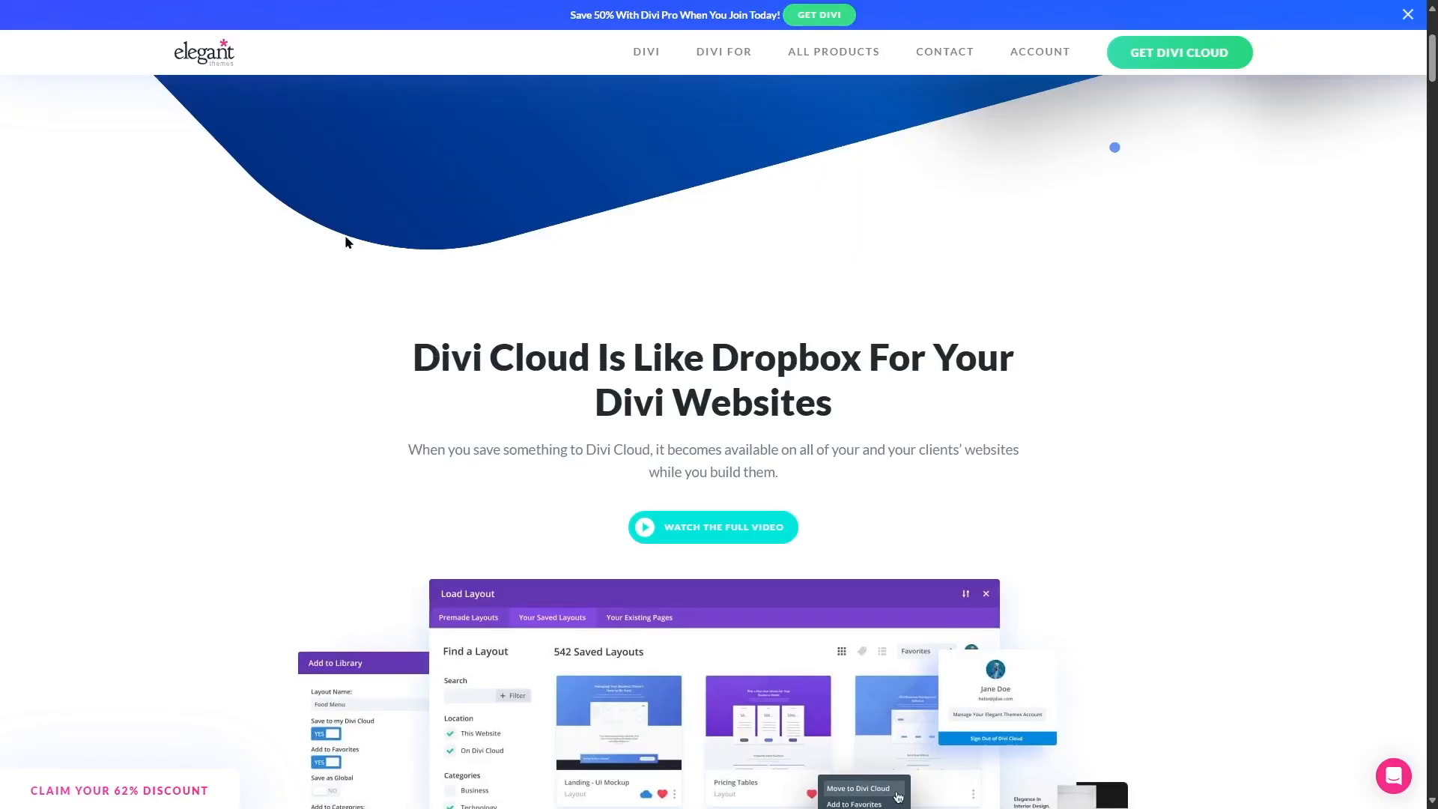
mouse_move(879, 363)
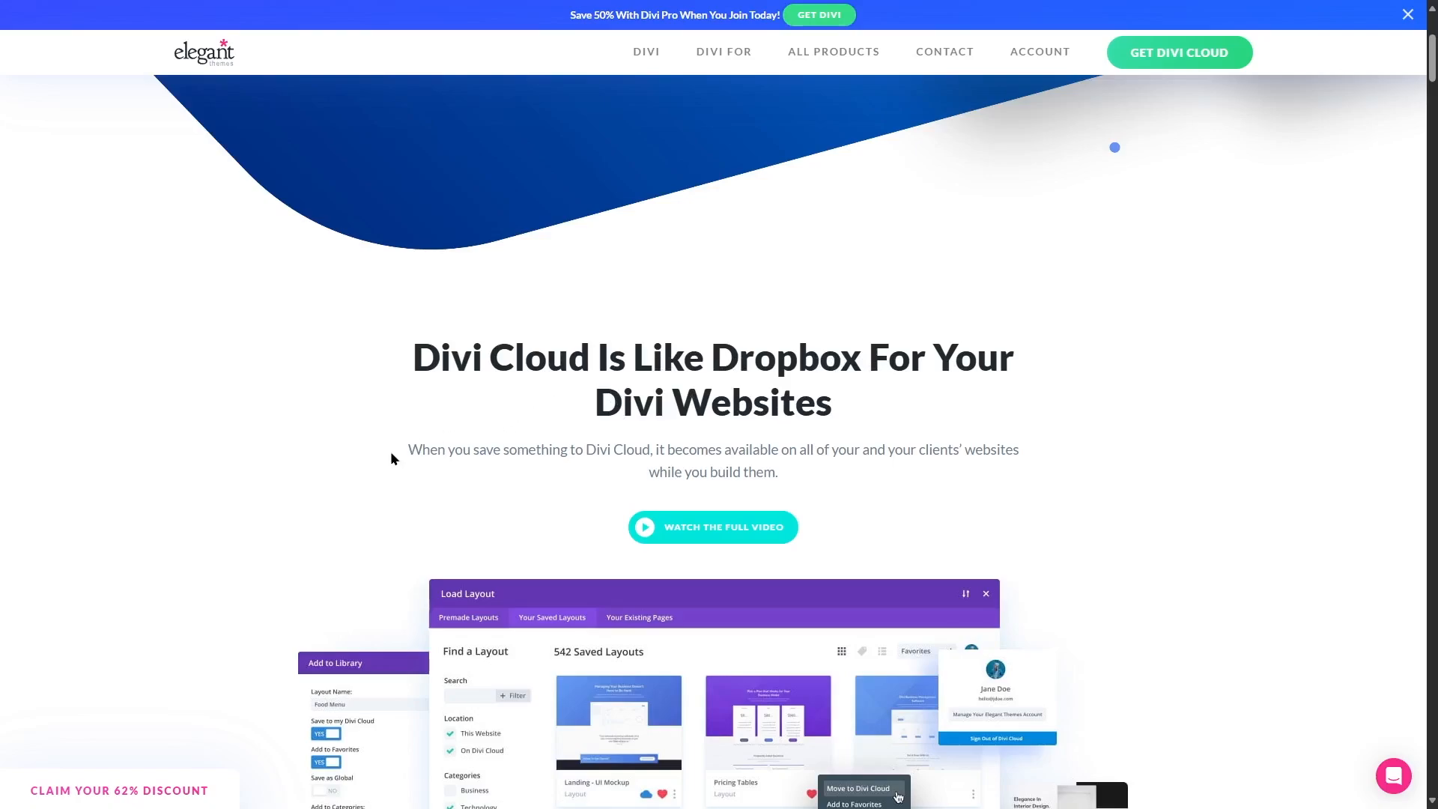
mouse_move(619, 452)
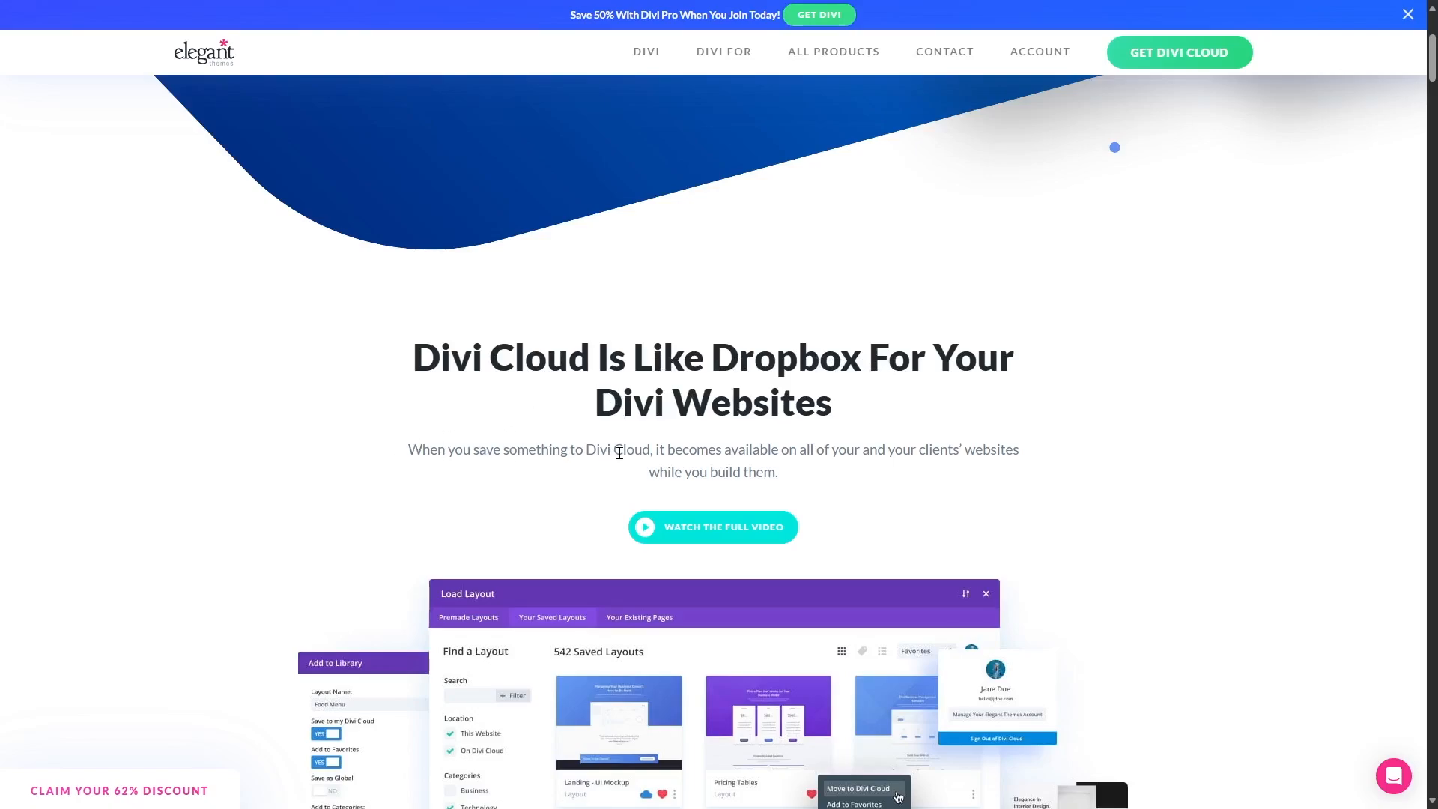
mouse_move(817, 452)
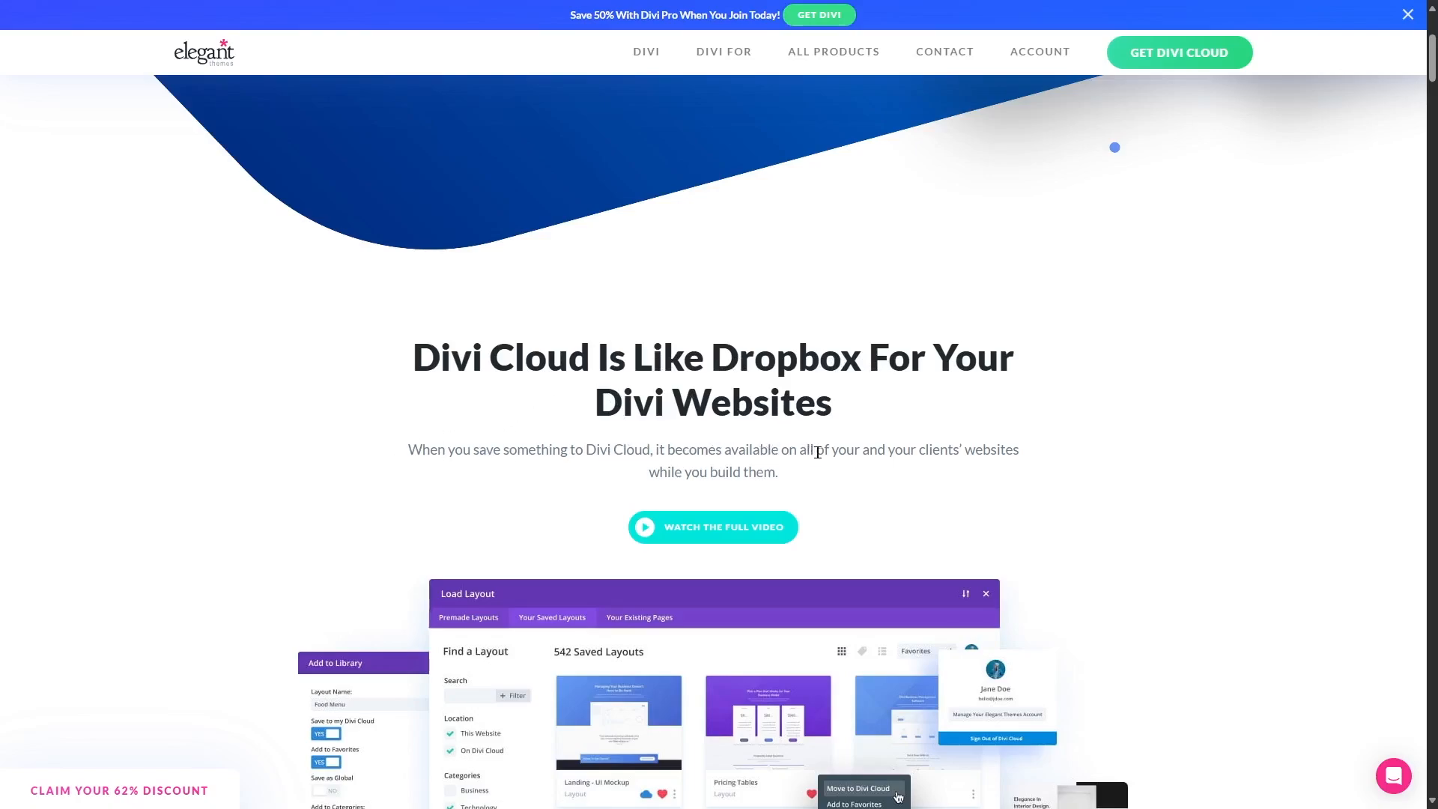
mouse_move(1008, 449)
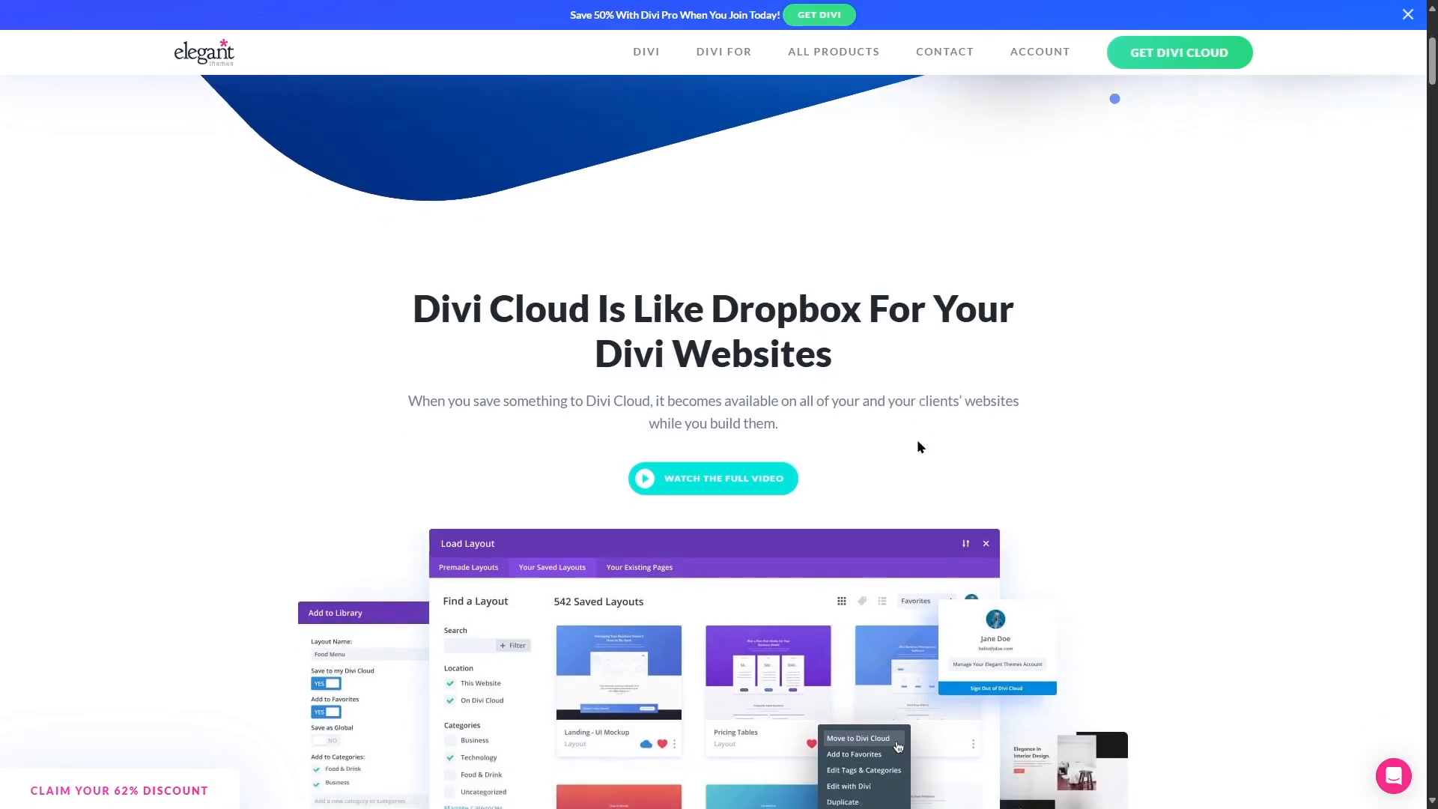
- Scroll the Divi Cloud page's 'Like Dropbox' section on sharing saved layouts across websites
scroll(down, 3)
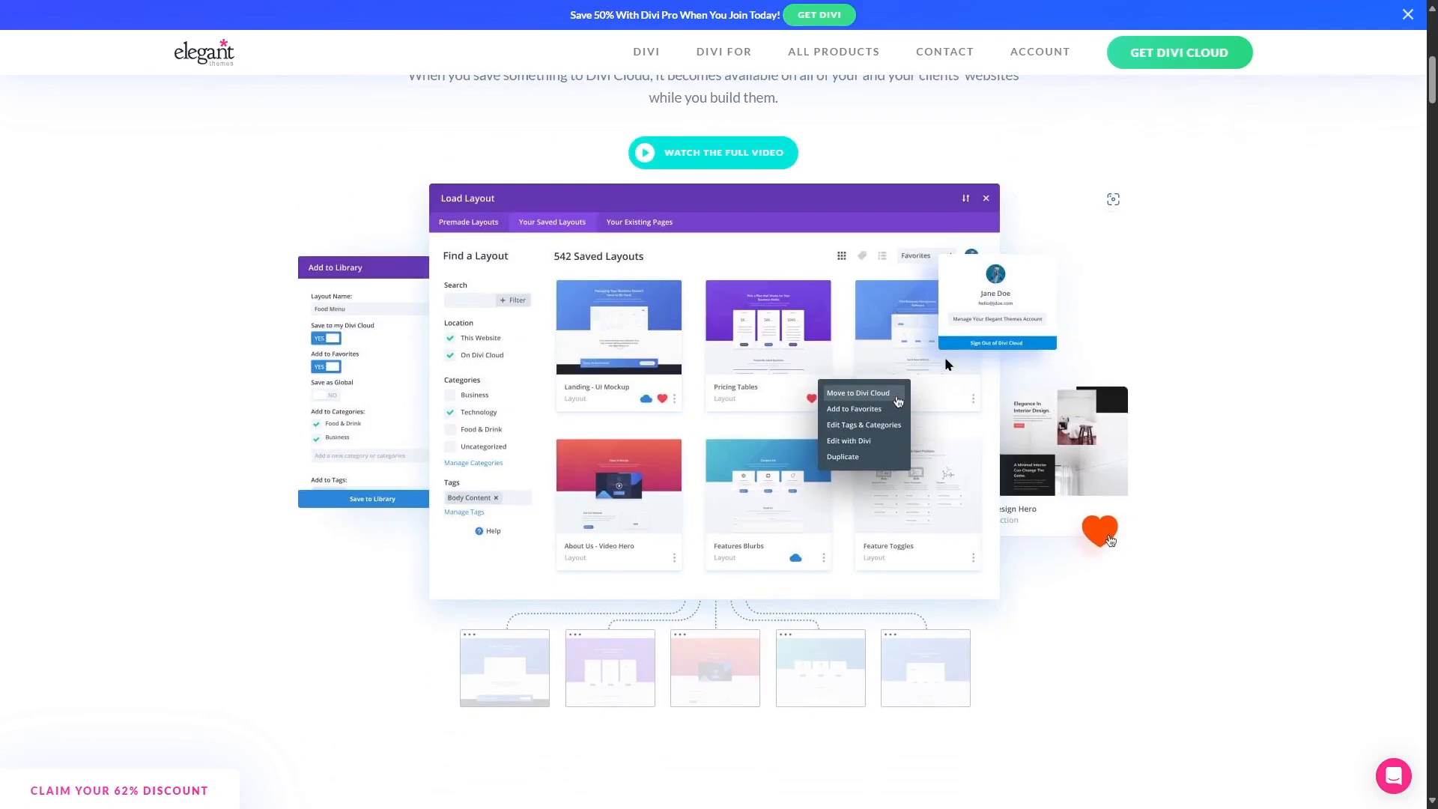
mouse_move(639, 527)
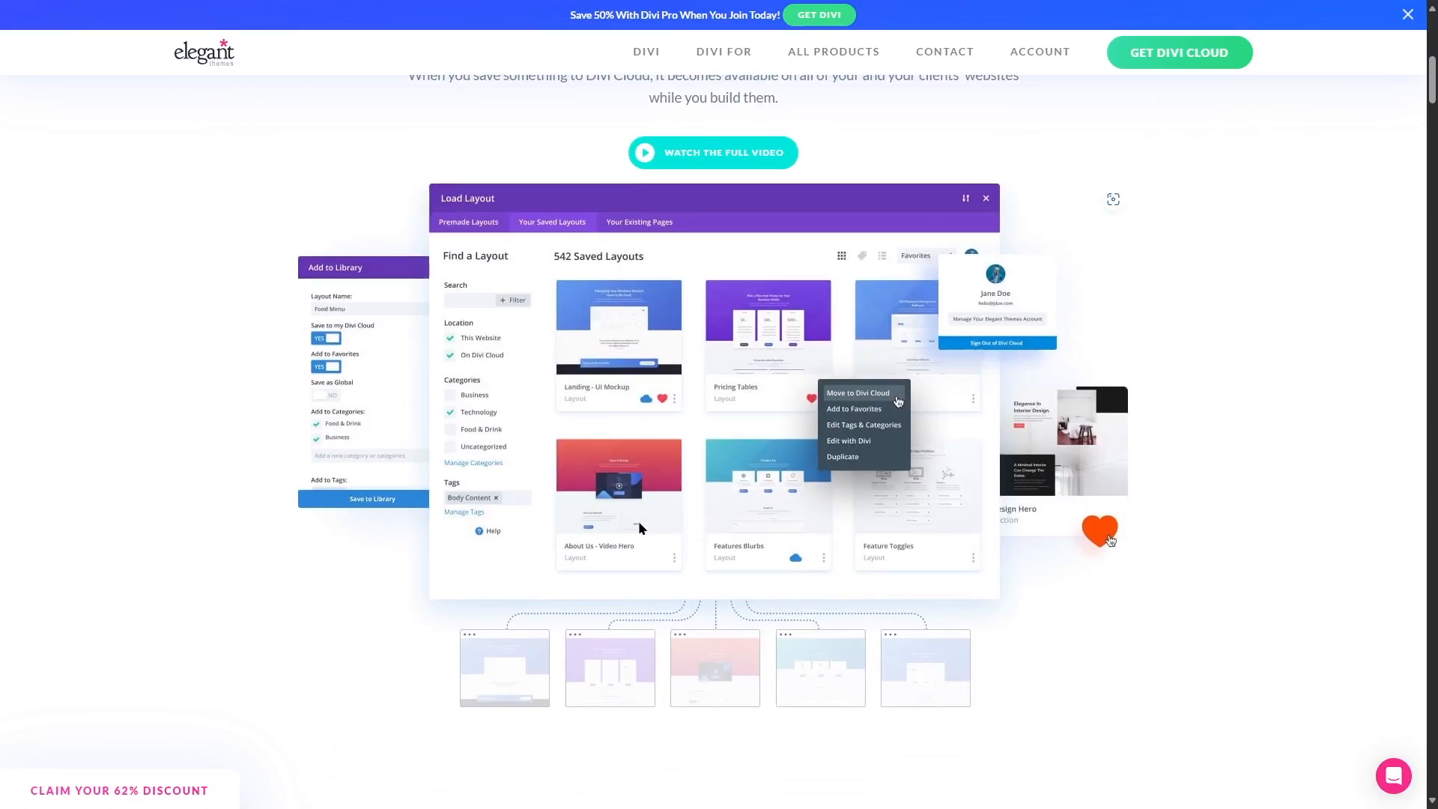
mouse_move(1316, 340)
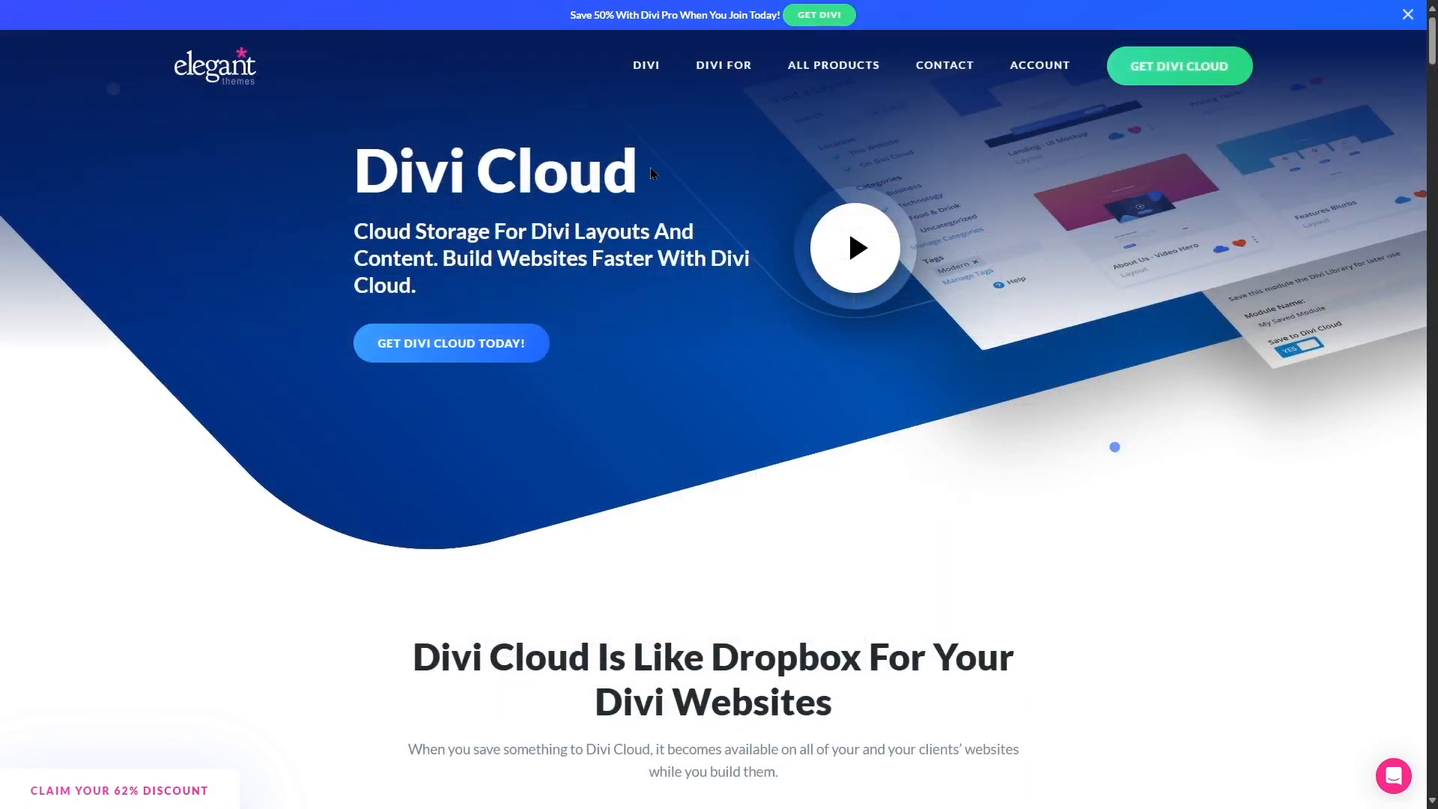
scroll(down, 3)
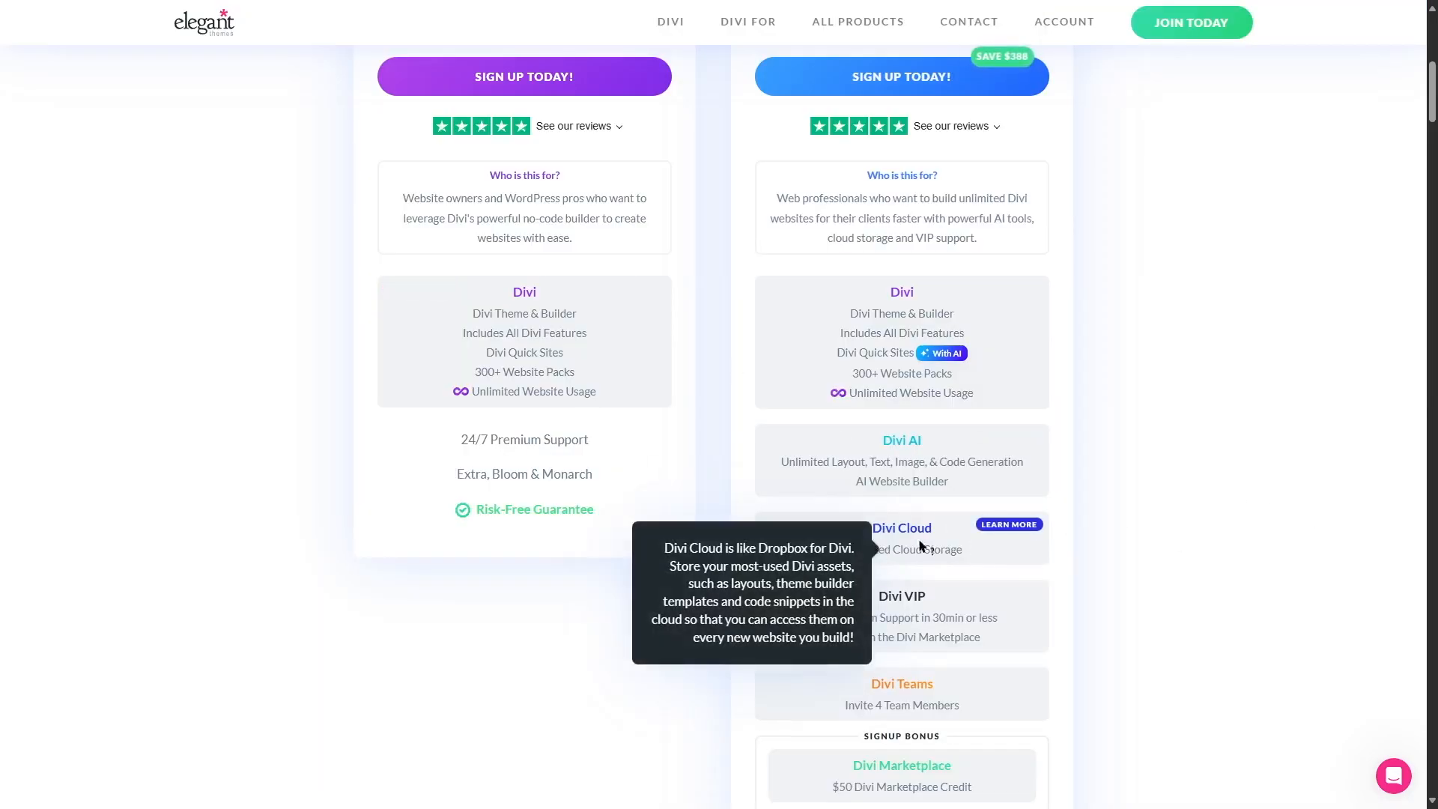
mouse_move(1046, 603)
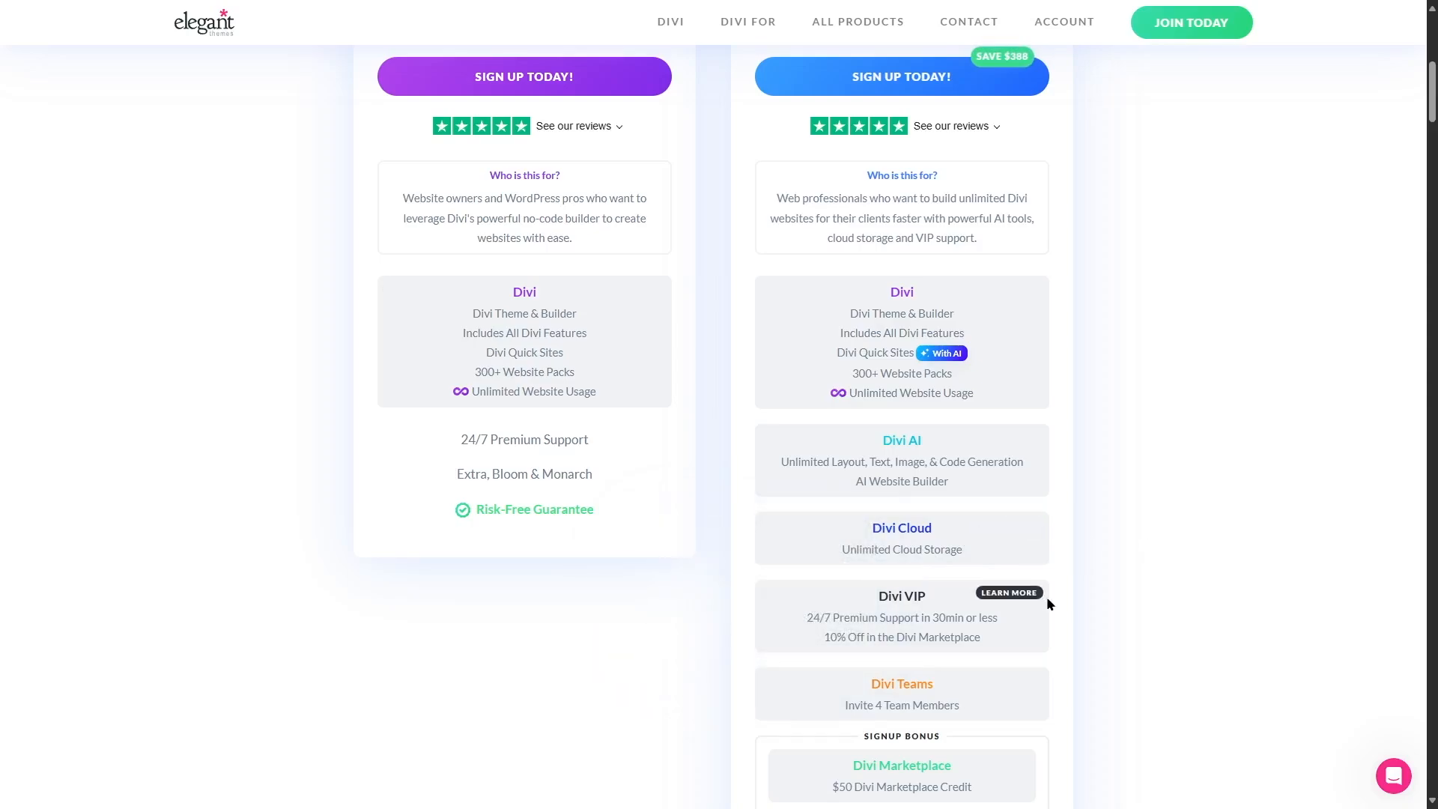
mouse_move(1162, 581)
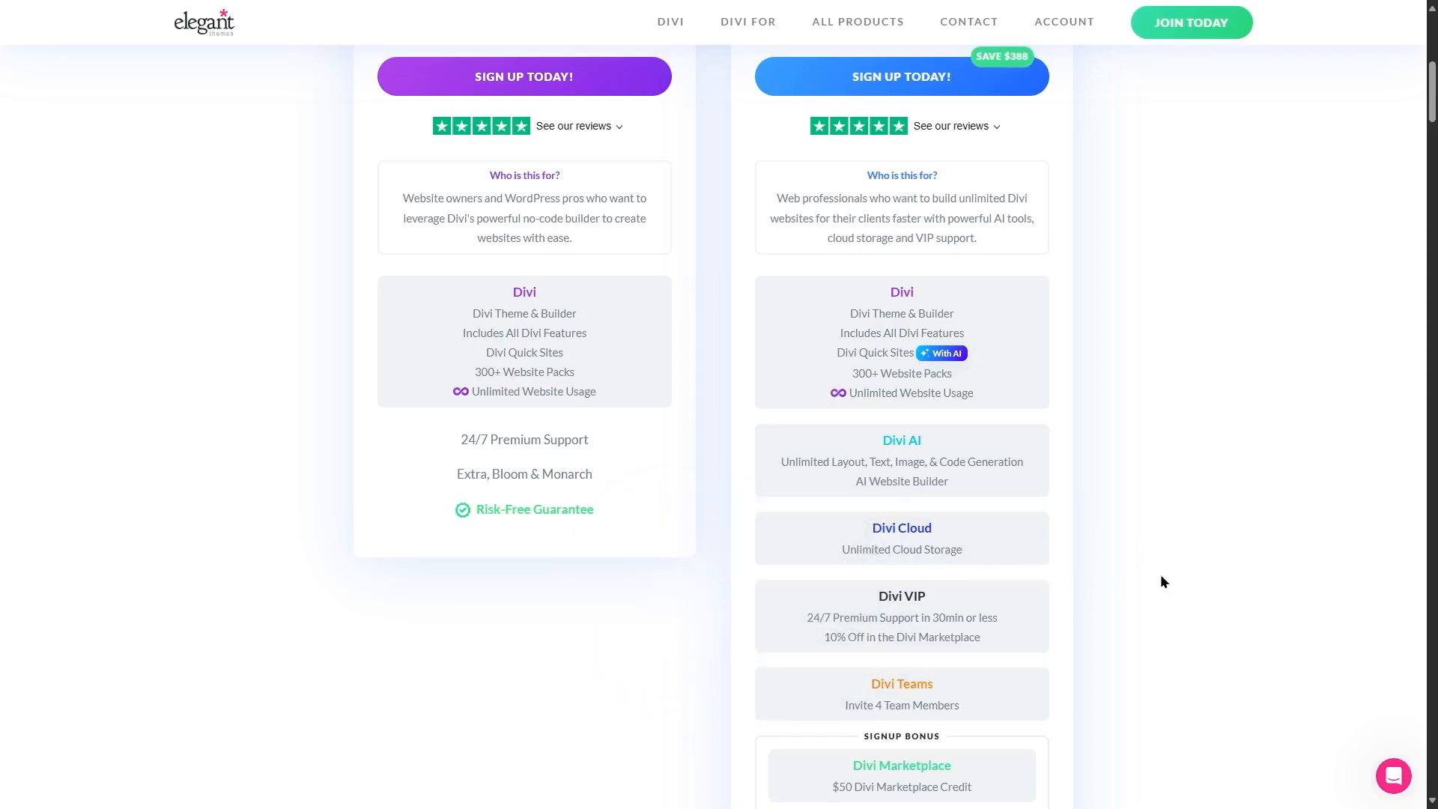
mouse_move(1099, 587)
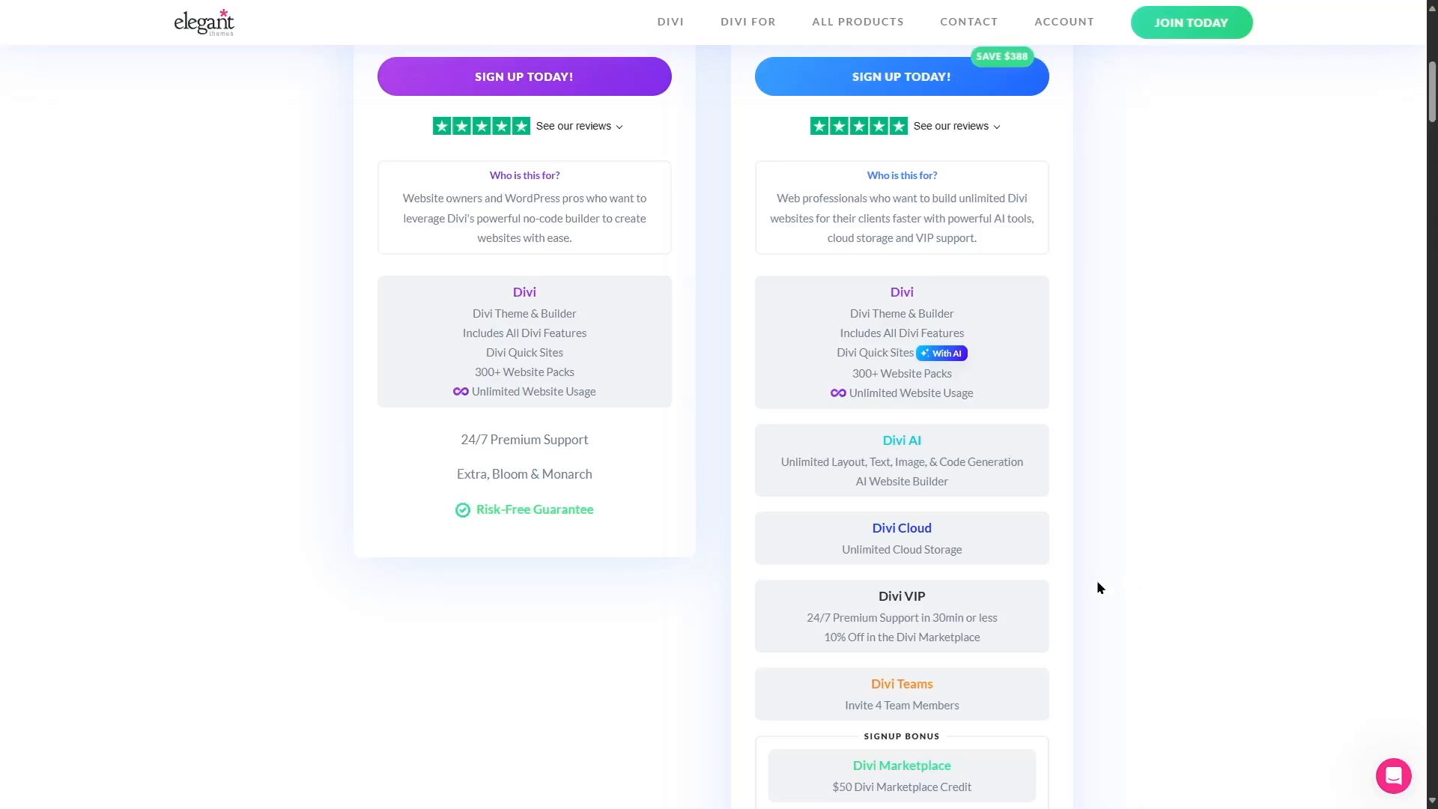
mouse_move(1018, 641)
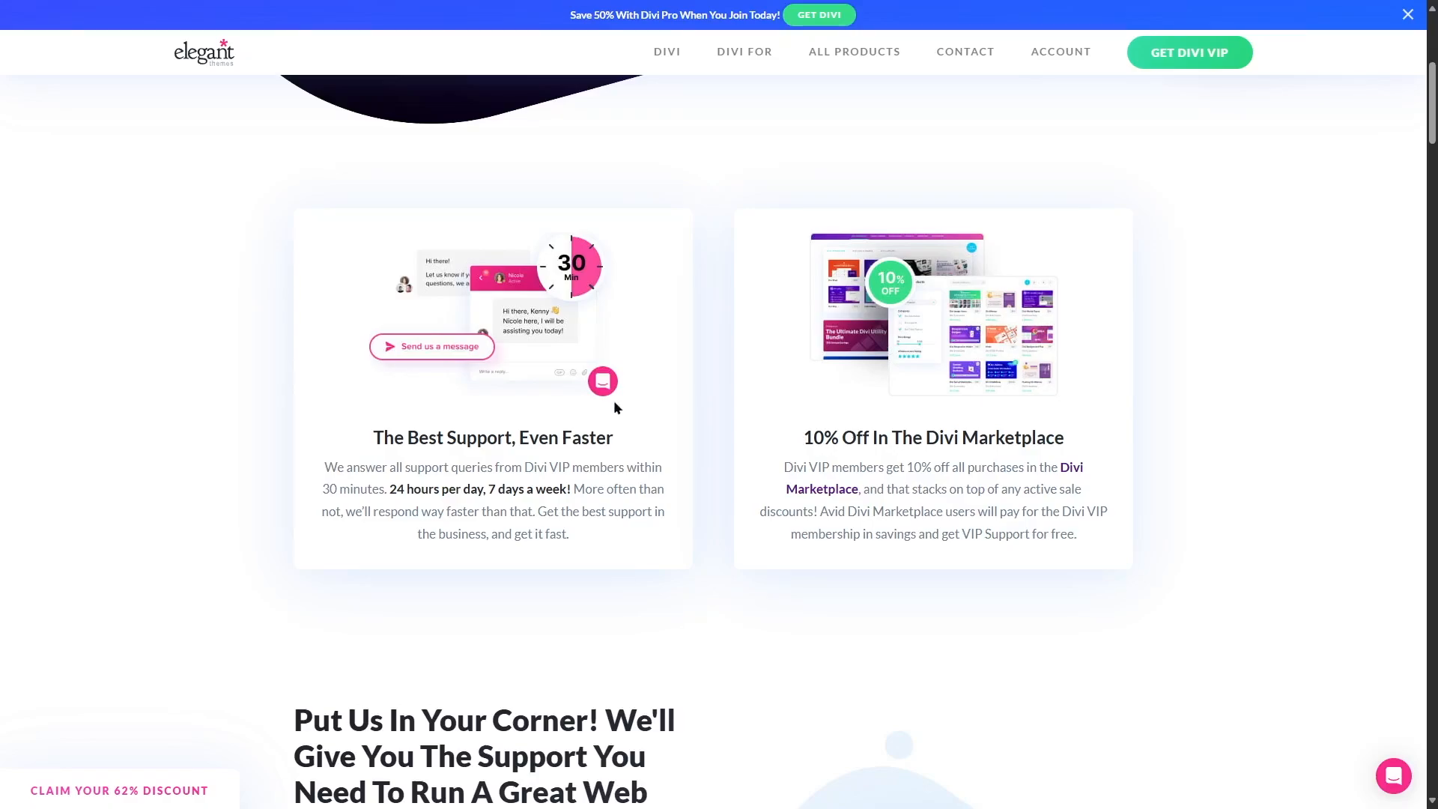
mouse_move(642, 345)
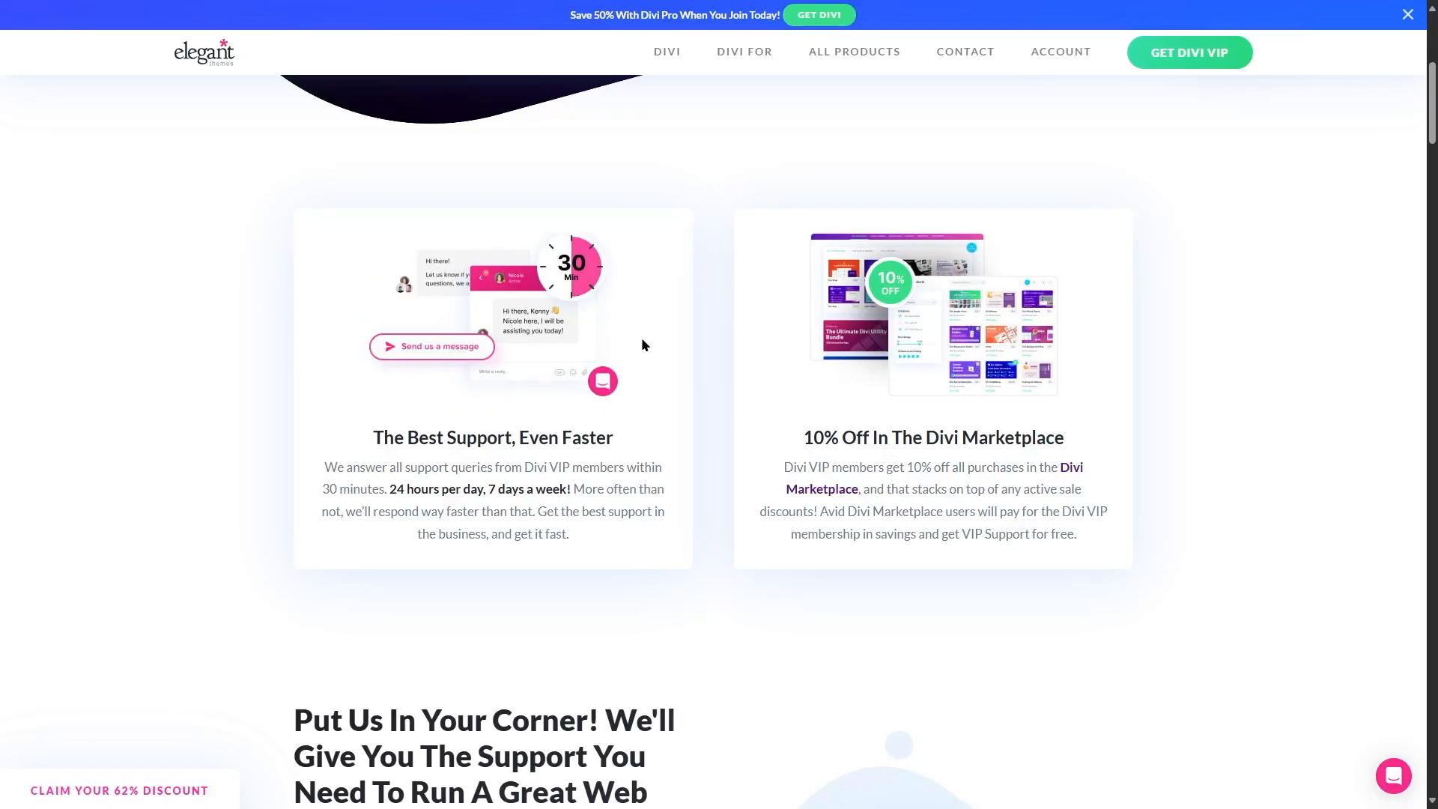
mouse_move(569, 359)
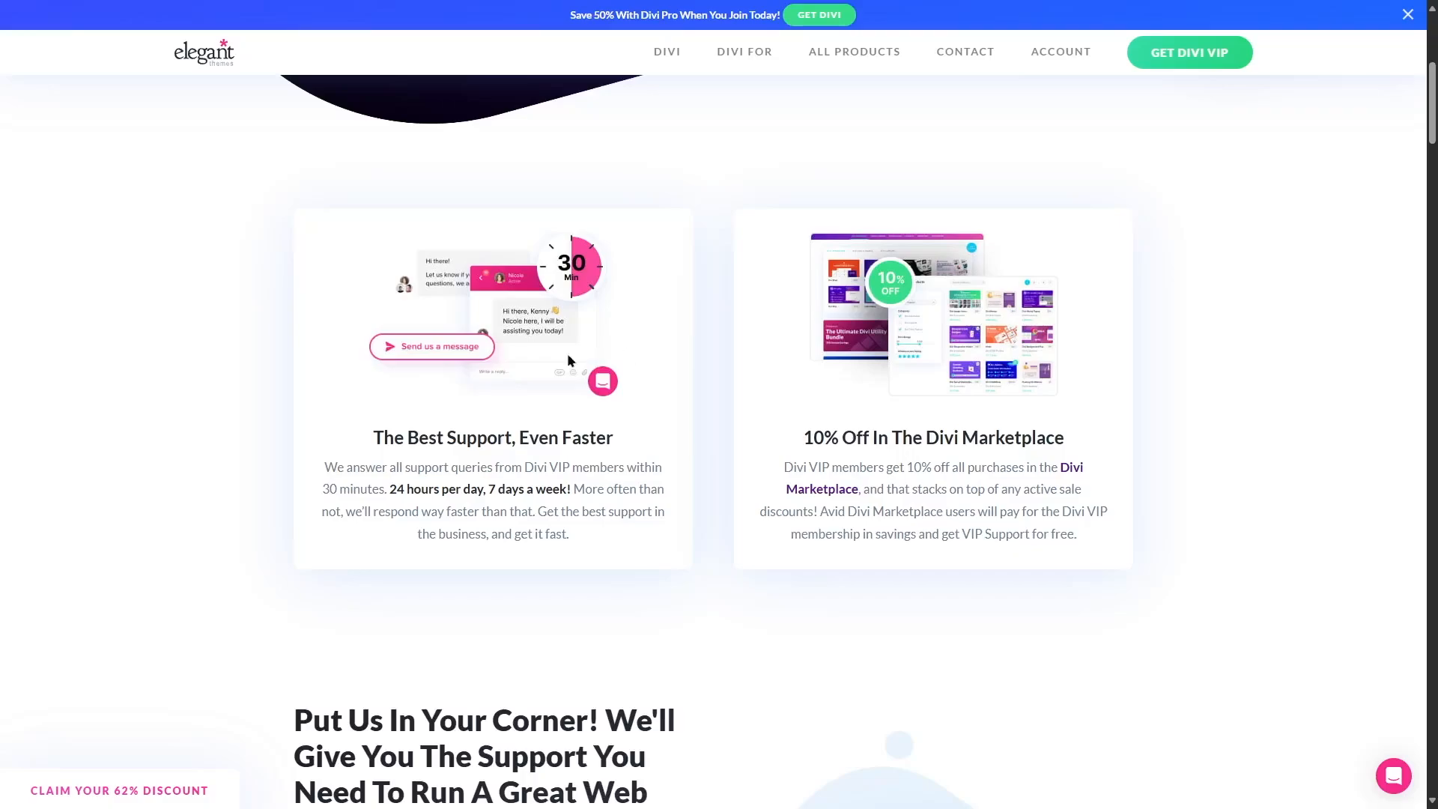
mouse_move(492, 492)
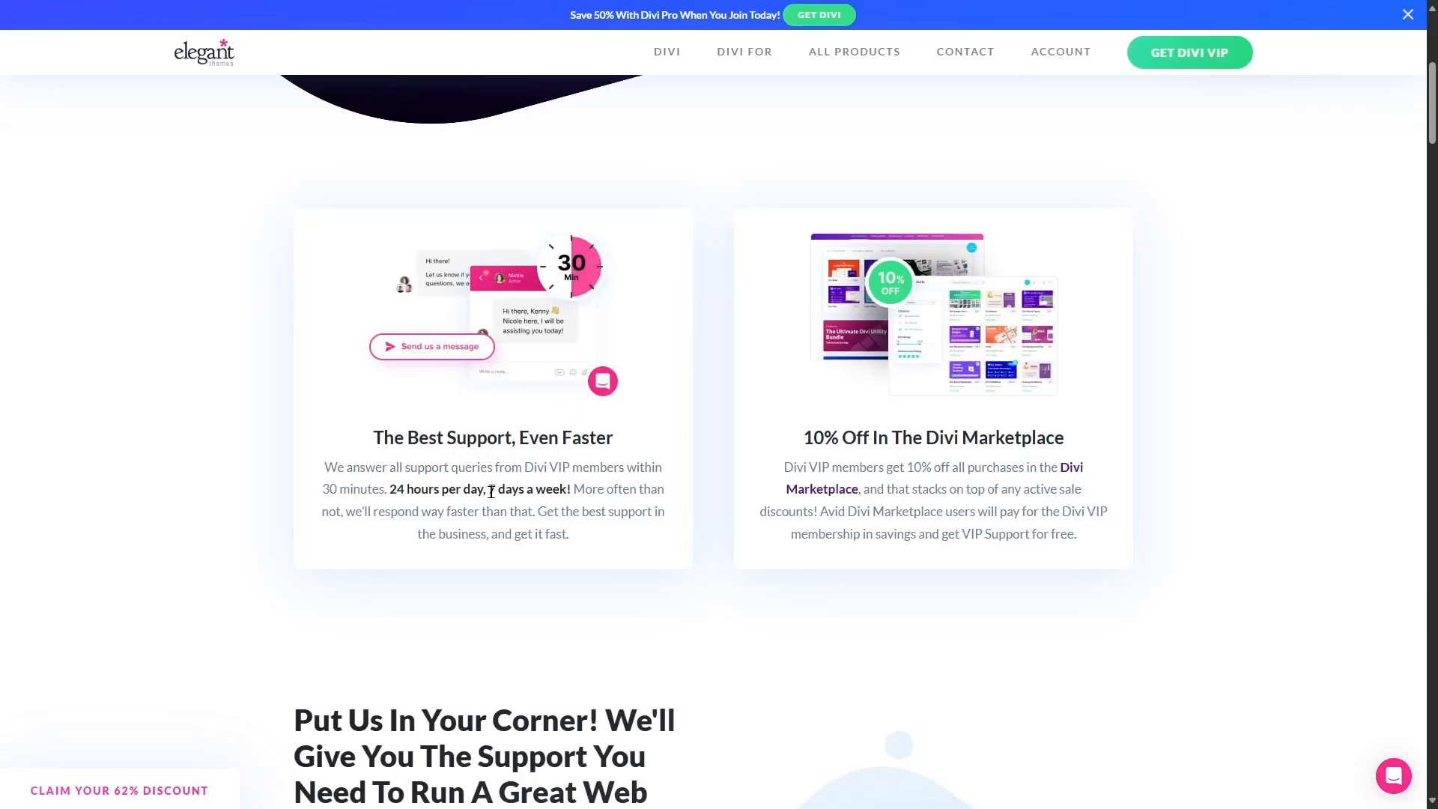
mouse_move(578, 418)
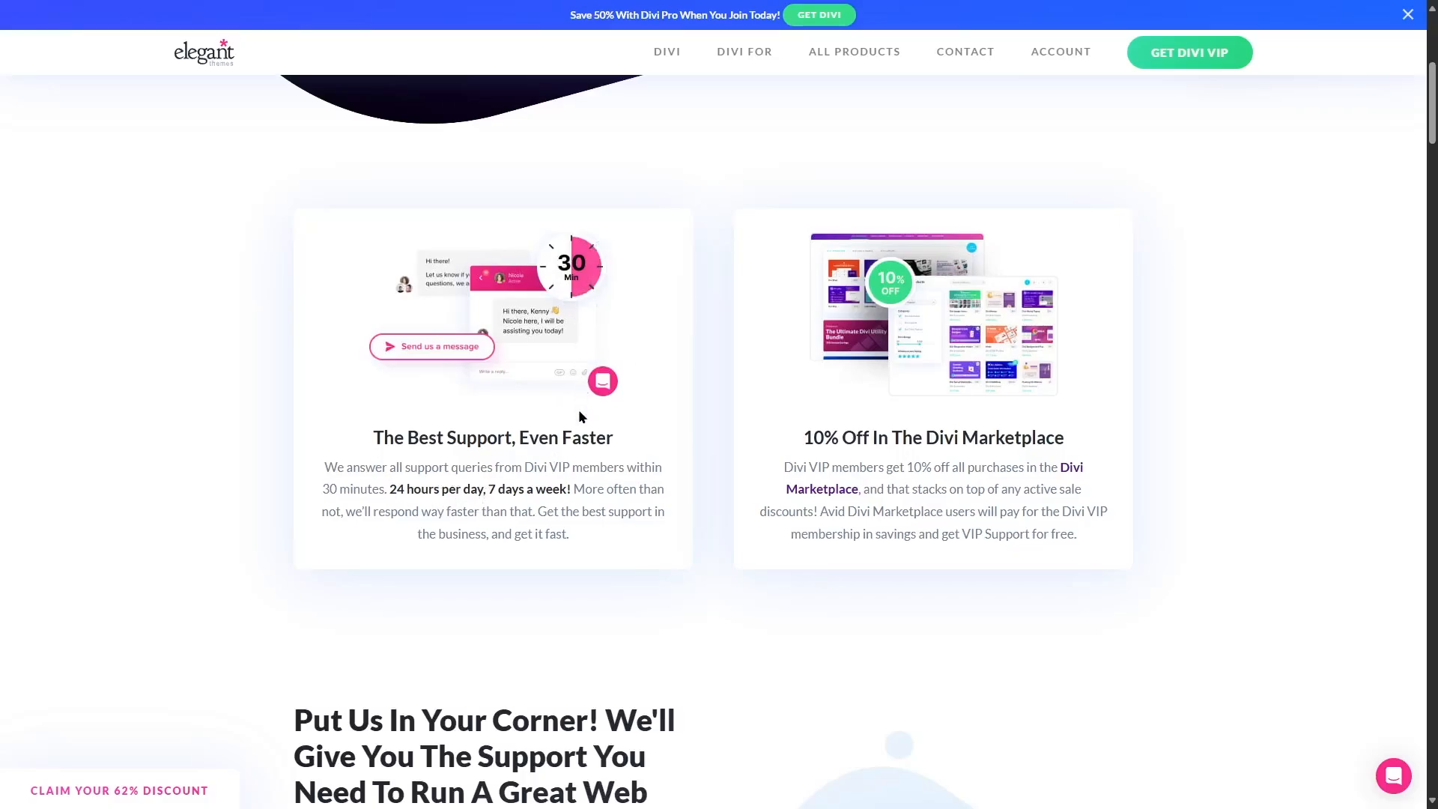
mouse_move(410, 483)
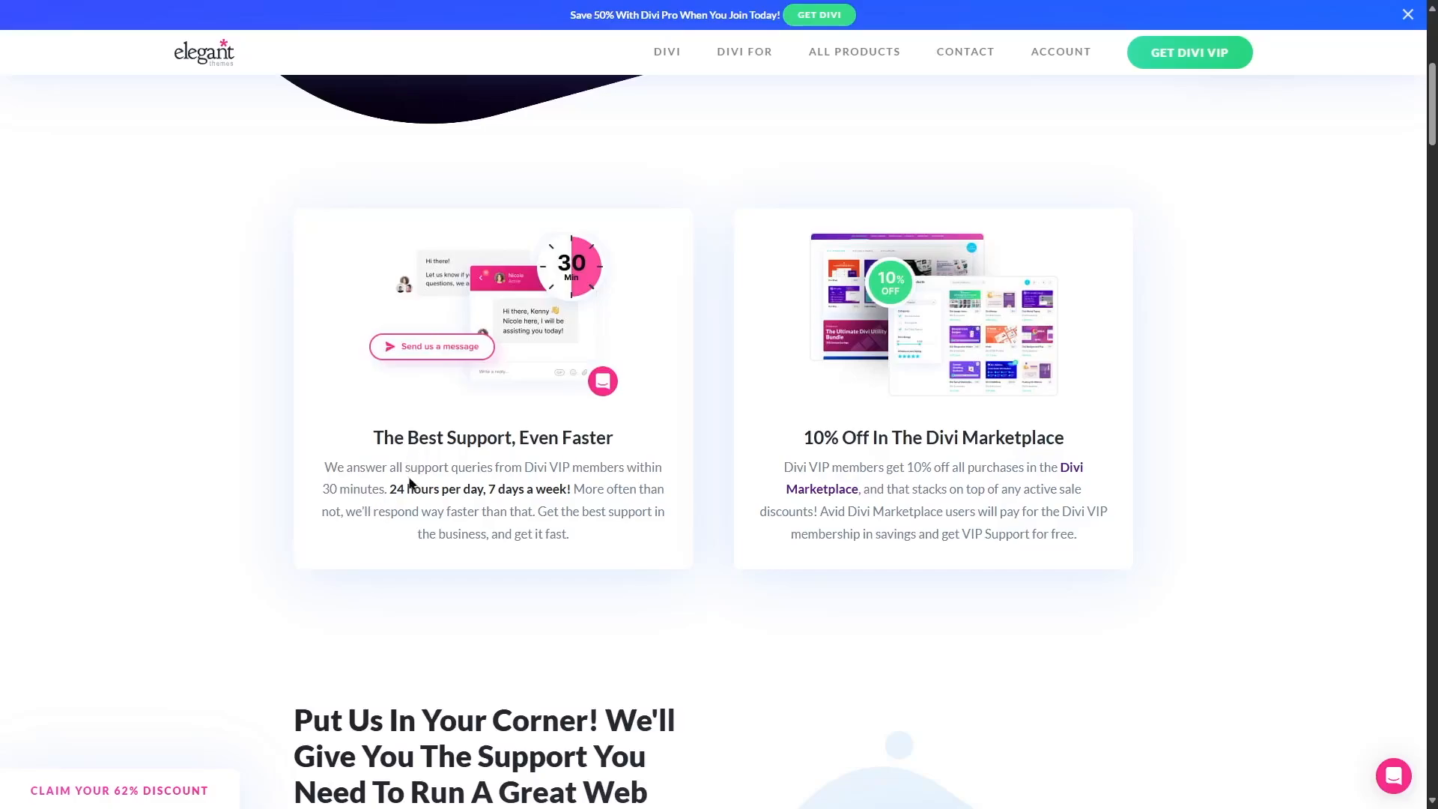
mouse_move(780, 405)
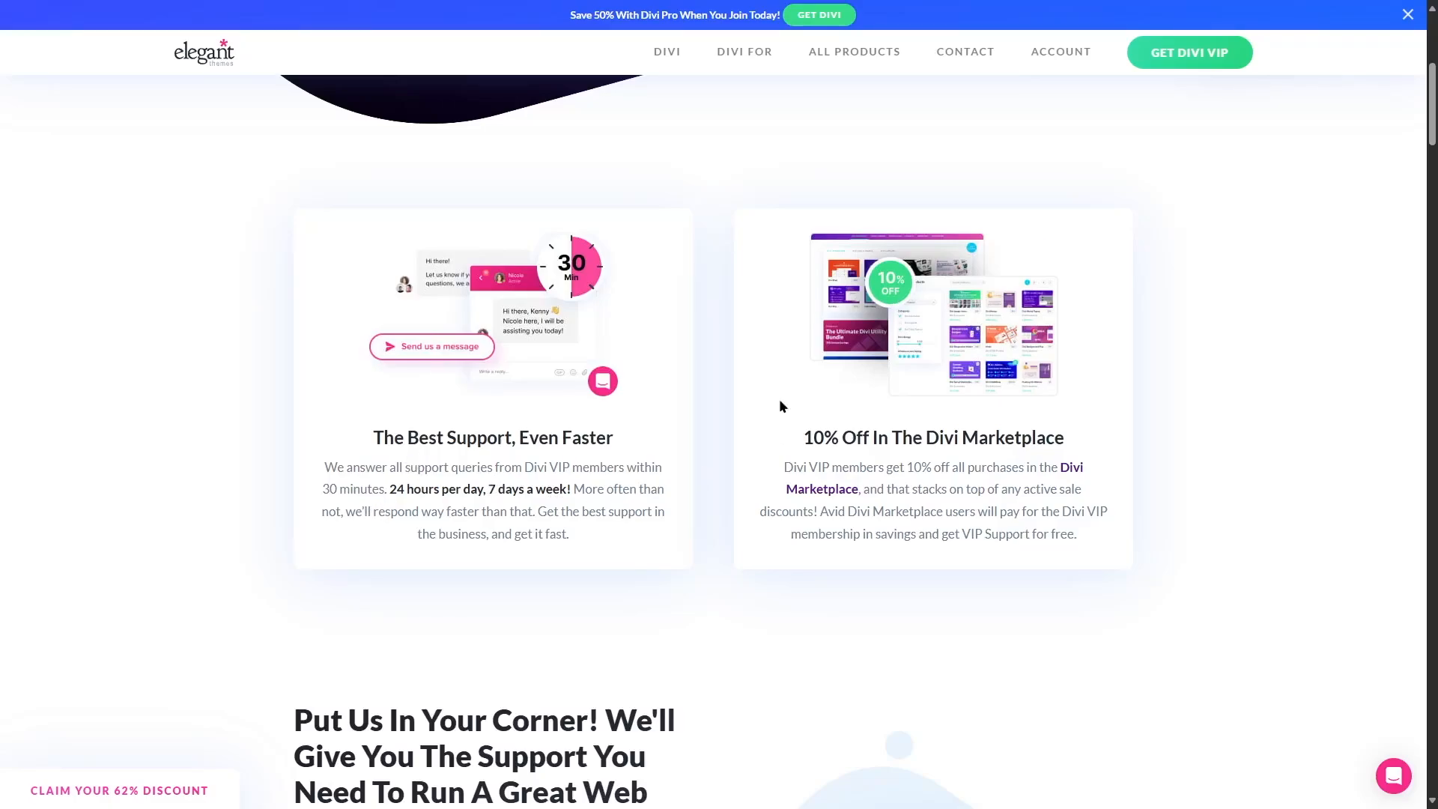
mouse_move(824, 428)
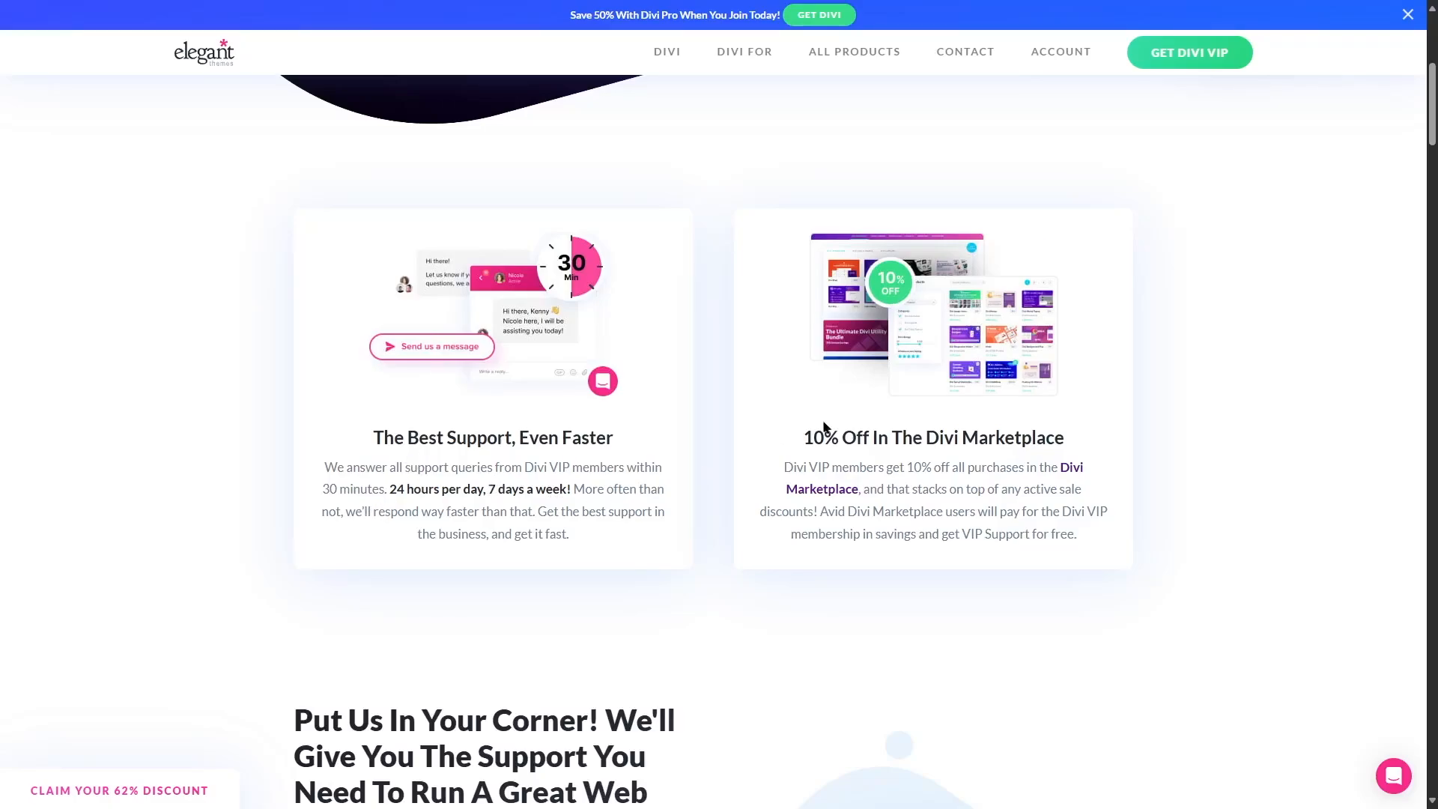
mouse_move(852, 435)
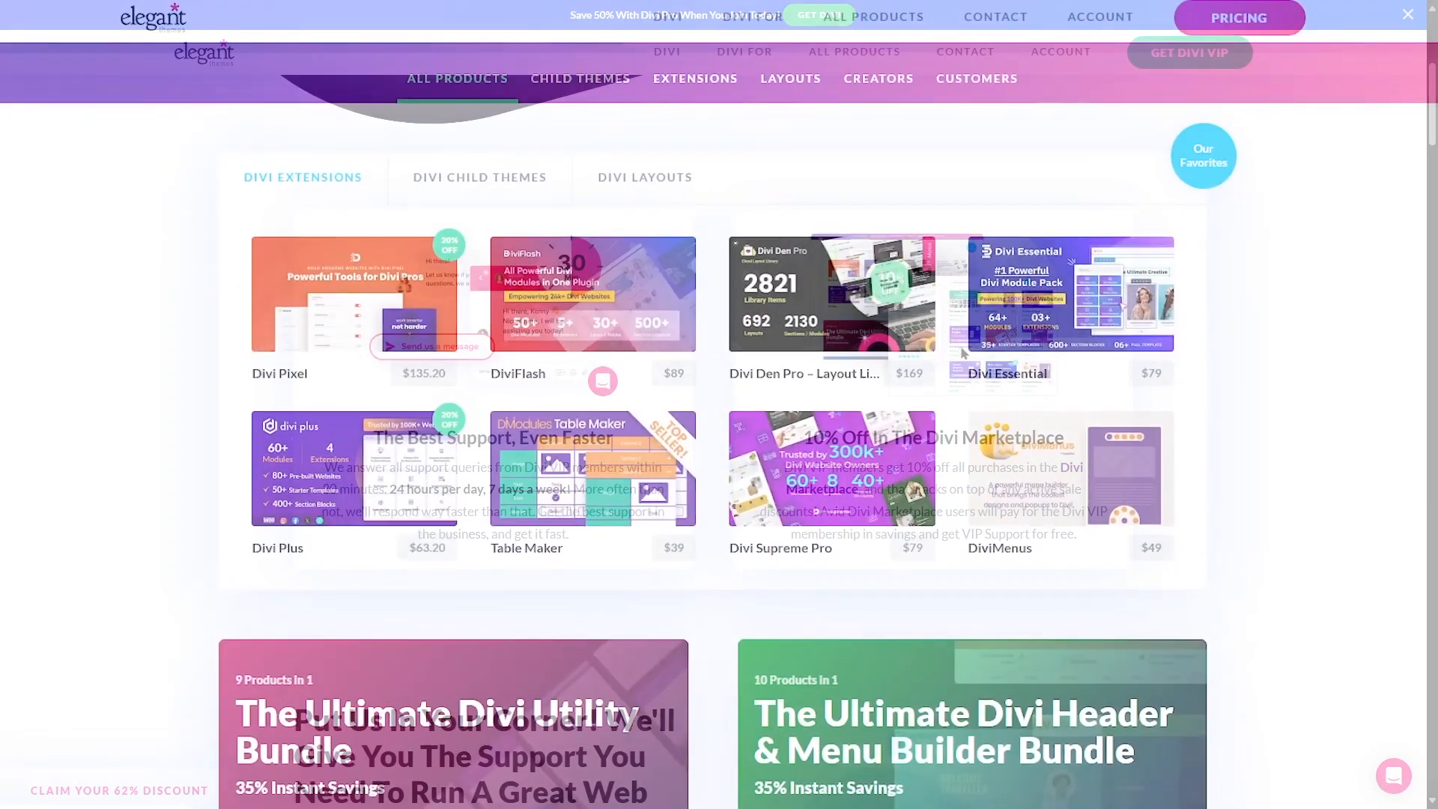
- Scroll the Divi Marketplace past extensions, Ultimate Divi bundles and top-seller listings
scroll(down, 3)
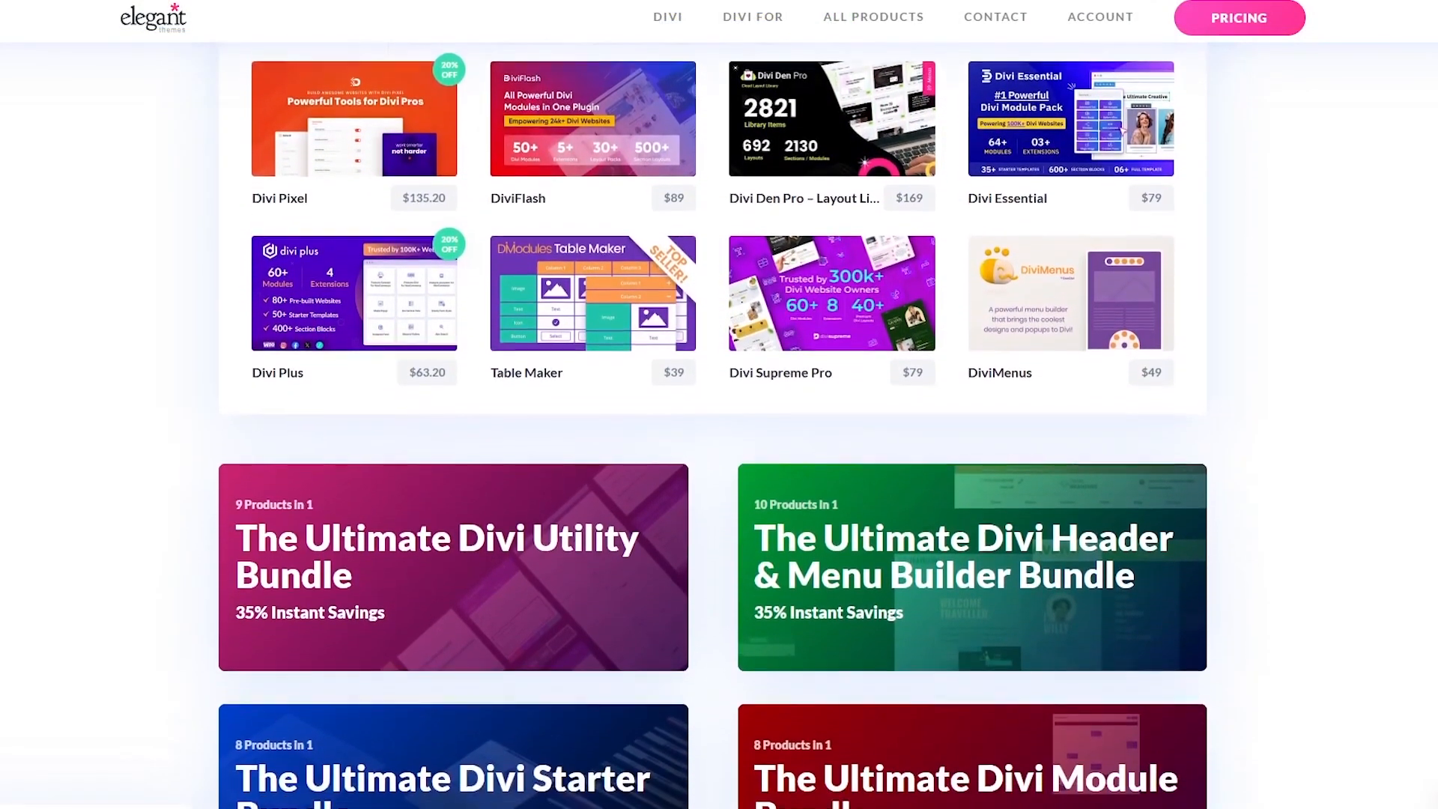
scroll(down, 3)
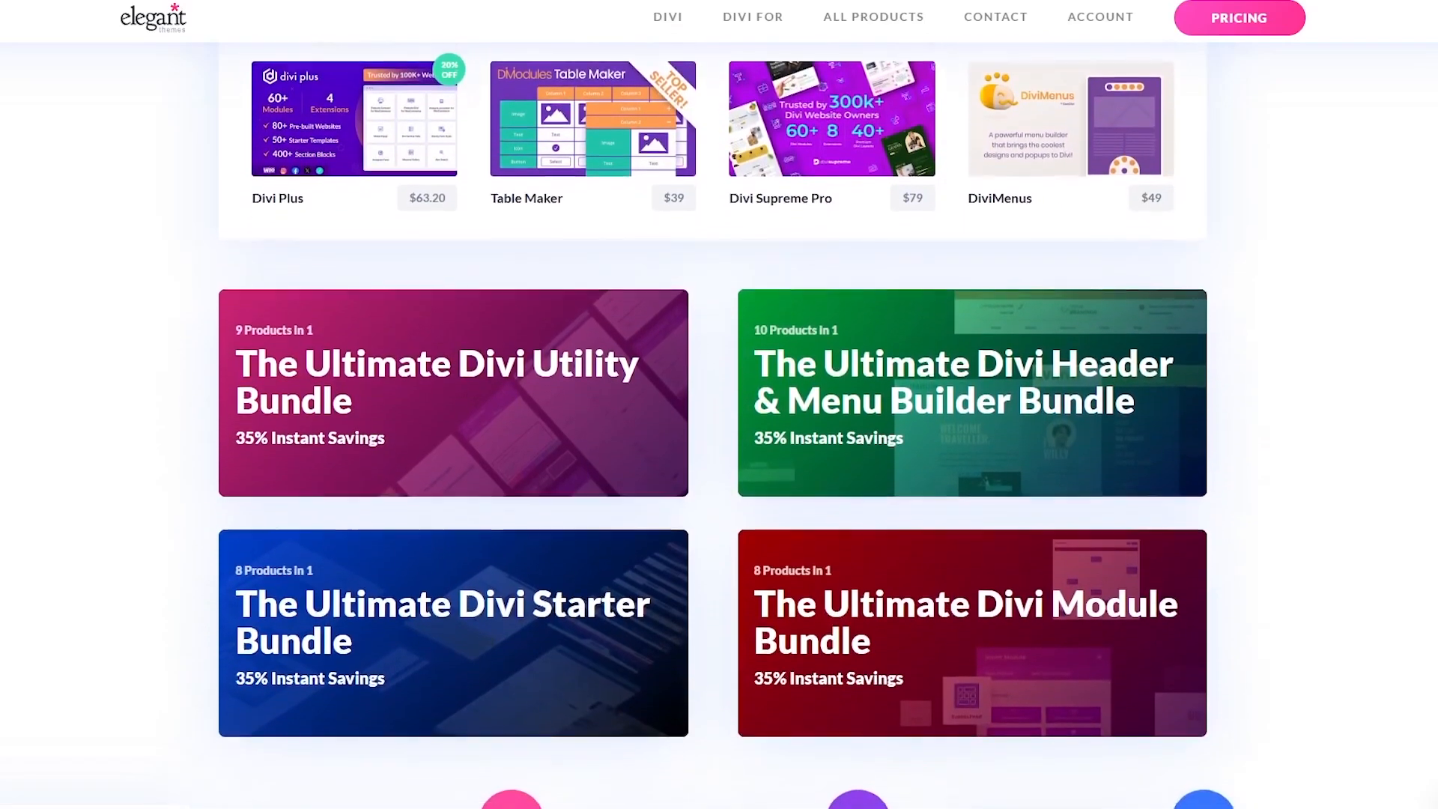
scroll(down, 3)
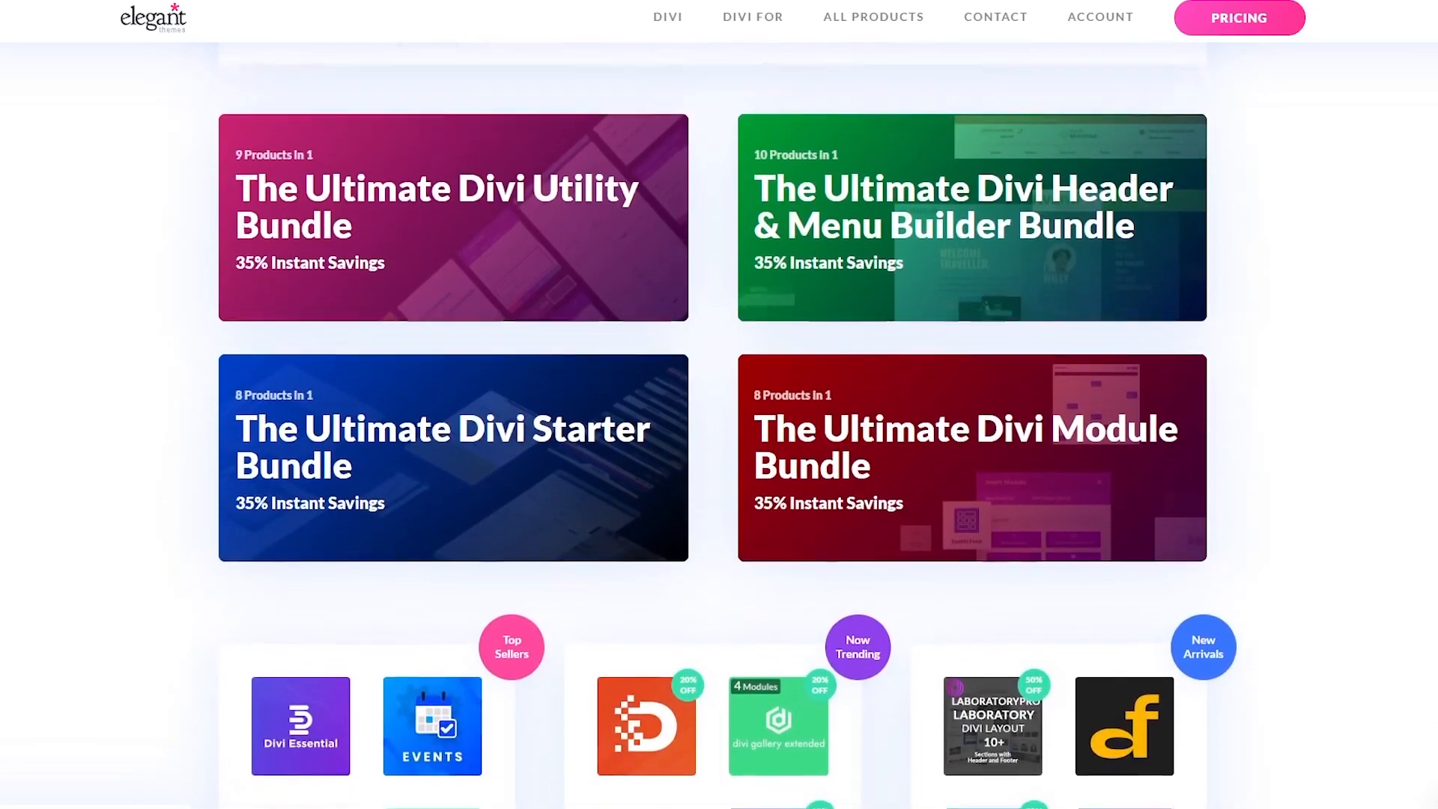
scroll(down, 3)
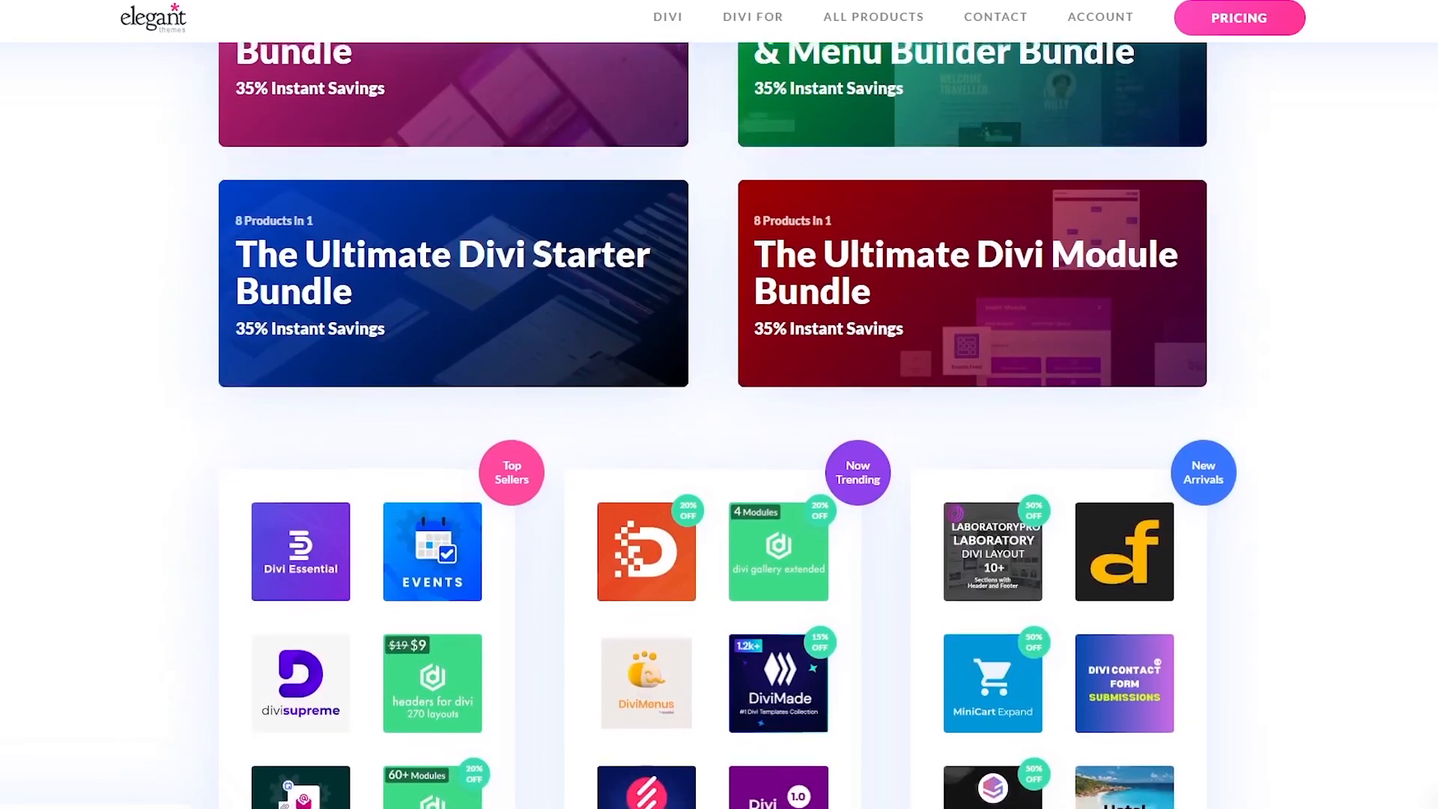
scroll(down, 3)
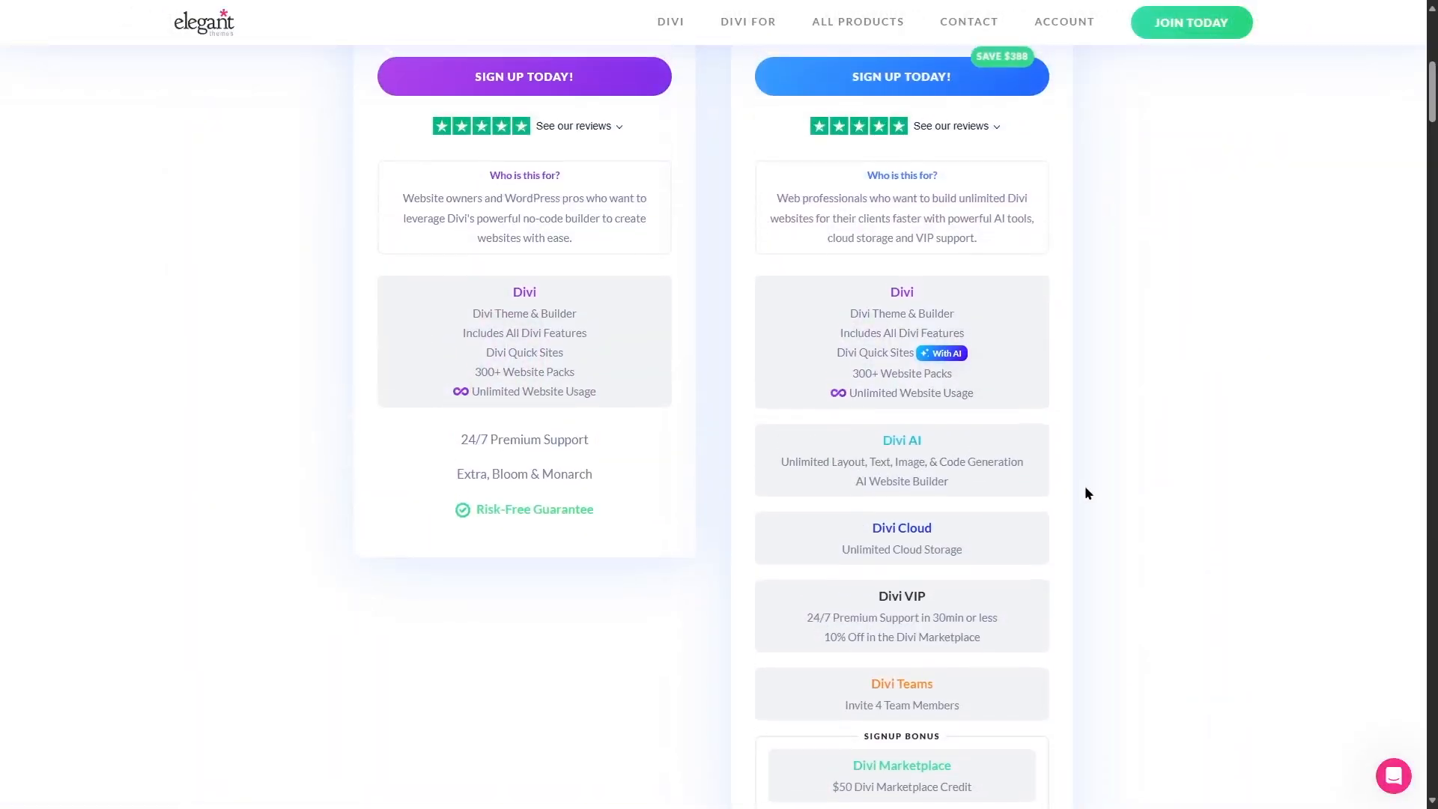
- Scroll the pricing page to Divi Pro's feature list reaching the Teams add-on for four members
scroll(down, 3)
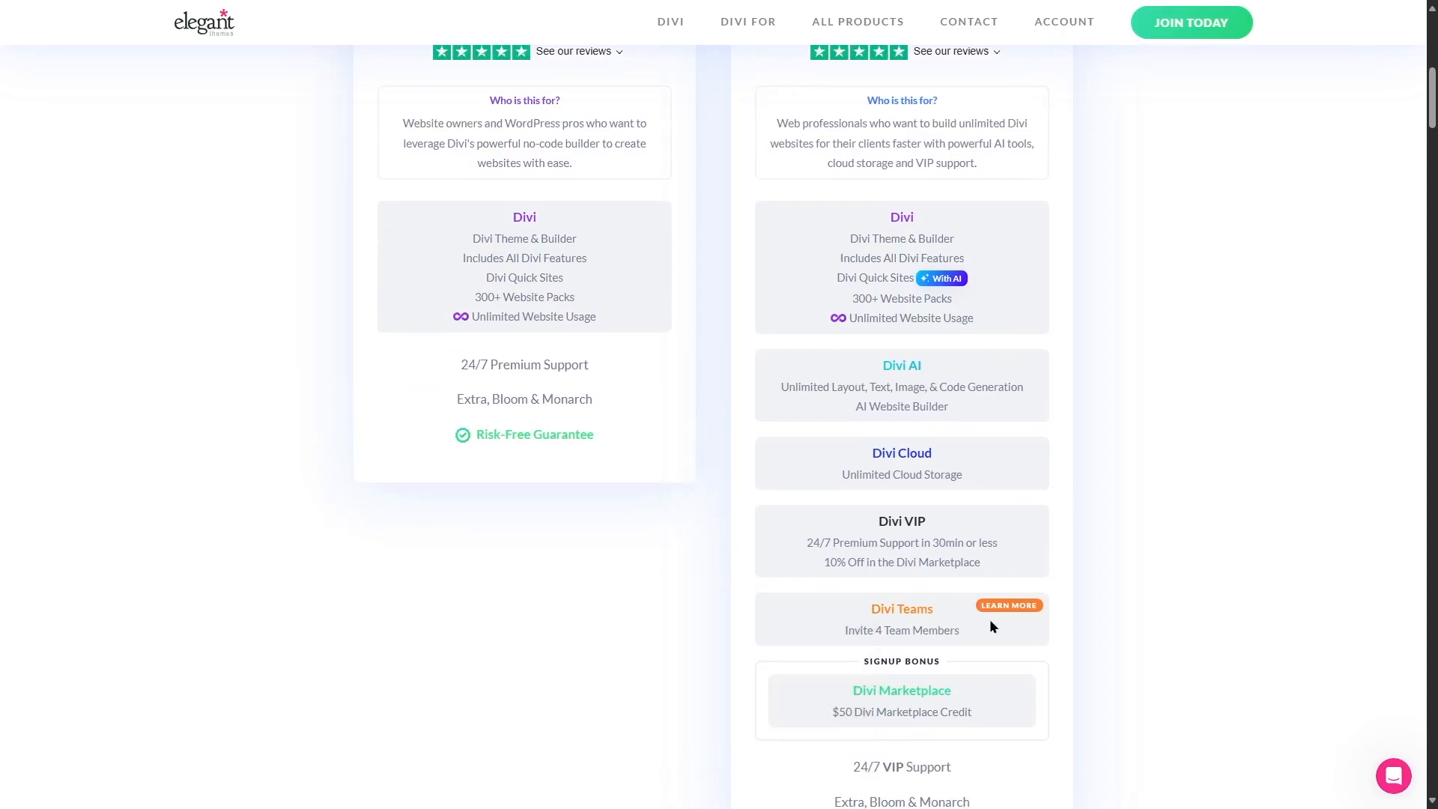
mouse_move(956, 642)
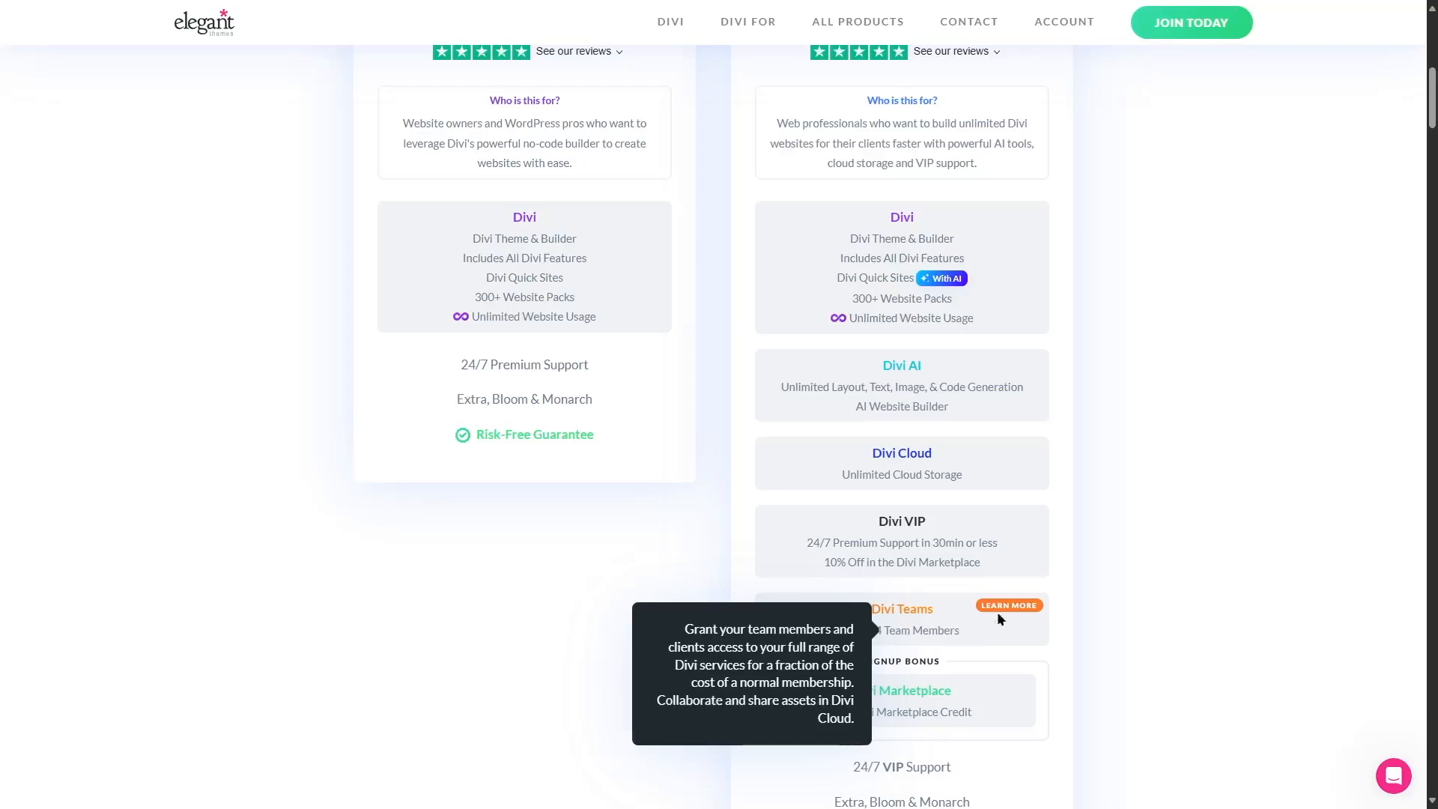
mouse_move(1118, 633)
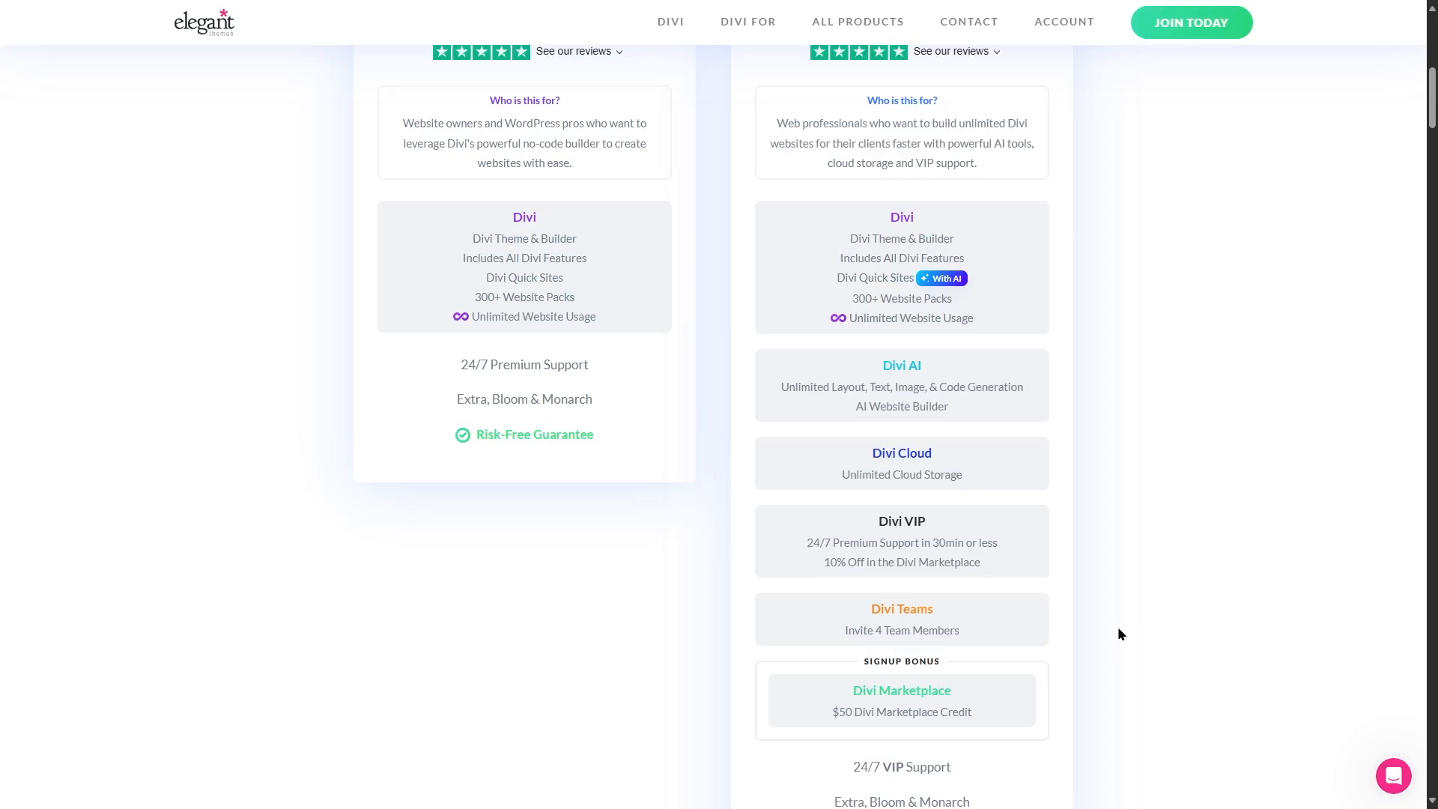
mouse_move(1225, 616)
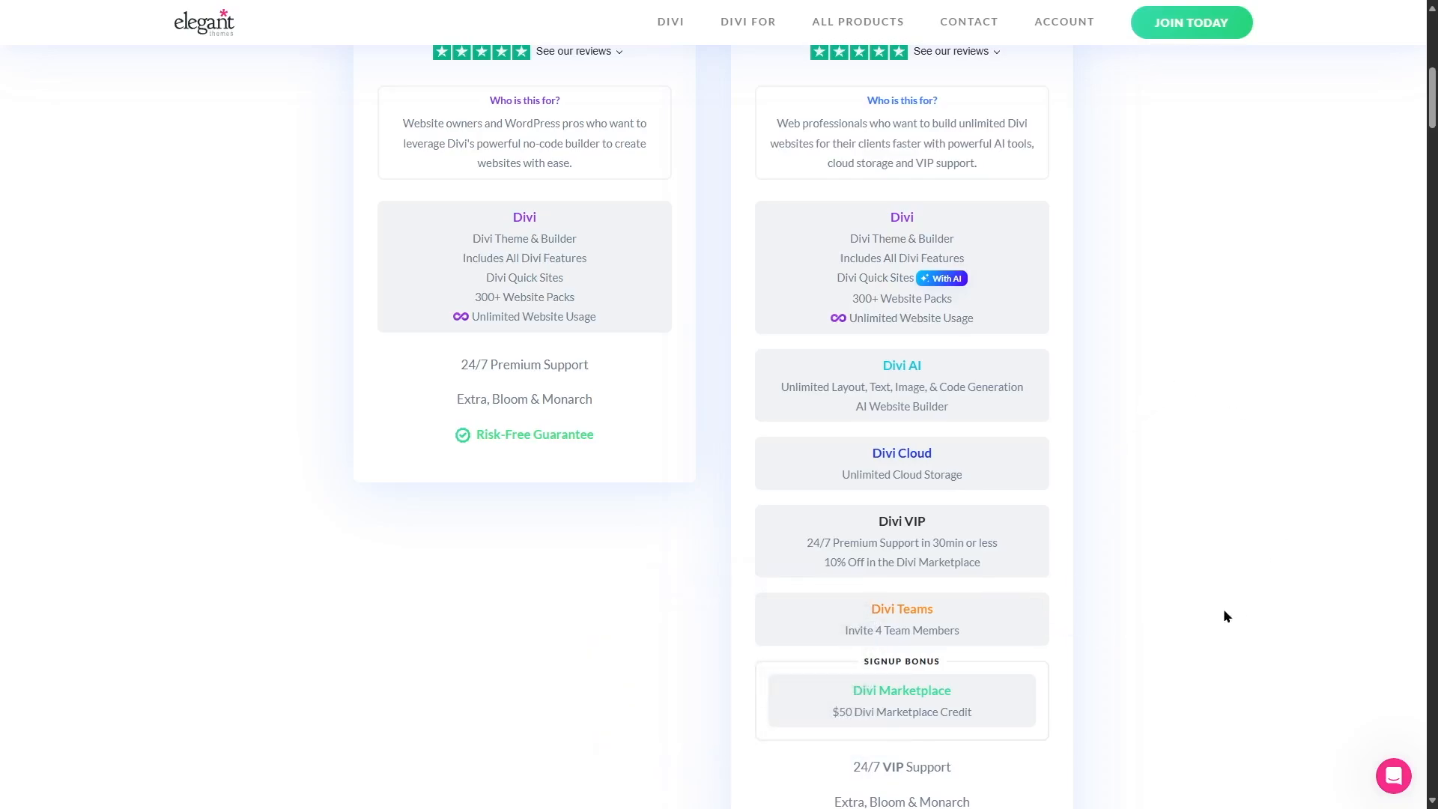
mouse_move(1179, 590)
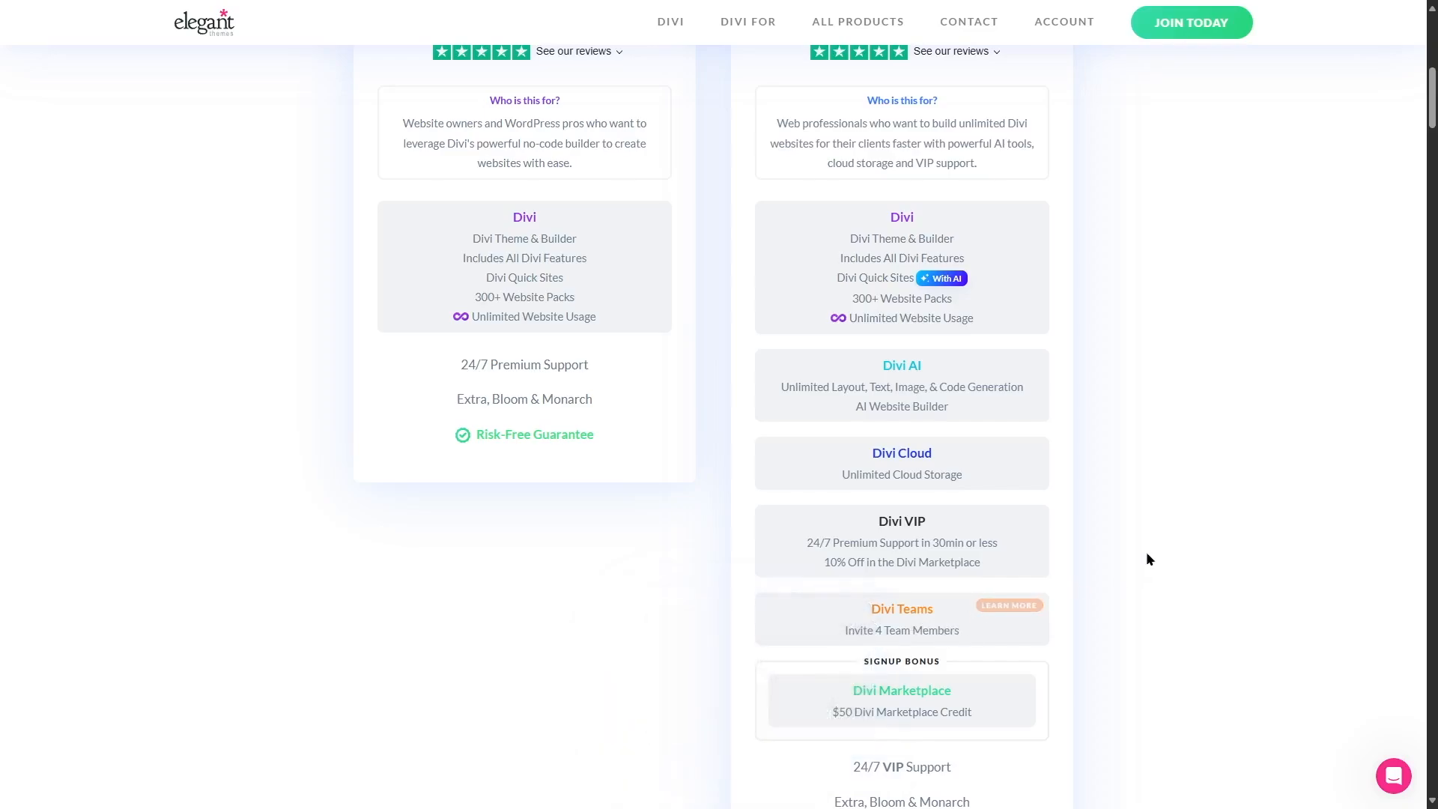
scroll(down, 3)
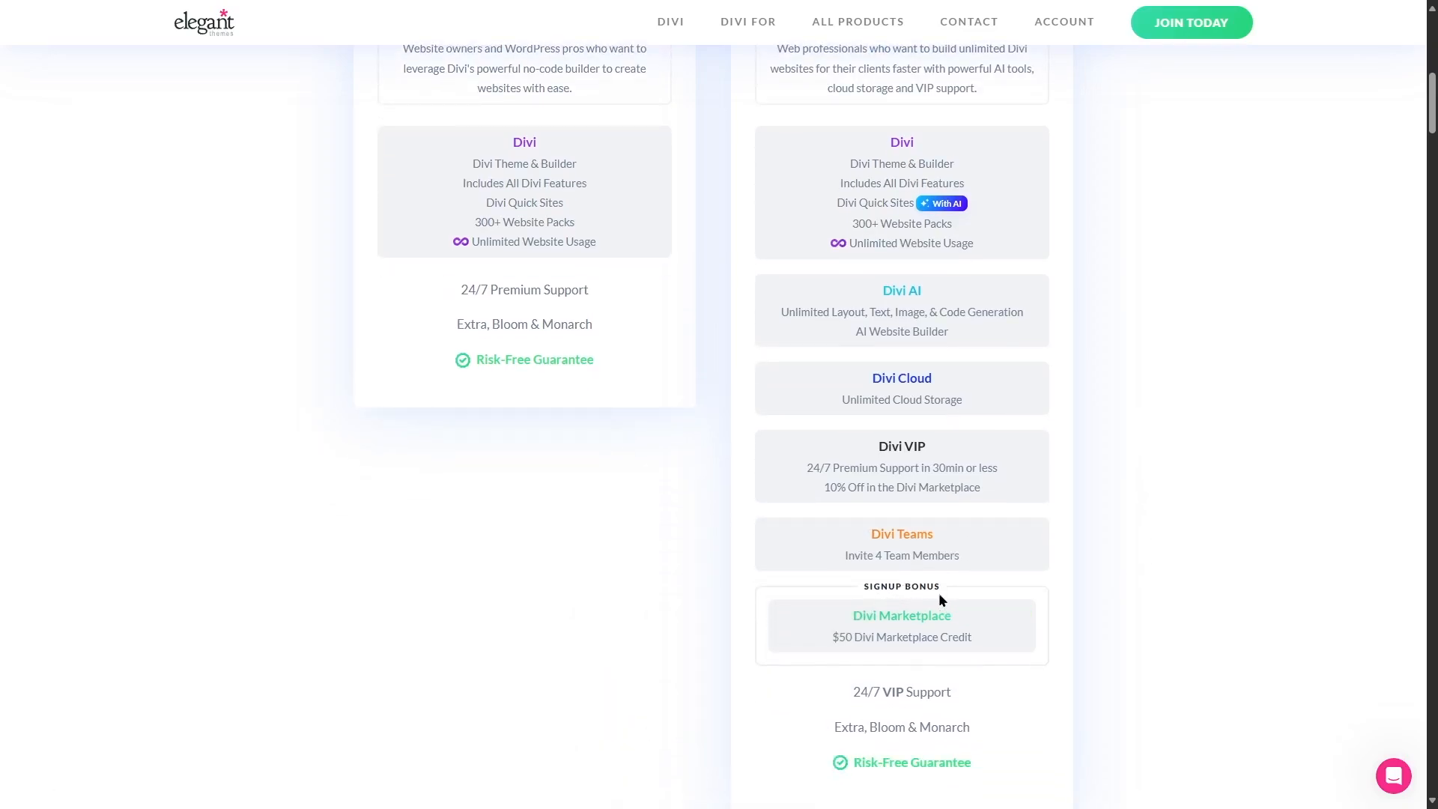
mouse_move(1032, 628)
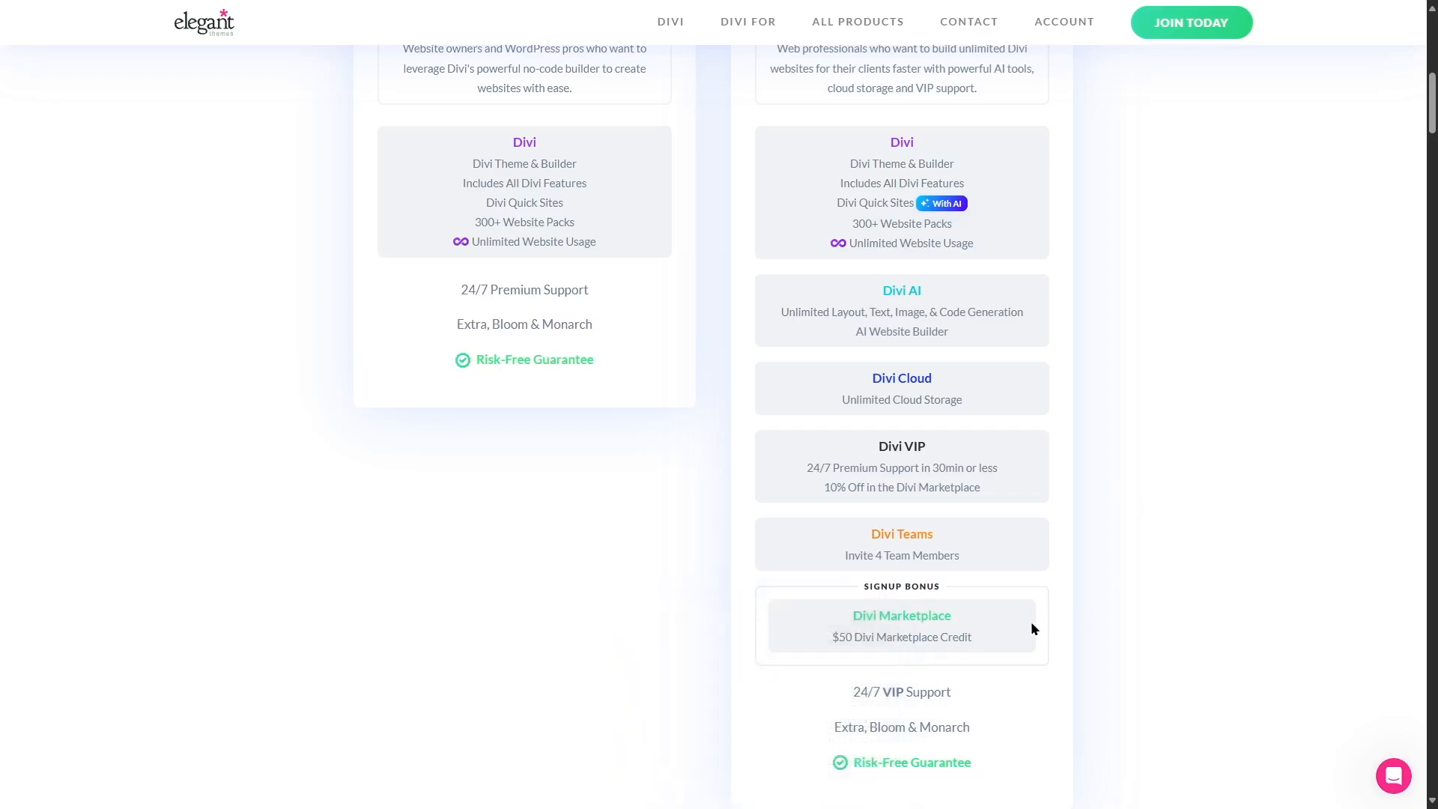
mouse_move(1032, 630)
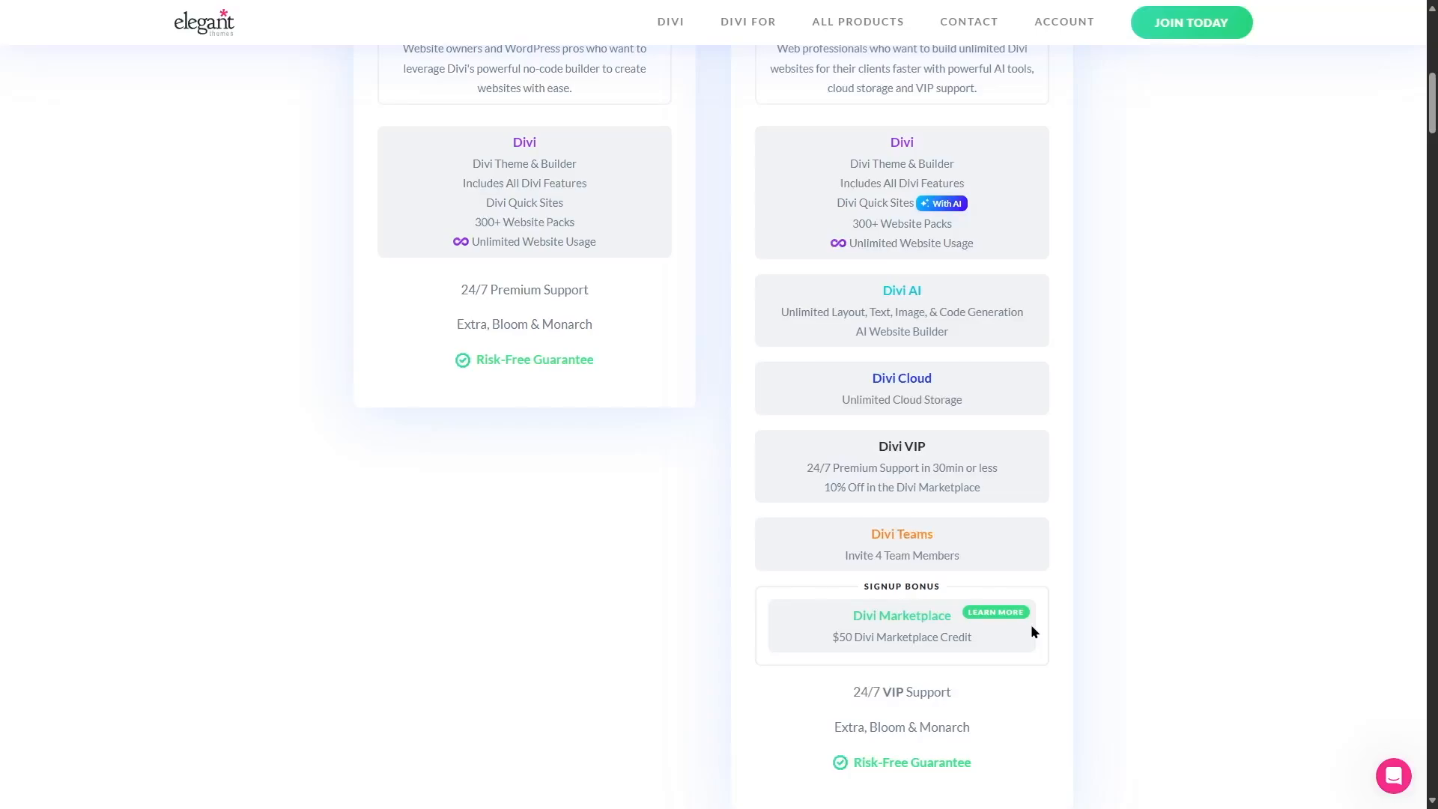
mouse_move(1025, 656)
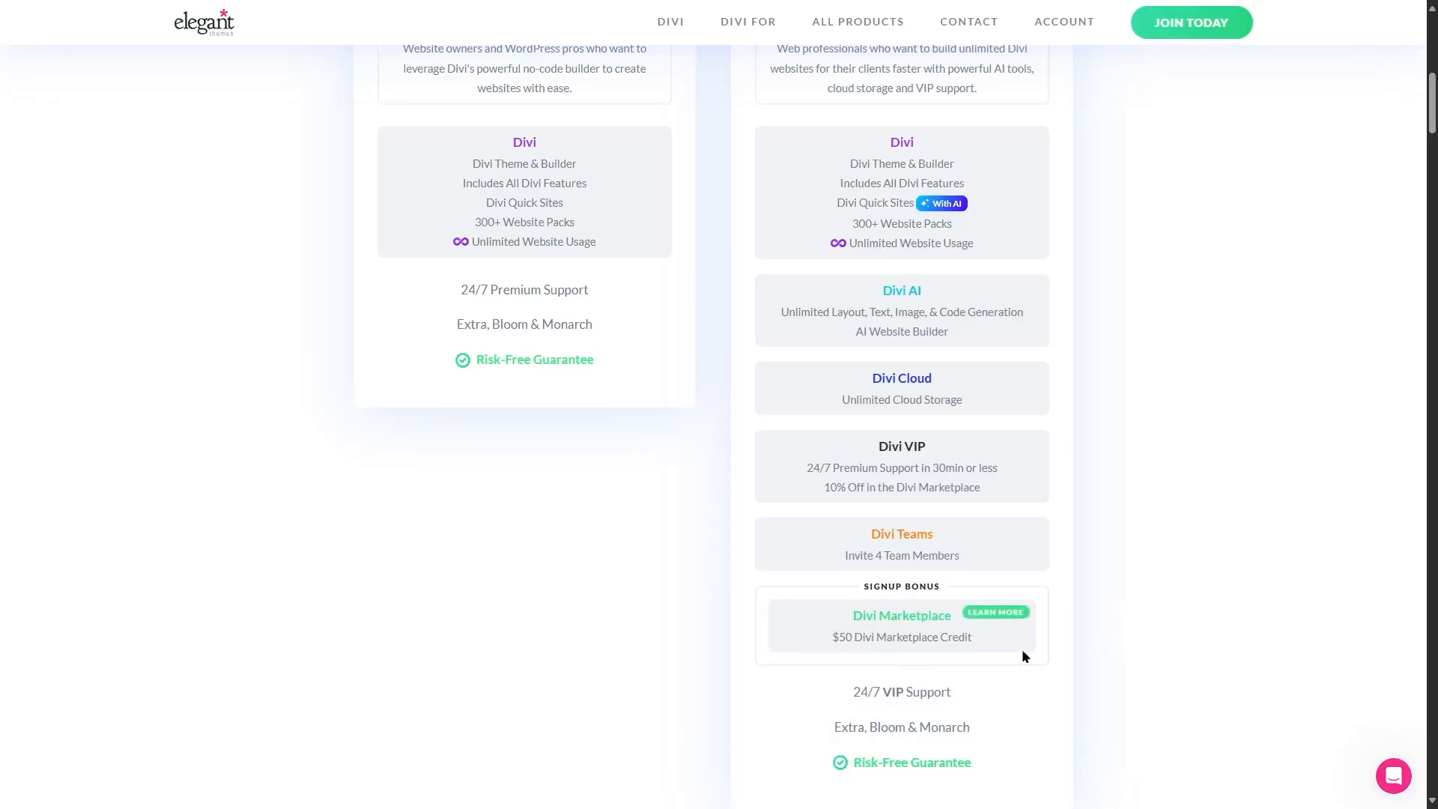
mouse_move(901, 624)
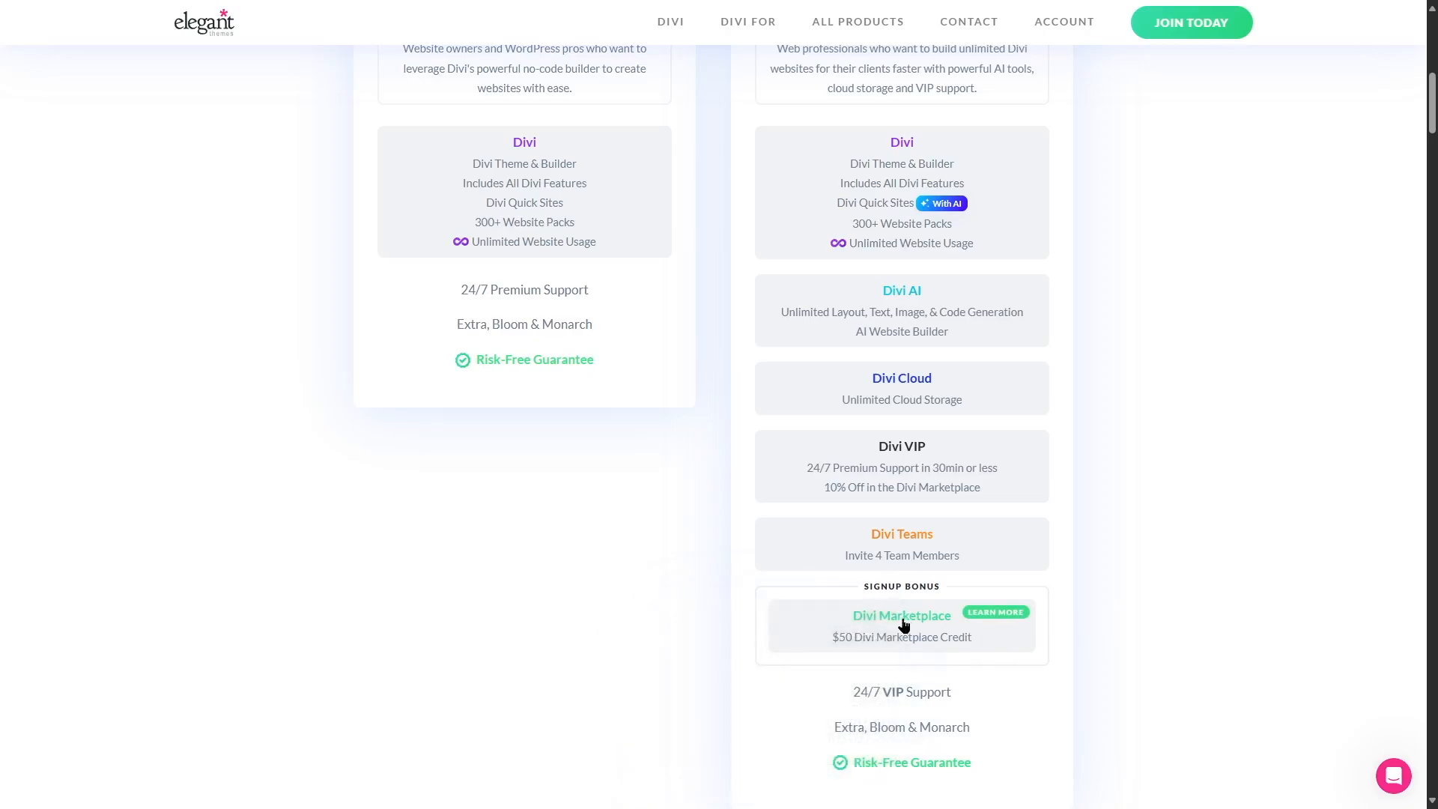
mouse_move(1165, 559)
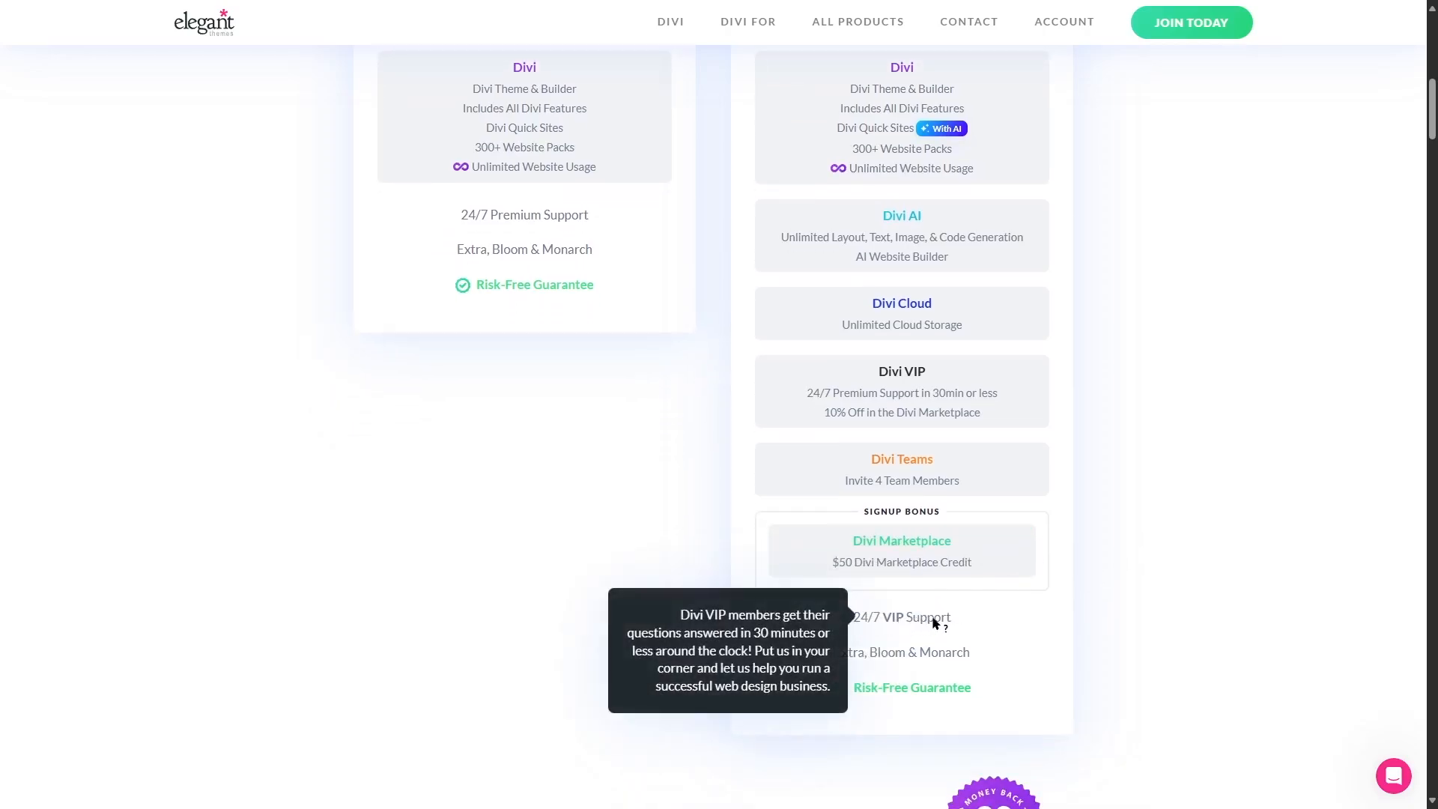
mouse_move(938, 660)
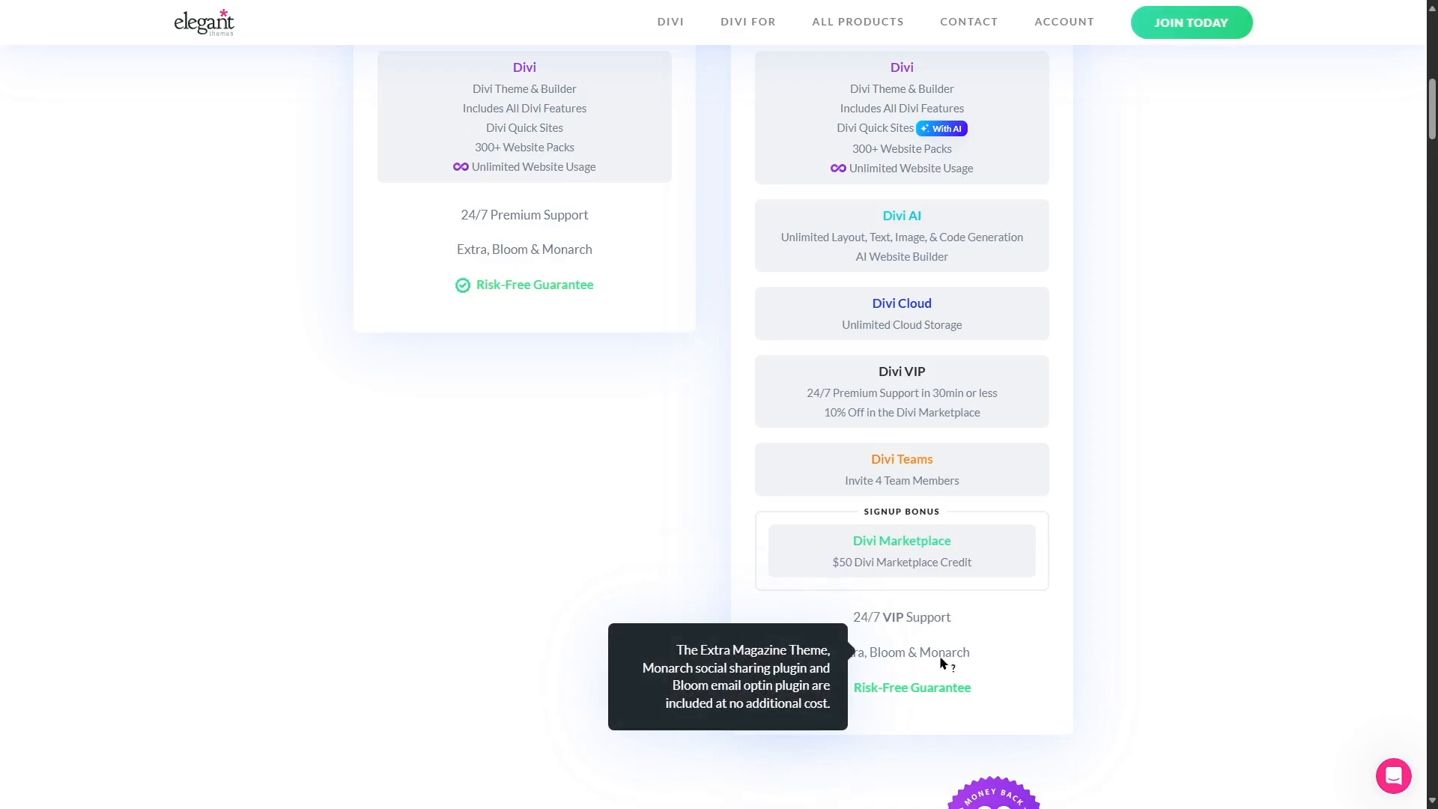
mouse_move(942, 699)
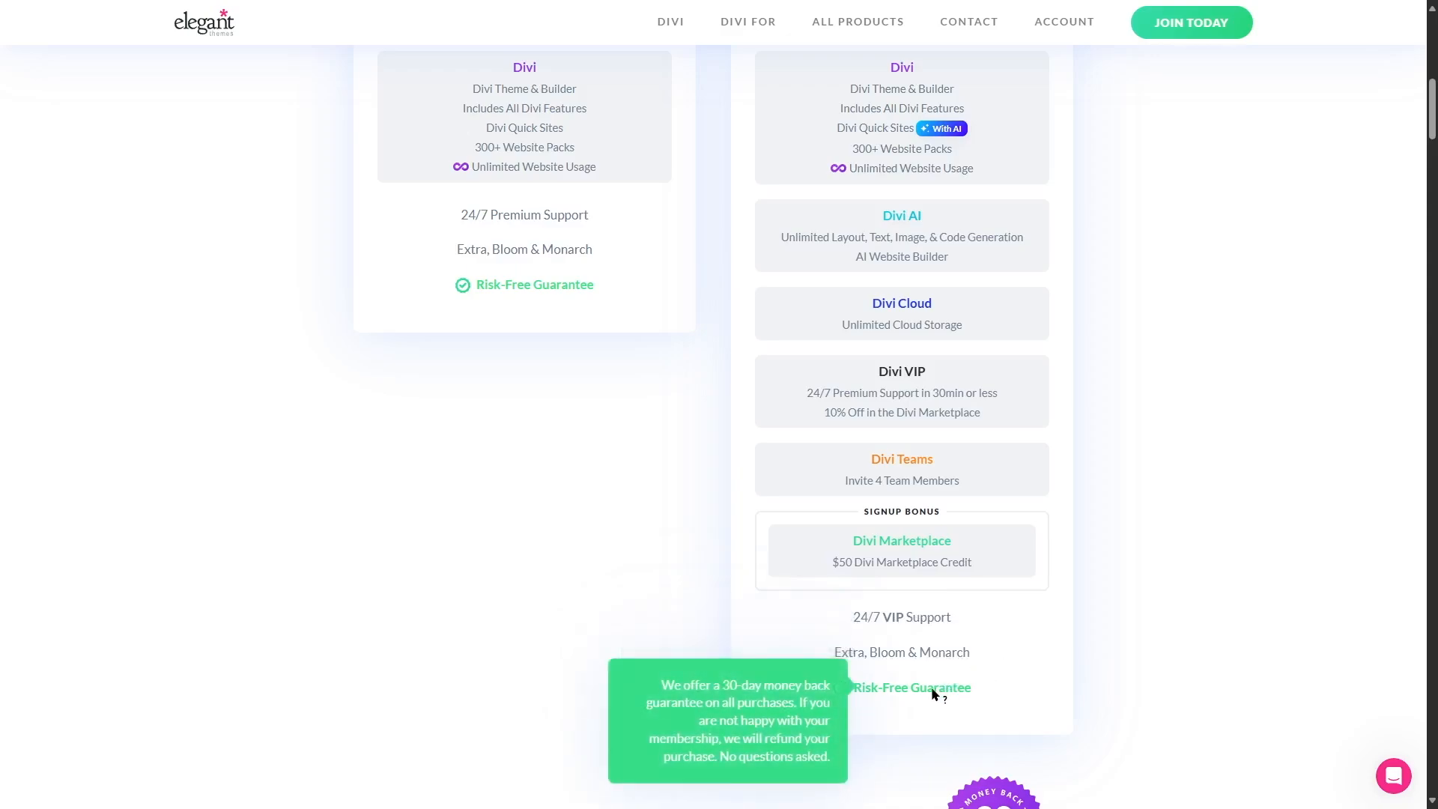
scroll(down, 3)
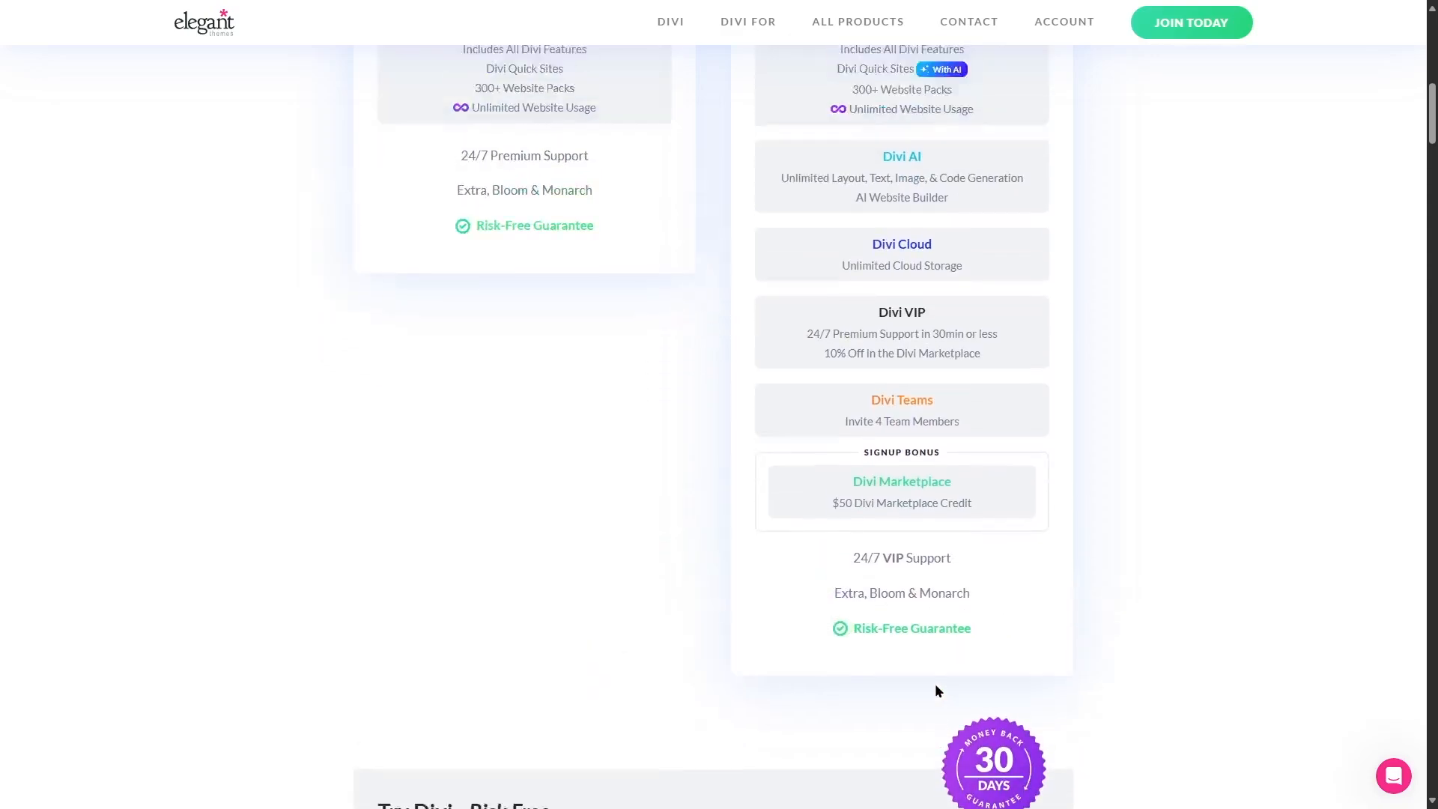
scroll(up, 3)
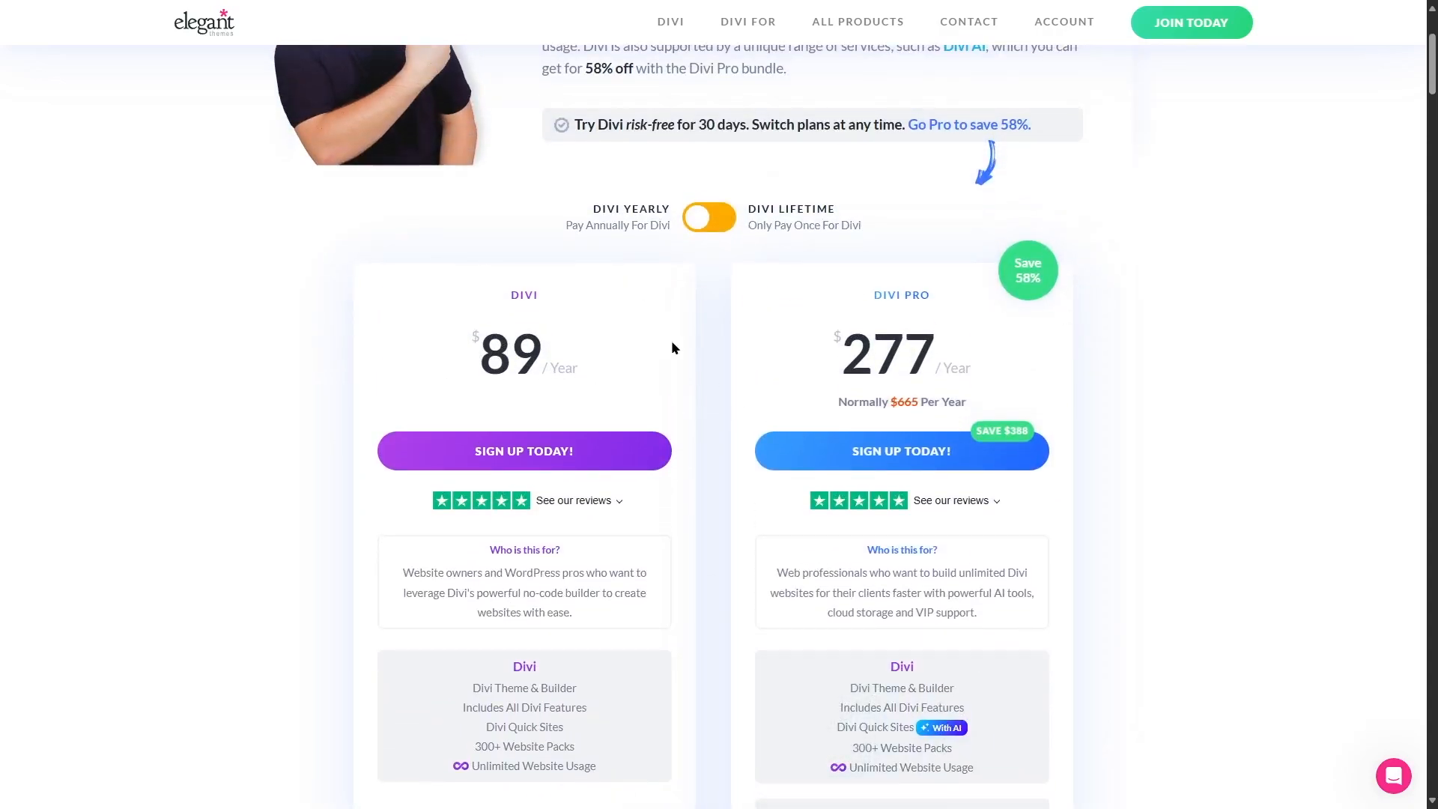
scroll(down, 3)
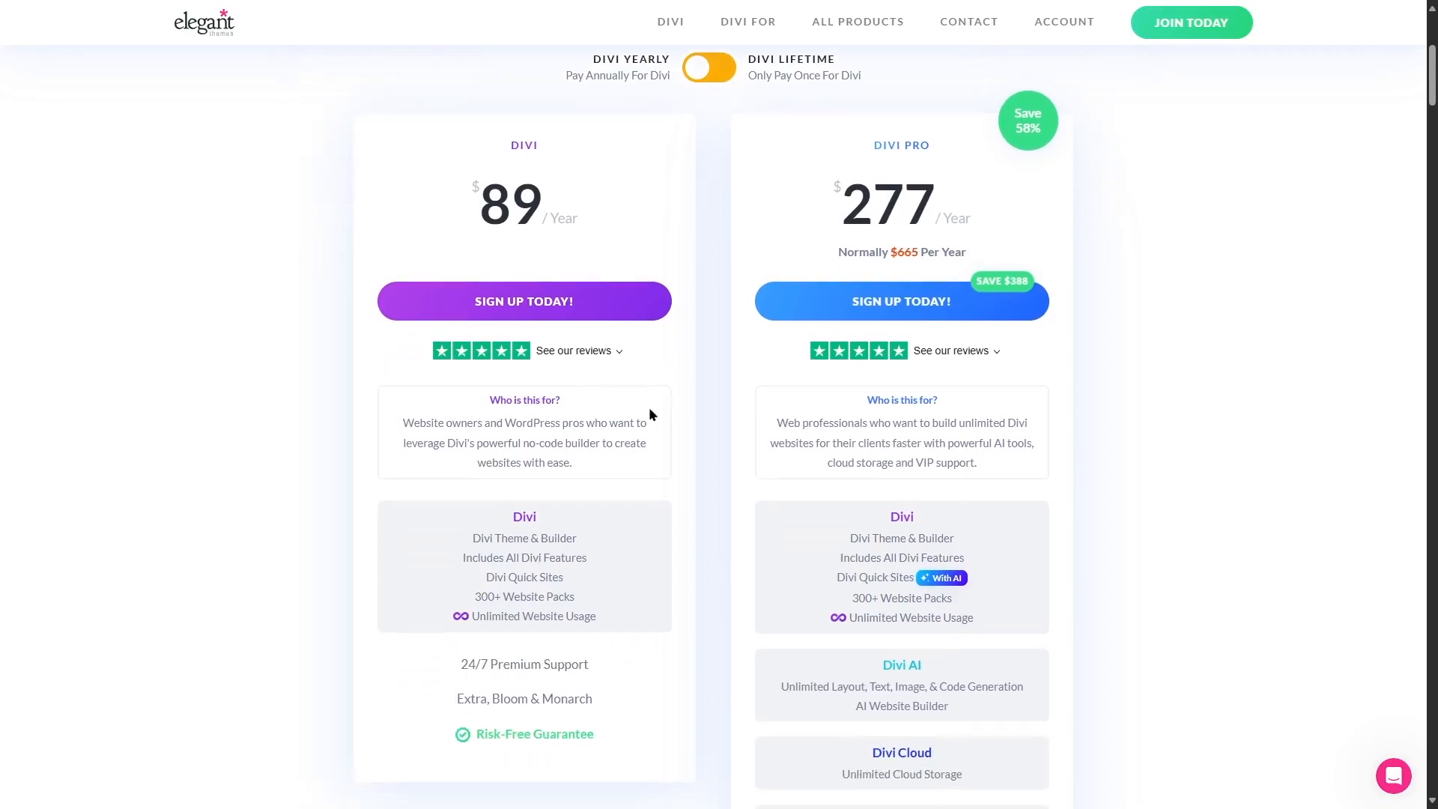
mouse_move(509, 544)
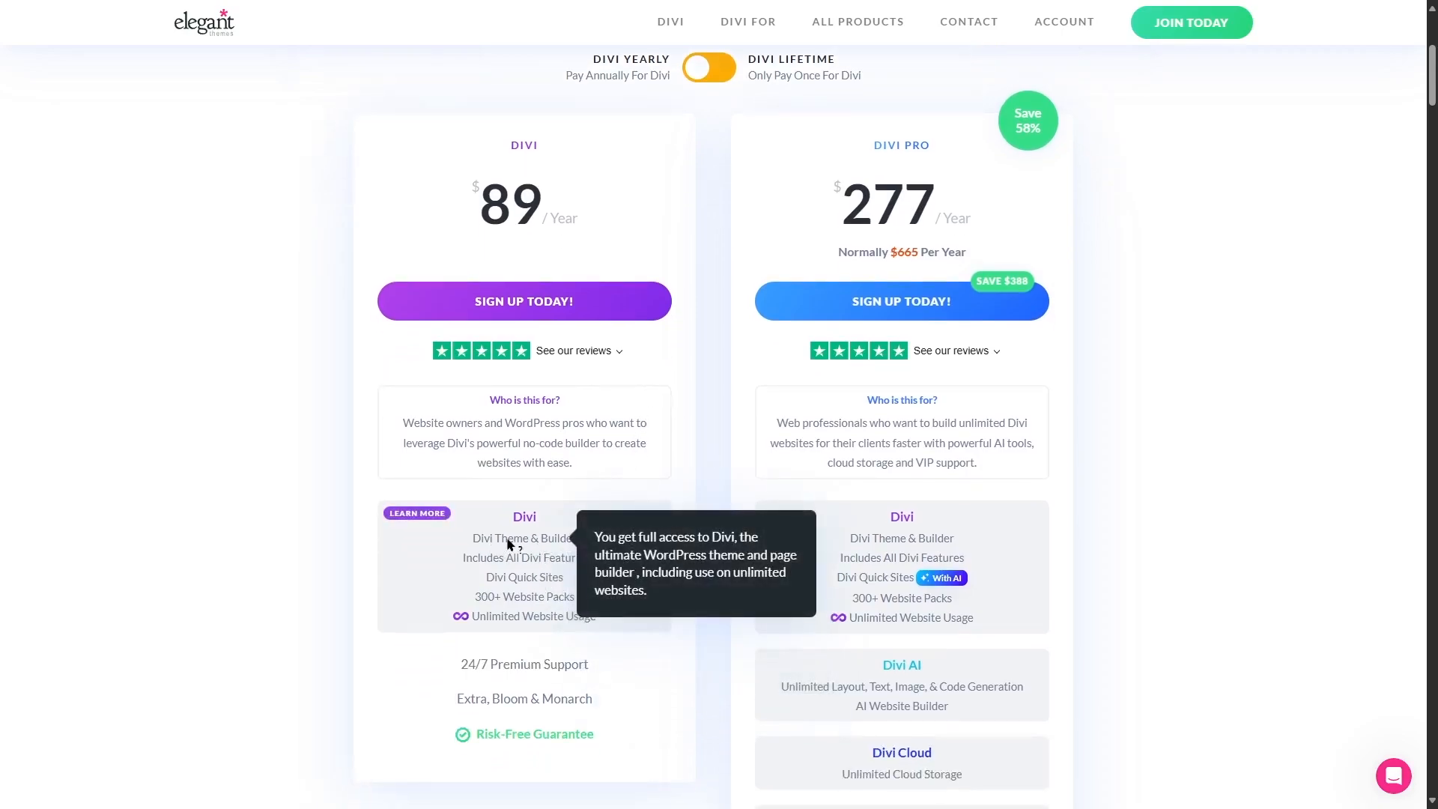
mouse_move(492, 670)
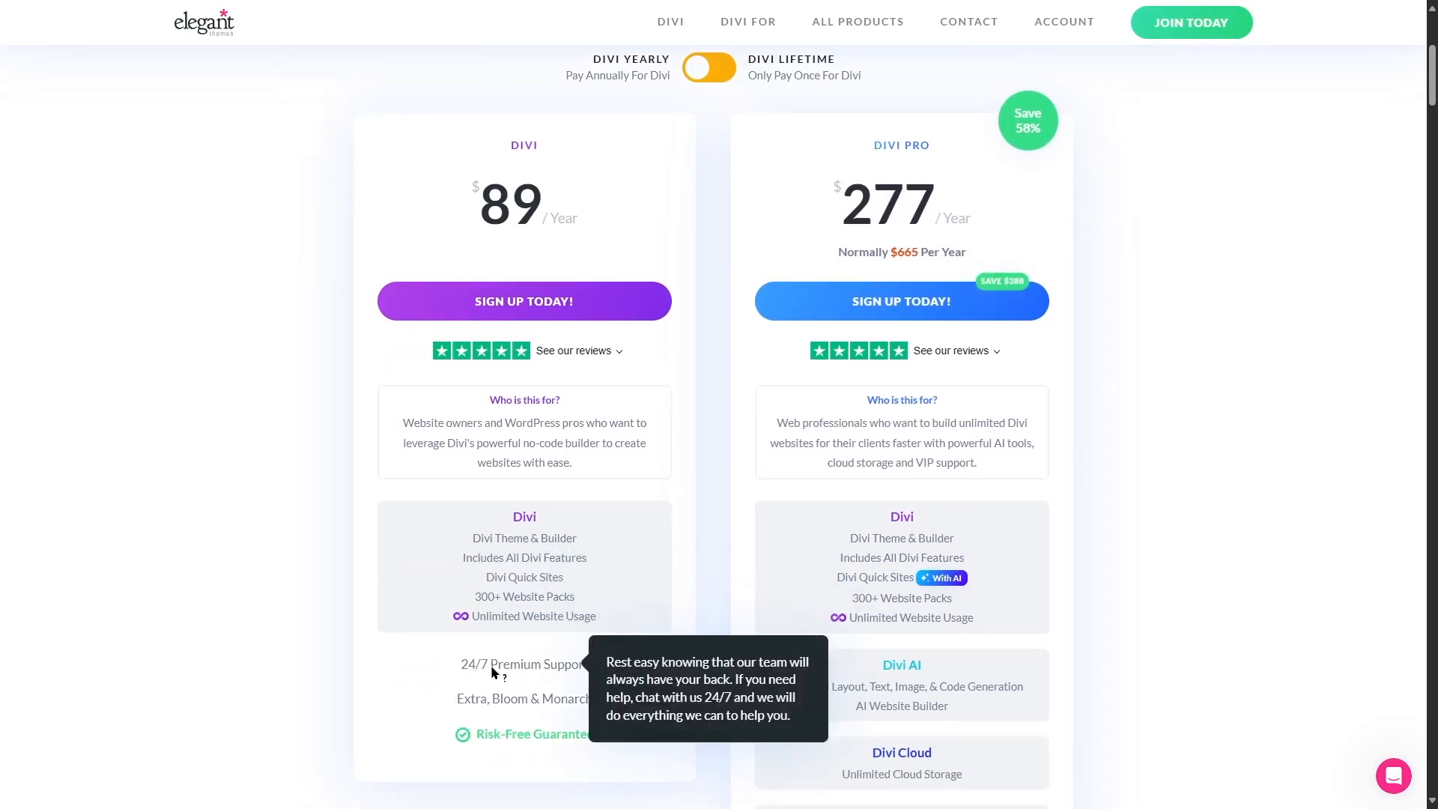
mouse_move(504, 707)
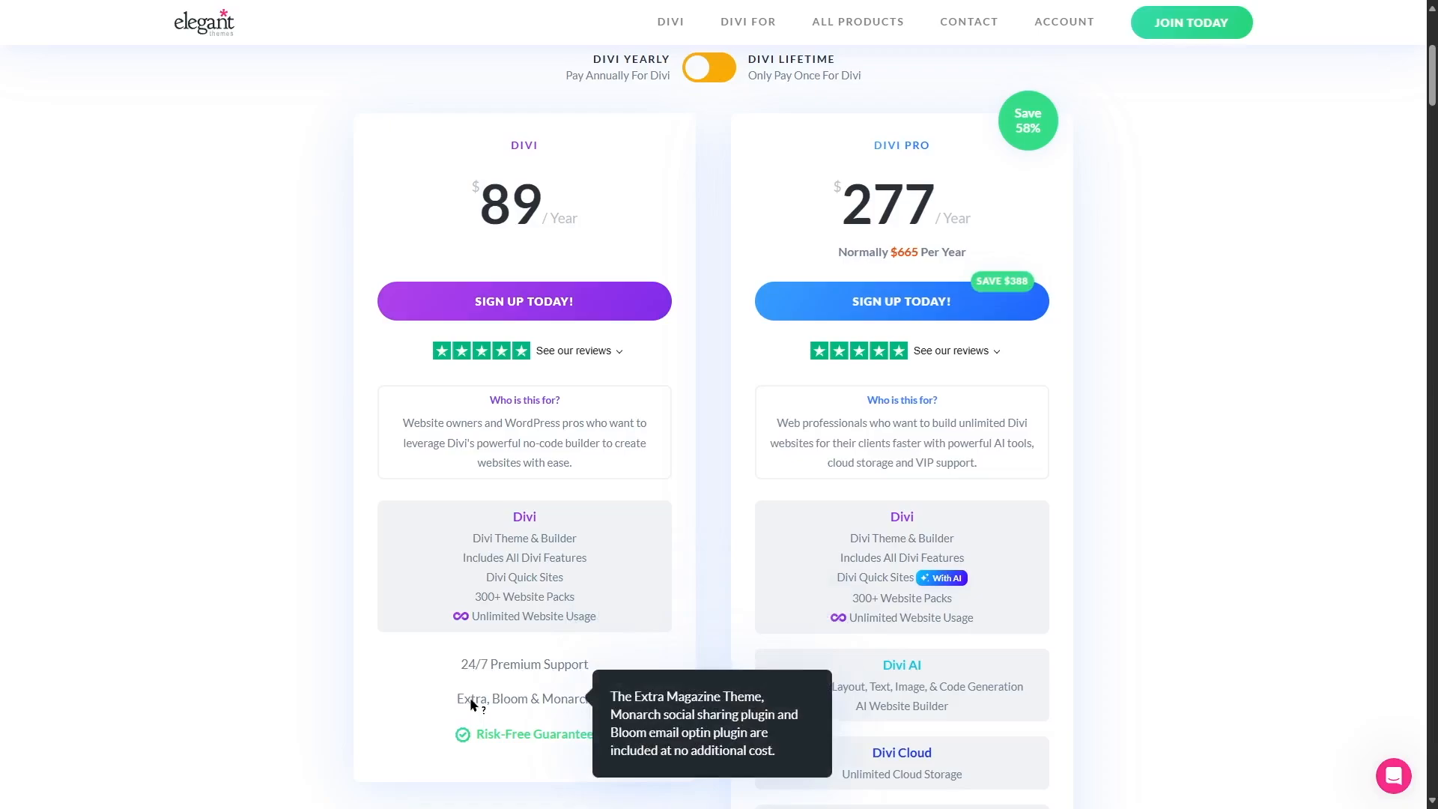
mouse_move(558, 705)
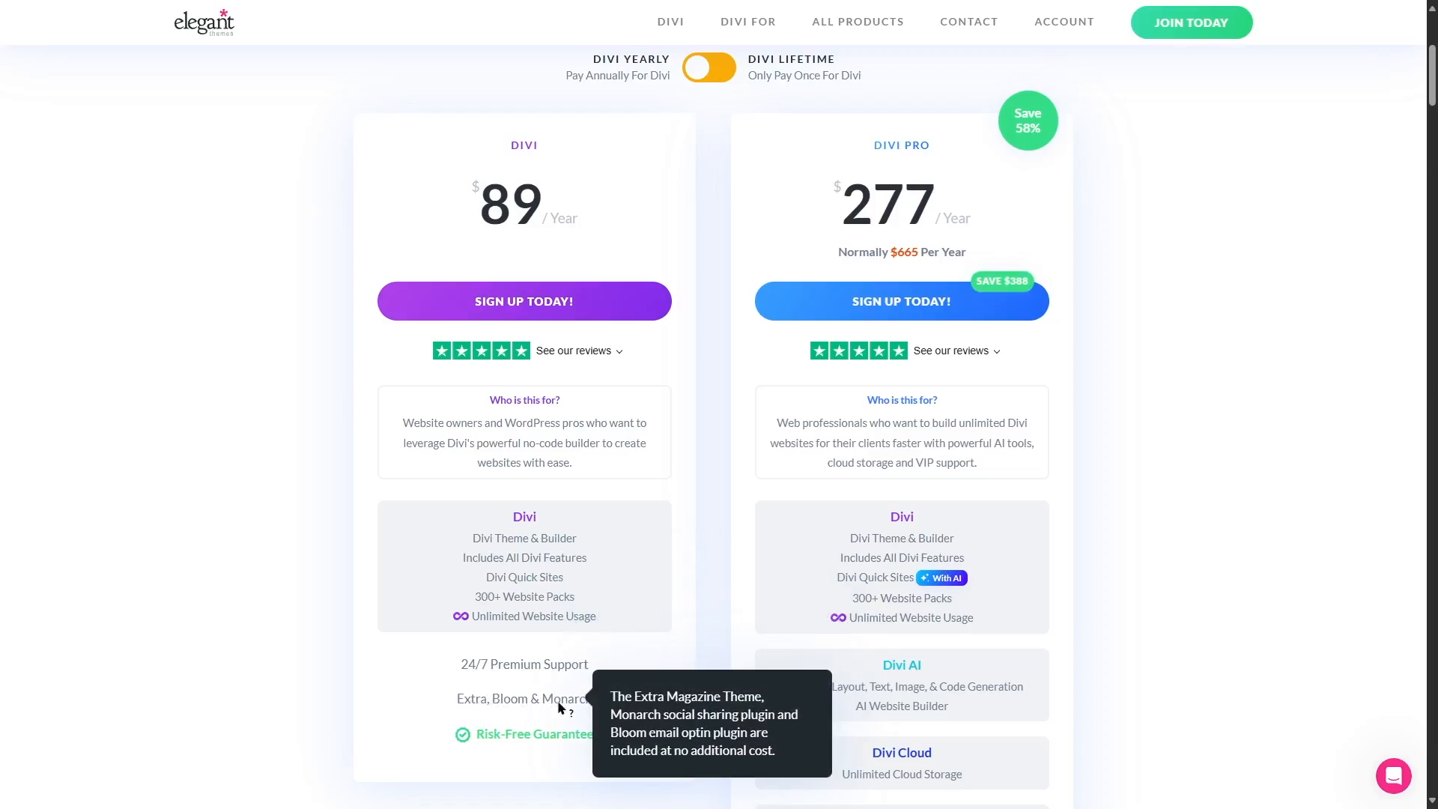
scroll(up, 3)
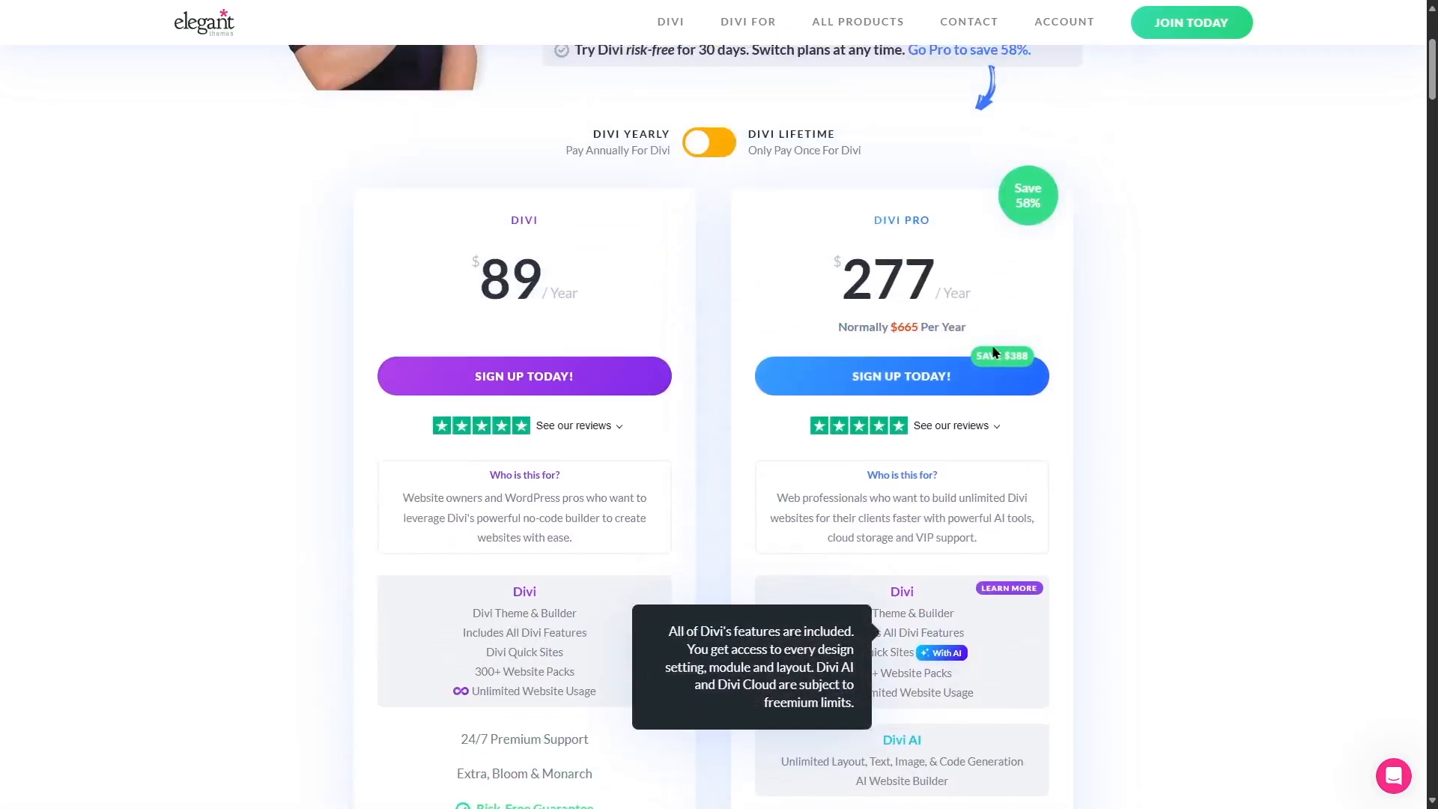
mouse_move(1244, 359)
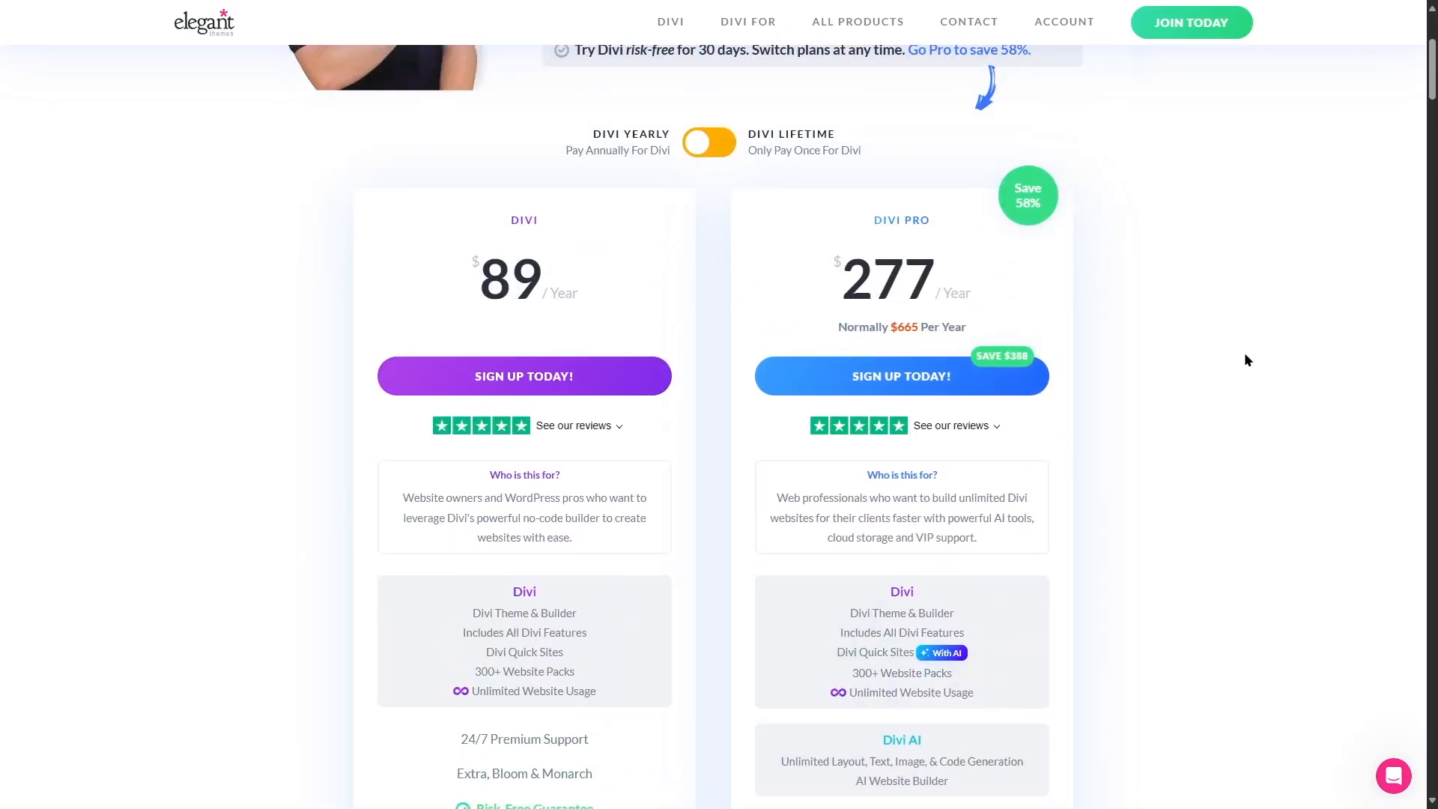
scroll(down, 3)
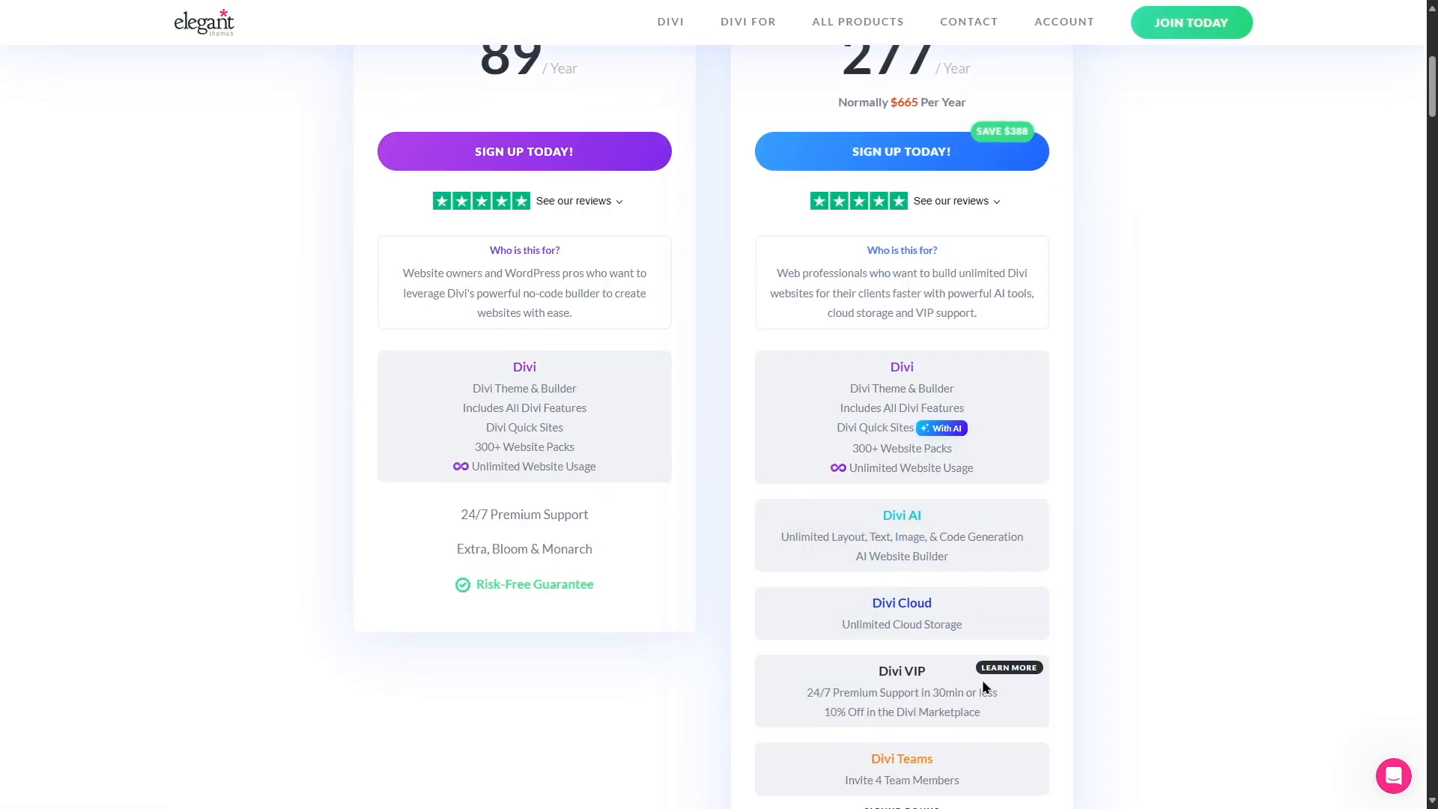
scroll(down, 3)
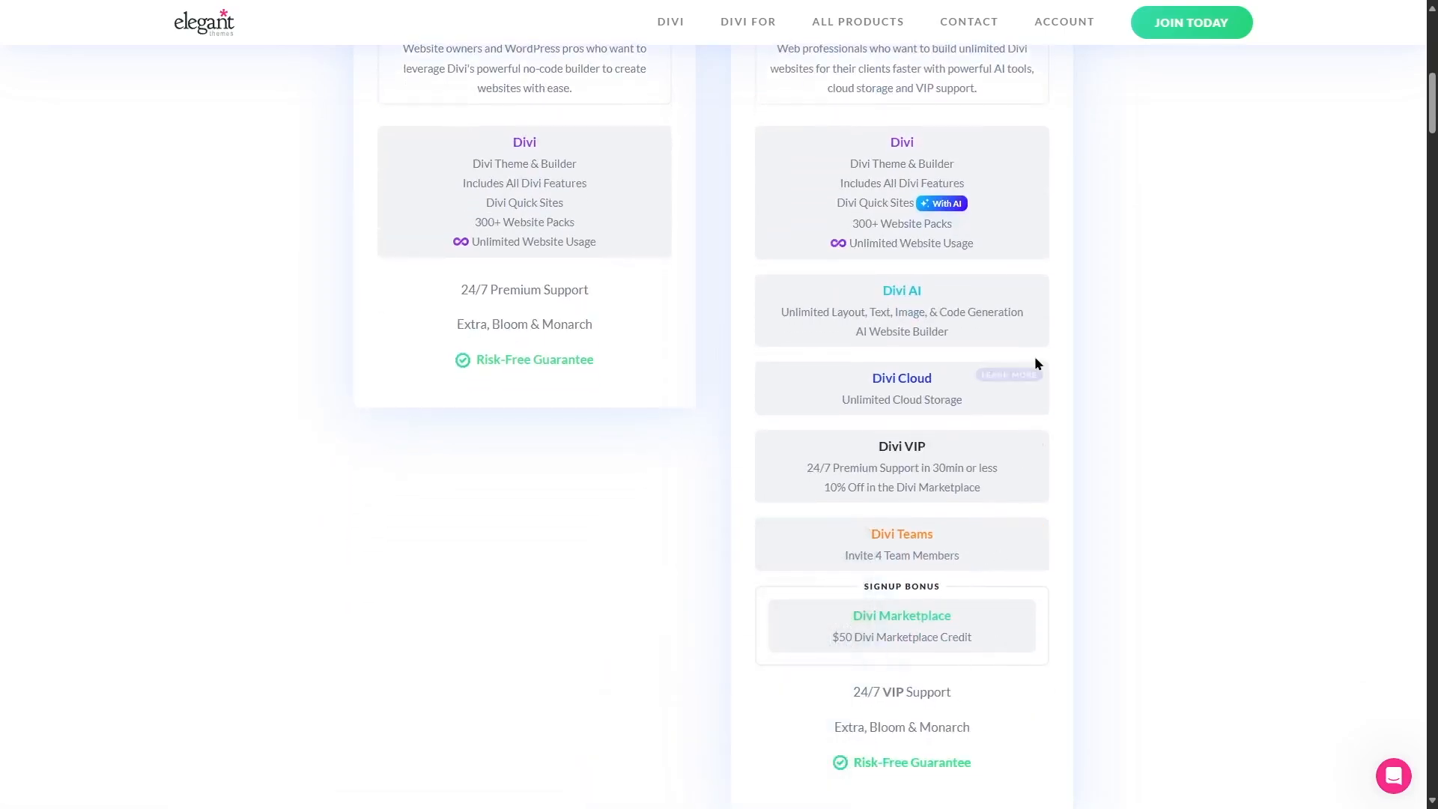
scroll(up, 3)
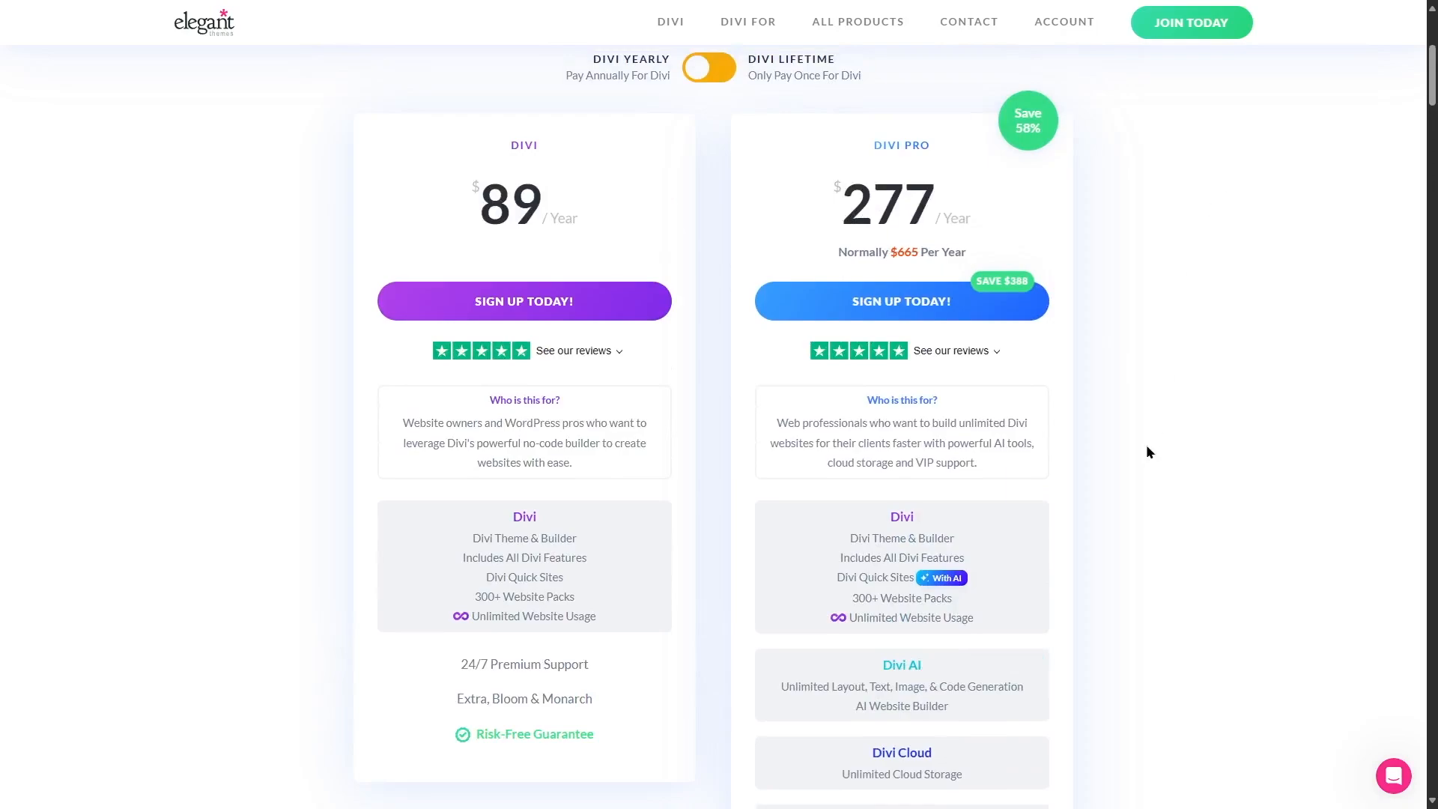
scroll(down, 3)
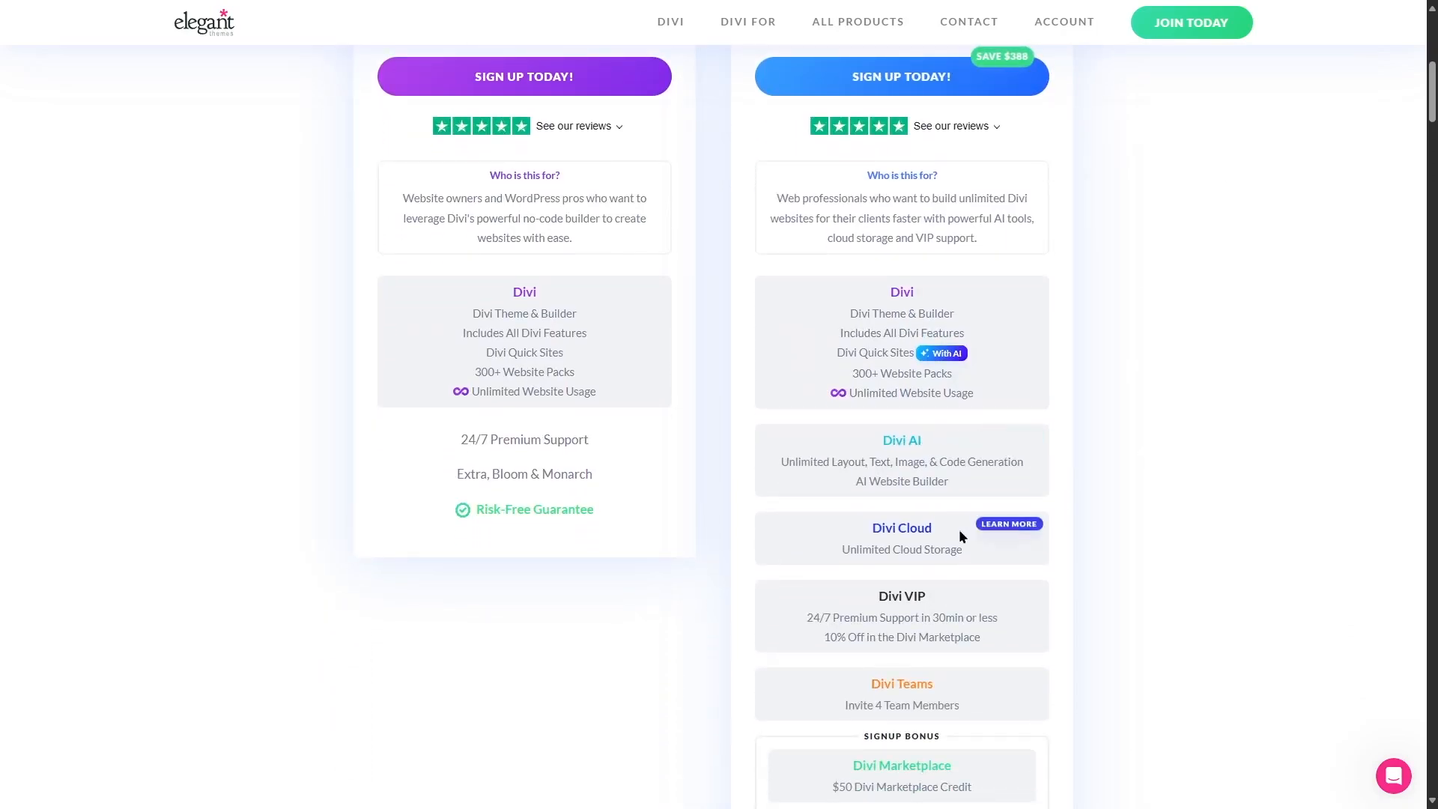
mouse_move(969, 590)
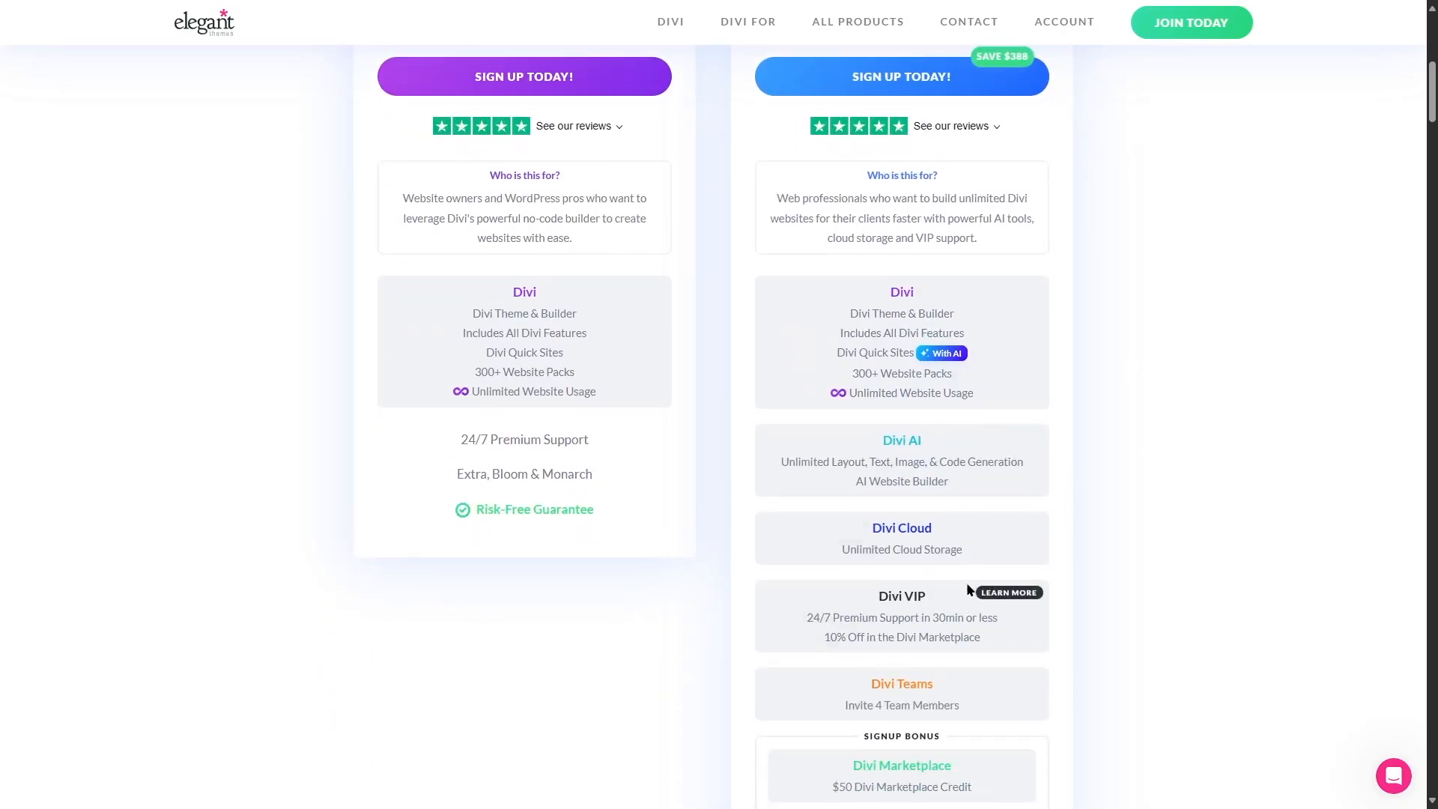
scroll(up, 3)
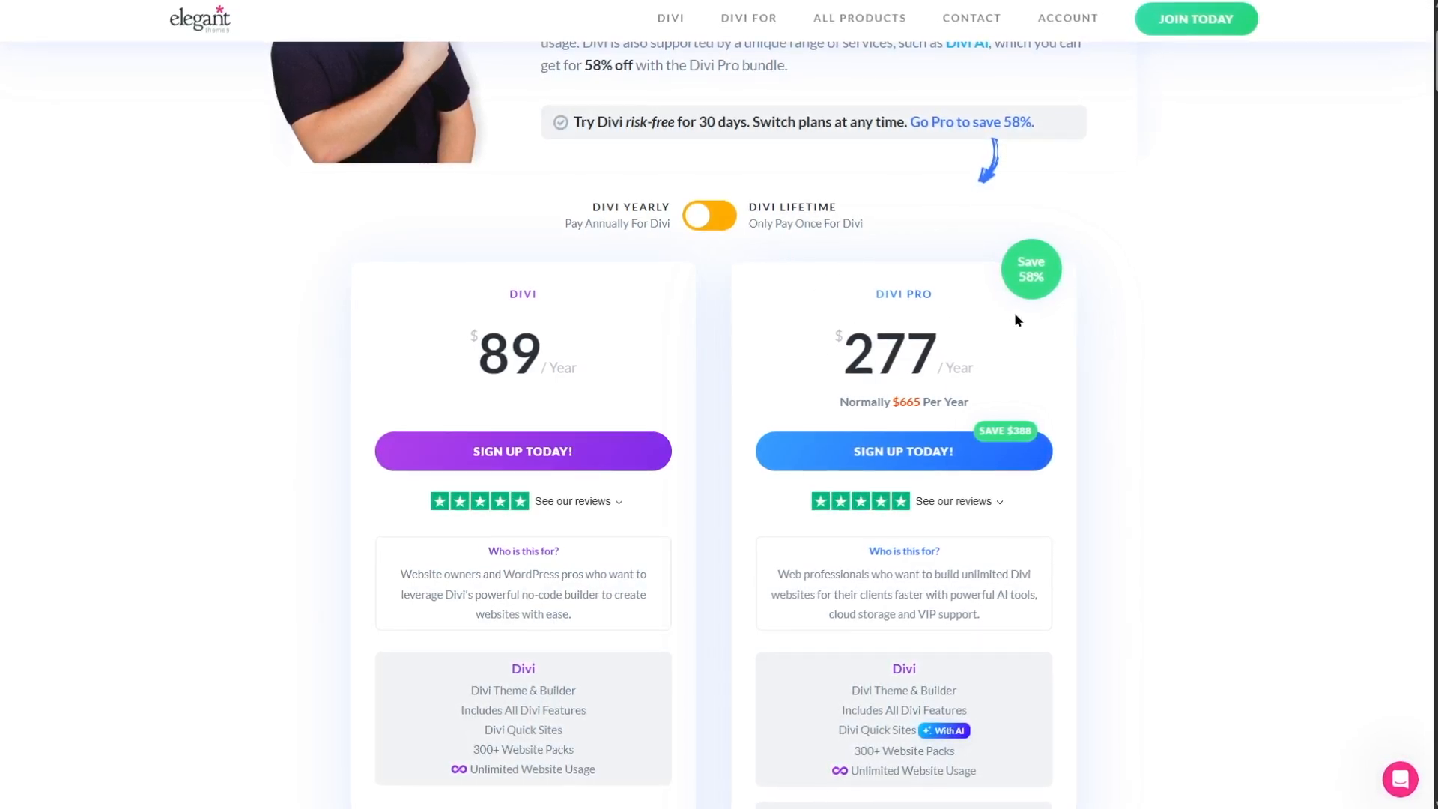
scroll(down, 3)
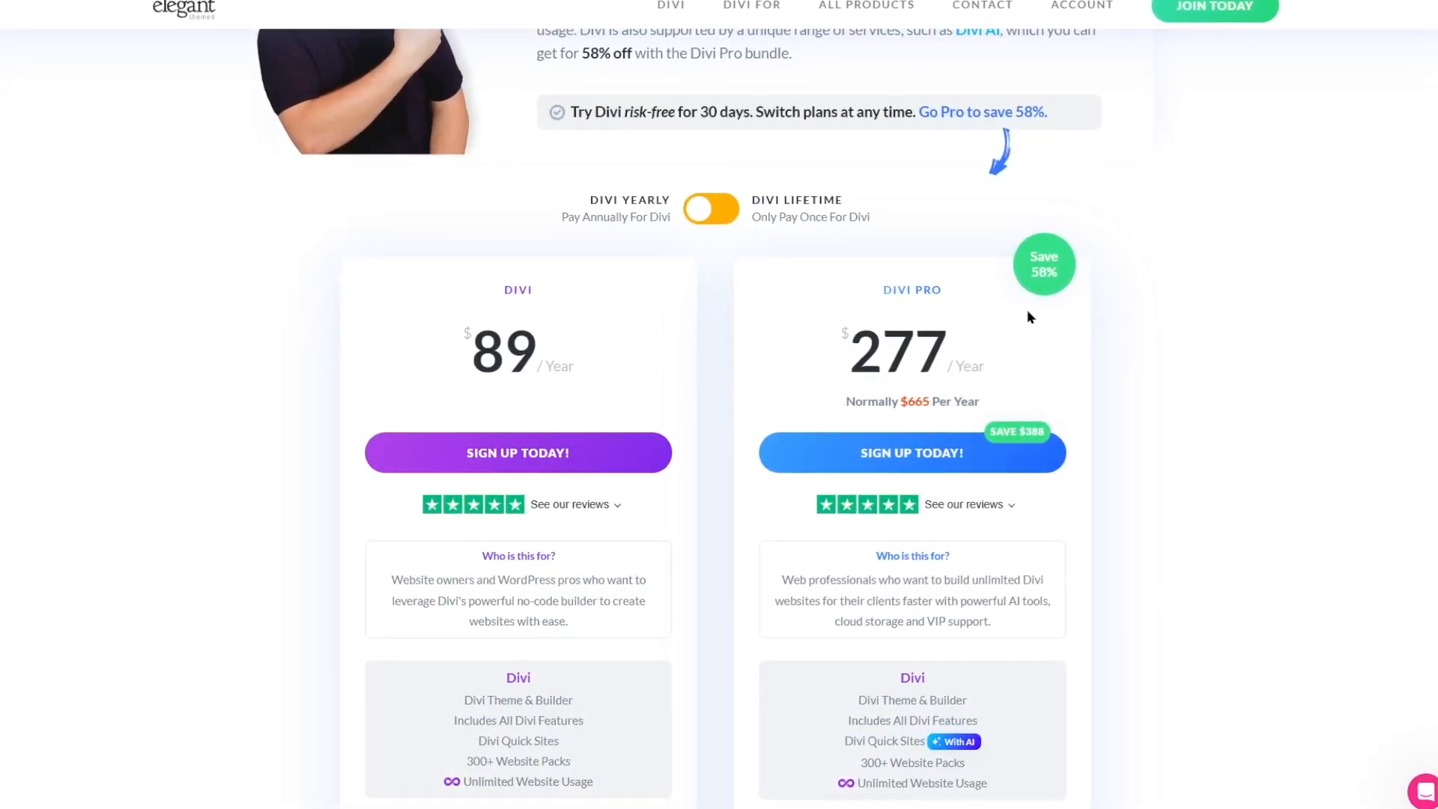
scroll(down, 3)
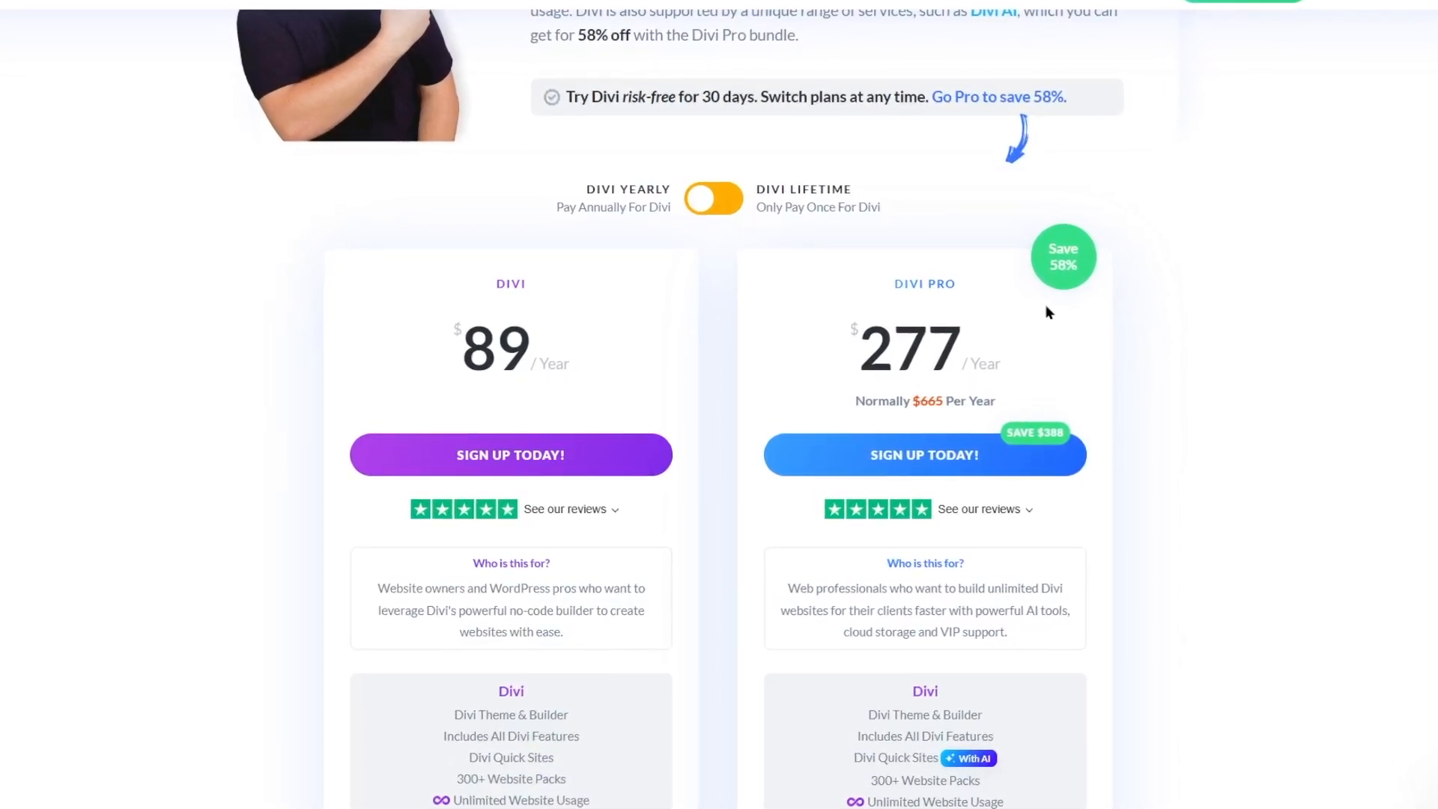
scroll(up, 3)
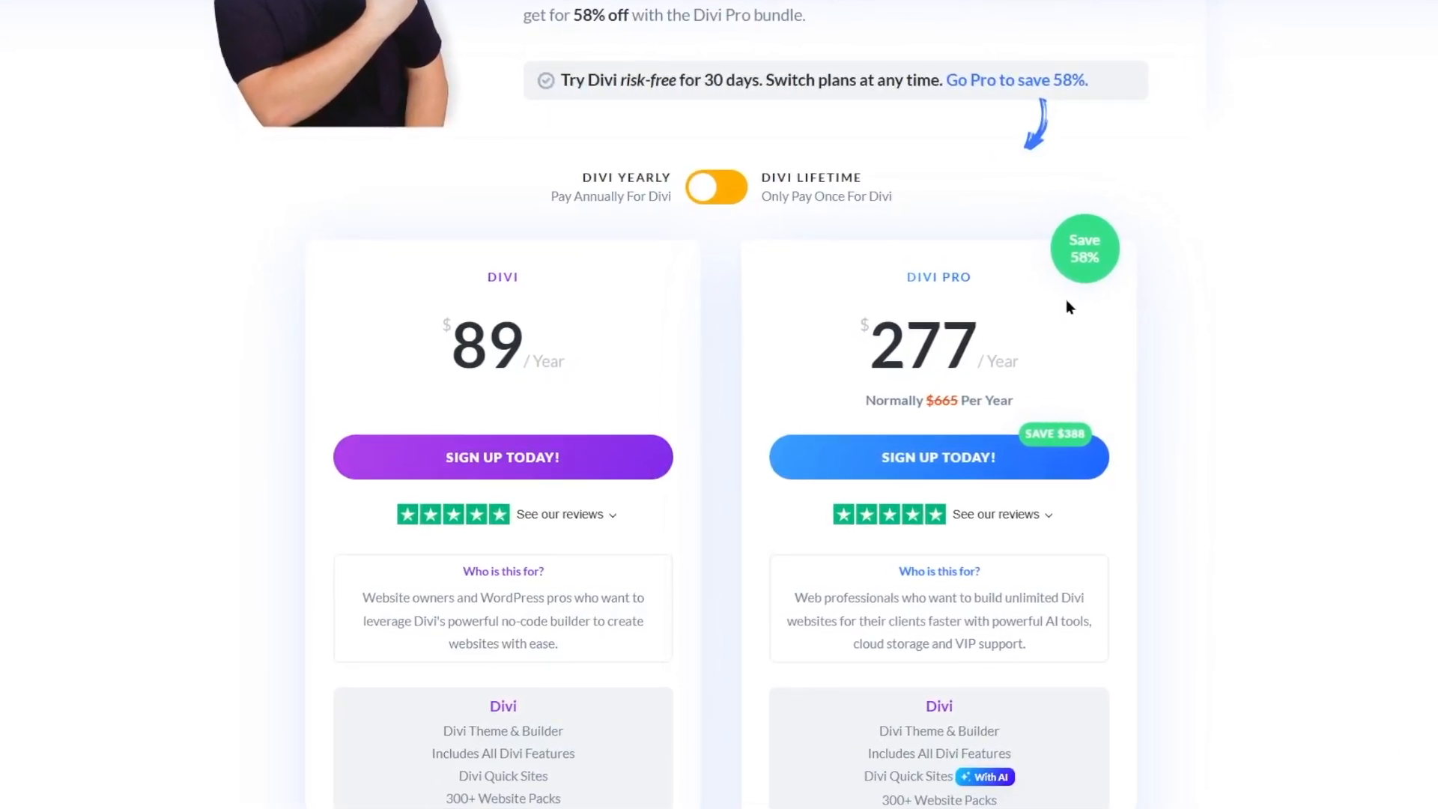
scroll(up, 3)
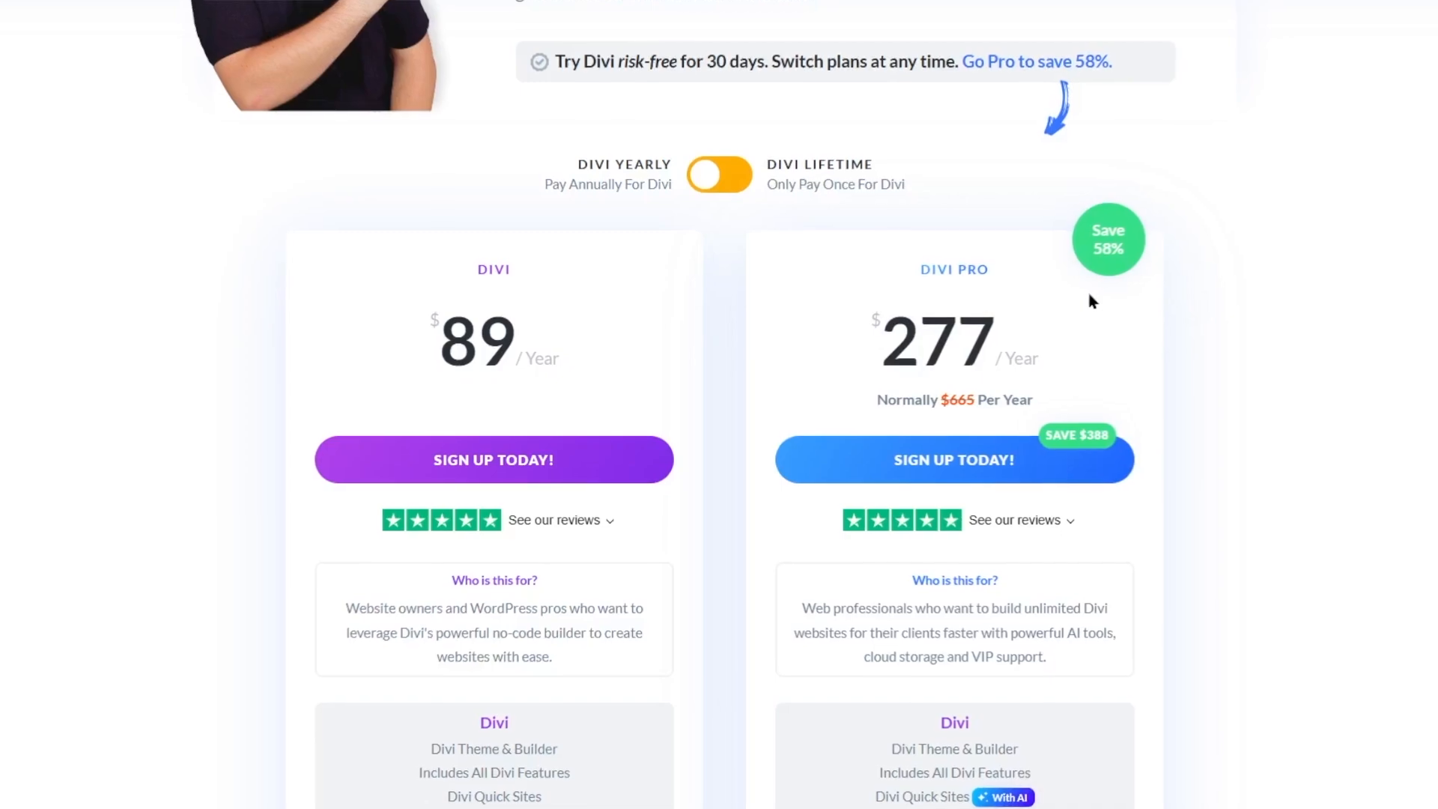